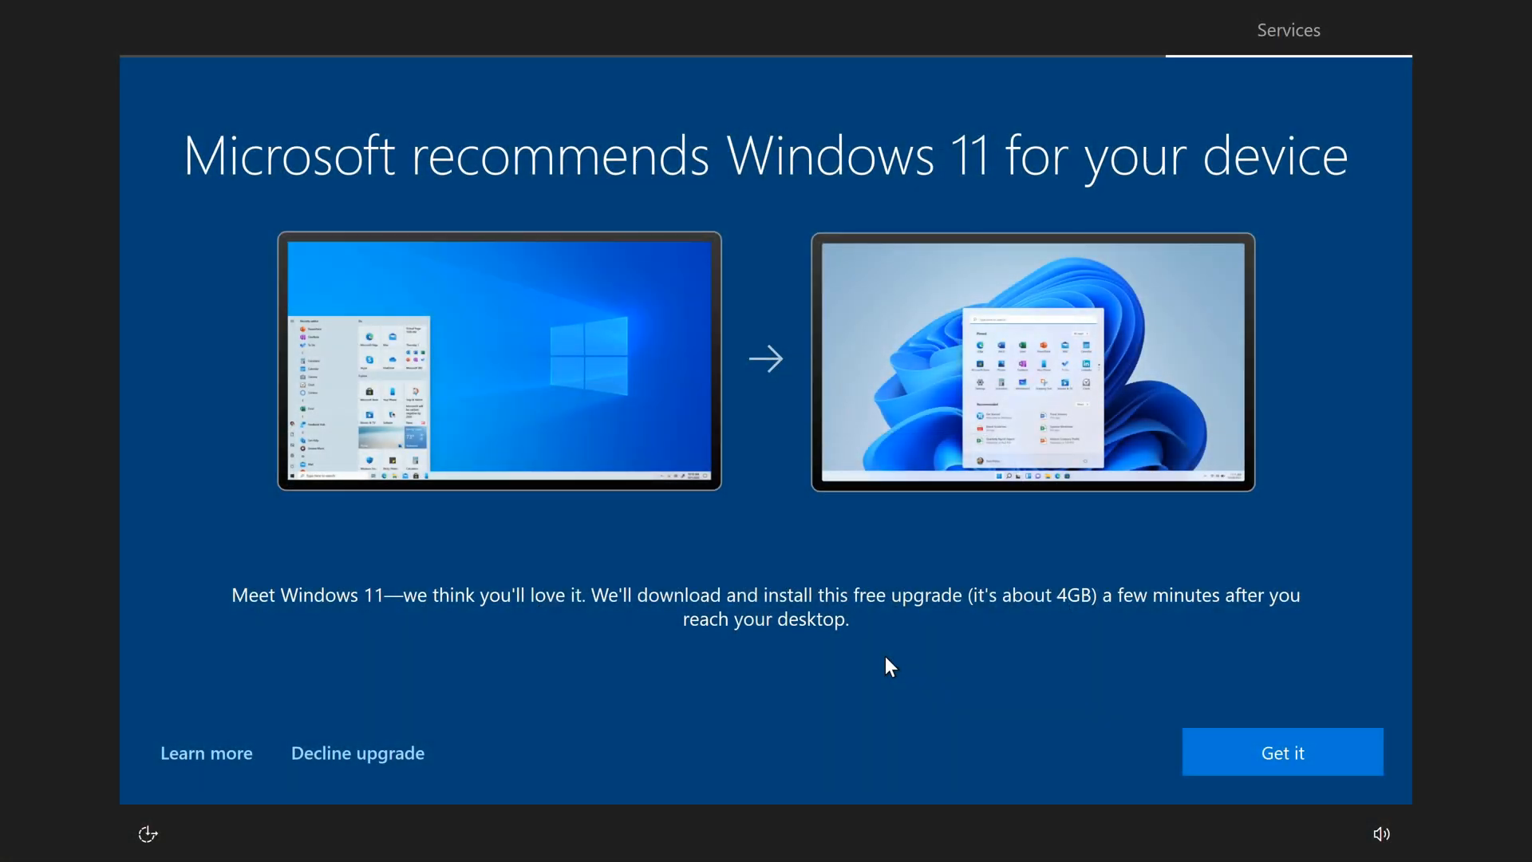
mouse_move(532, 508)
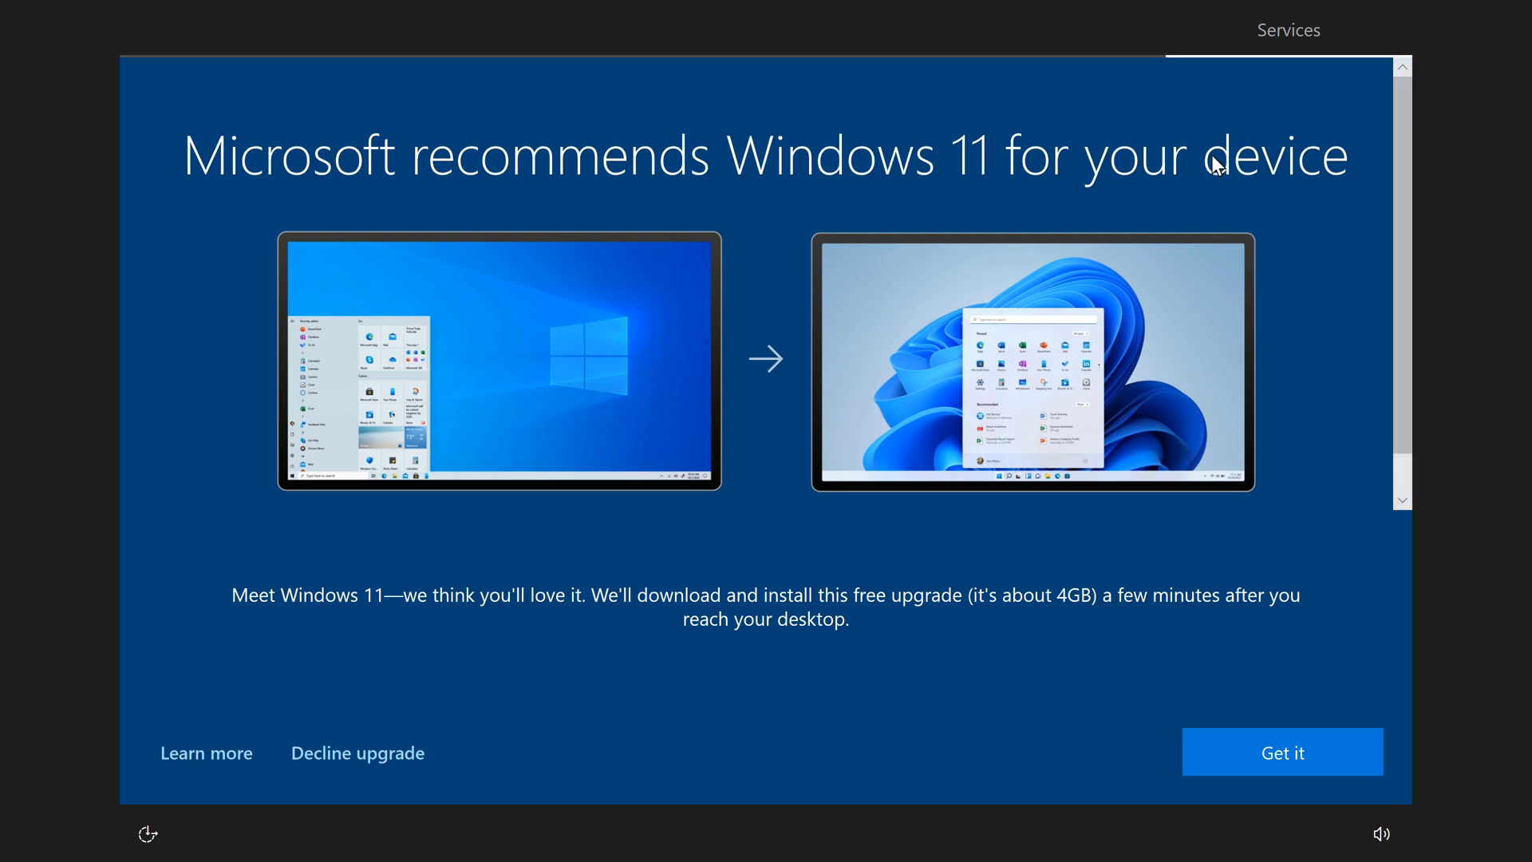
mouse_move(358, 752)
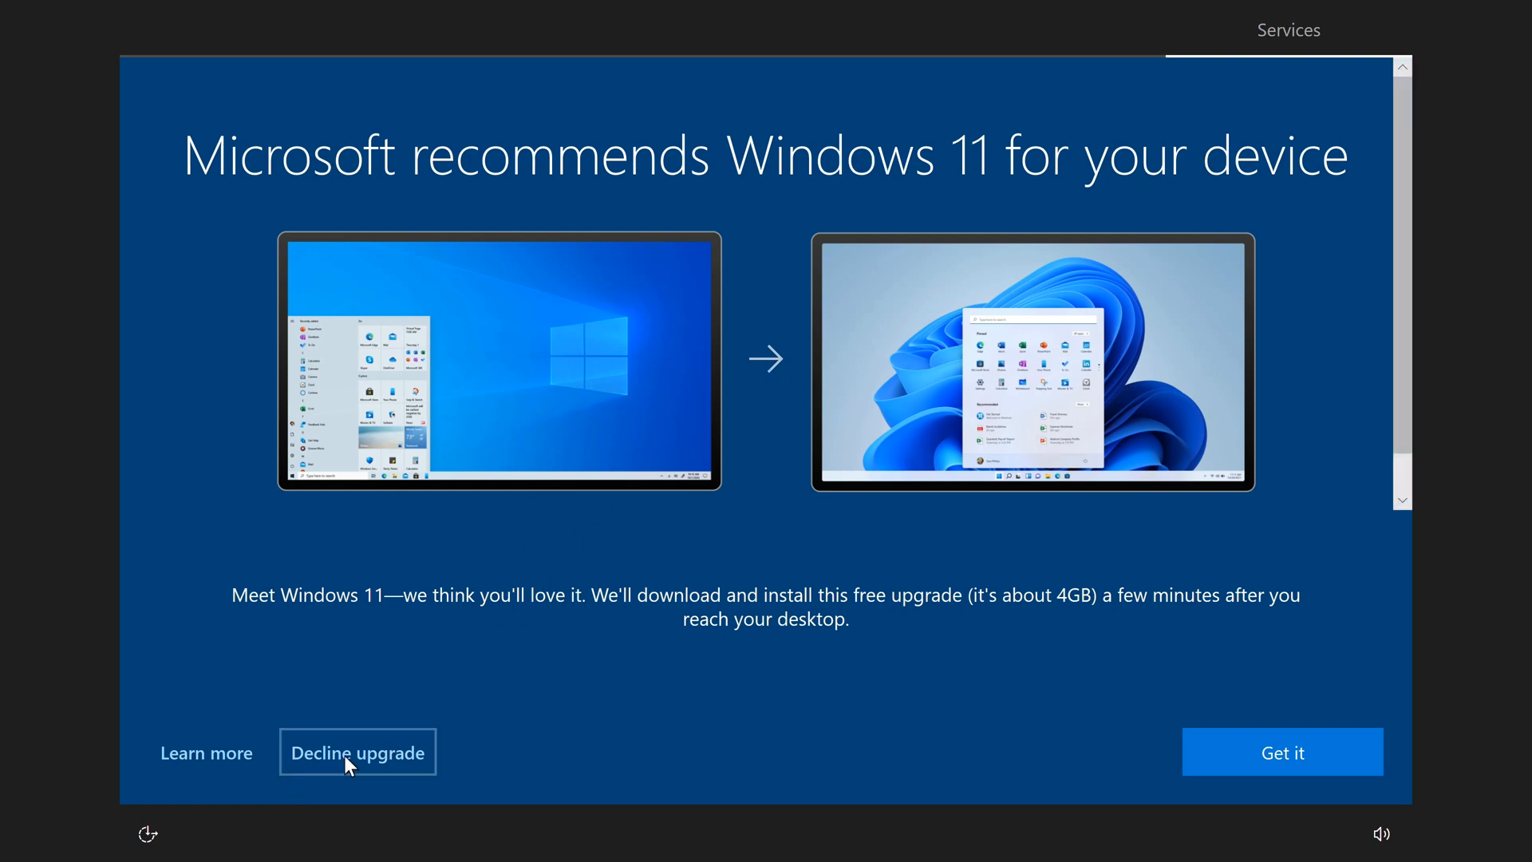
mouse_move(1281, 753)
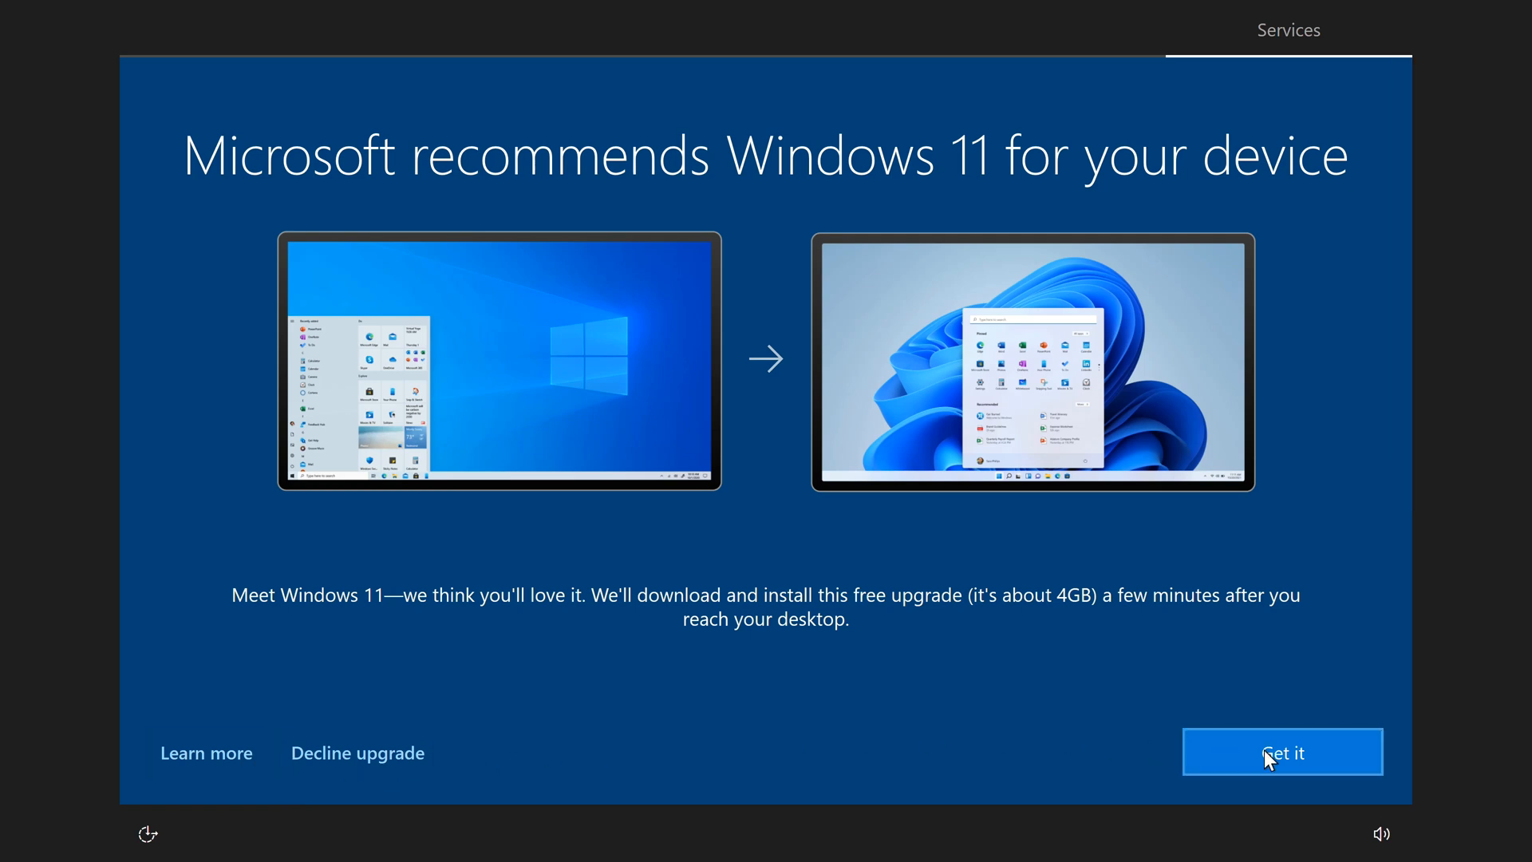
Choose Get it on the 'Microsoft recommends Windows 11' screen to accept the free upgrade
left_click(1281, 752)
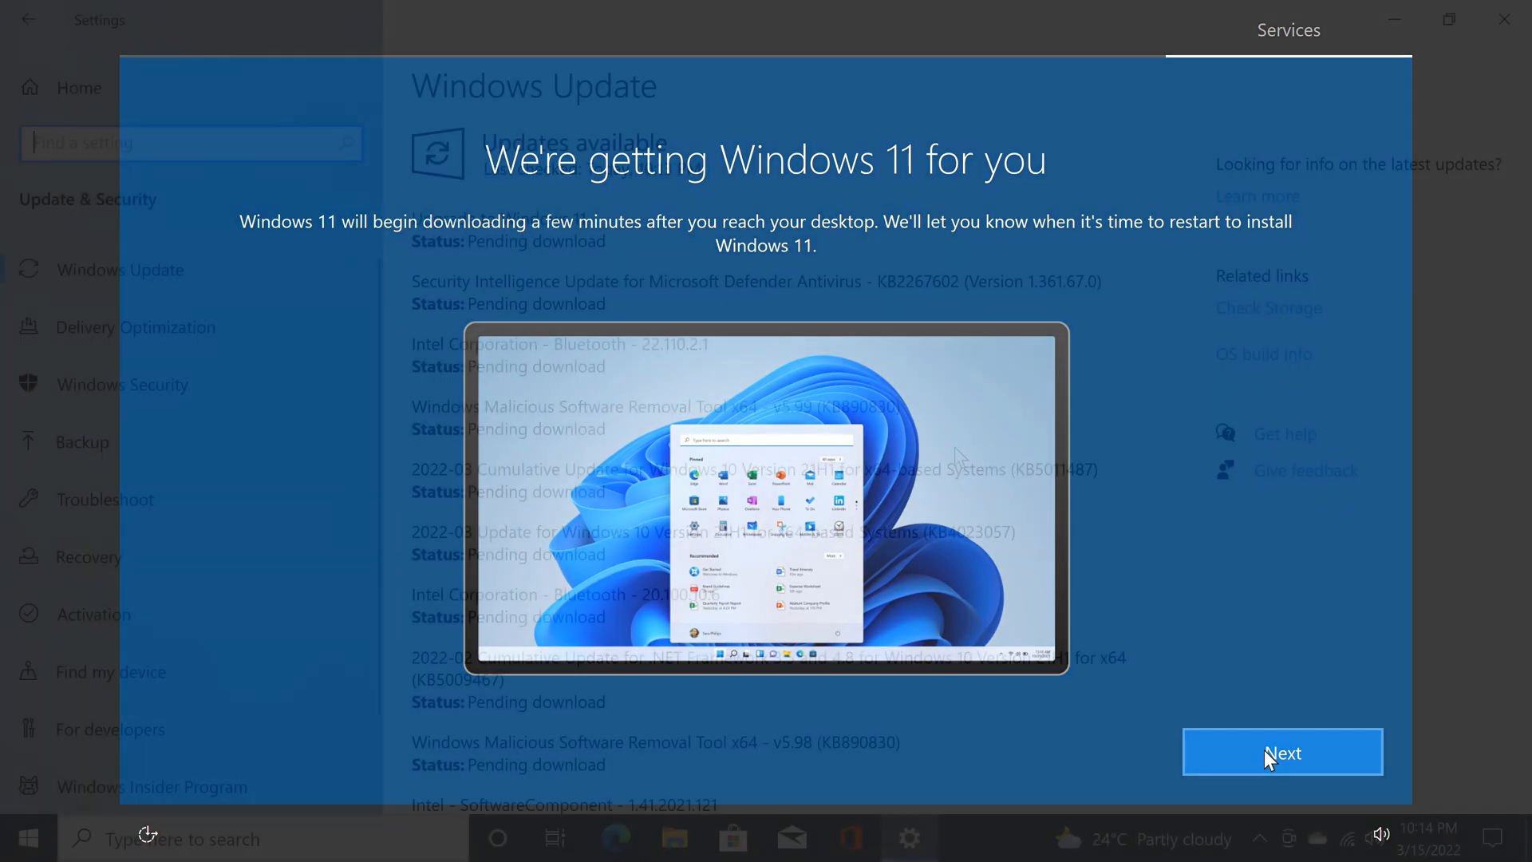
Dismiss the Windows 11 download notice and scroll the pending updates to Upgrade to Windows 11
left_click(1281, 753)
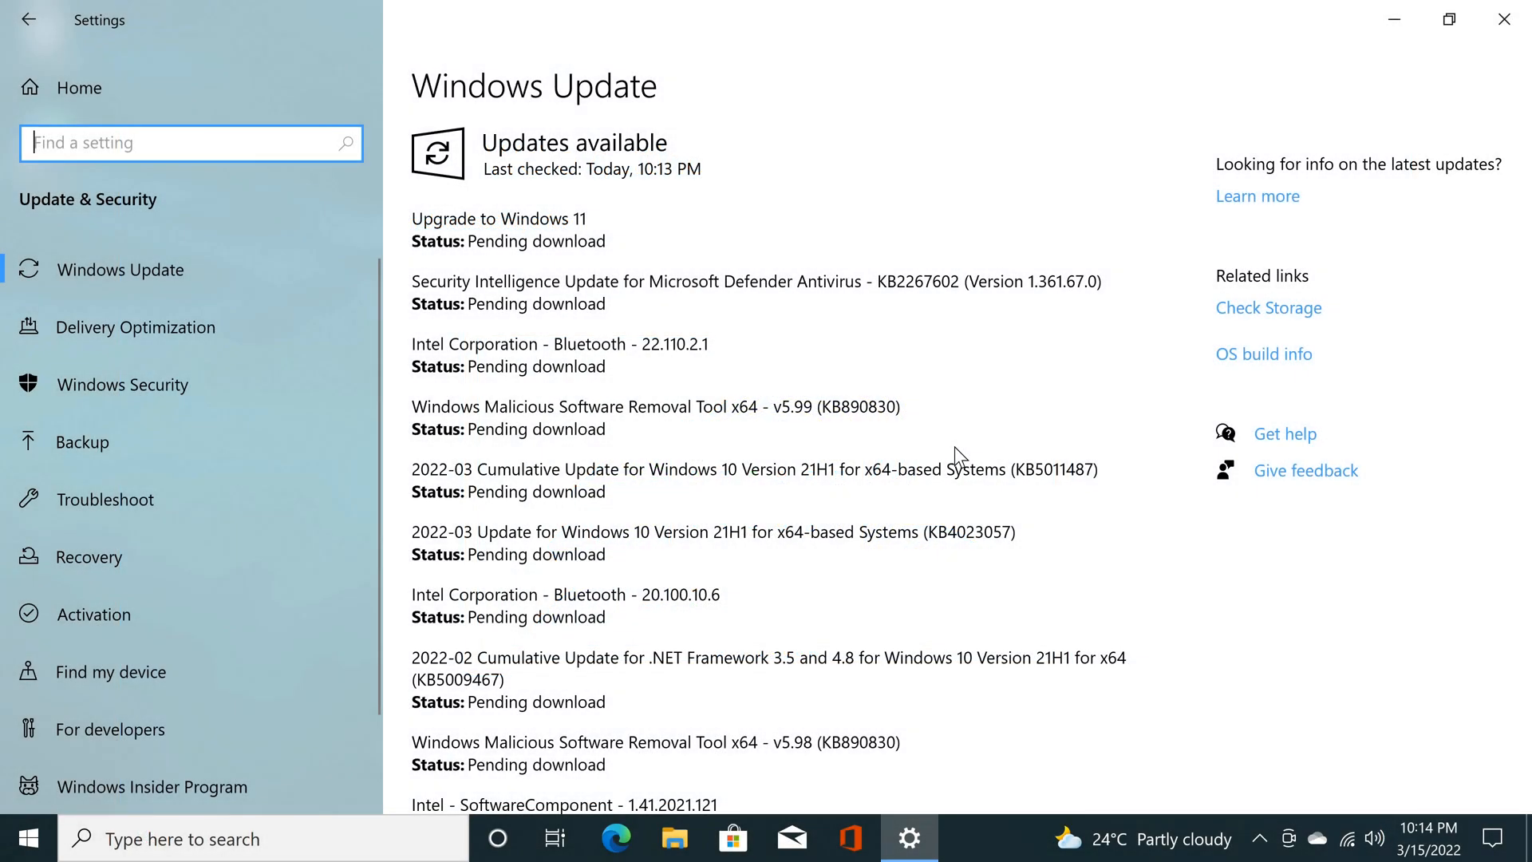
mouse_move(426, 228)
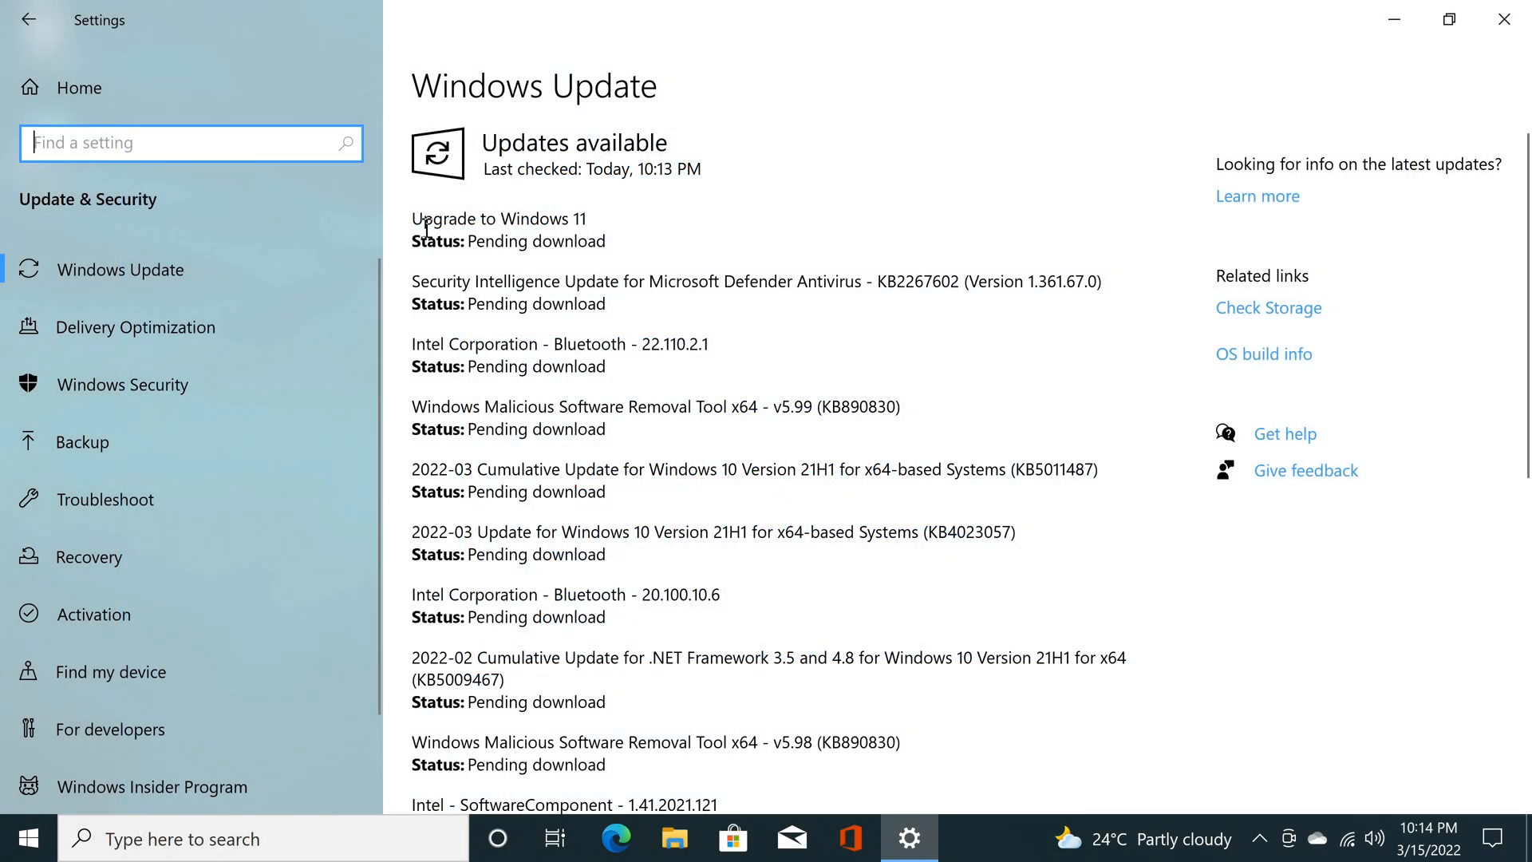
mouse_move(492, 222)
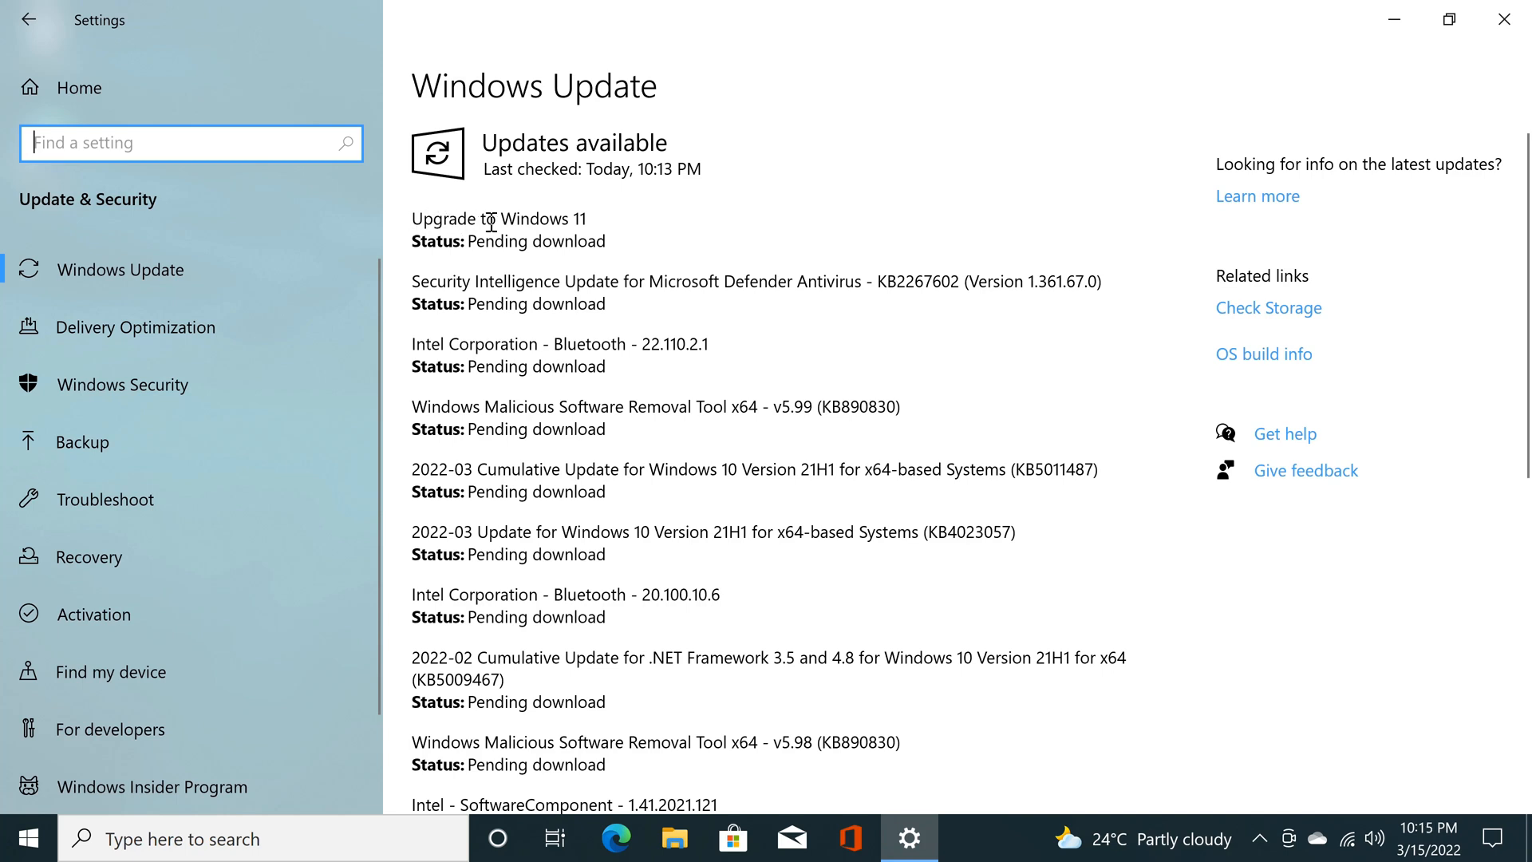
scroll("down", 3)
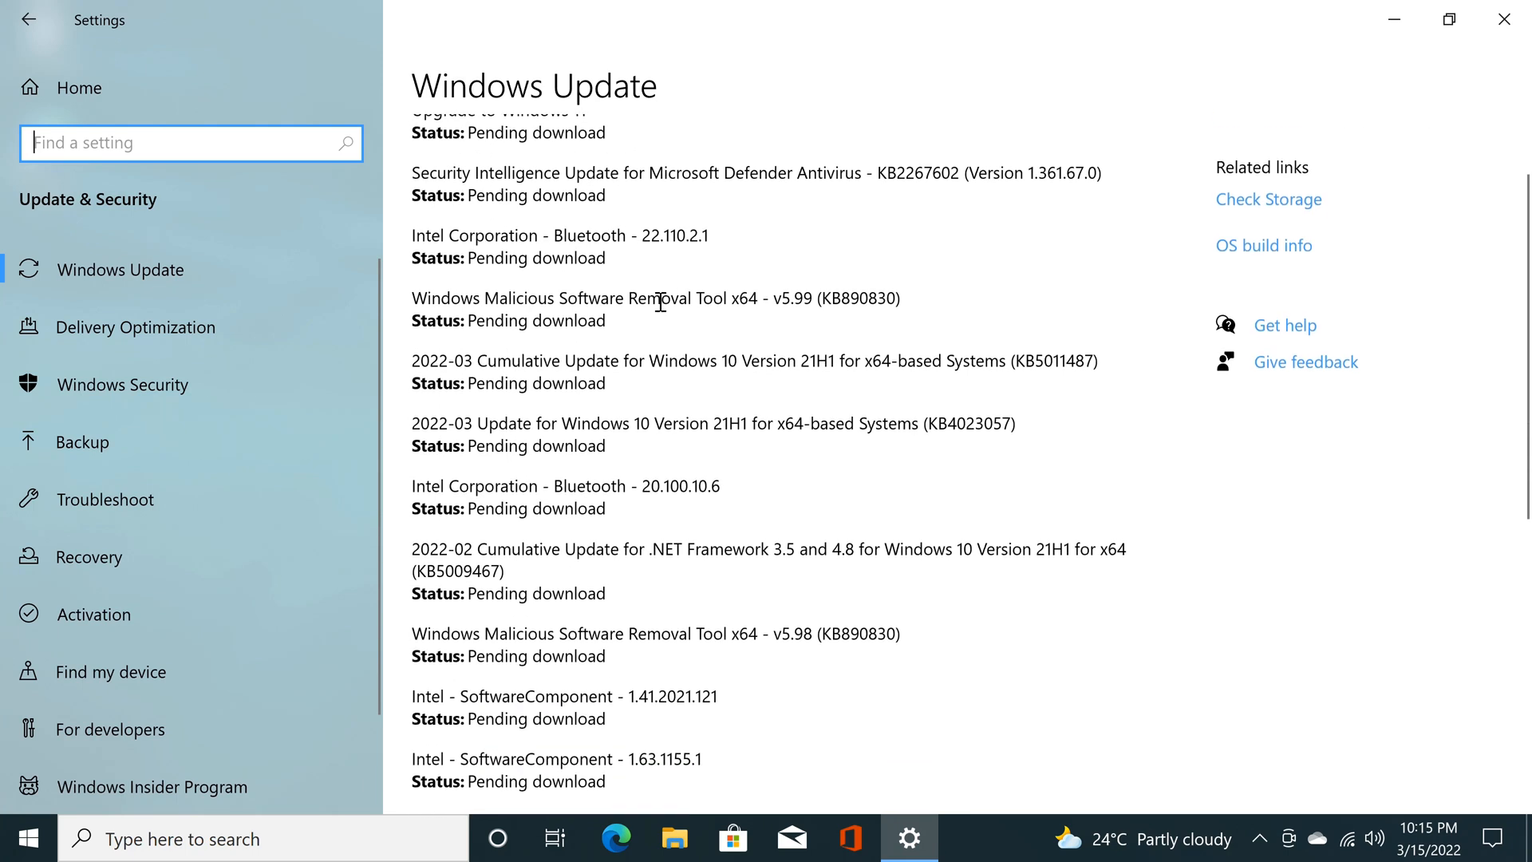
scroll("down", 3)
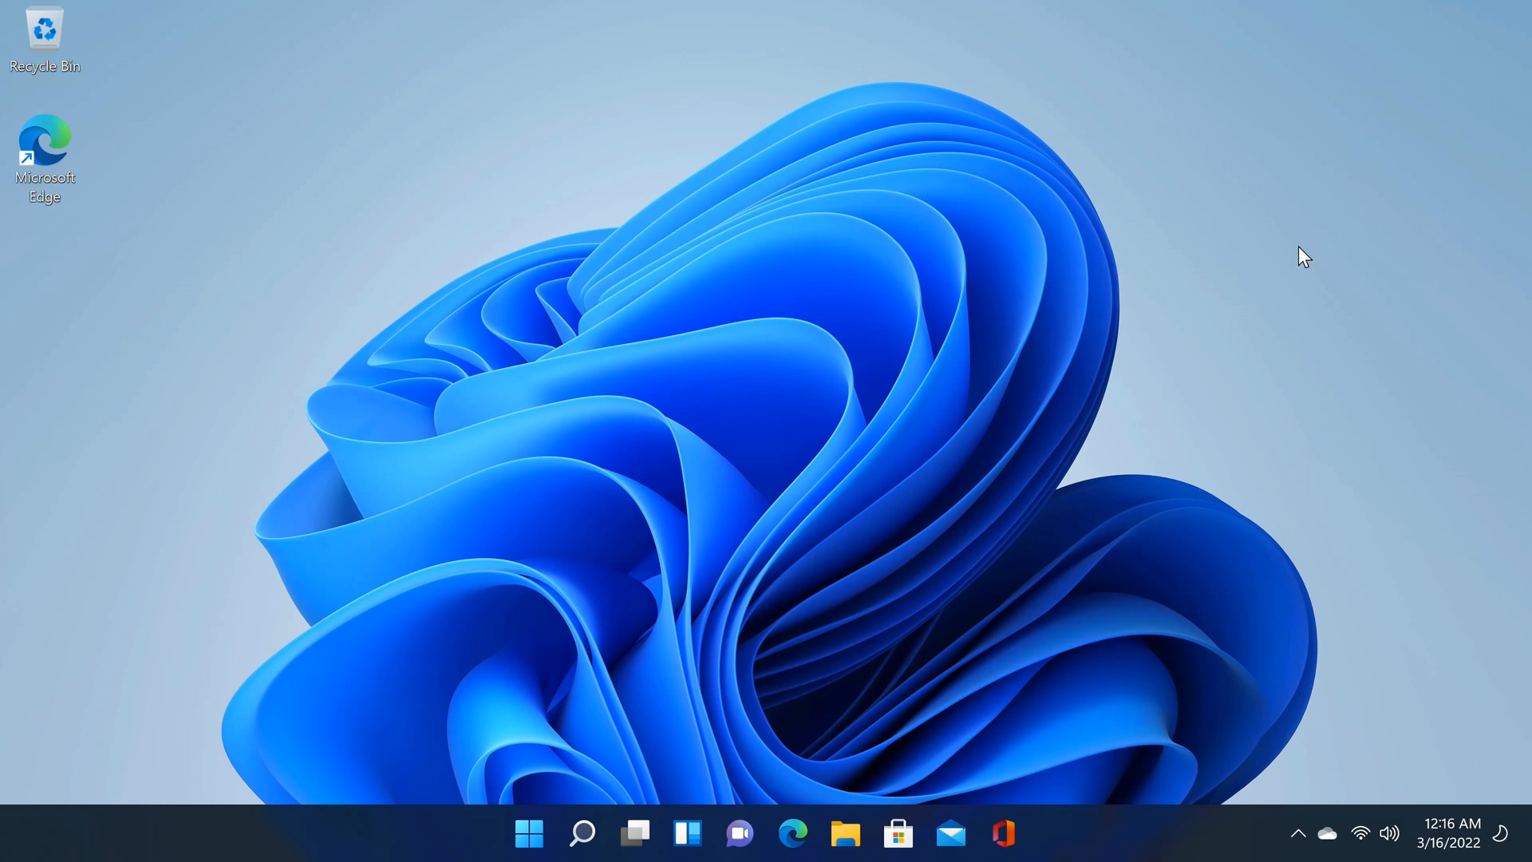
Scroll the About specs, then expand Activation state showing Windows 11 Pro digital license
left_click(528, 833)
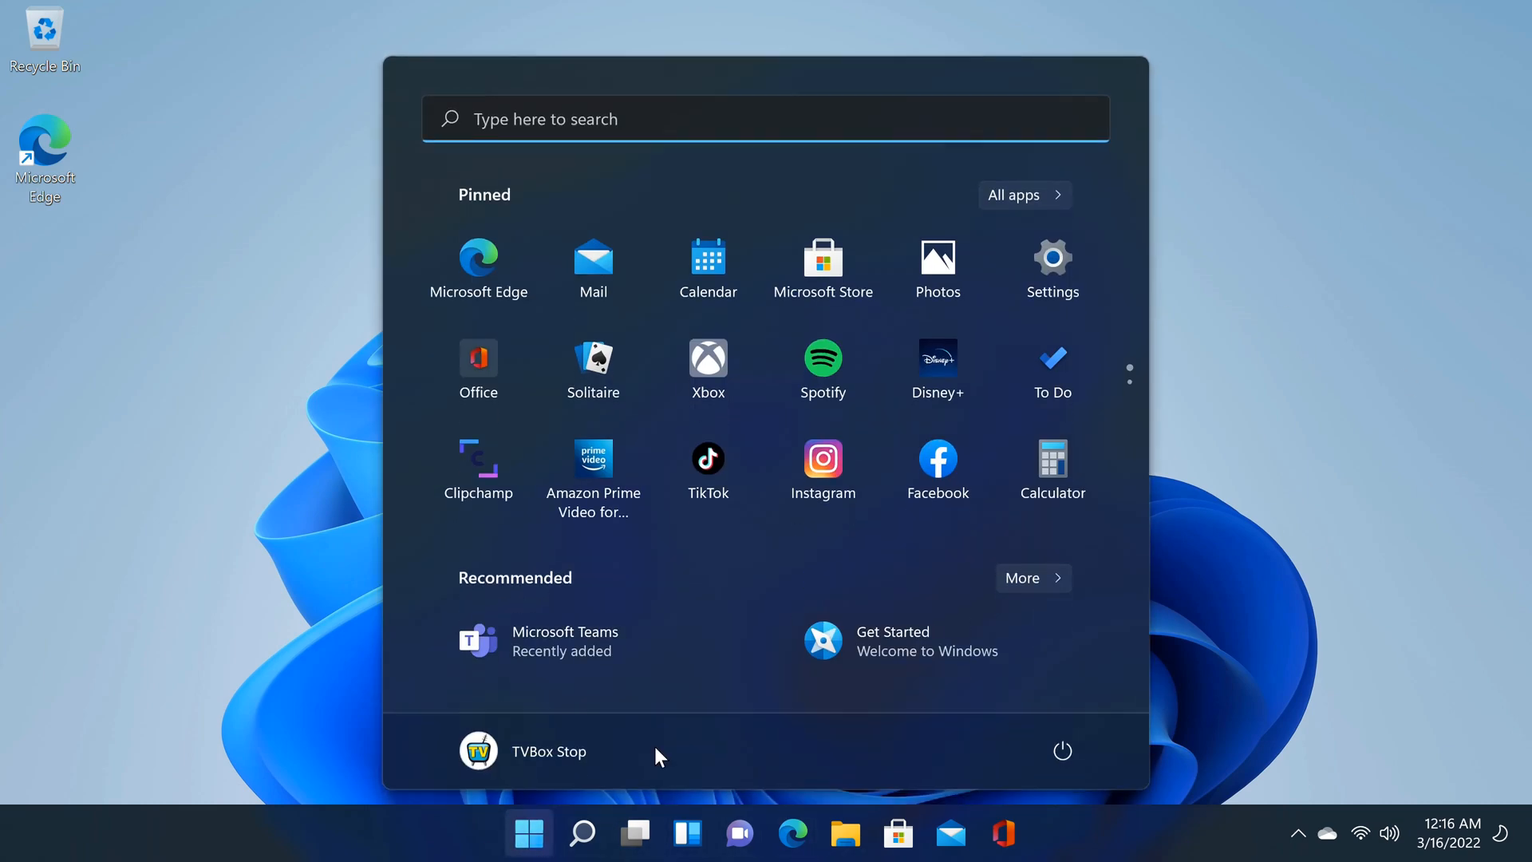
left_click(1051, 260)
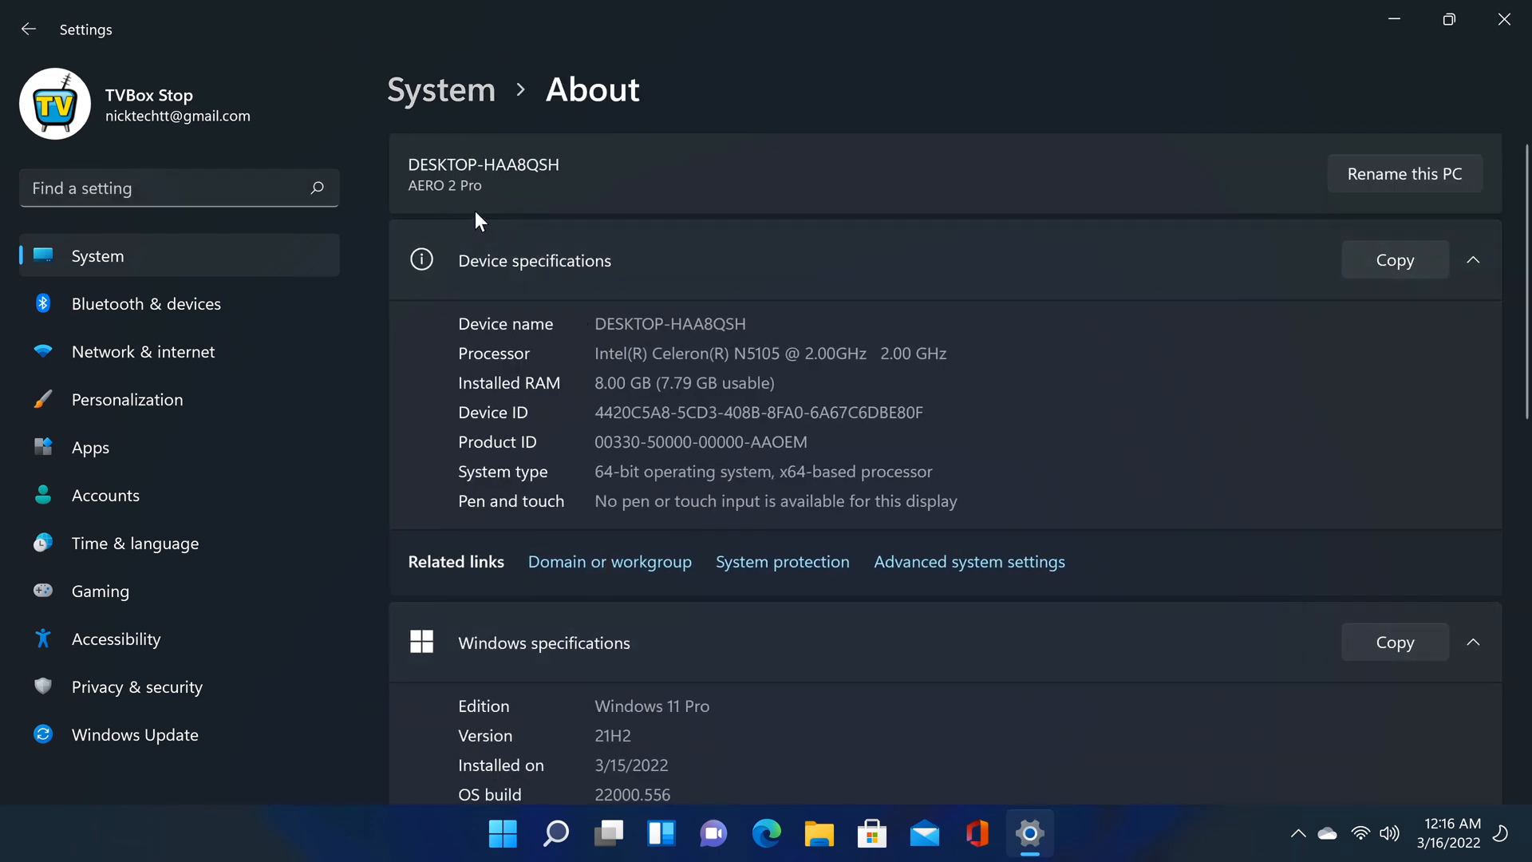
mouse_move(472, 206)
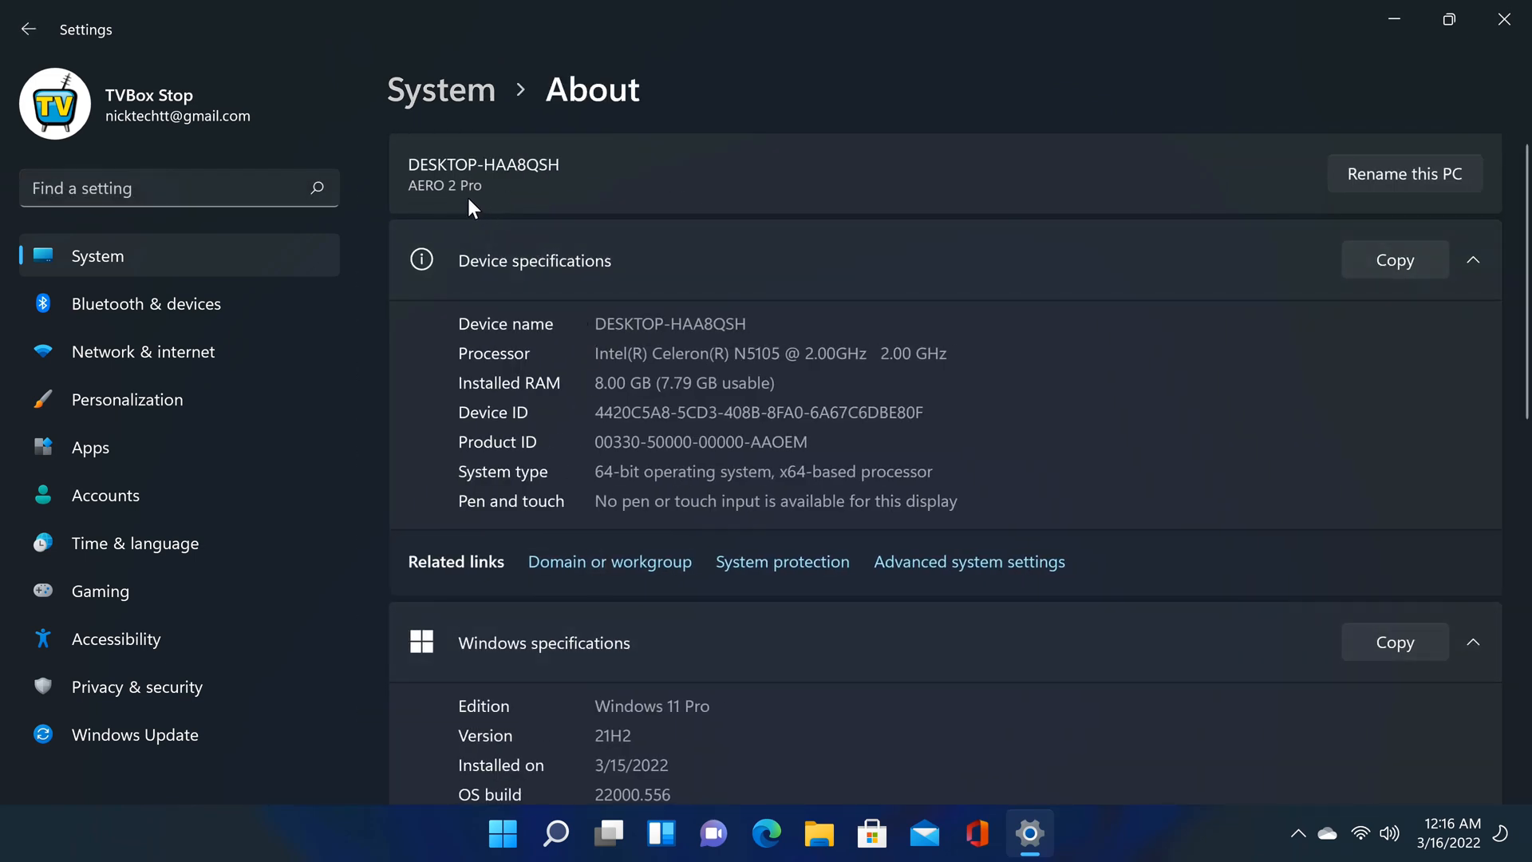
mouse_move(596, 353)
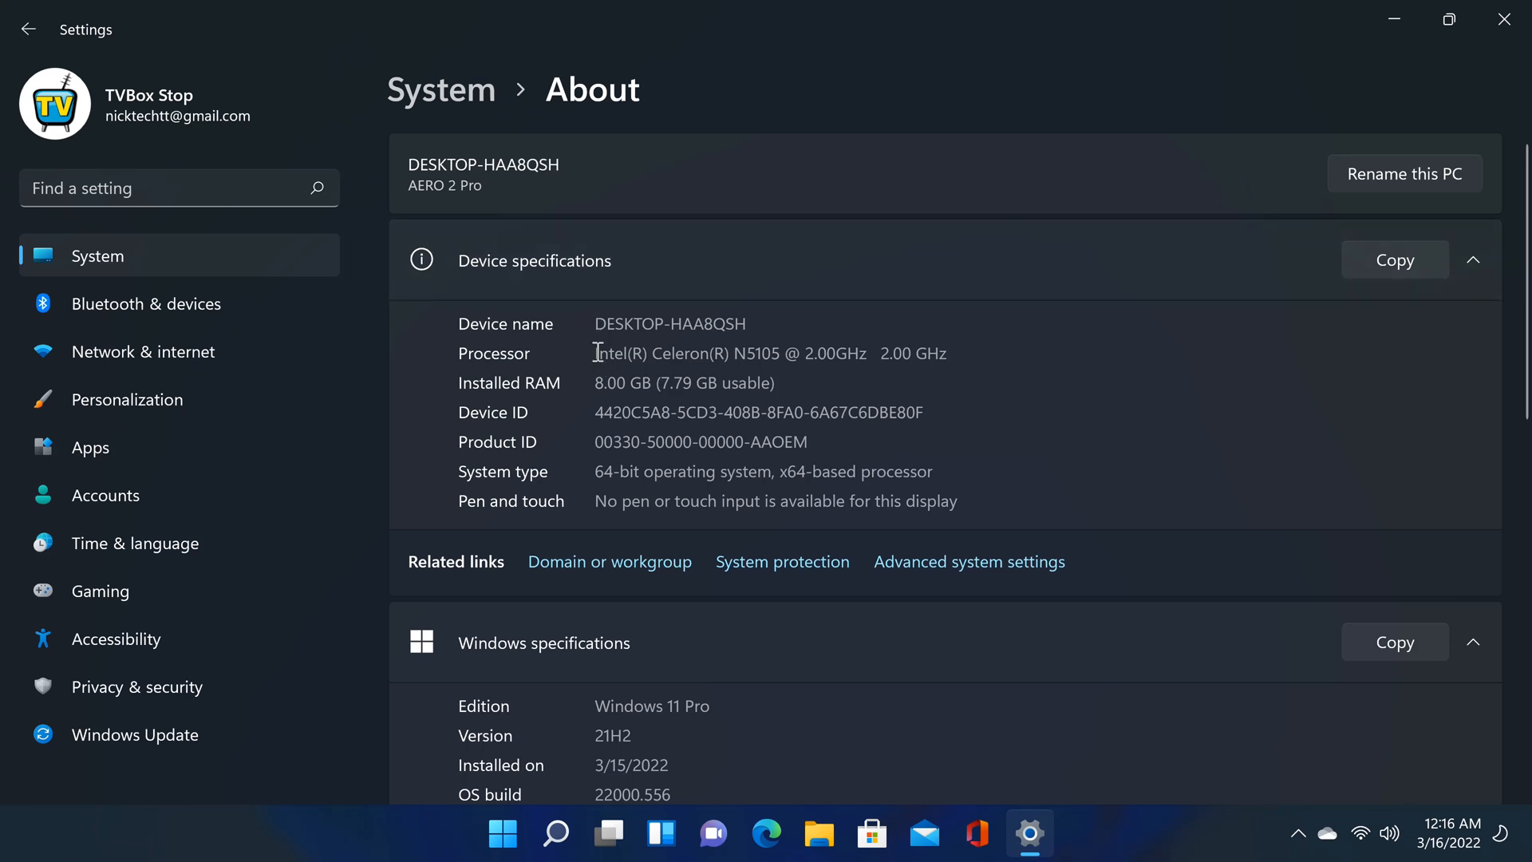
mouse_move(748, 353)
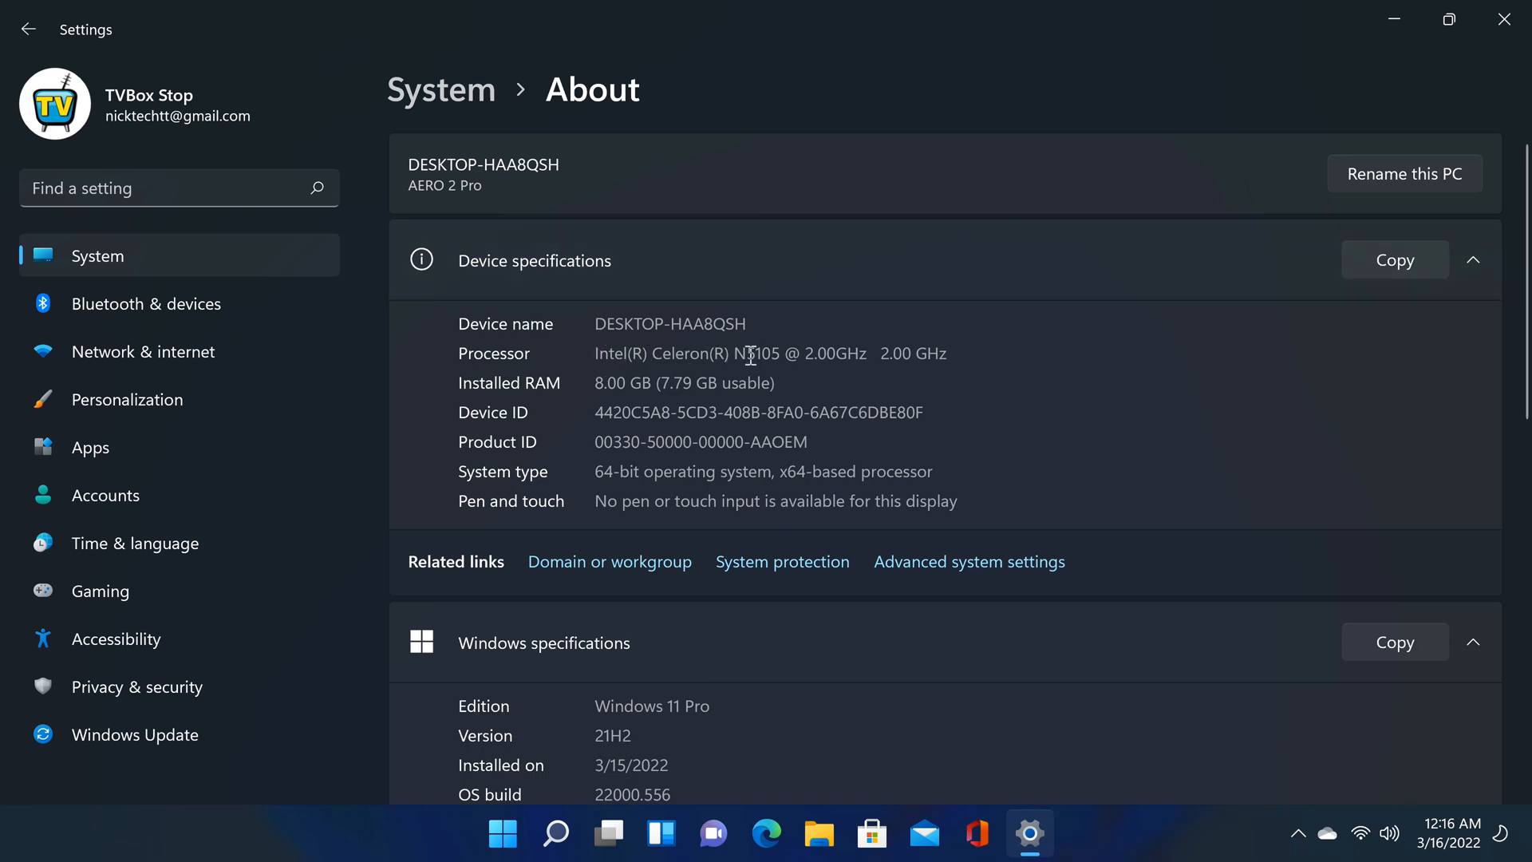
mouse_move(808, 353)
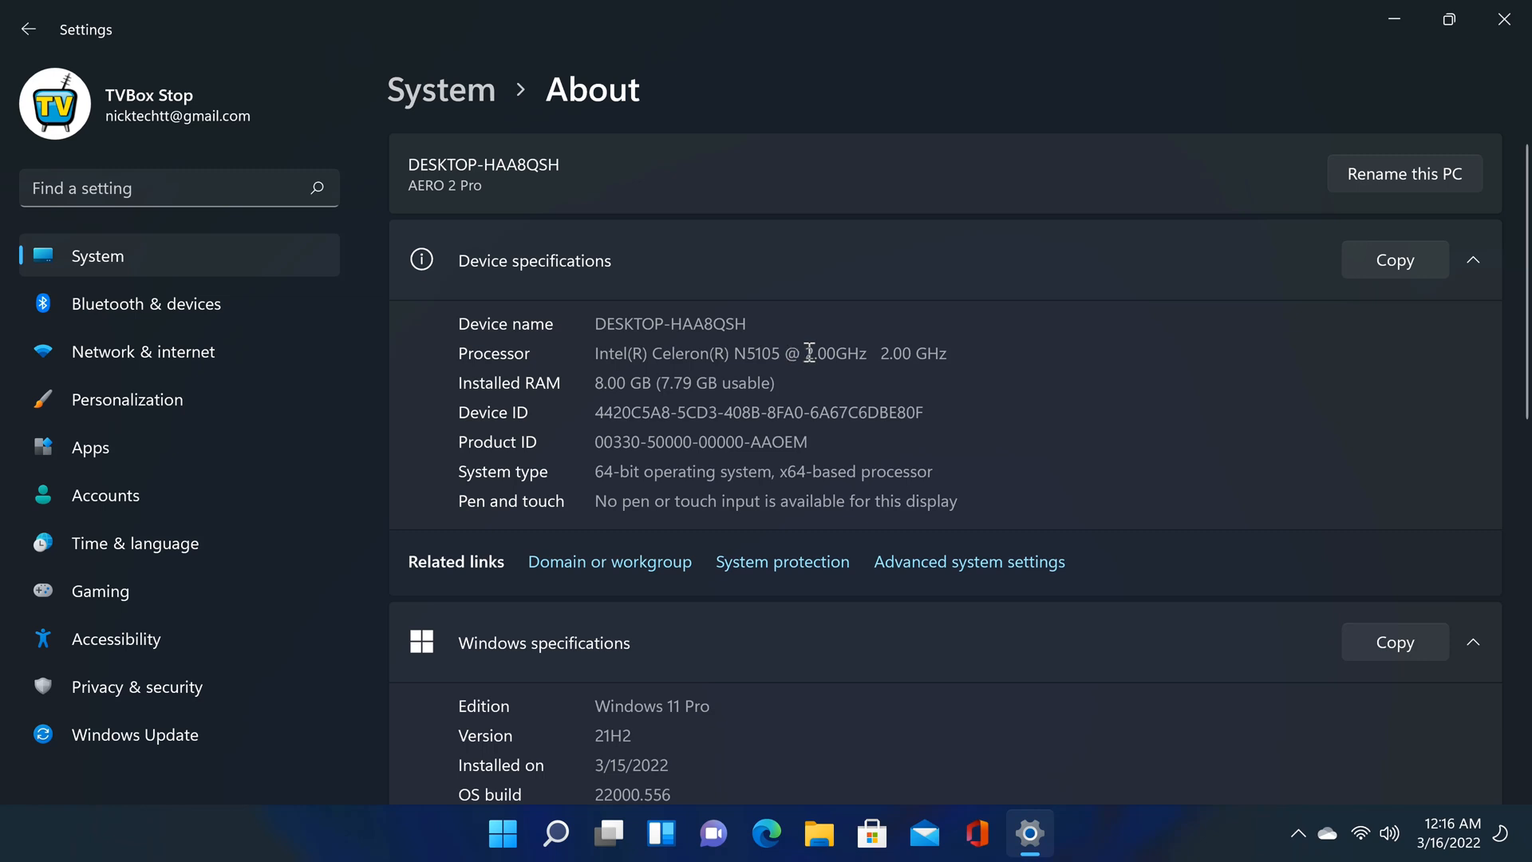
mouse_move(867, 353)
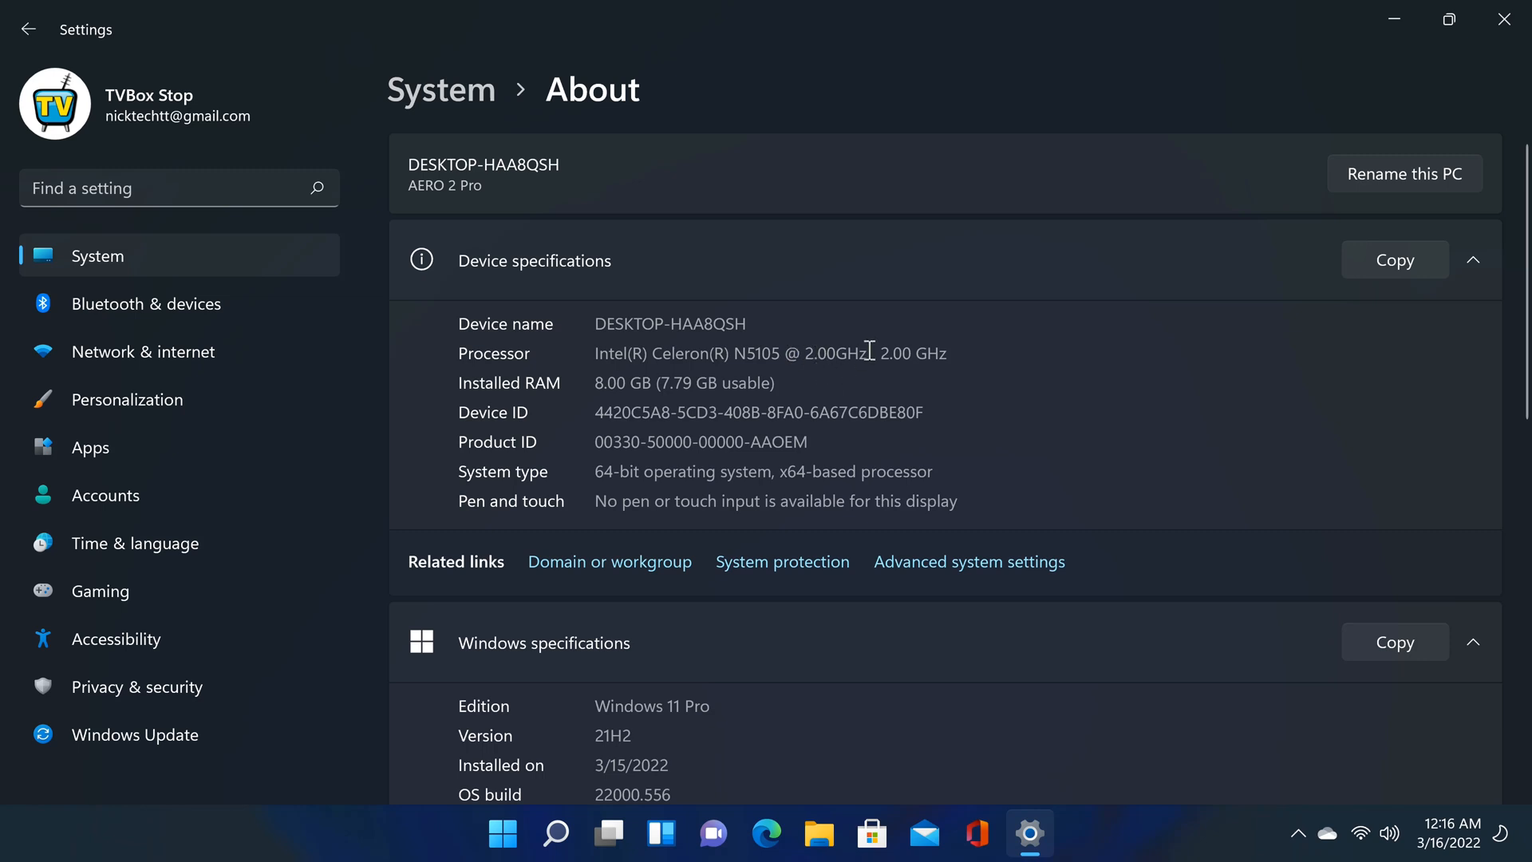
mouse_move(897, 353)
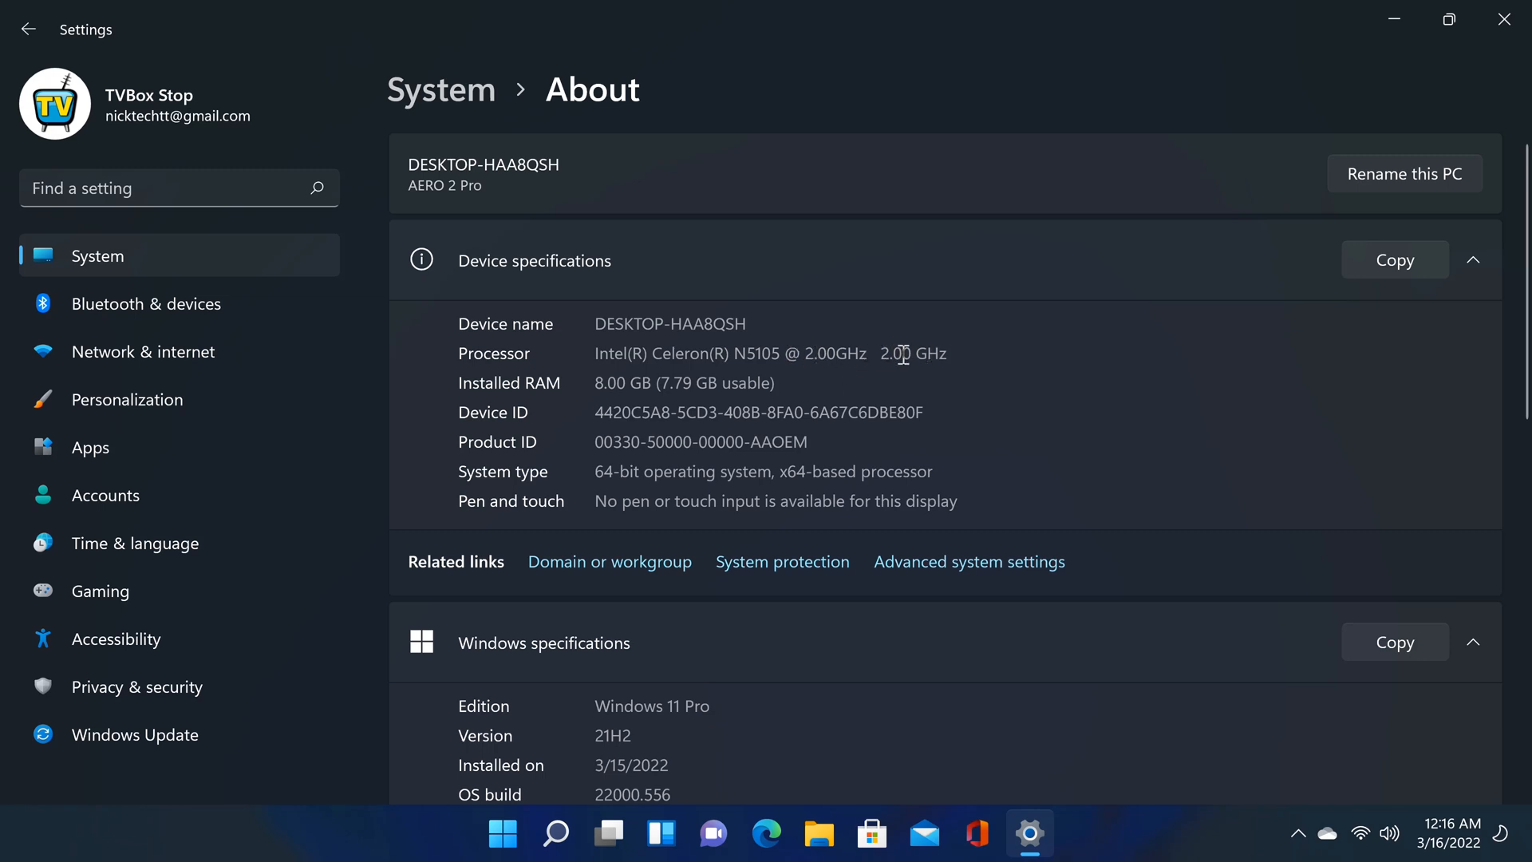
mouse_move(962, 349)
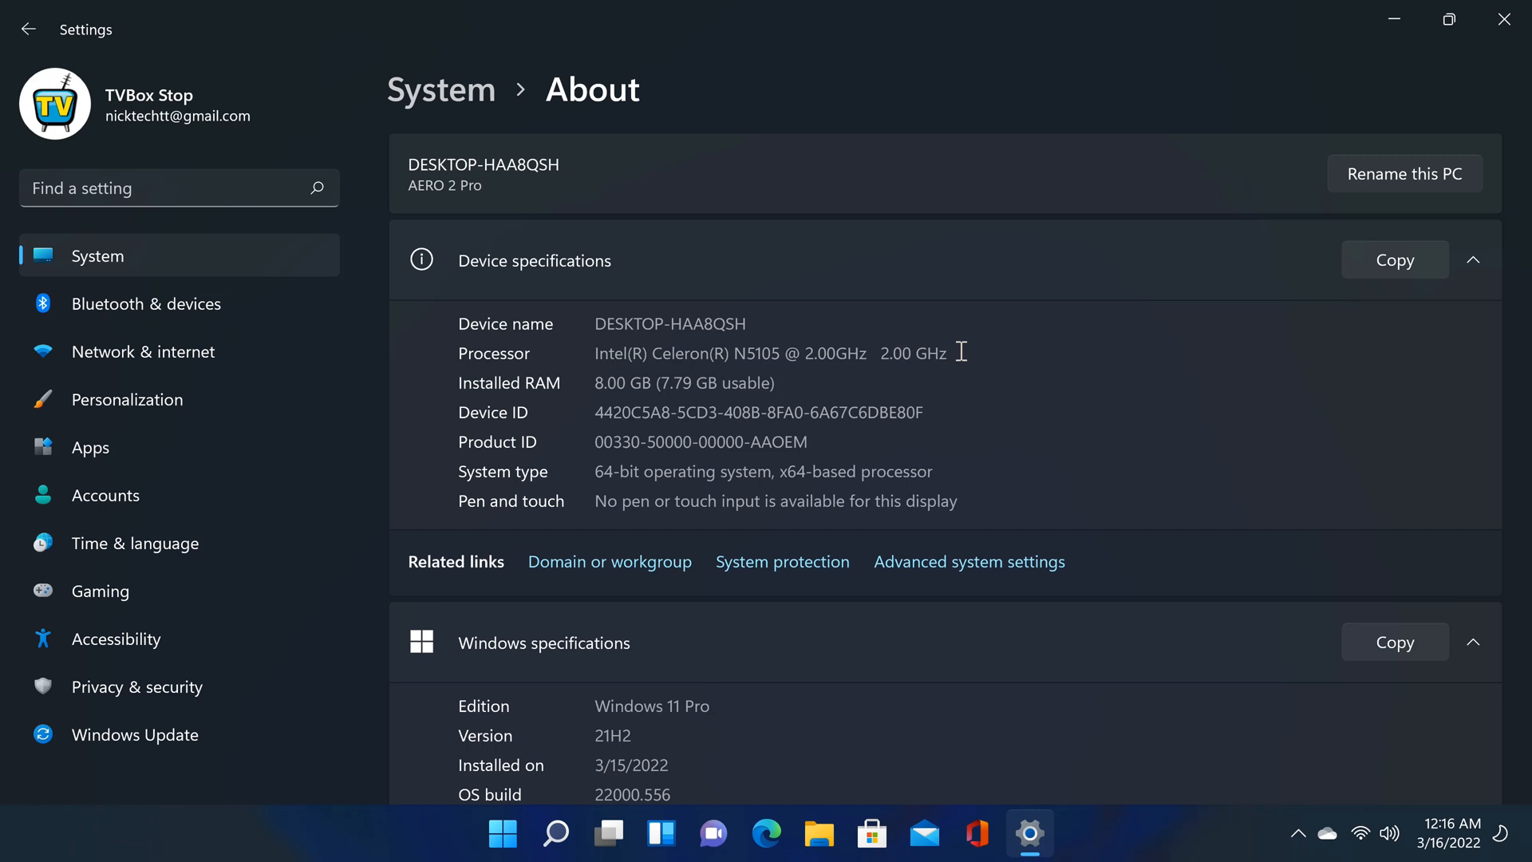
mouse_move(882, 382)
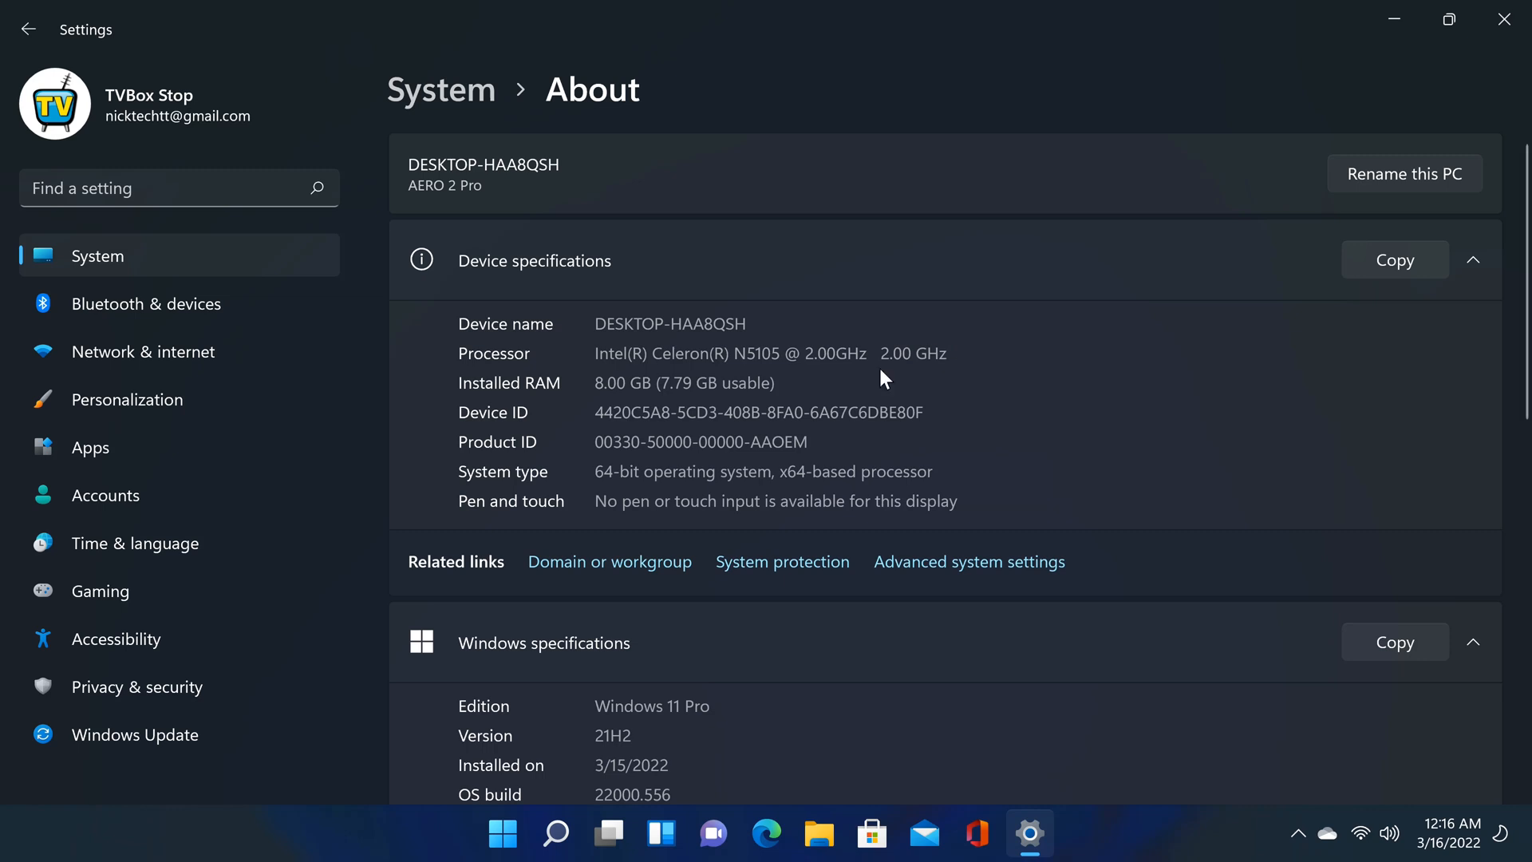
mouse_move(619, 393)
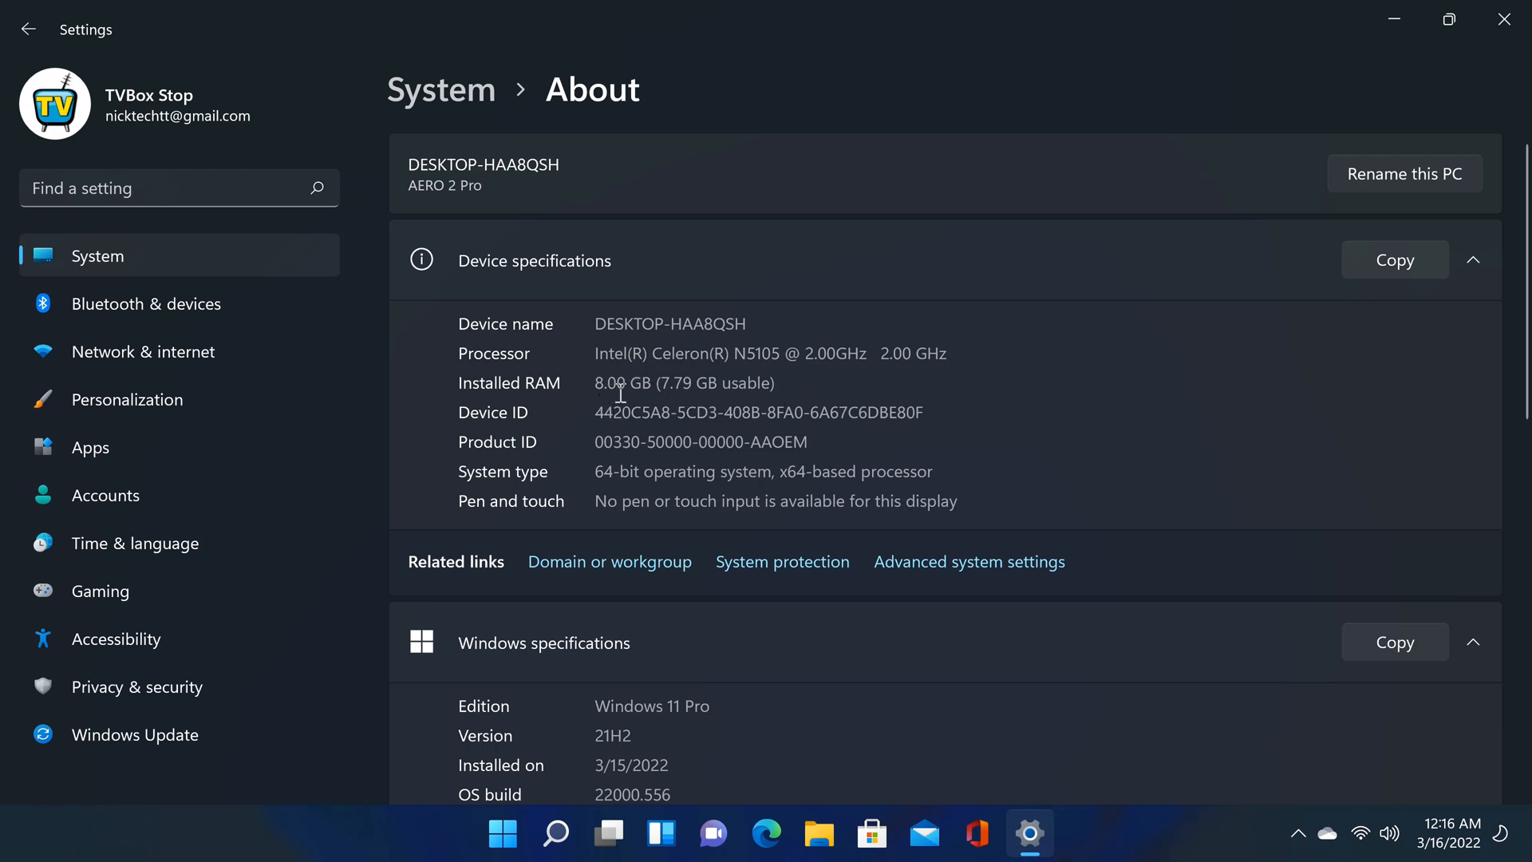
mouse_move(597, 470)
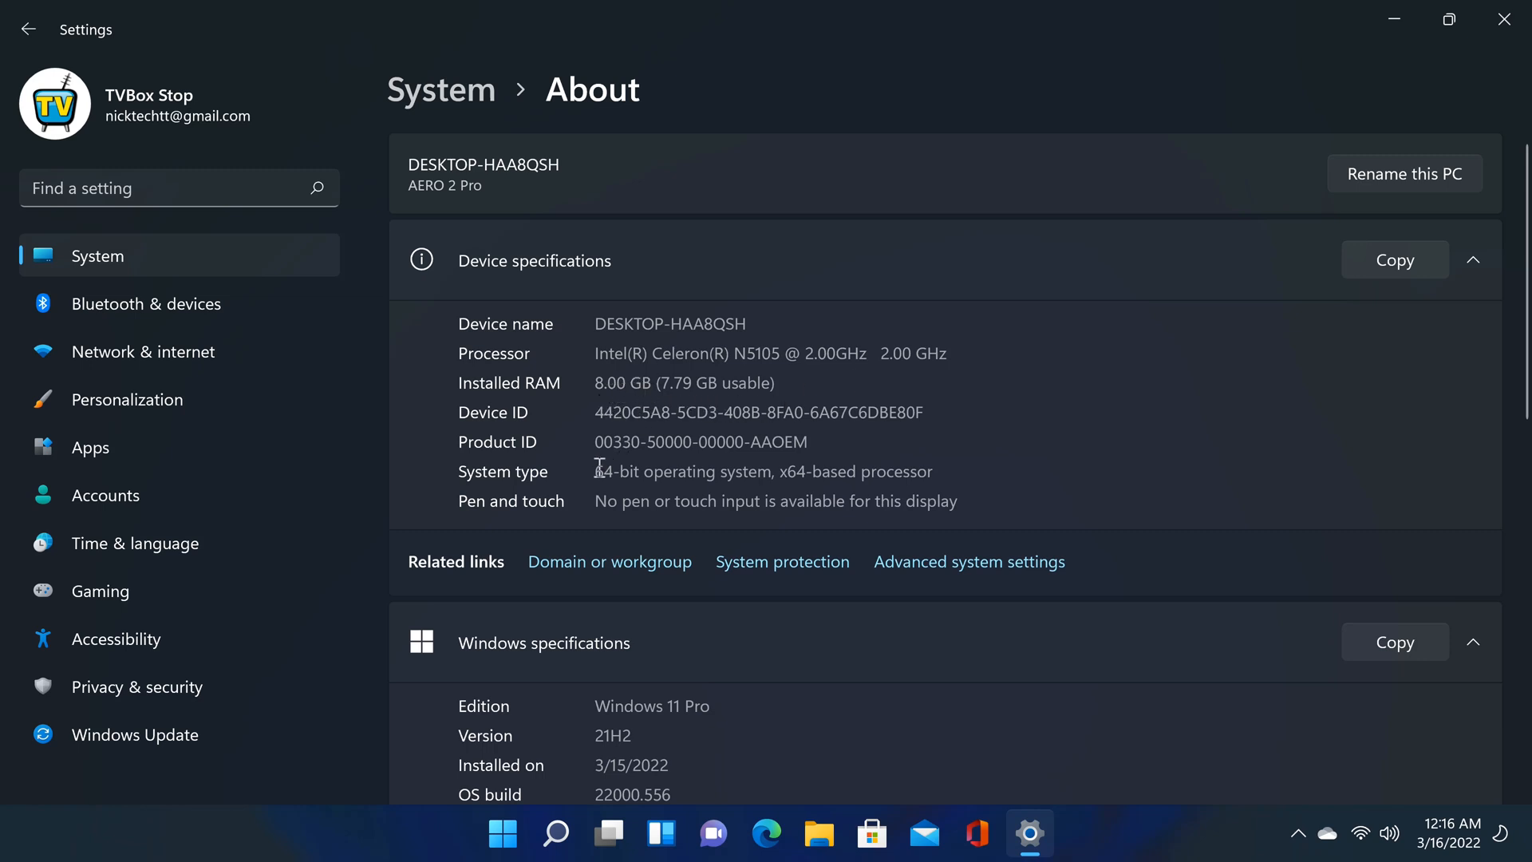
scroll("down", 3)
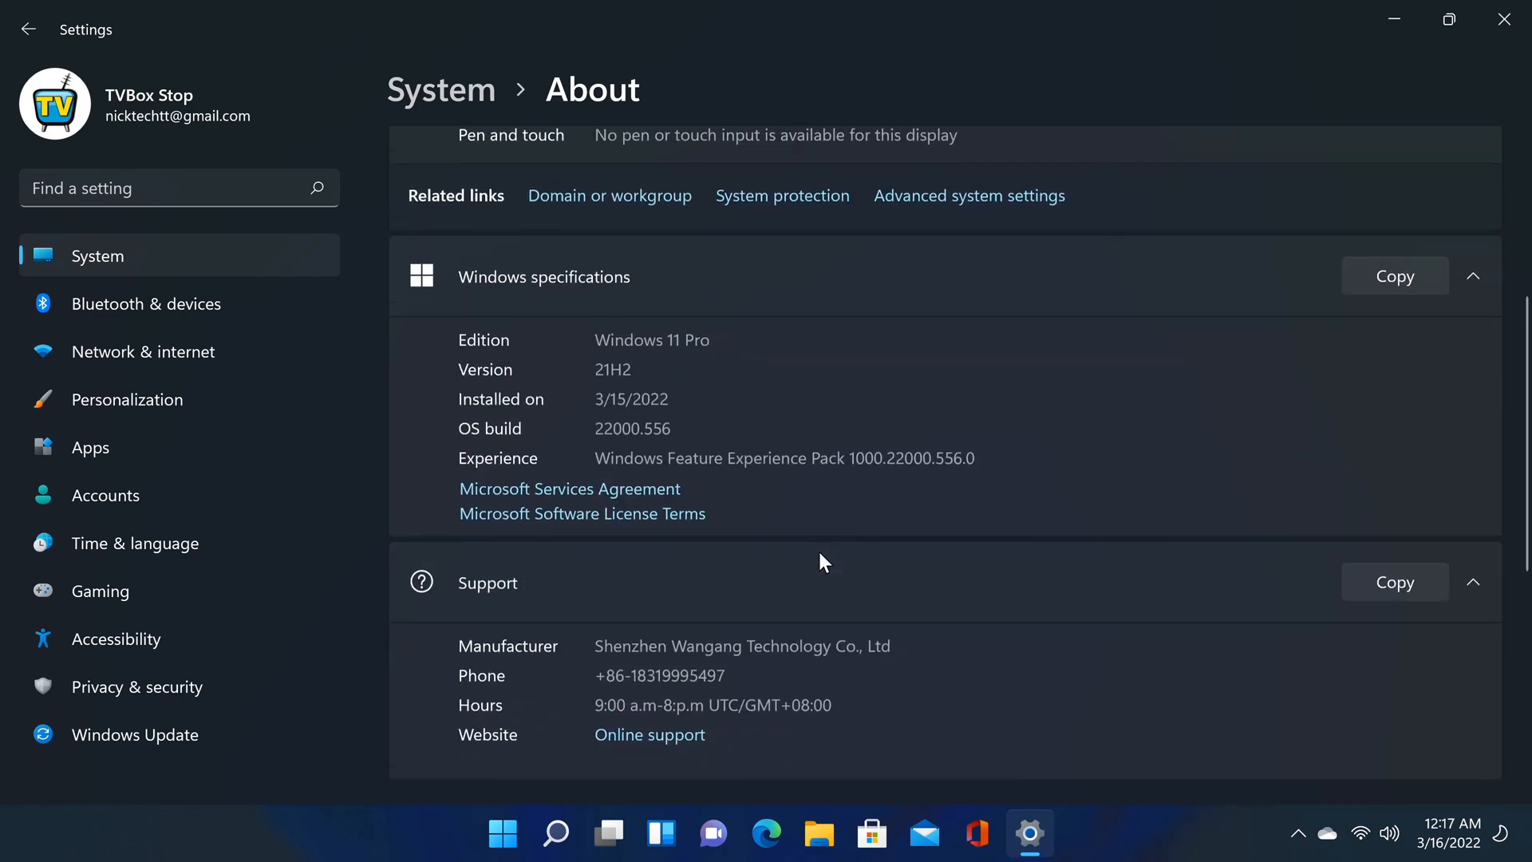
scroll("down", 3)
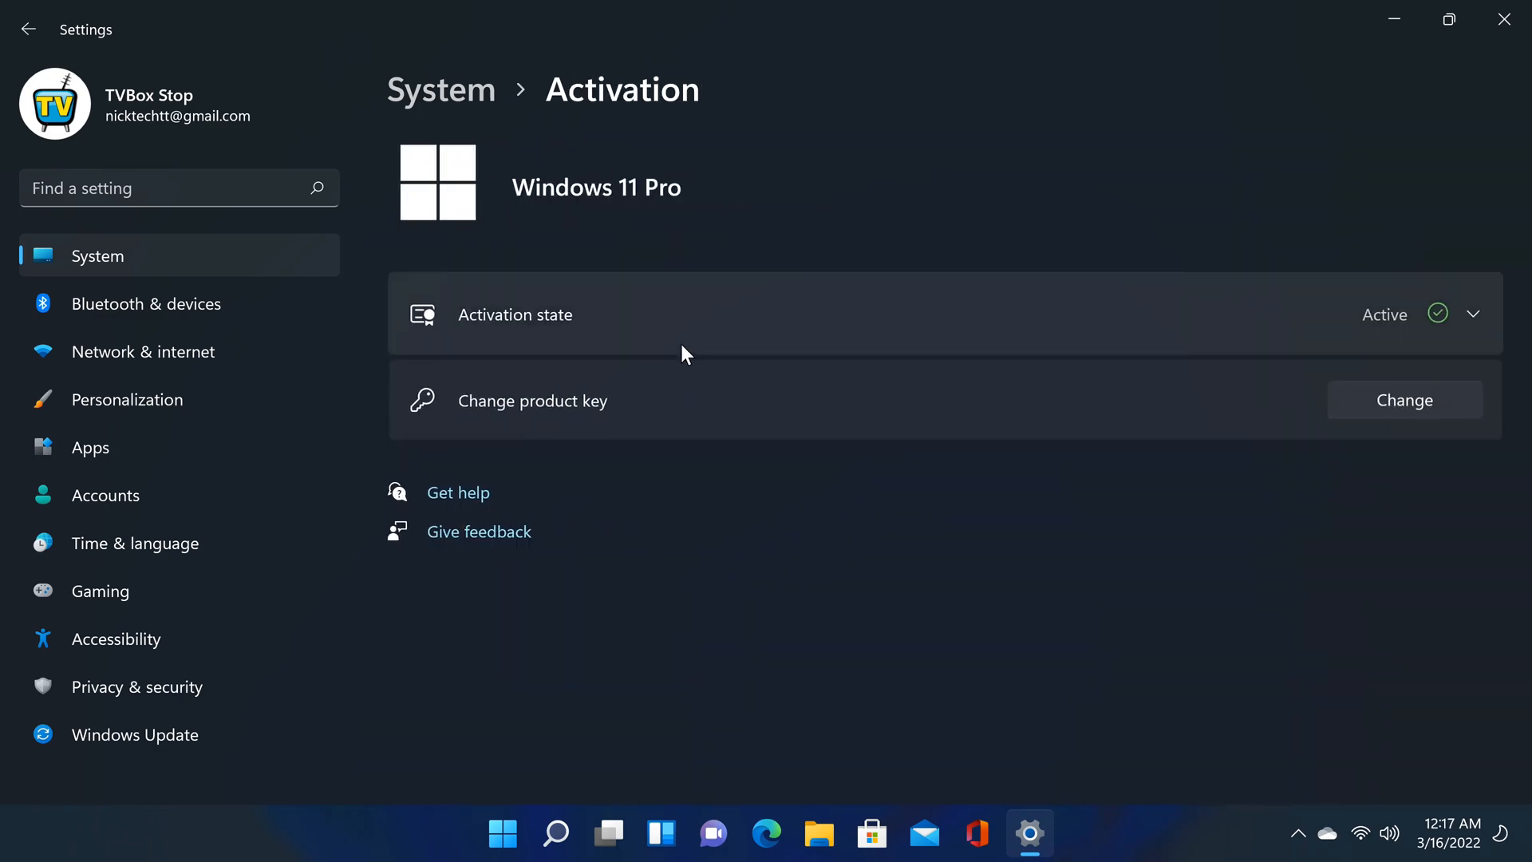
left_click(1472, 313)
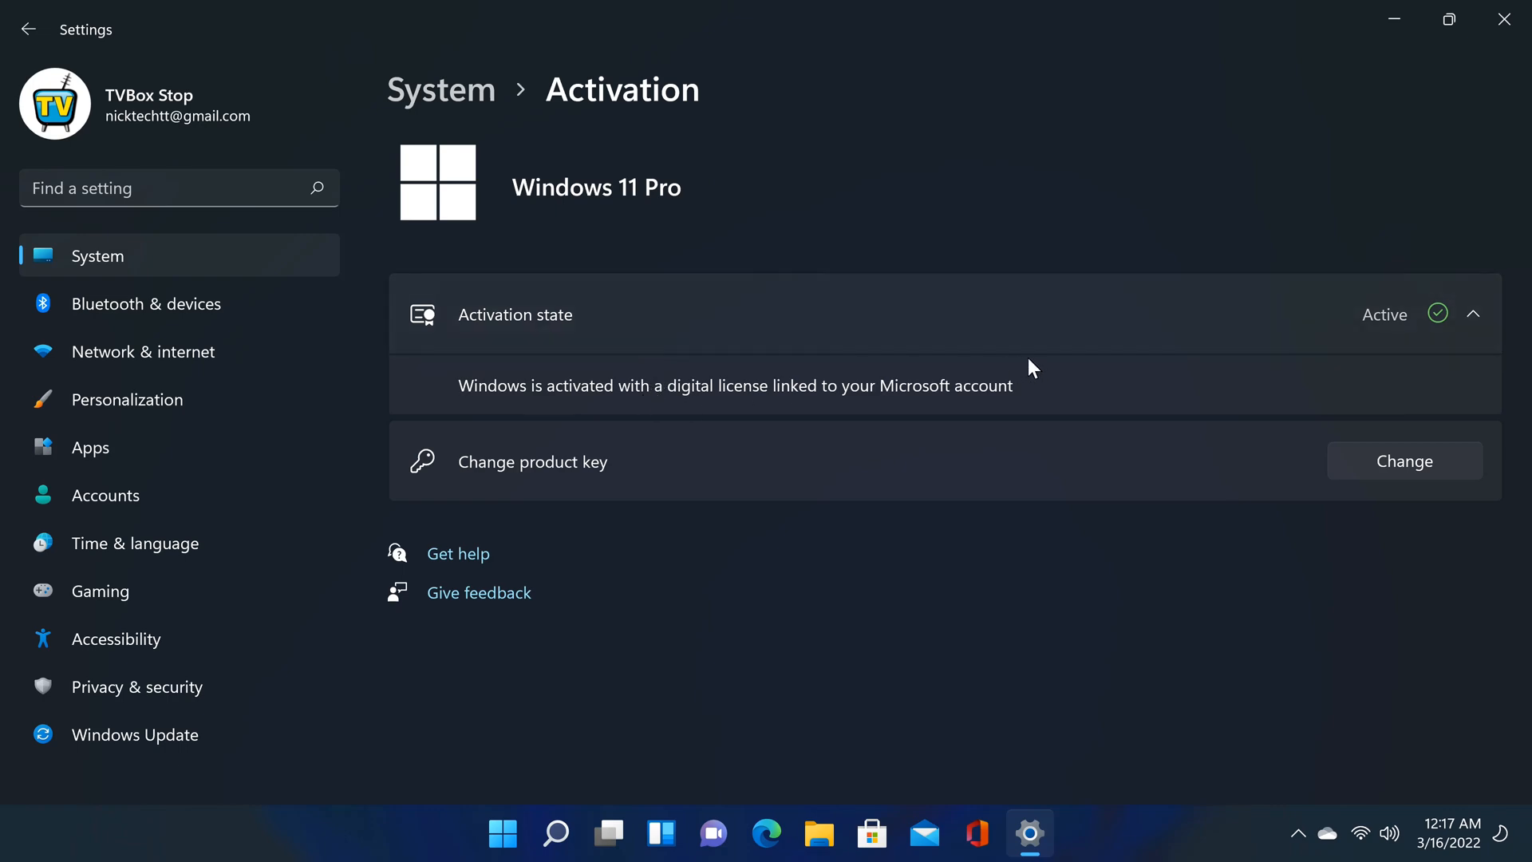
mouse_move(943, 360)
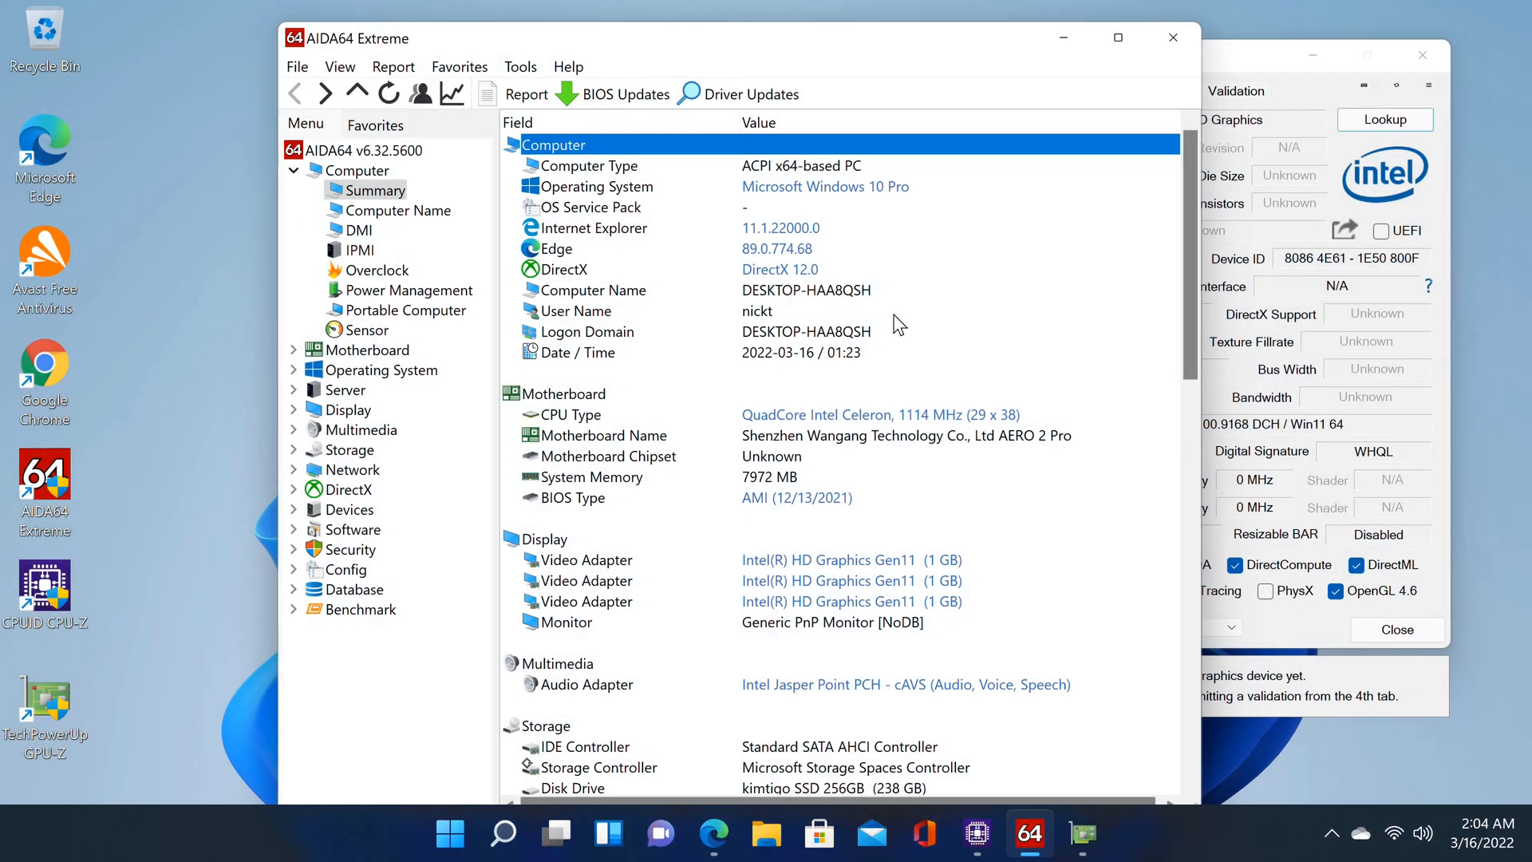
mouse_move(787, 242)
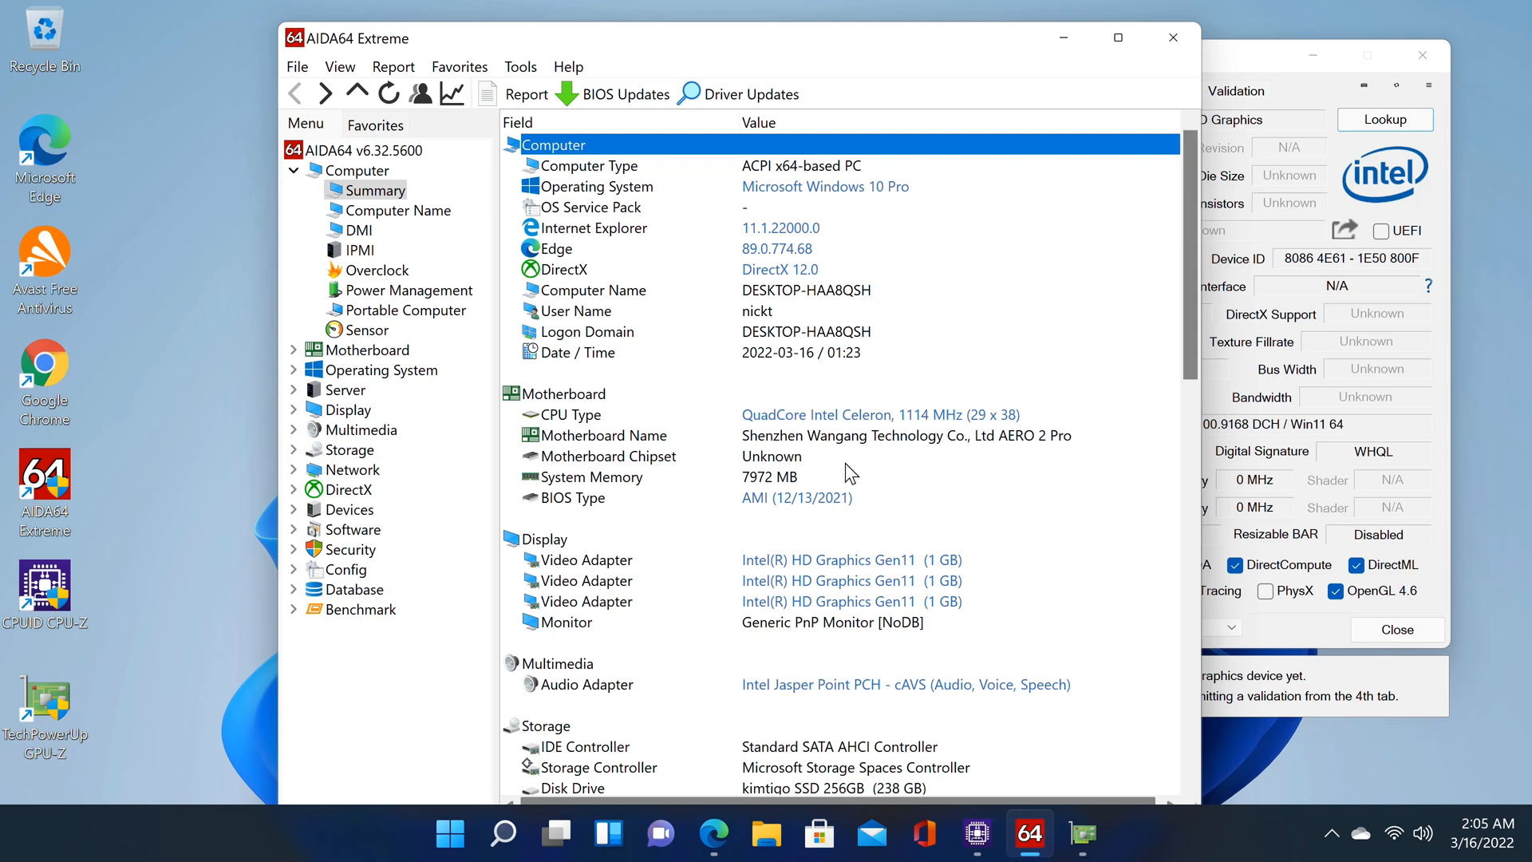
Review Celeron N5105 in CPU-Z and UHD Graphics in GPU-Z, then bring forward Edge
left_click(974, 833)
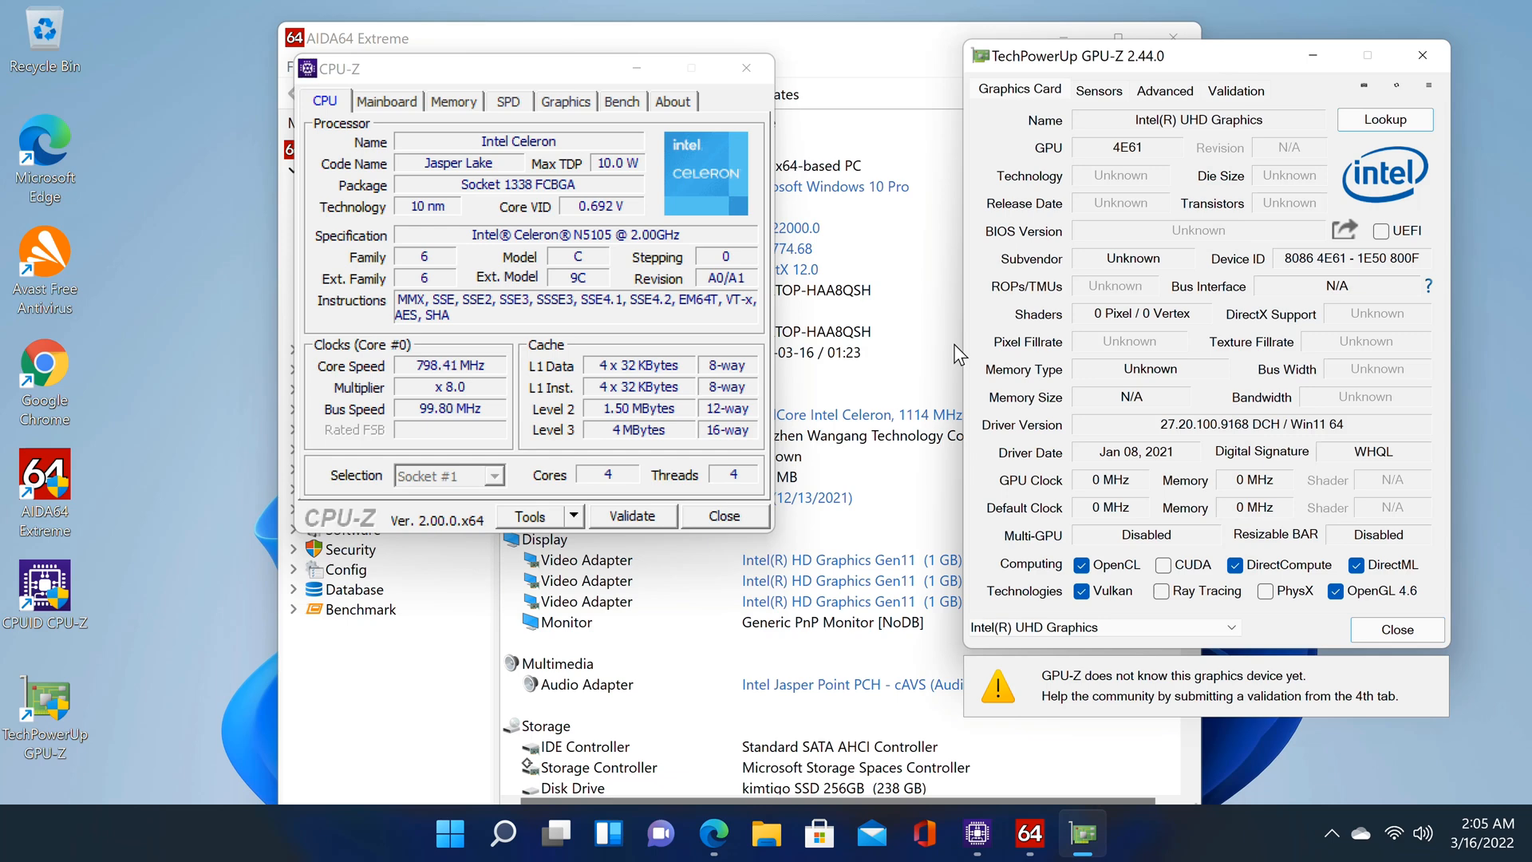
left_click(714, 833)
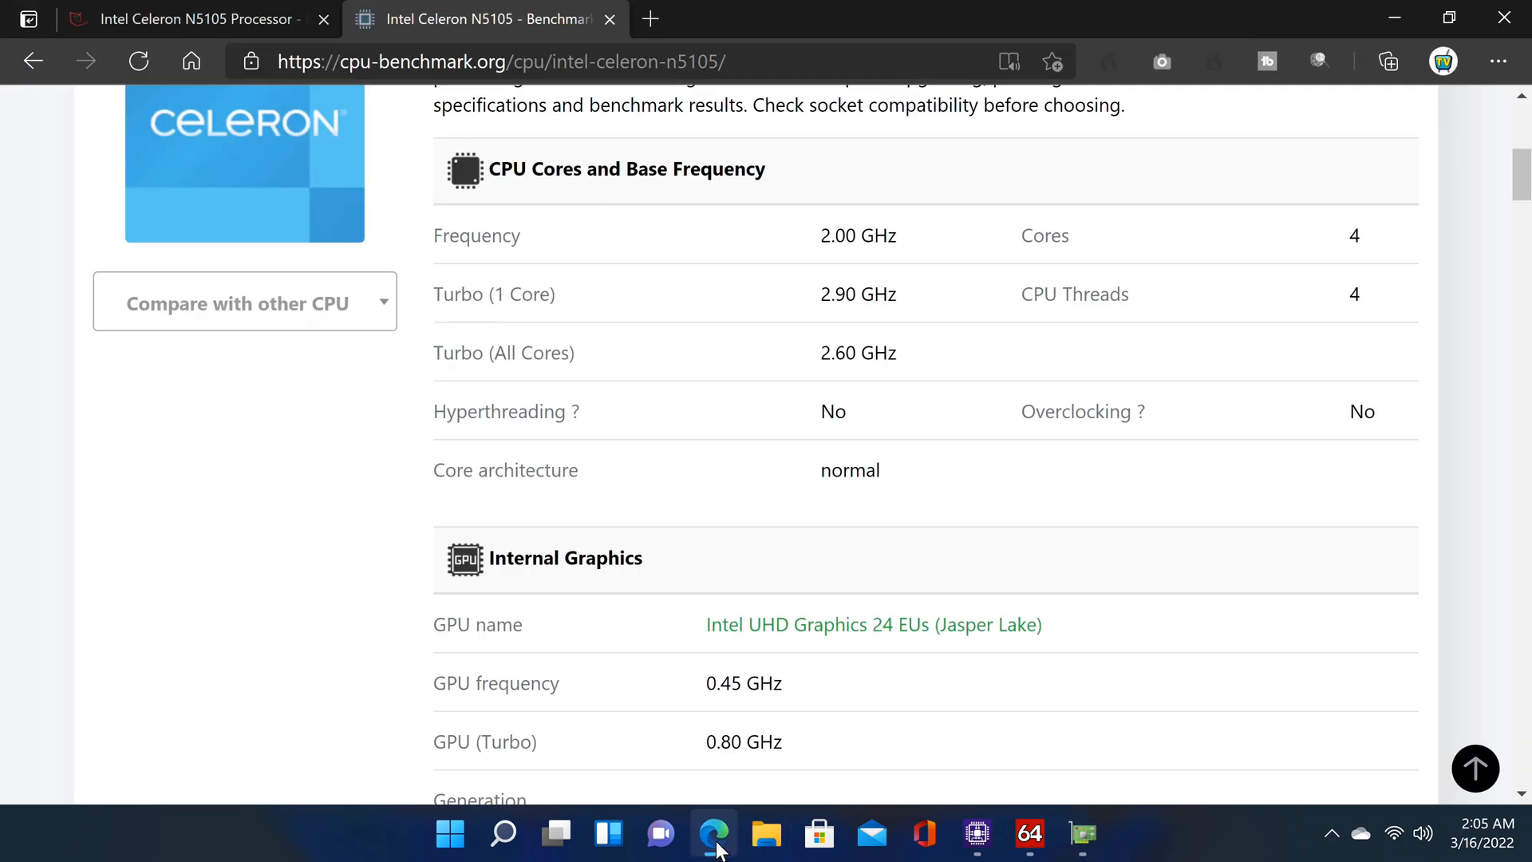
mouse_move(883, 264)
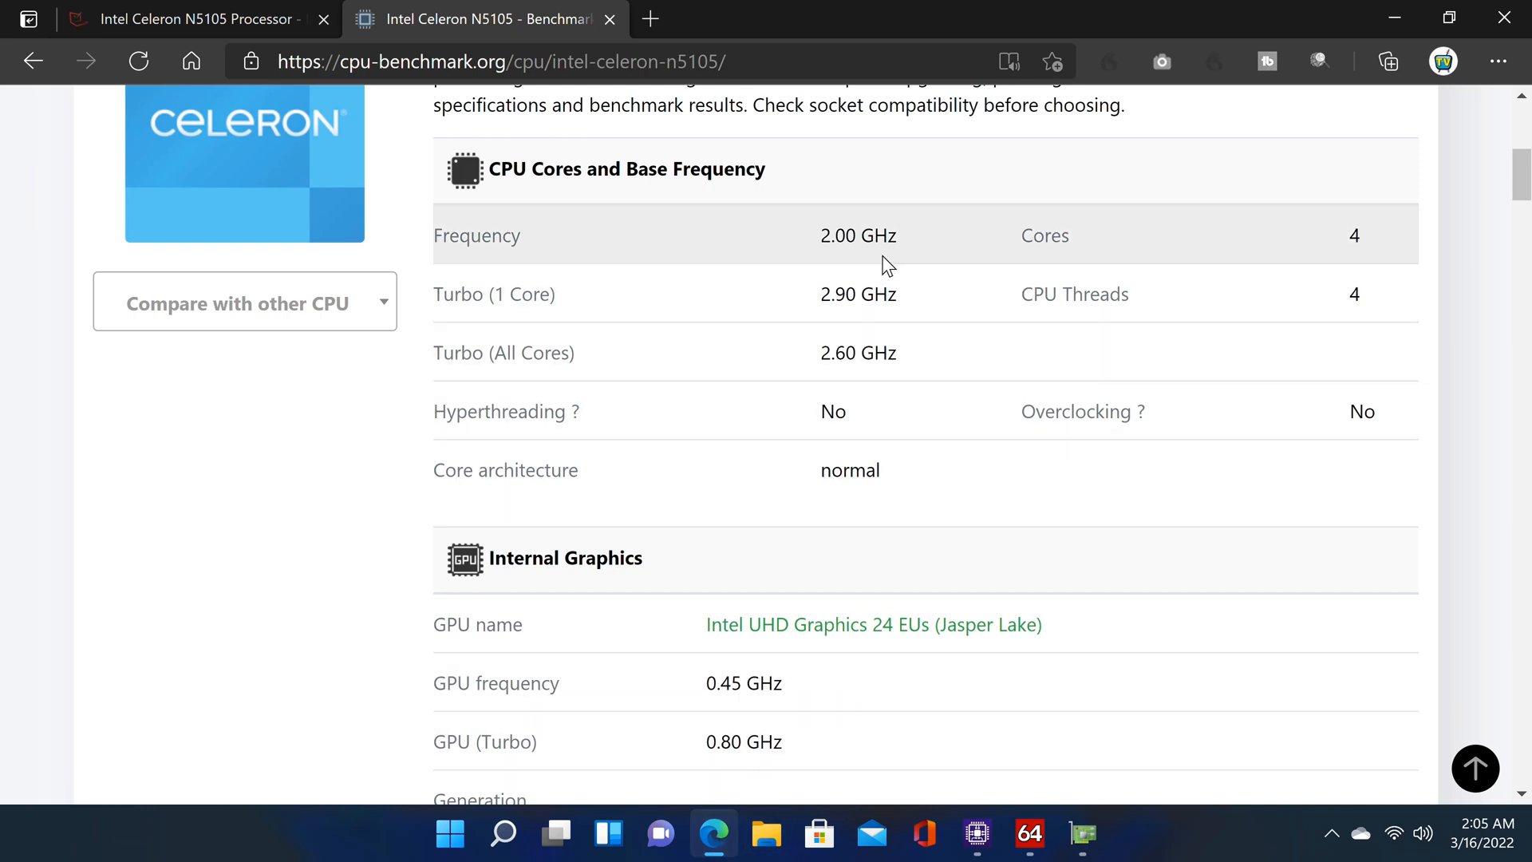
mouse_move(806, 247)
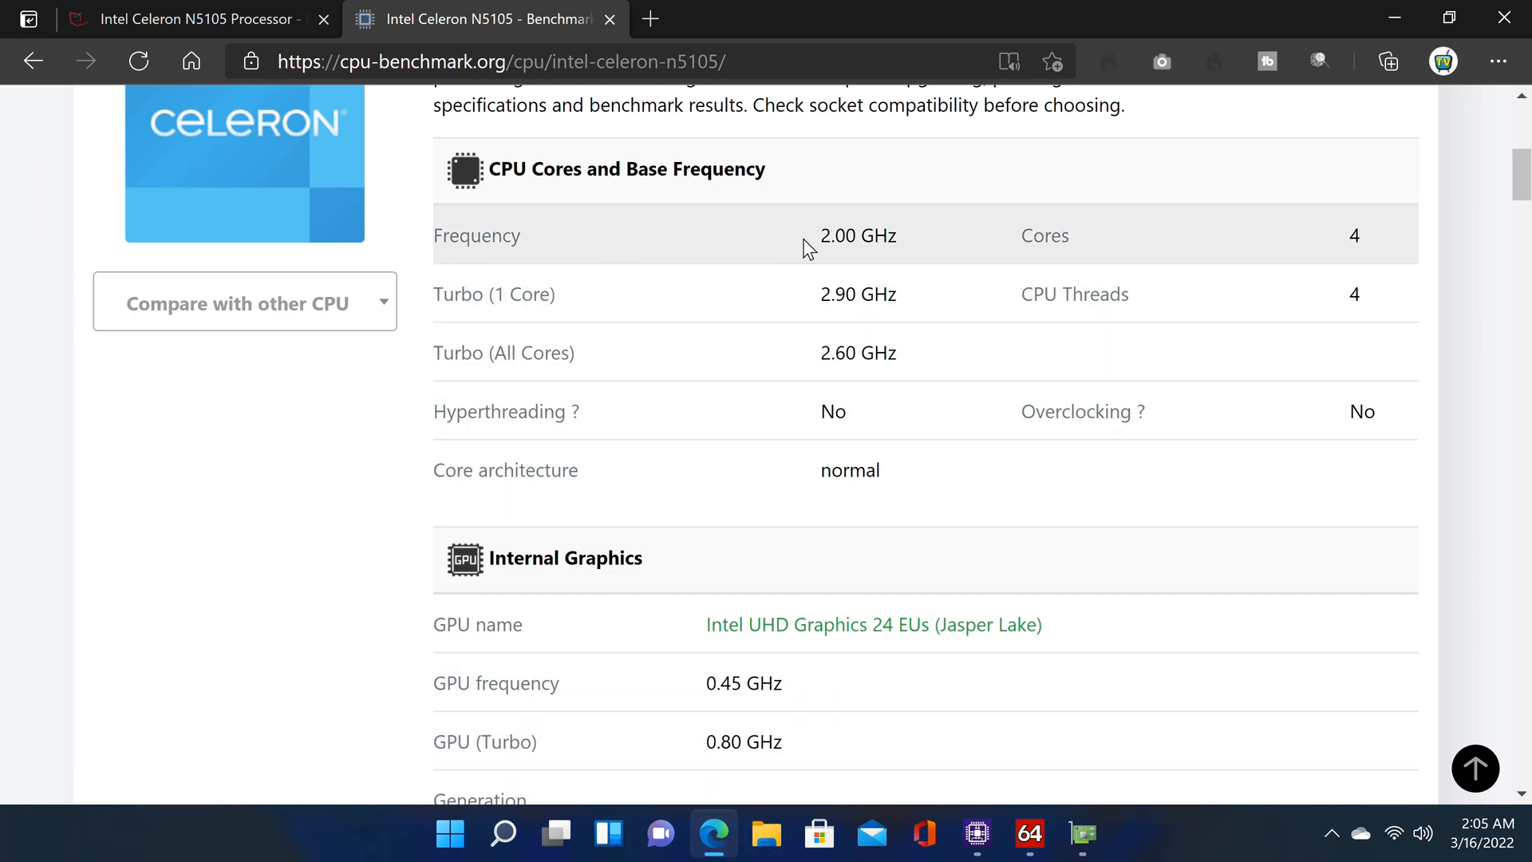
mouse_move(827, 260)
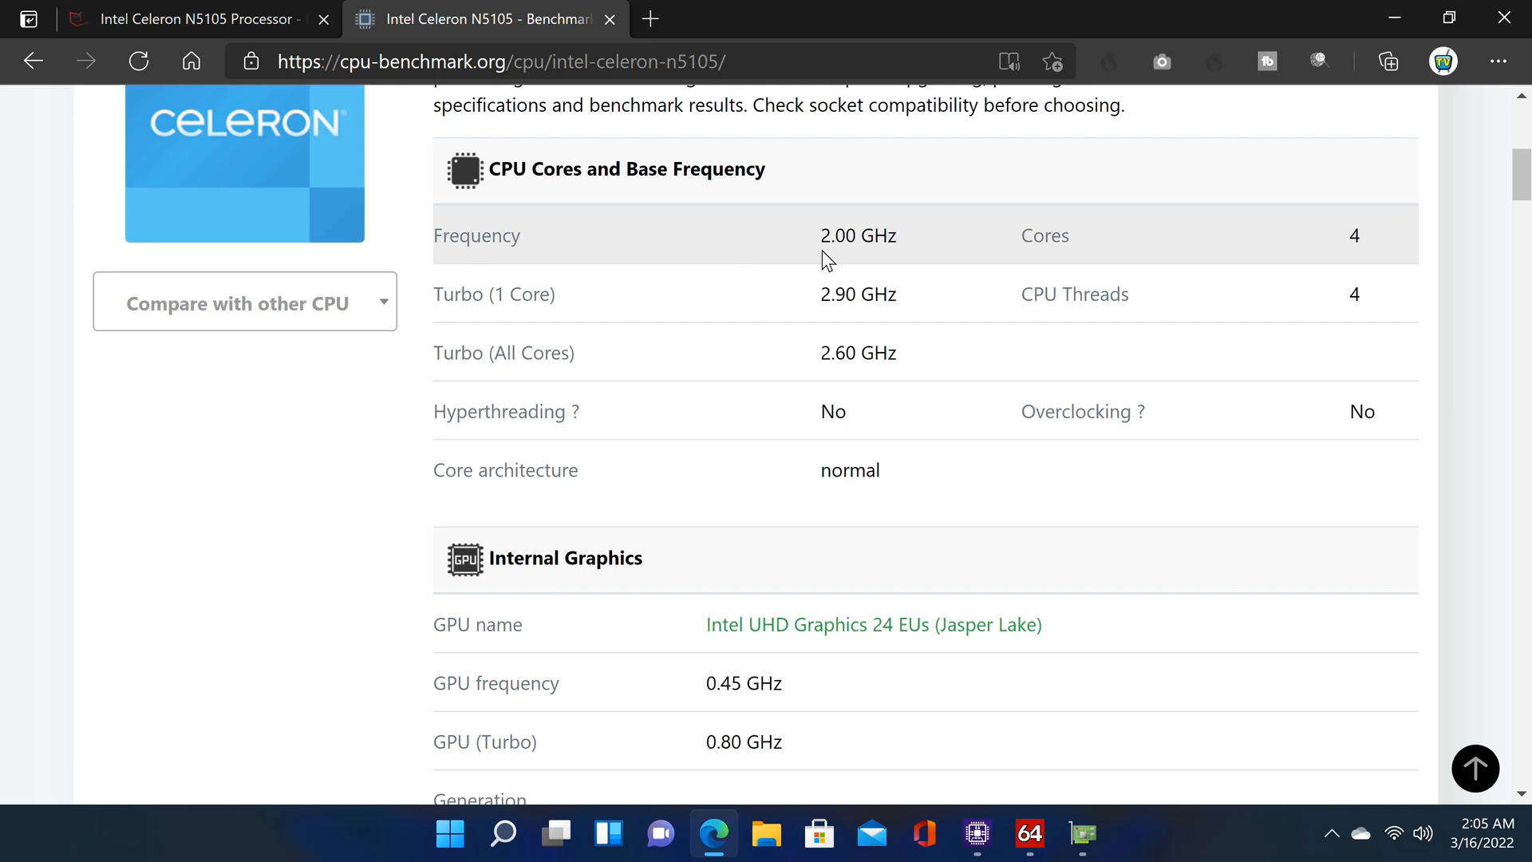
mouse_move(862, 282)
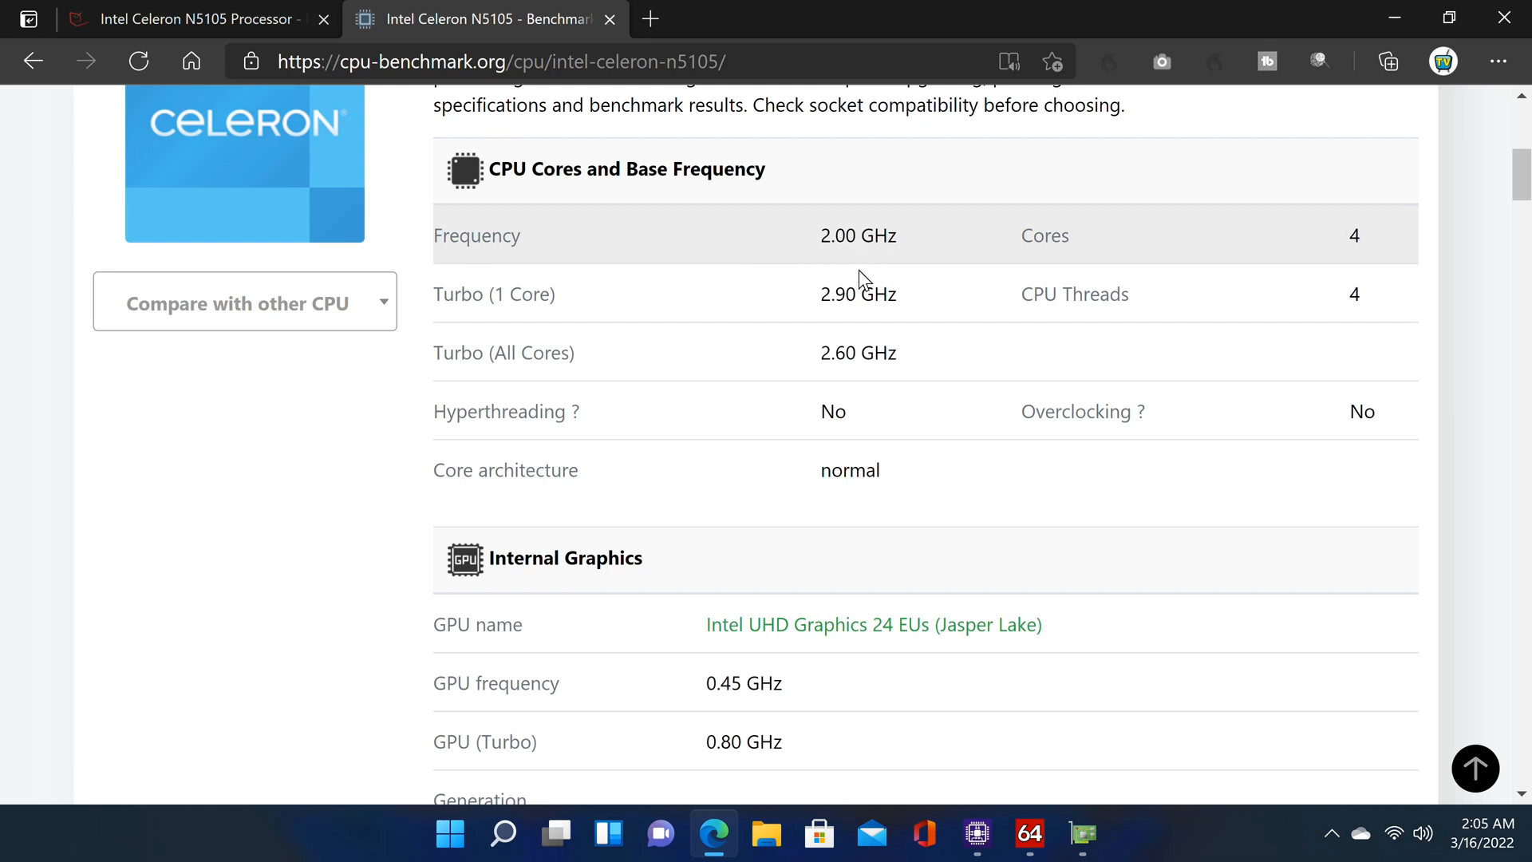
mouse_move(853, 324)
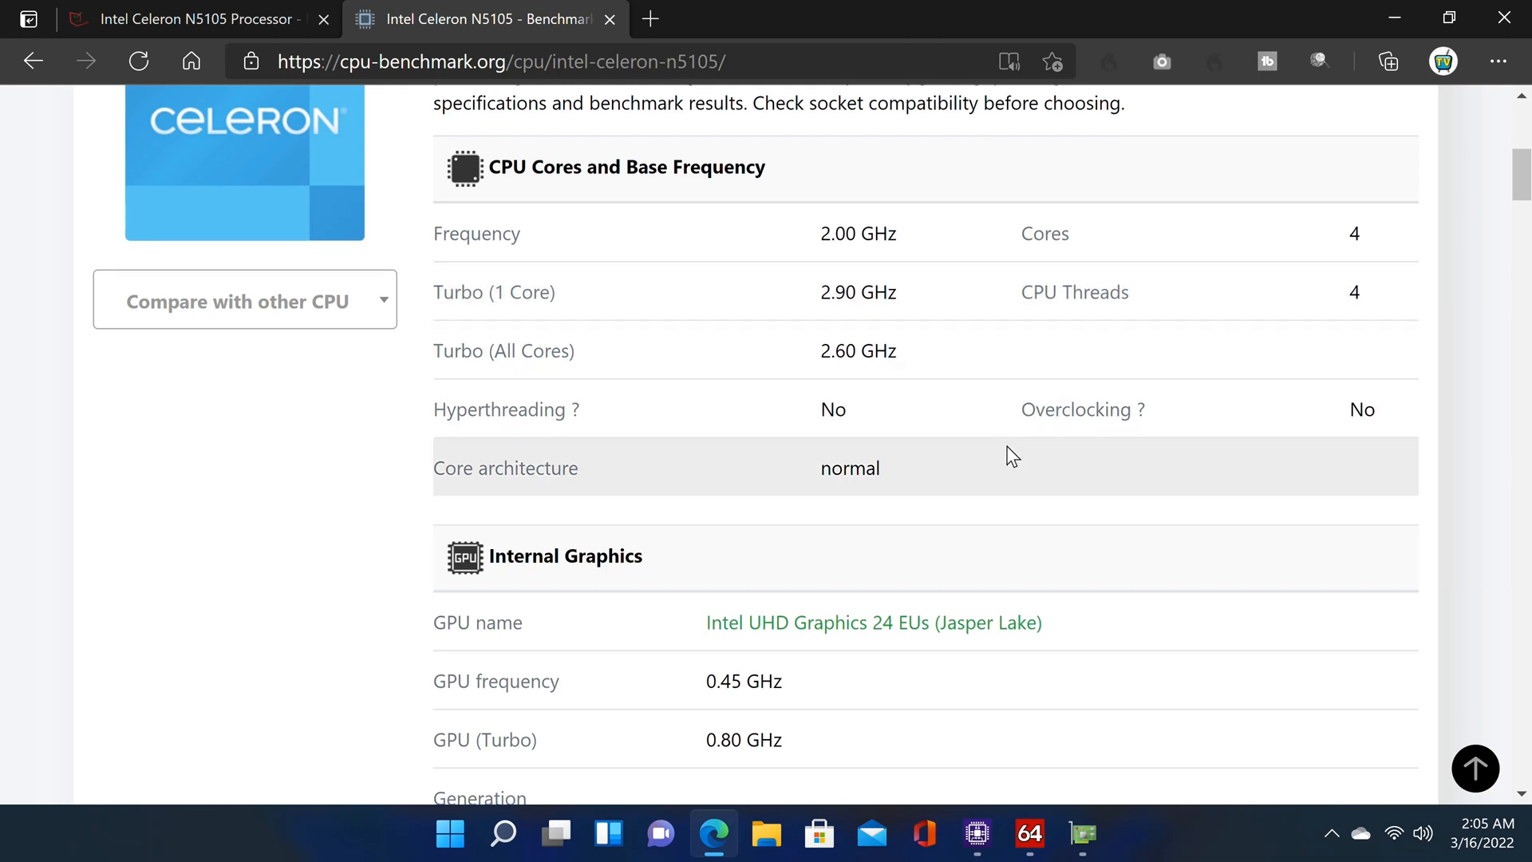
Compare N5105 graphics, codec and memory specs on cpu-benchmark.org and notebookcheck.net, ending on notebookcheck
scroll("down", 3)
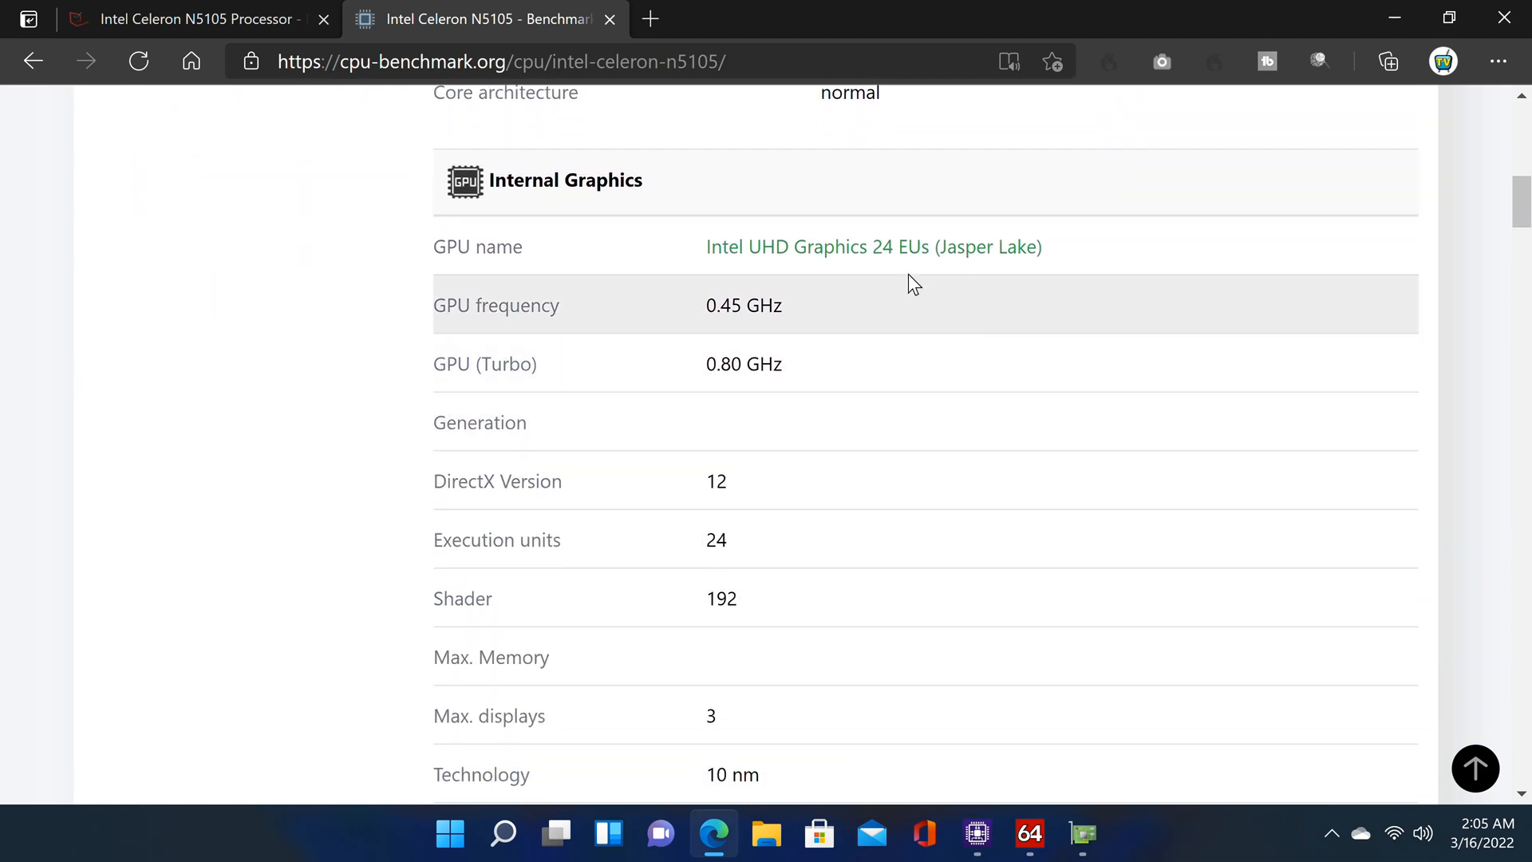
left_click(186, 19)
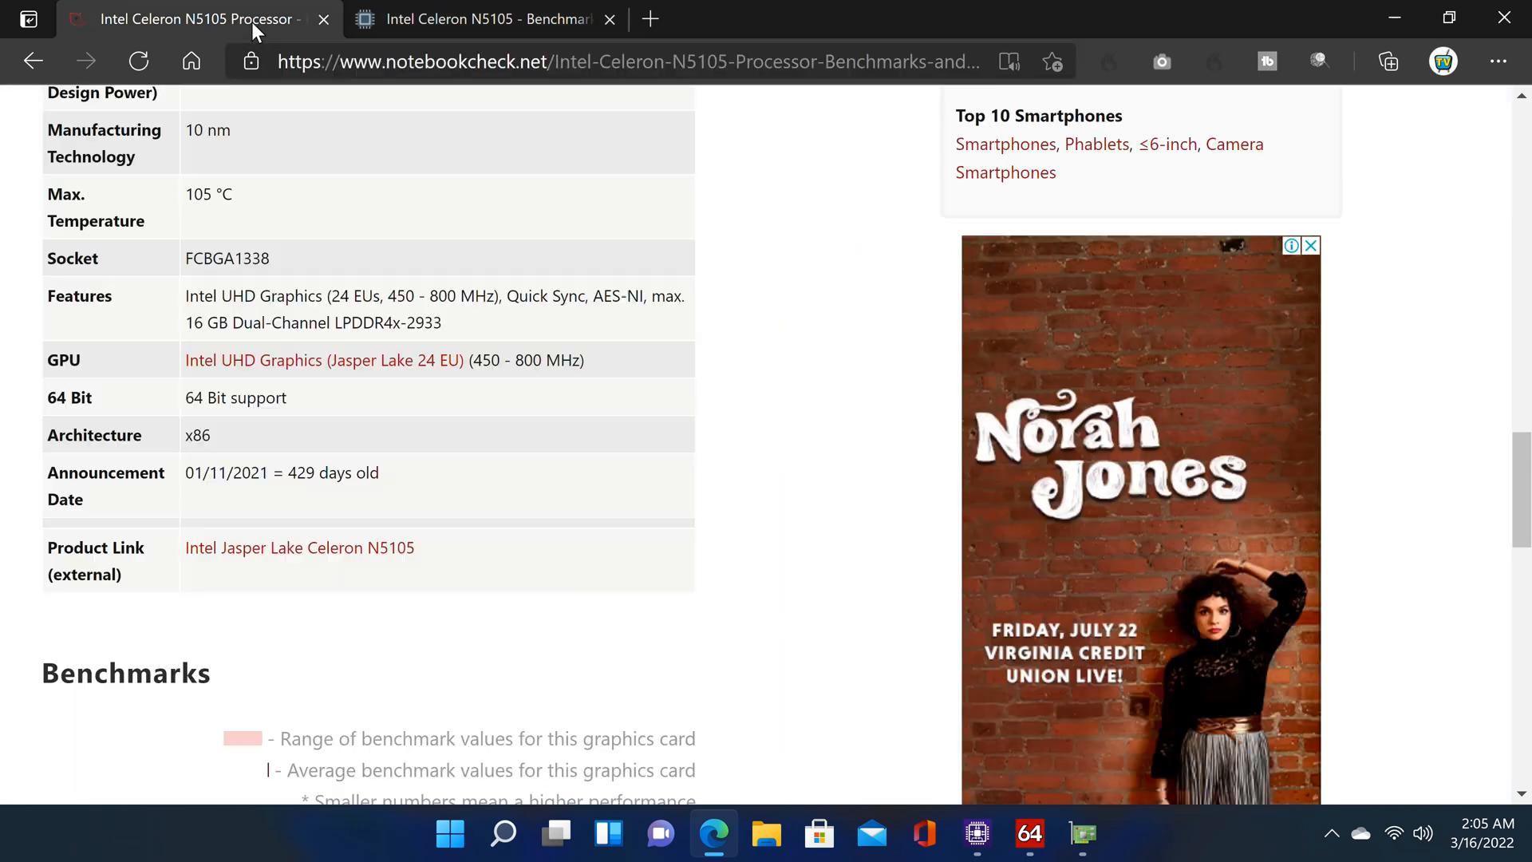
mouse_move(274, 304)
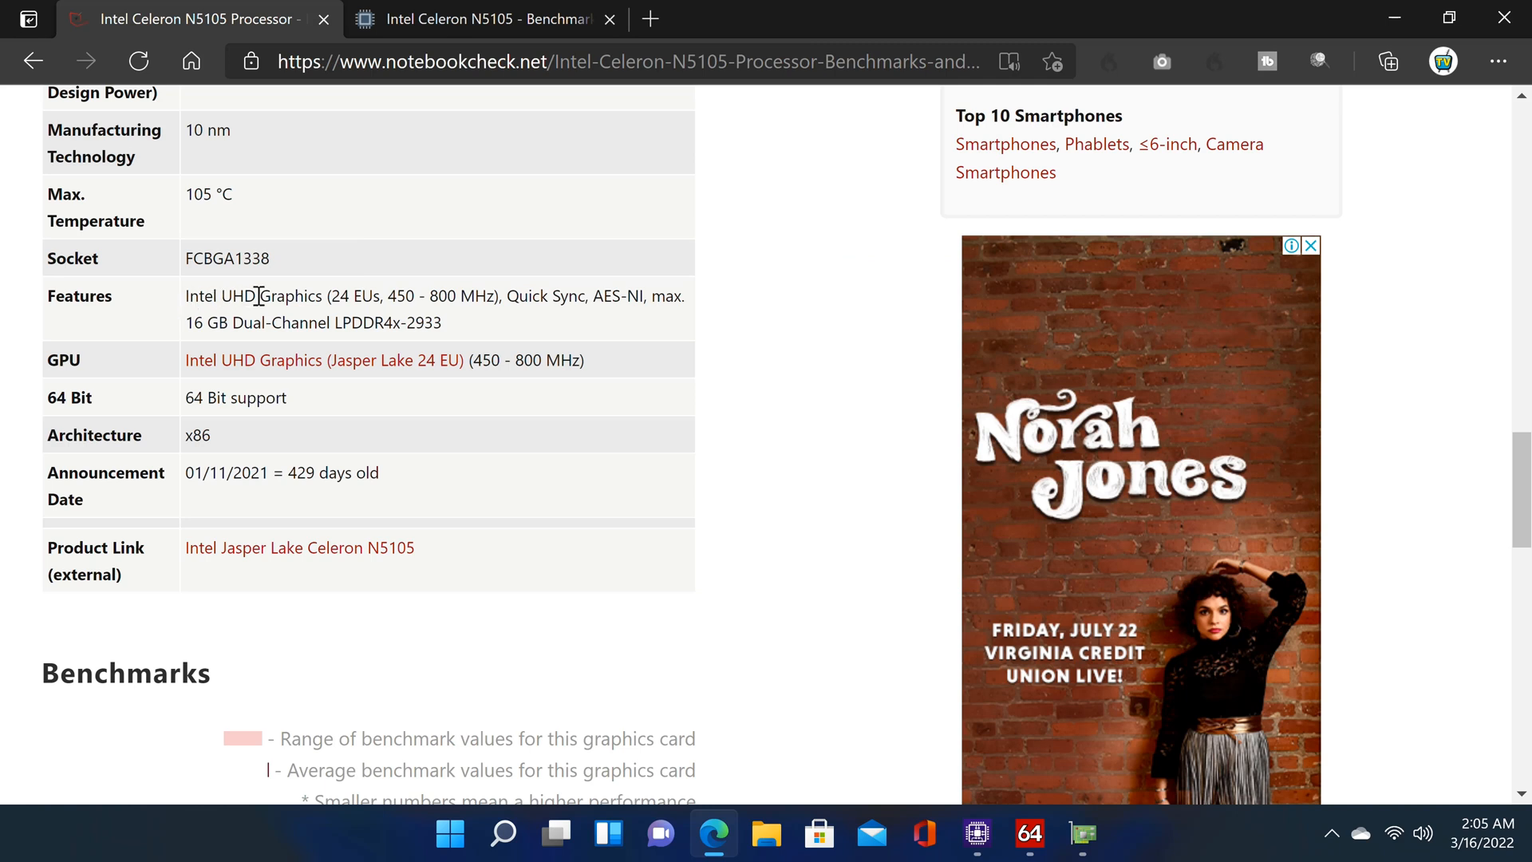
mouse_move(408, 295)
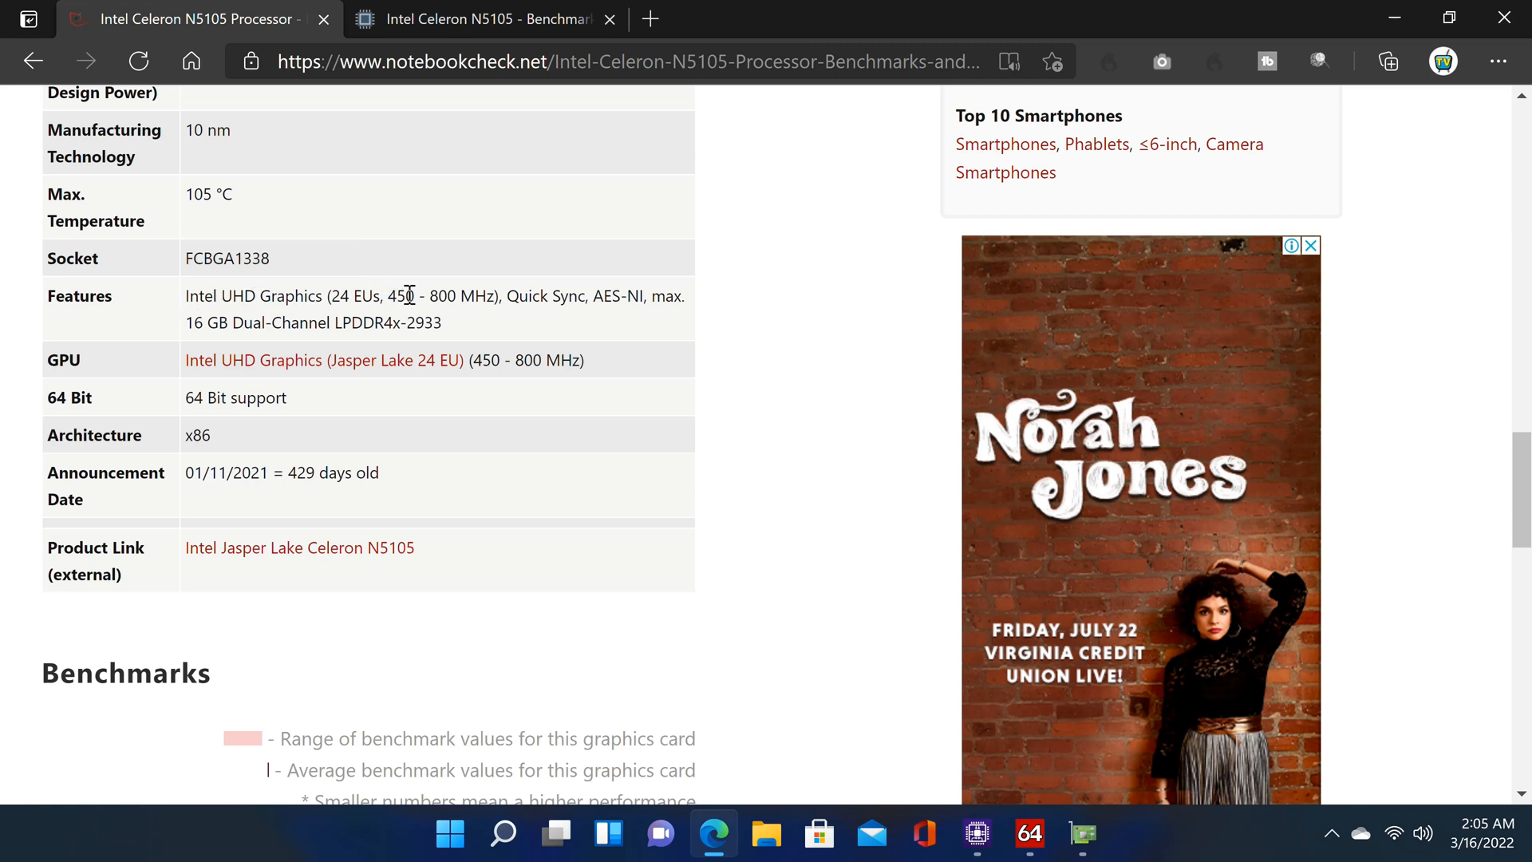
mouse_move(483, 296)
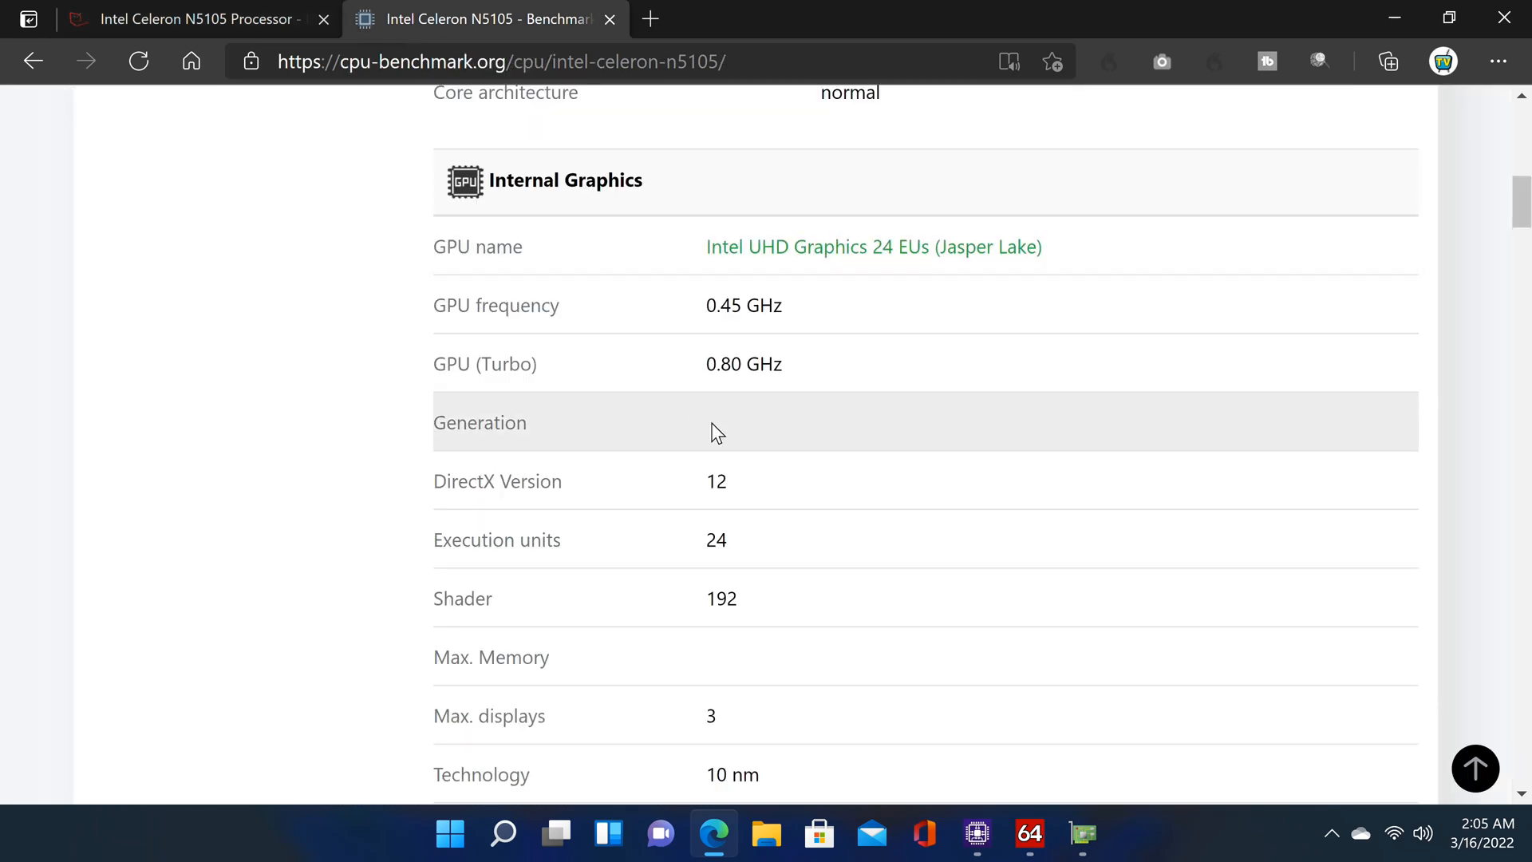
scroll("down", 3)
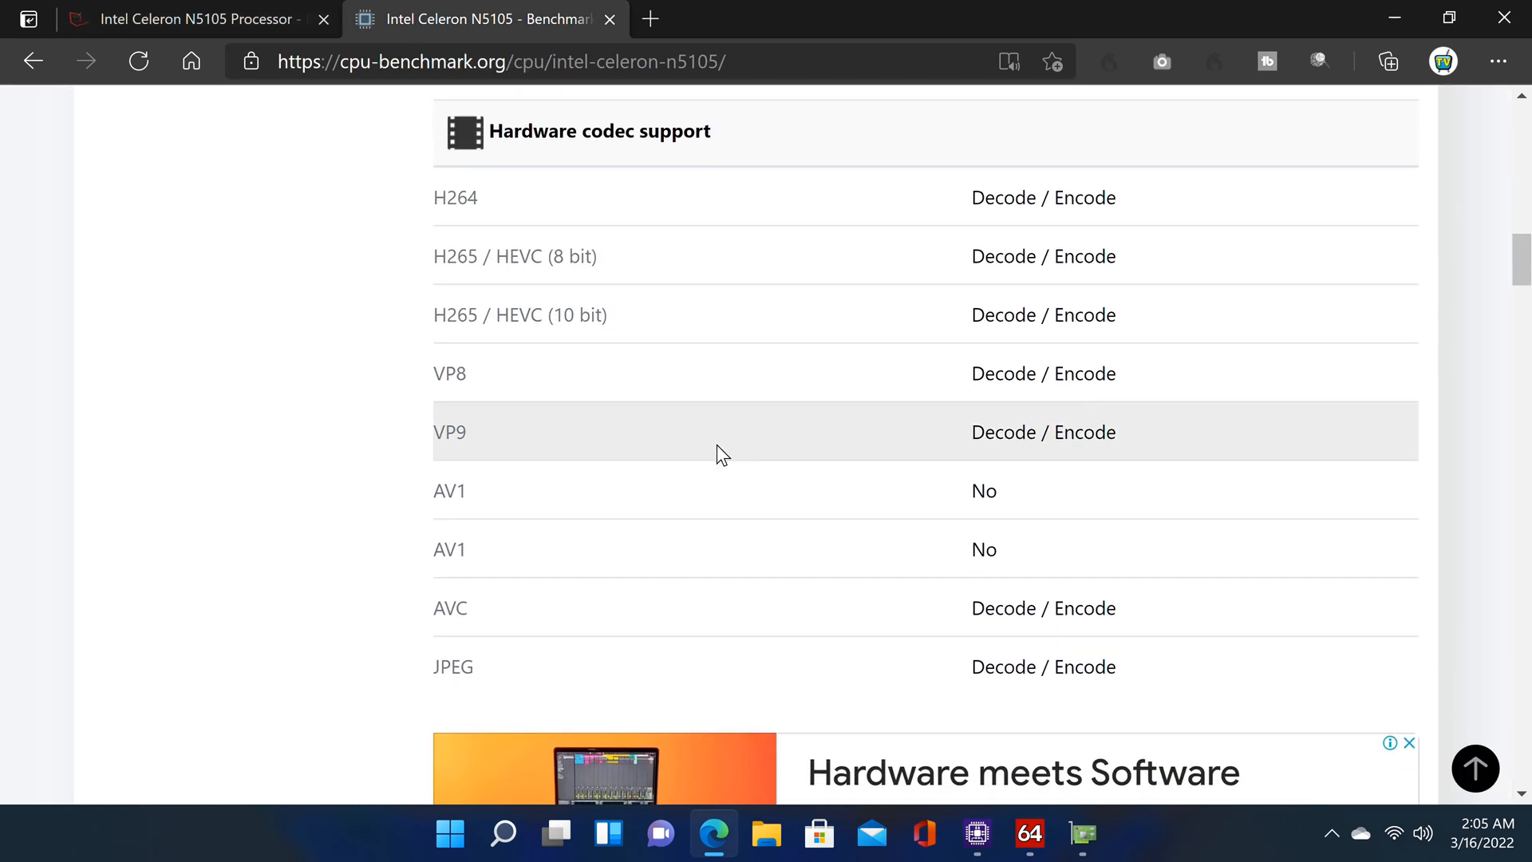
scroll("down", 3)
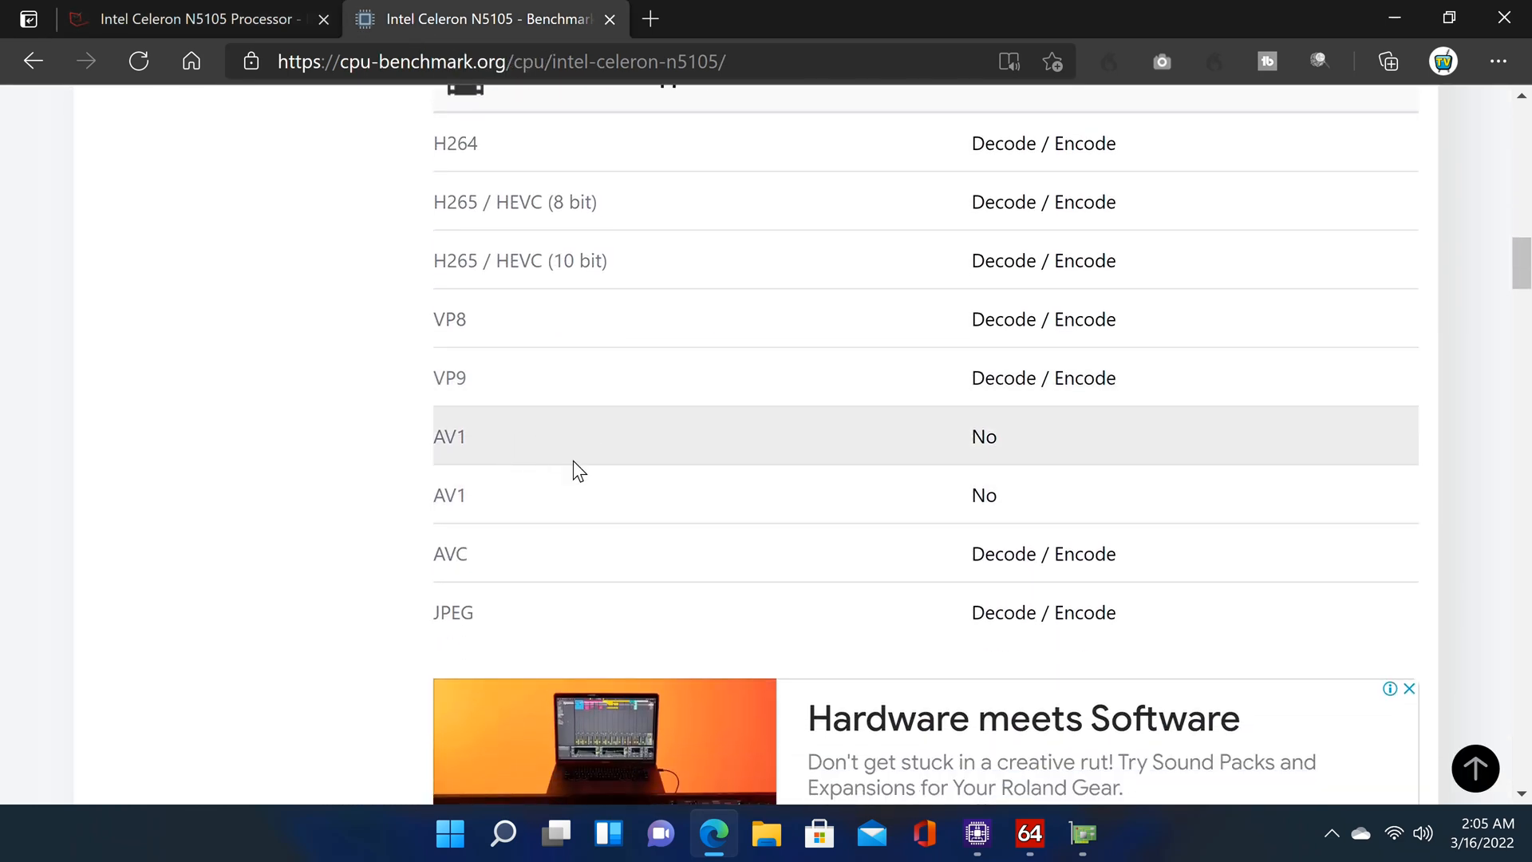
mouse_move(576, 516)
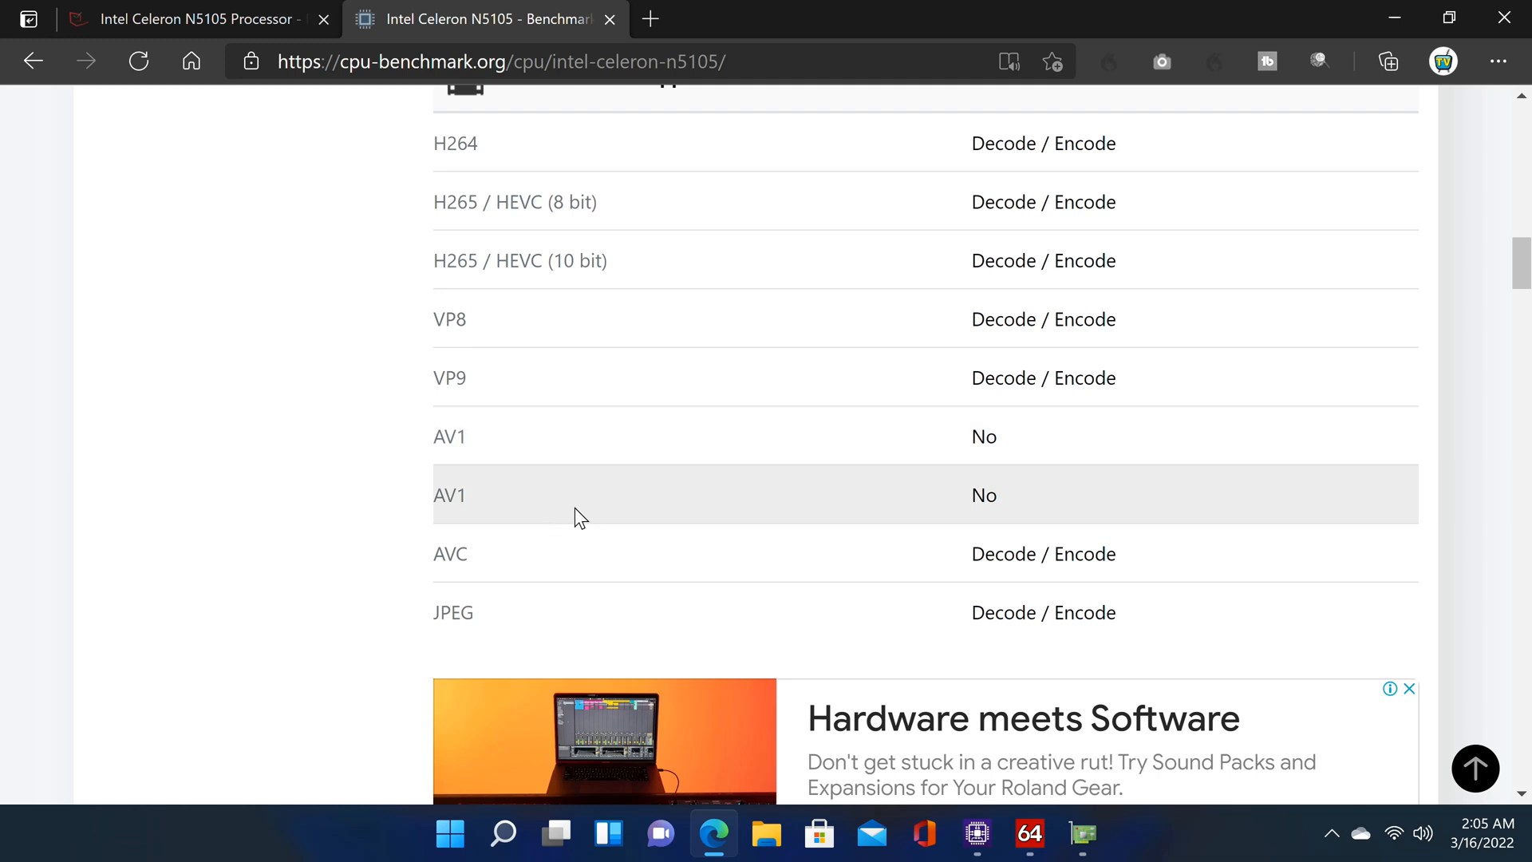
scroll("down", 3)
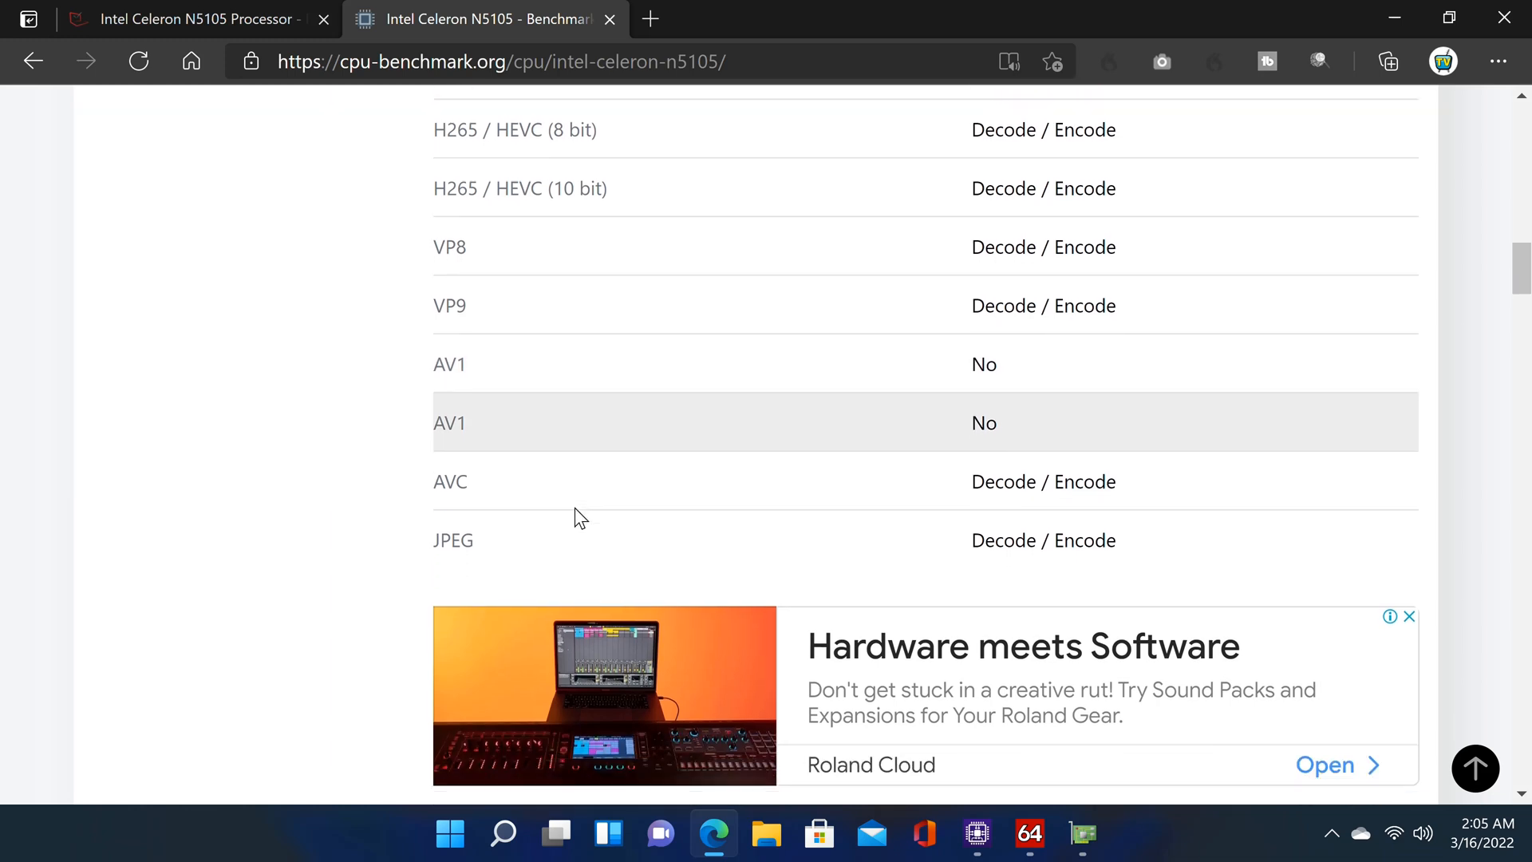
scroll("down", 3)
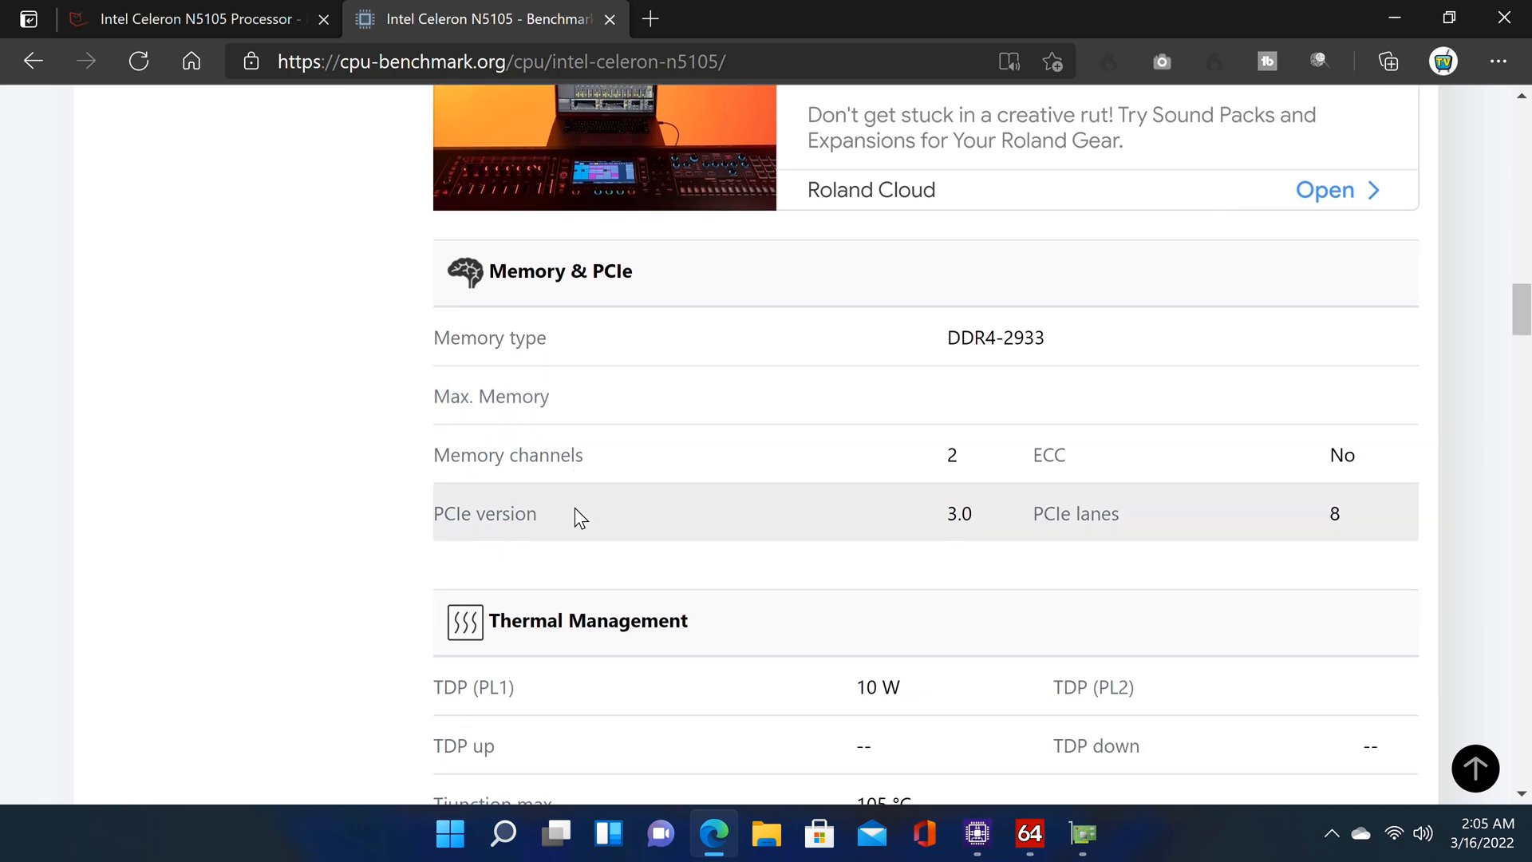
mouse_move(1011, 336)
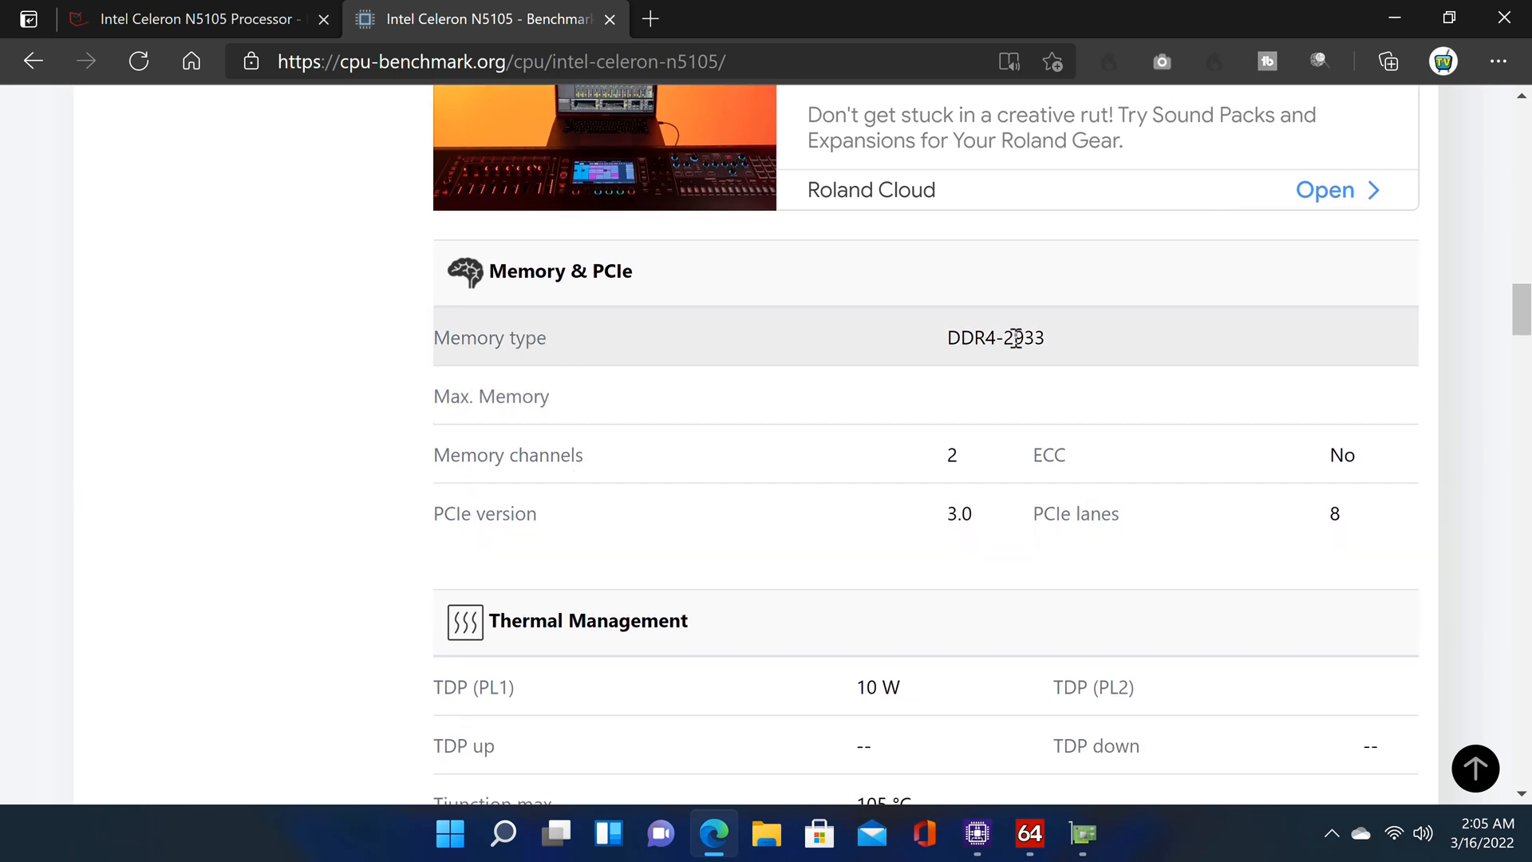
left_click(196, 19)
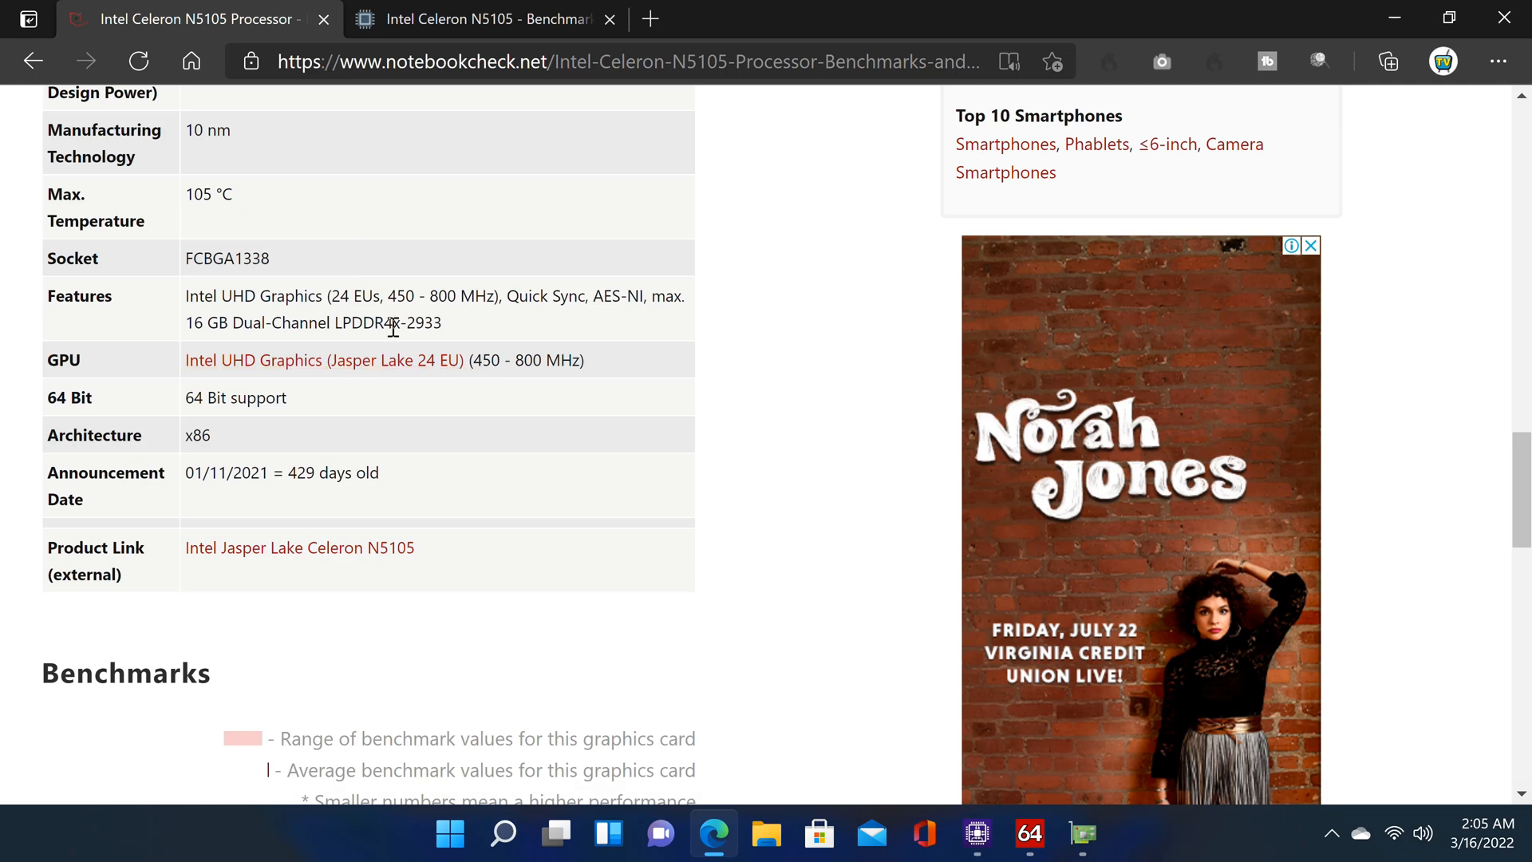
mouse_move(975, 835)
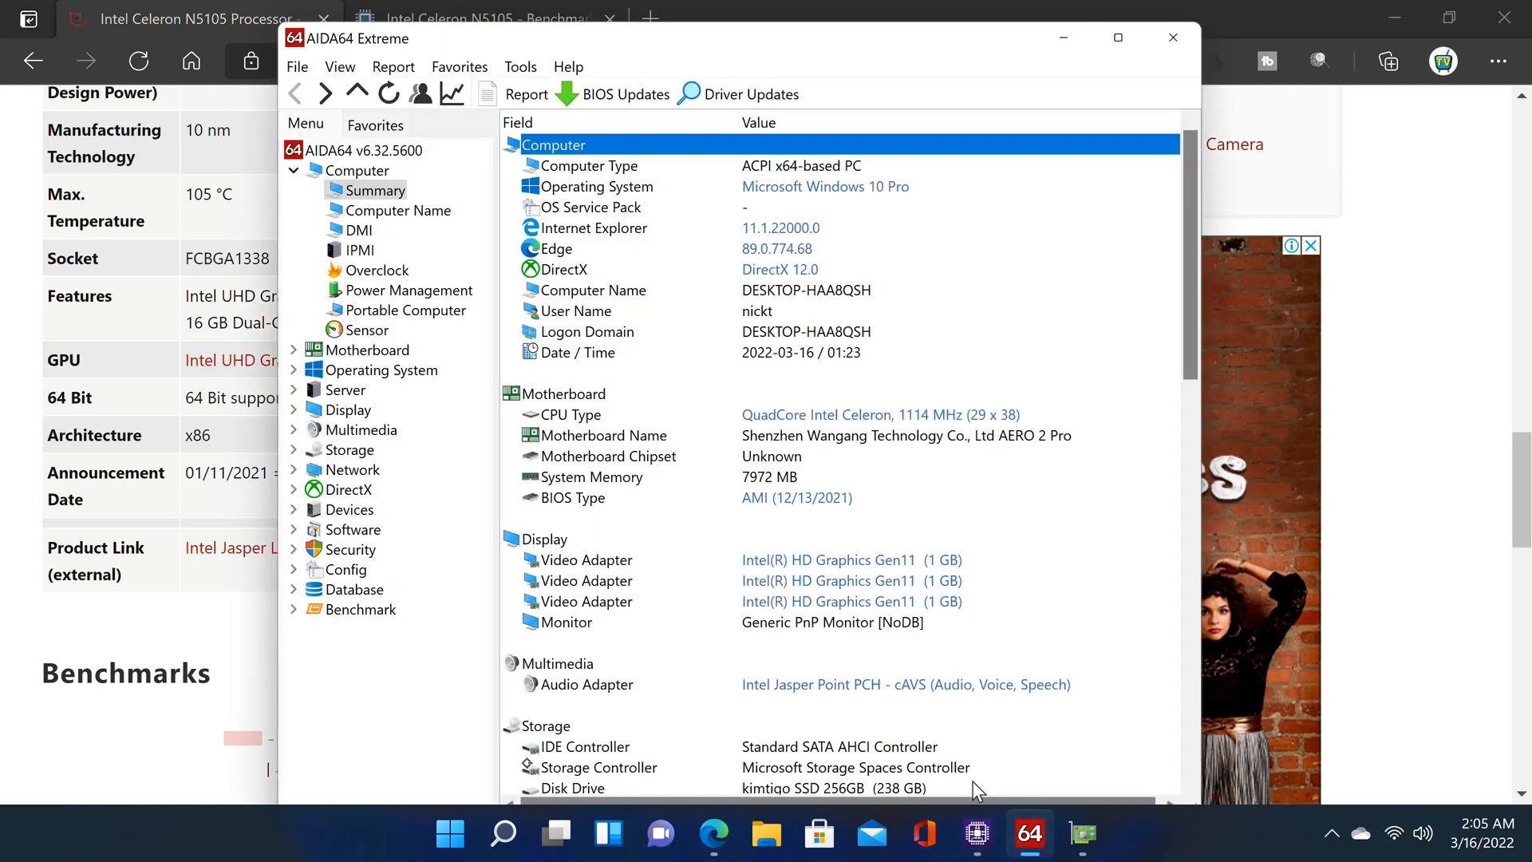
Scroll the Computer Summary past storage, network and peripherals to the AERO 2 Pro DMI section
scroll("down", 3)
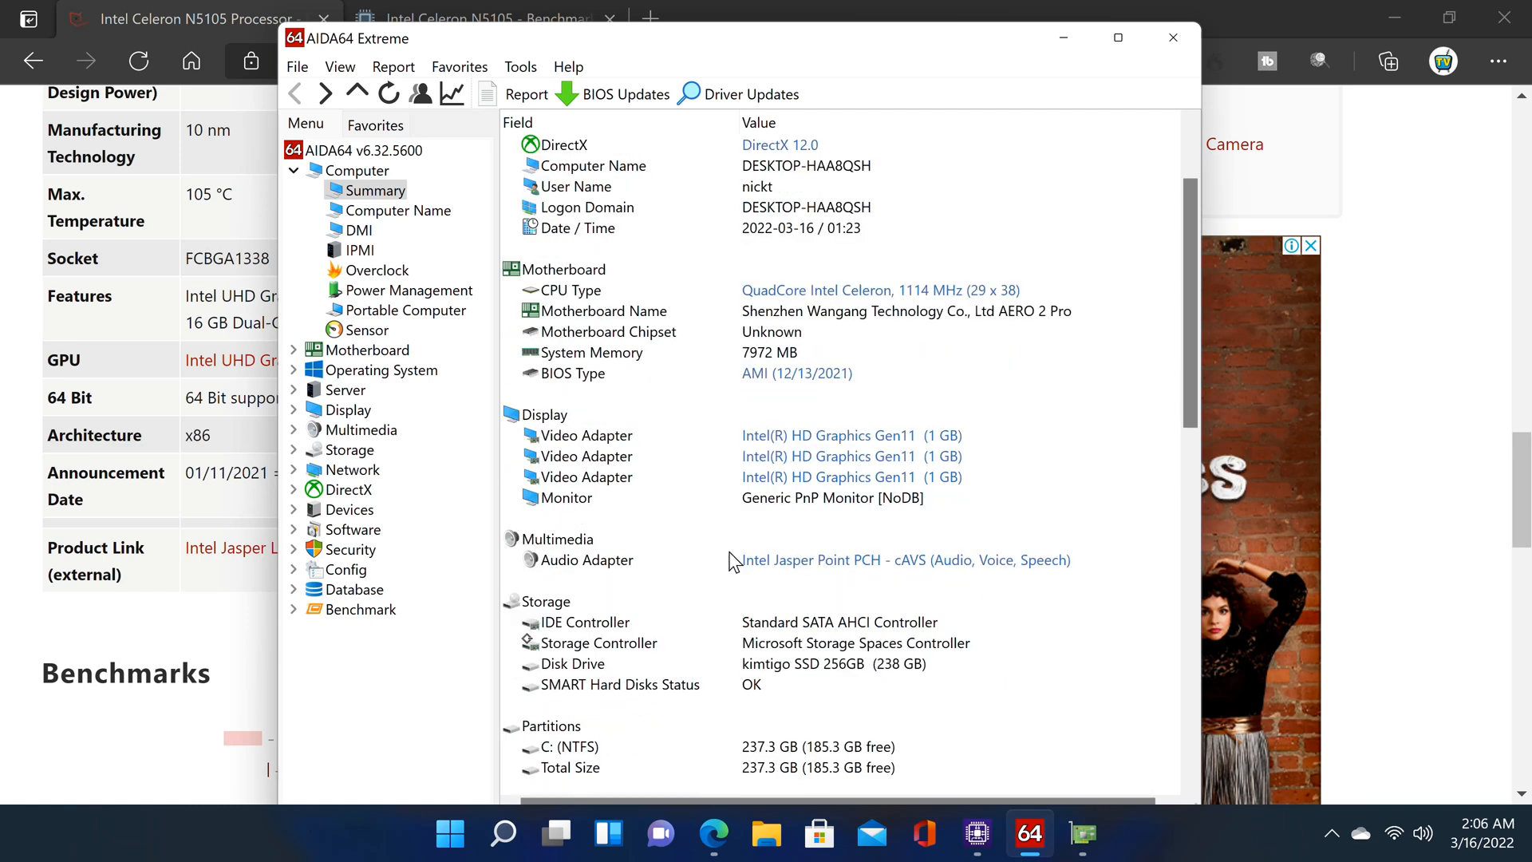
mouse_move(962, 584)
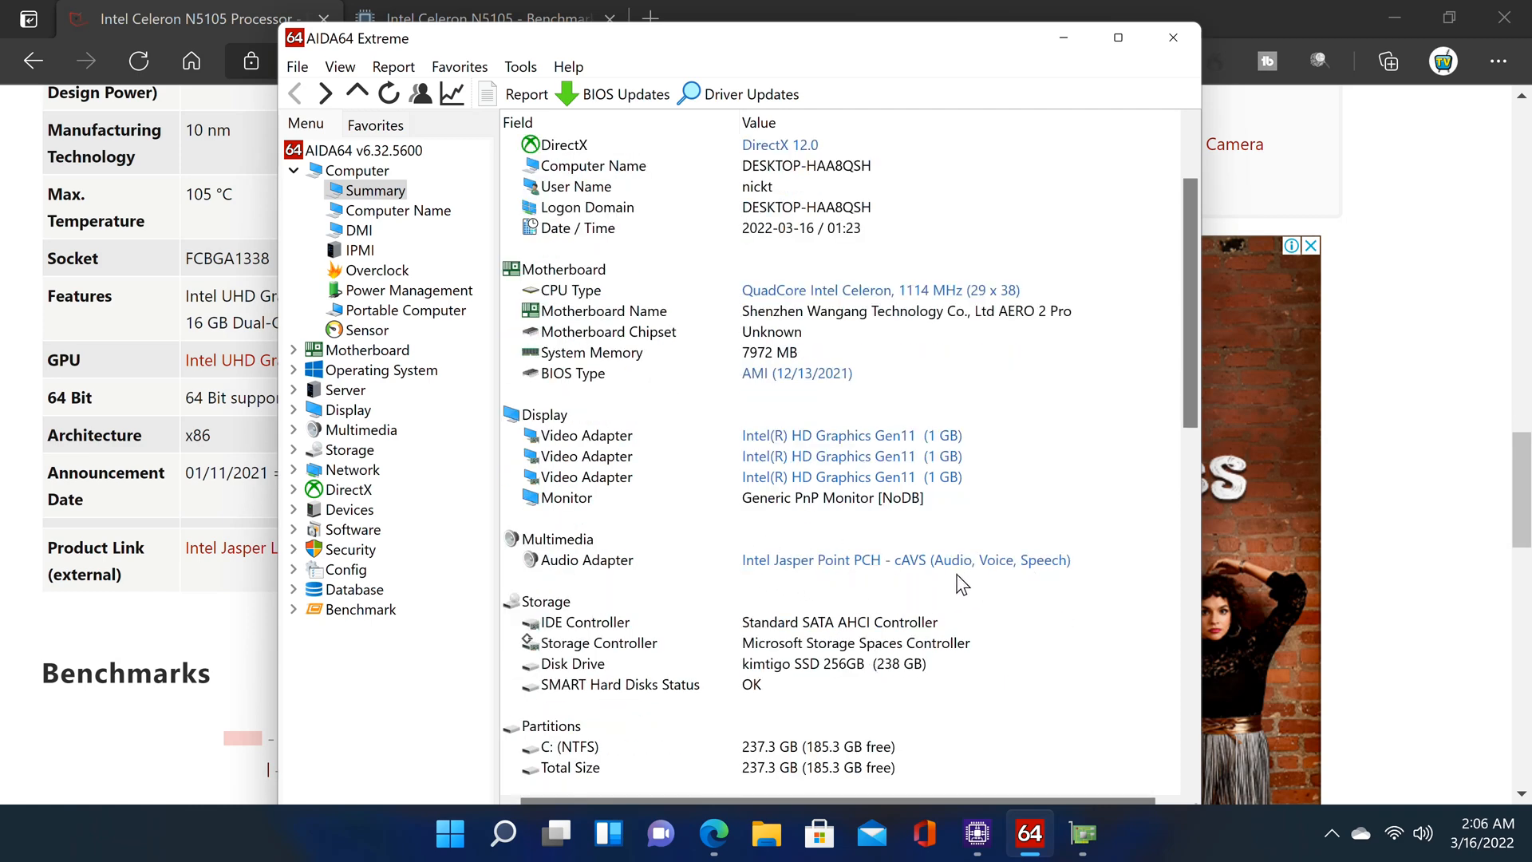
scroll("down", 3)
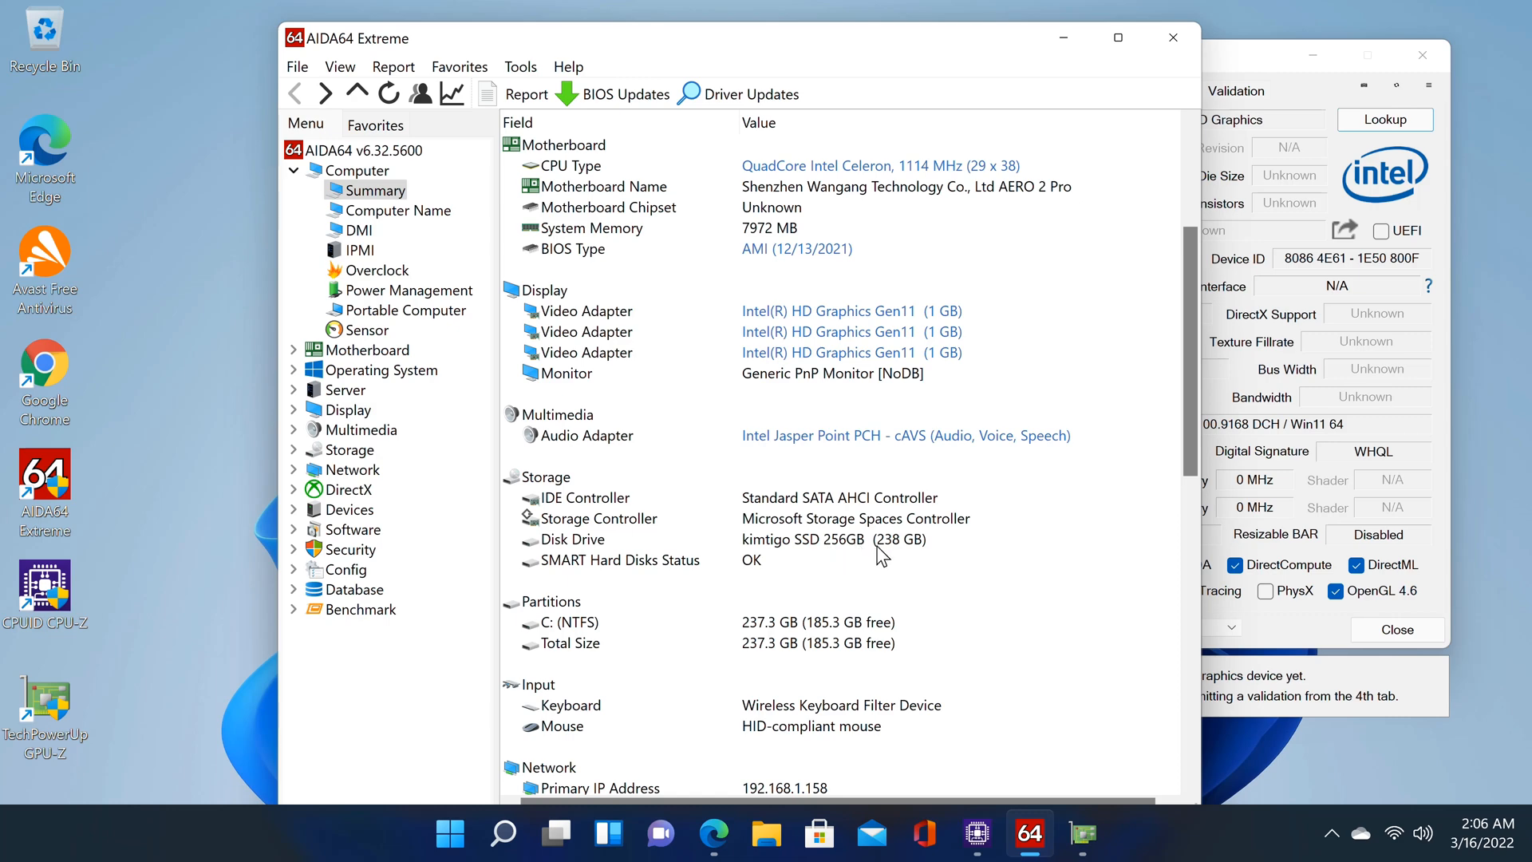
scroll("down", 3)
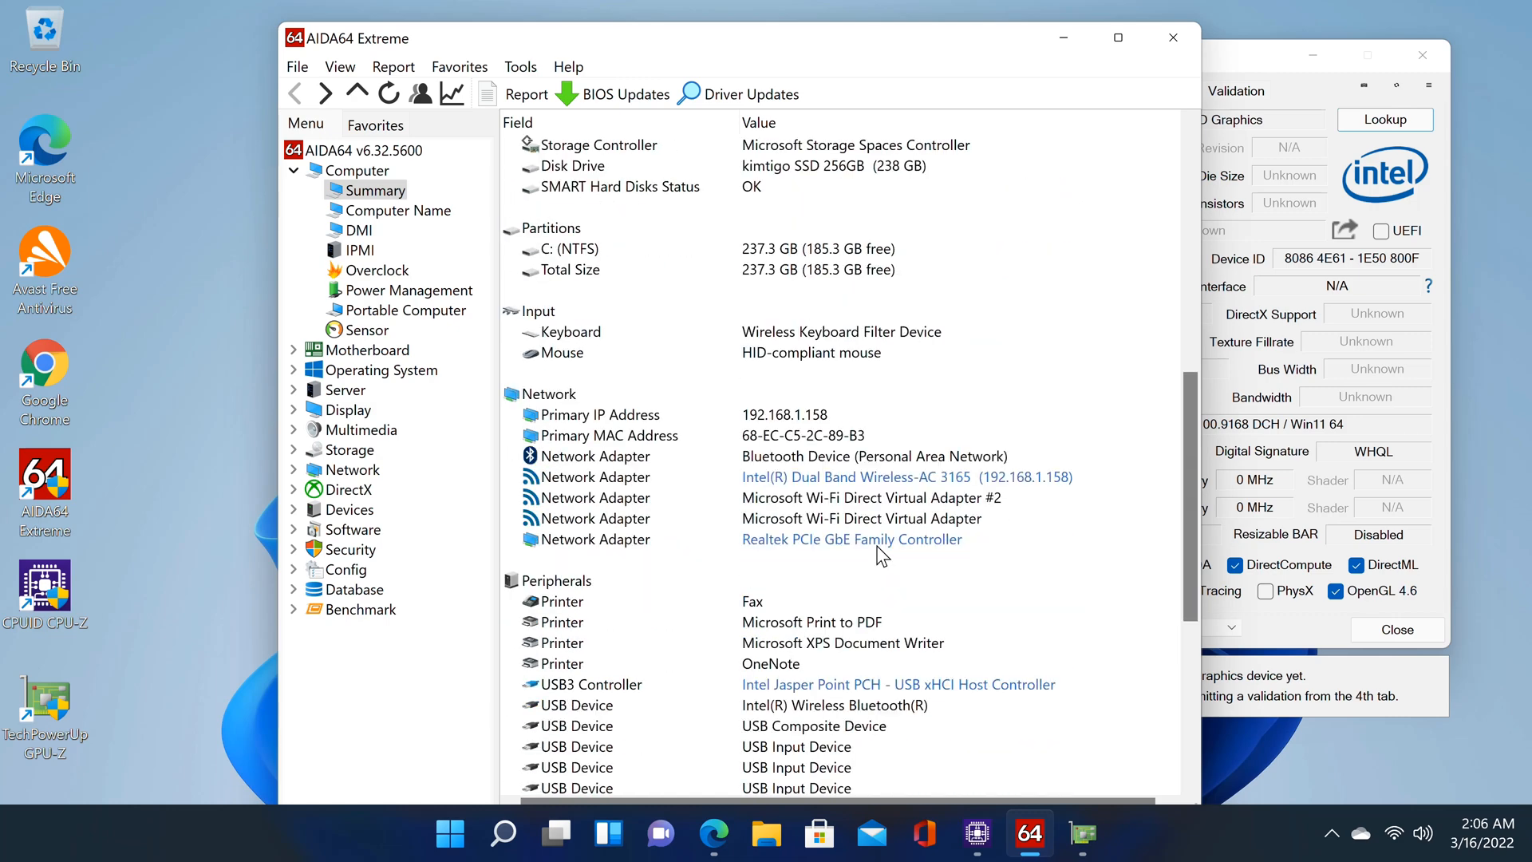
scroll("down", 3)
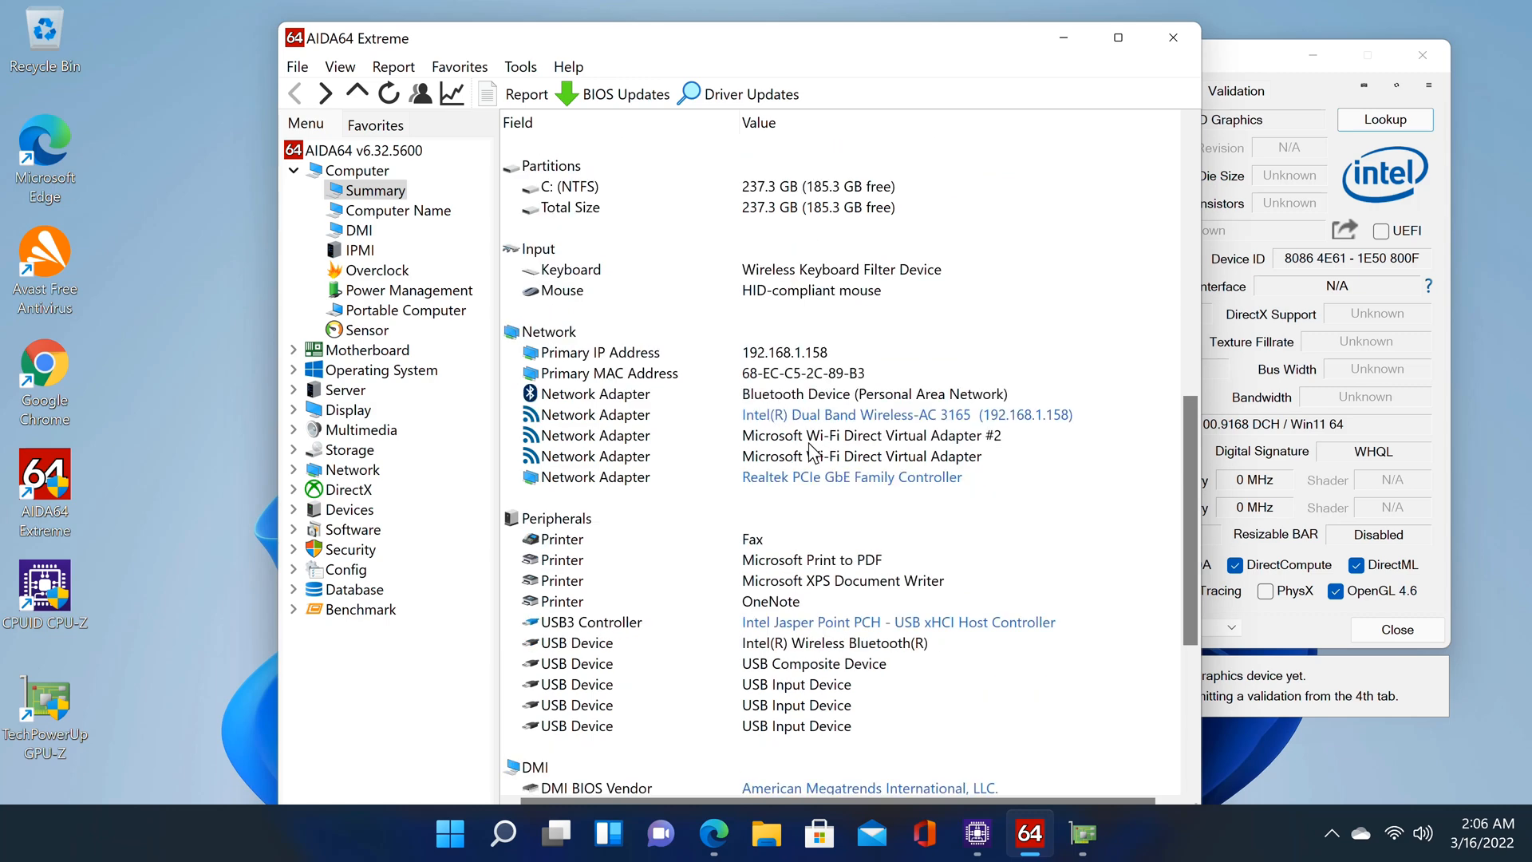
mouse_move(956, 427)
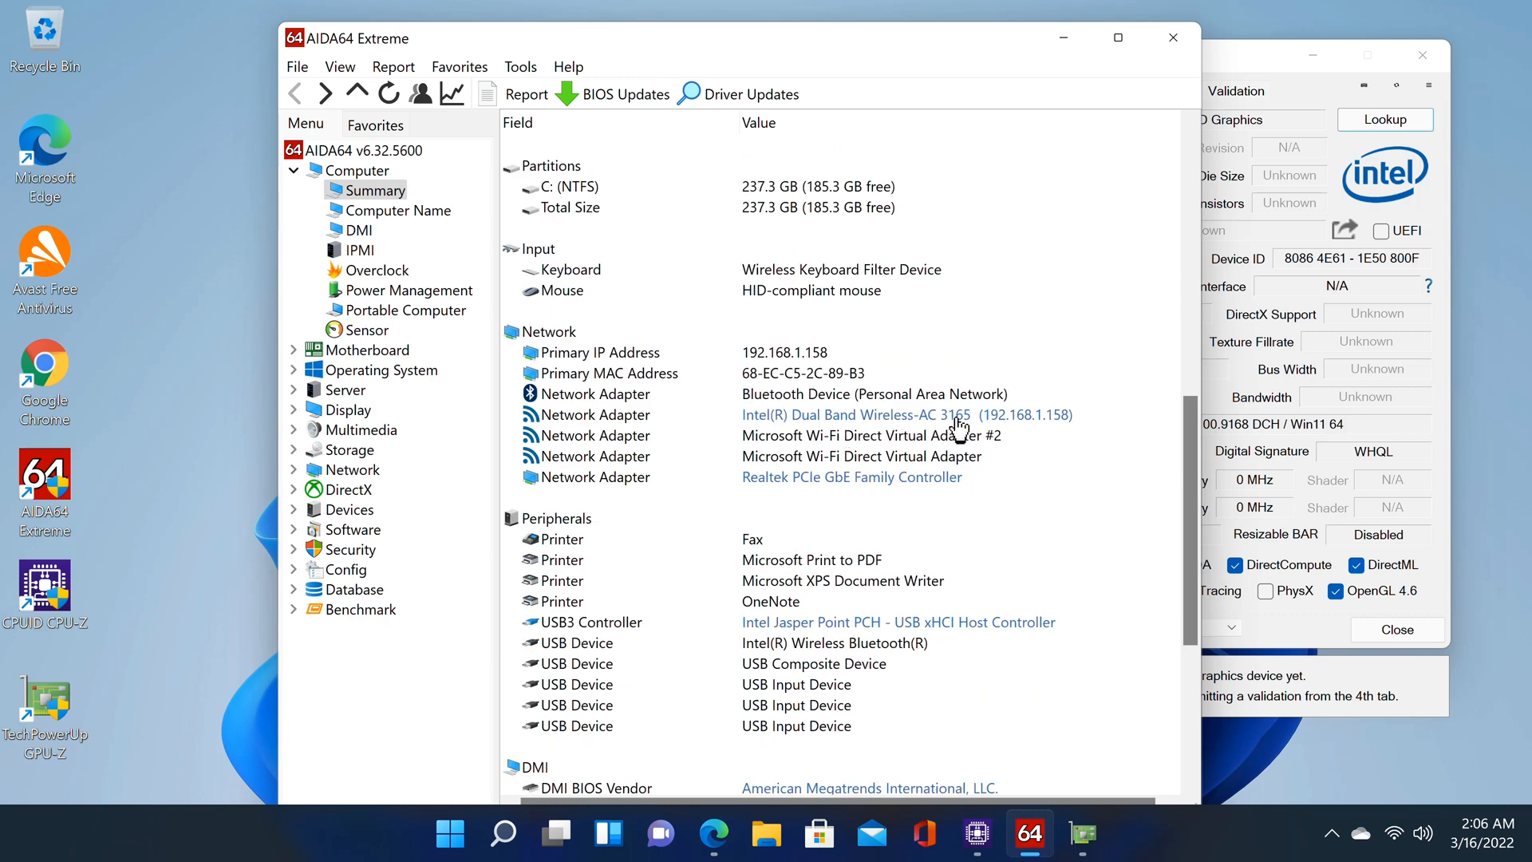
mouse_move(748, 405)
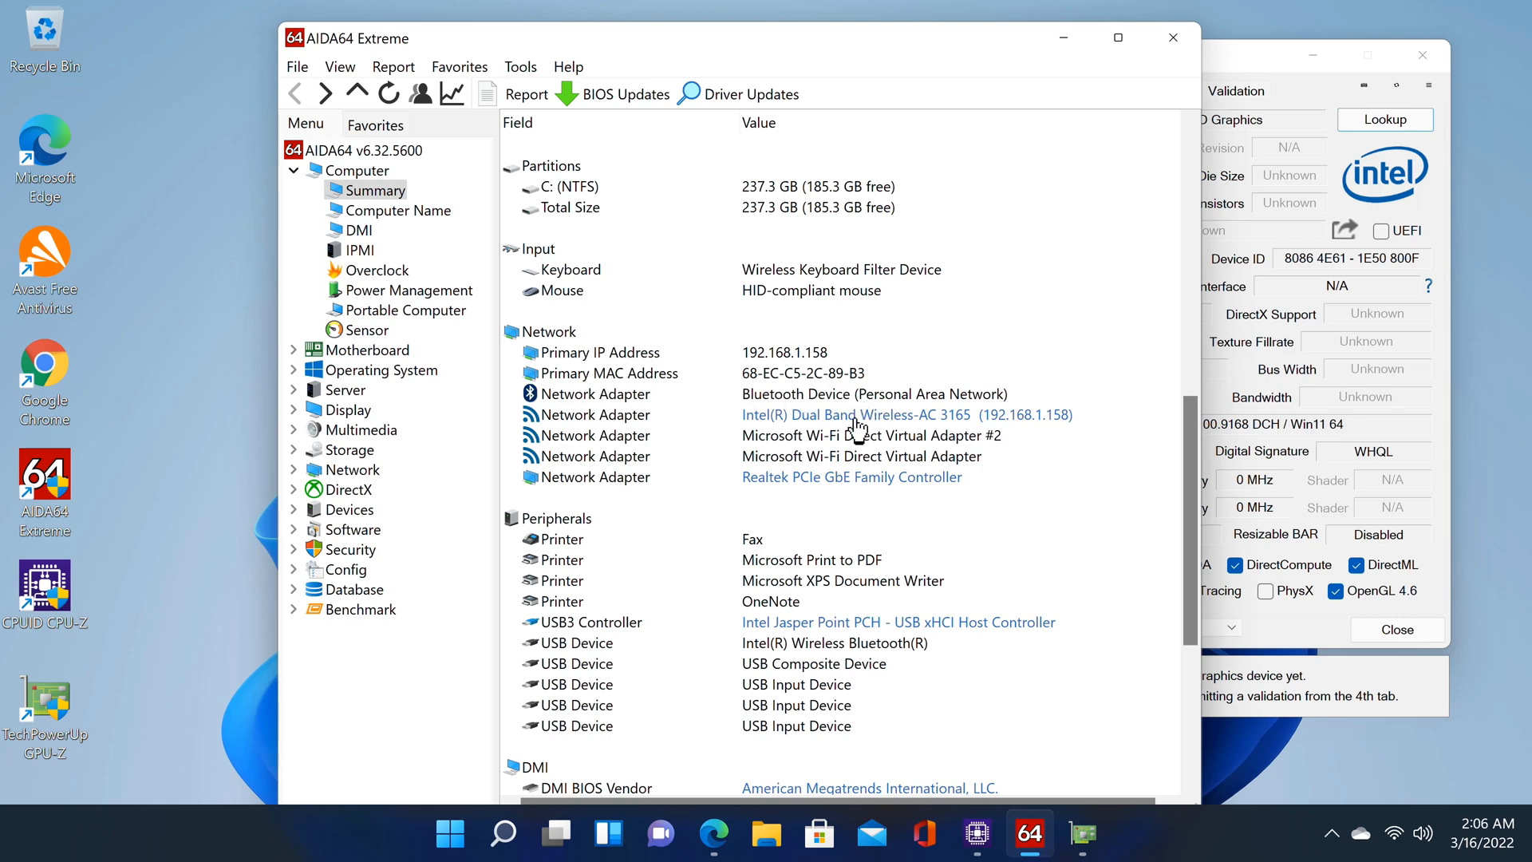
scroll("down", 3)
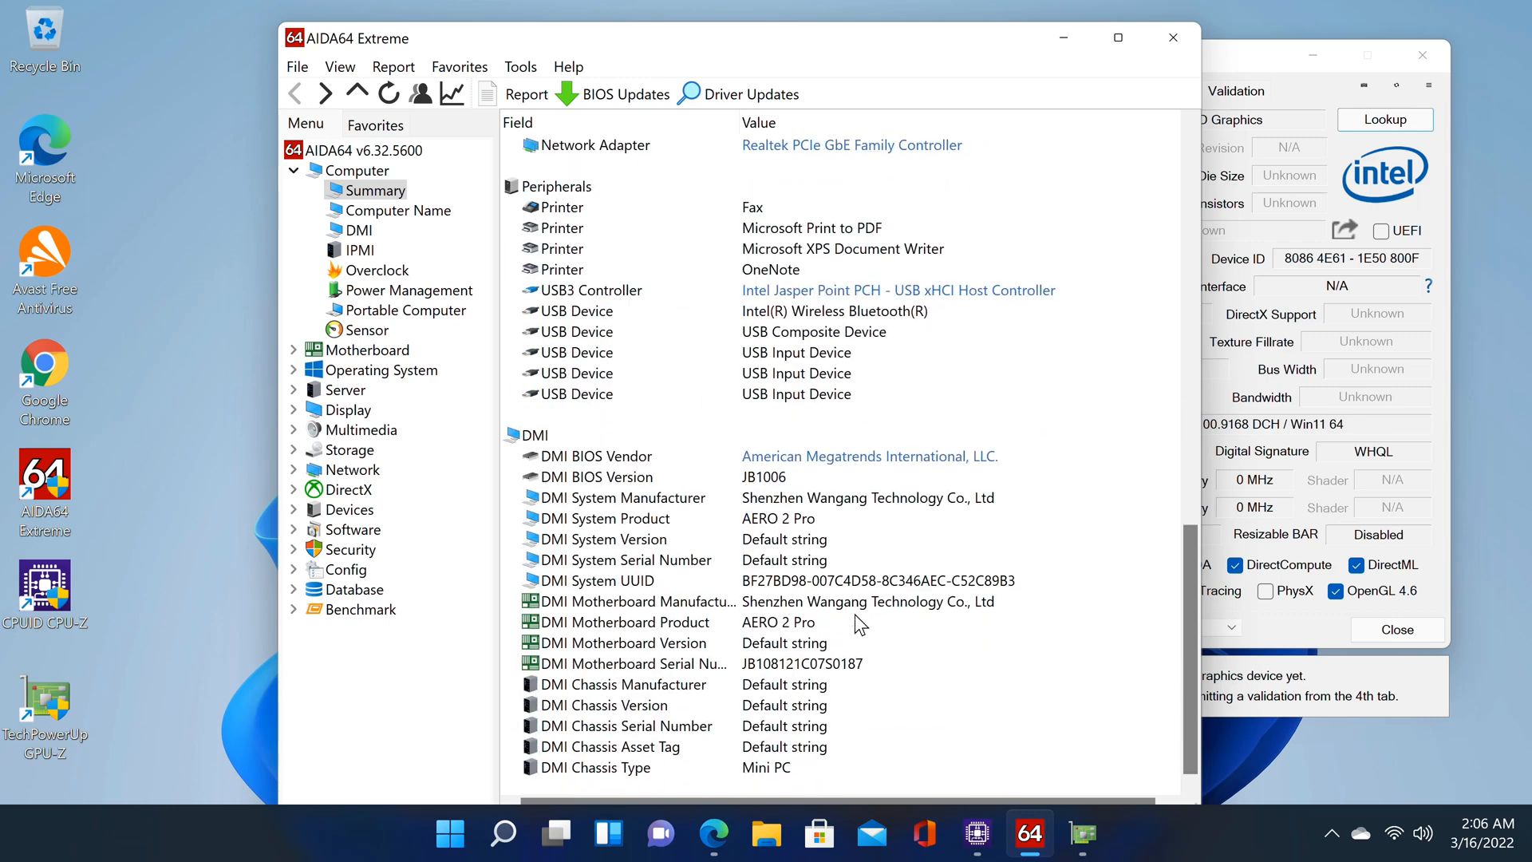
mouse_move(926, 683)
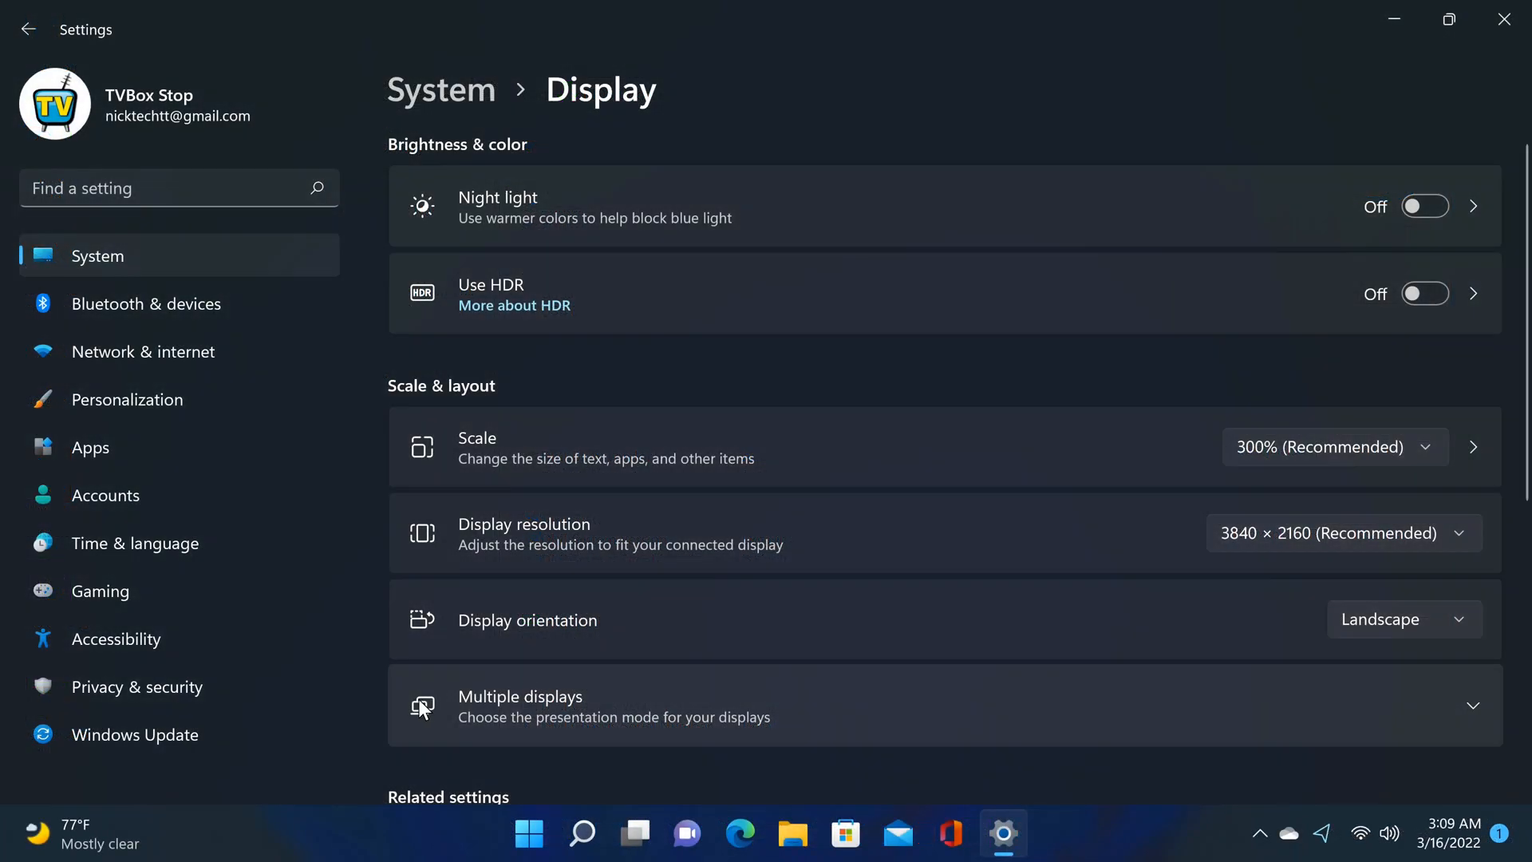
mouse_move(1436, 545)
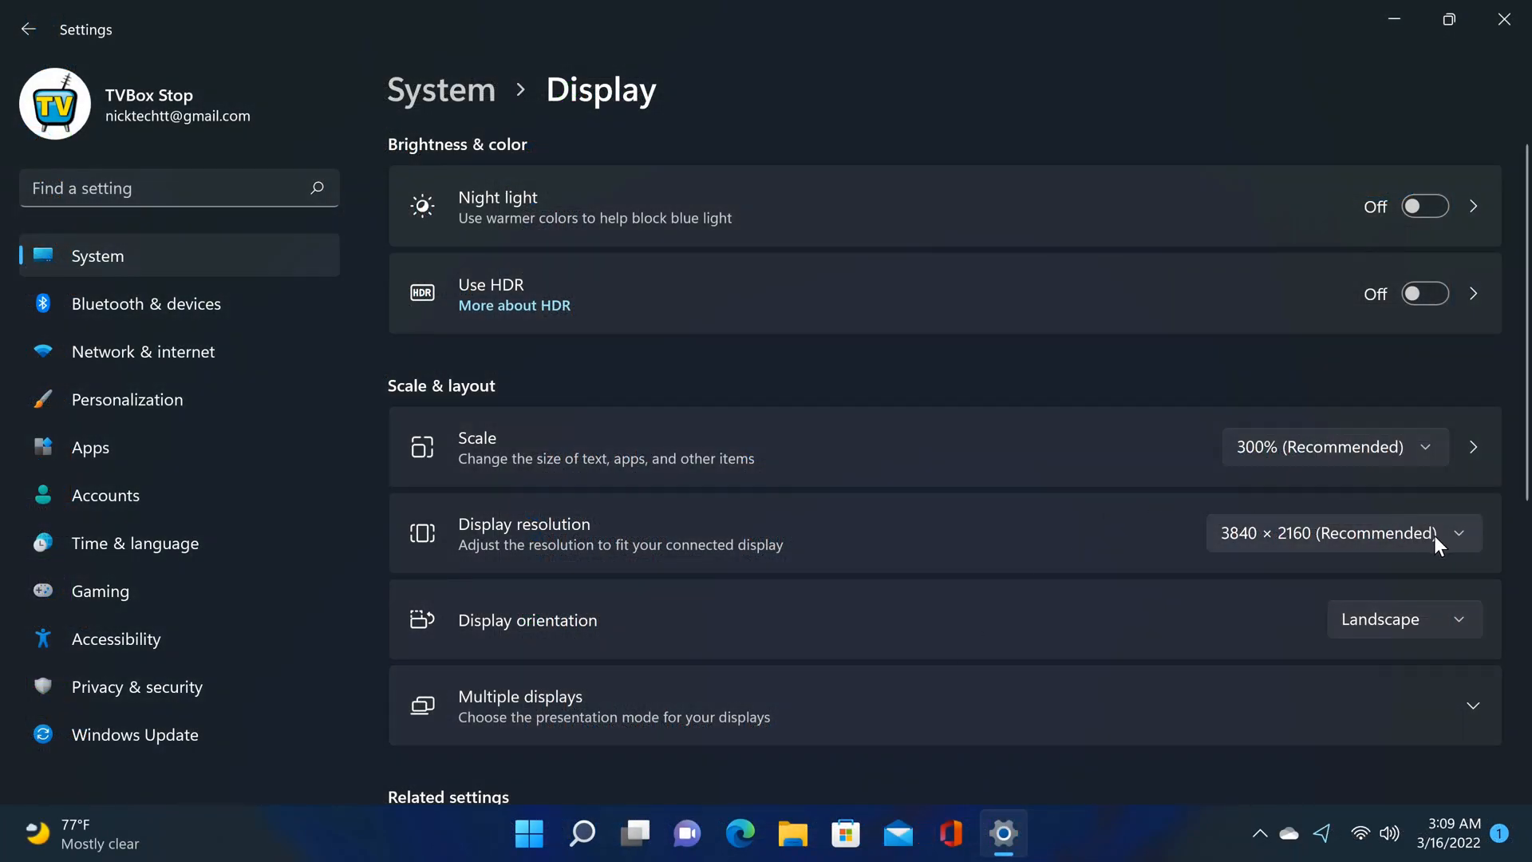
mouse_move(1321, 548)
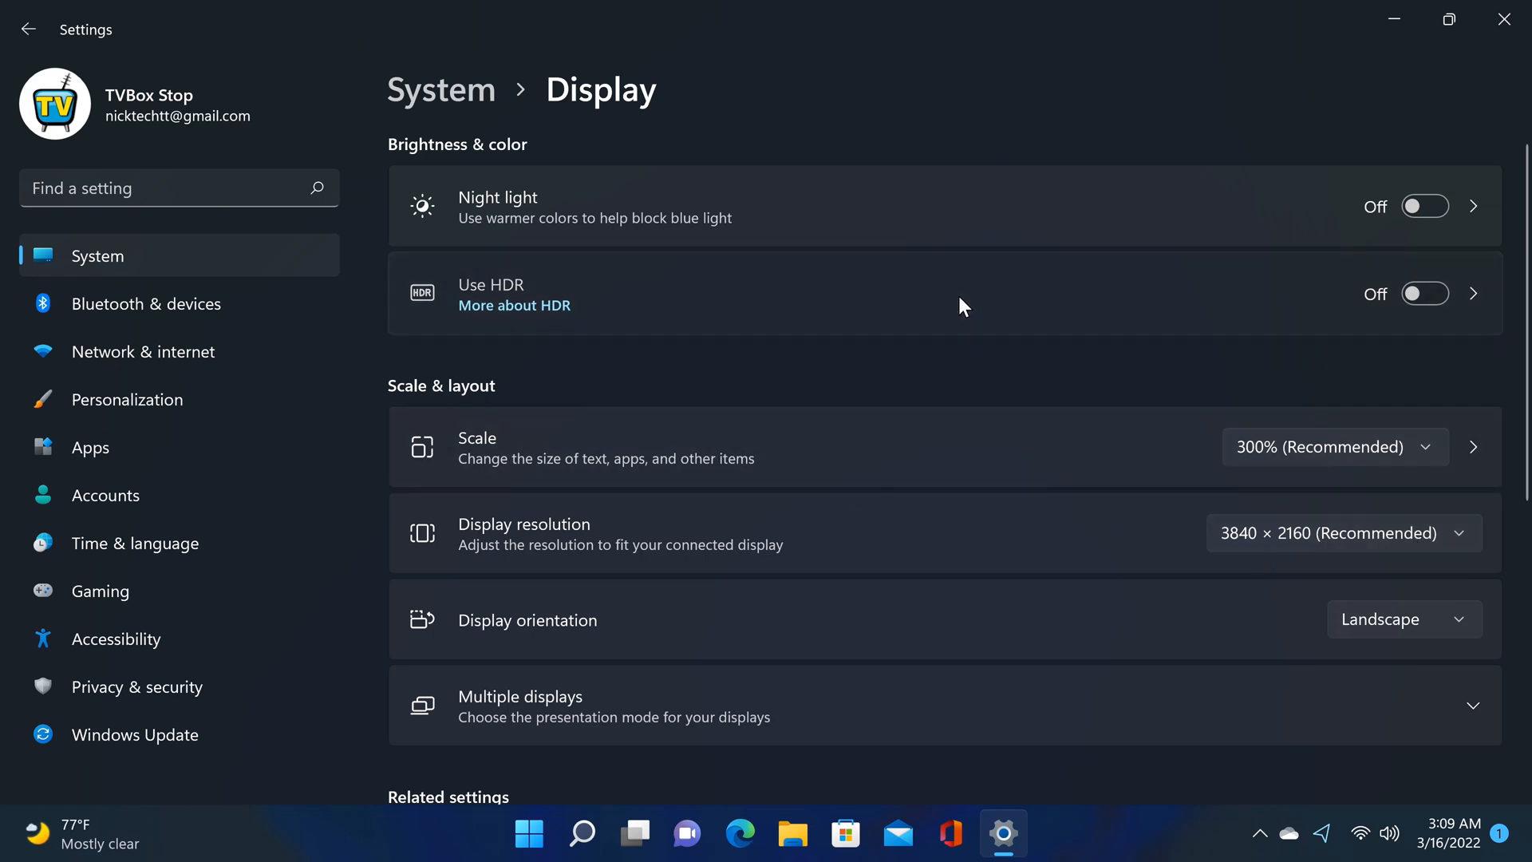
left_click(1472, 293)
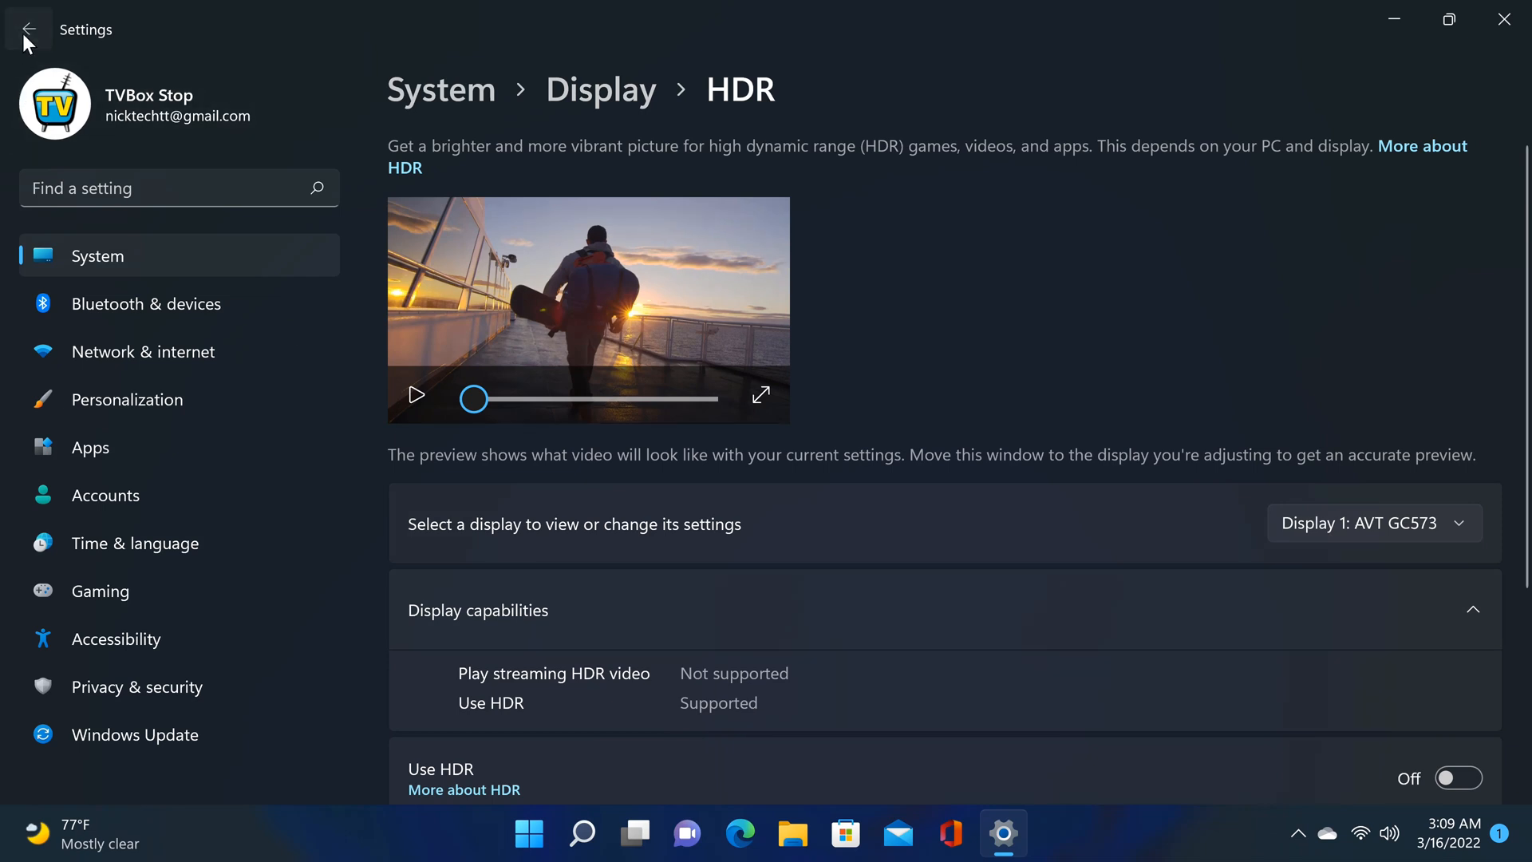
left_click(27, 29)
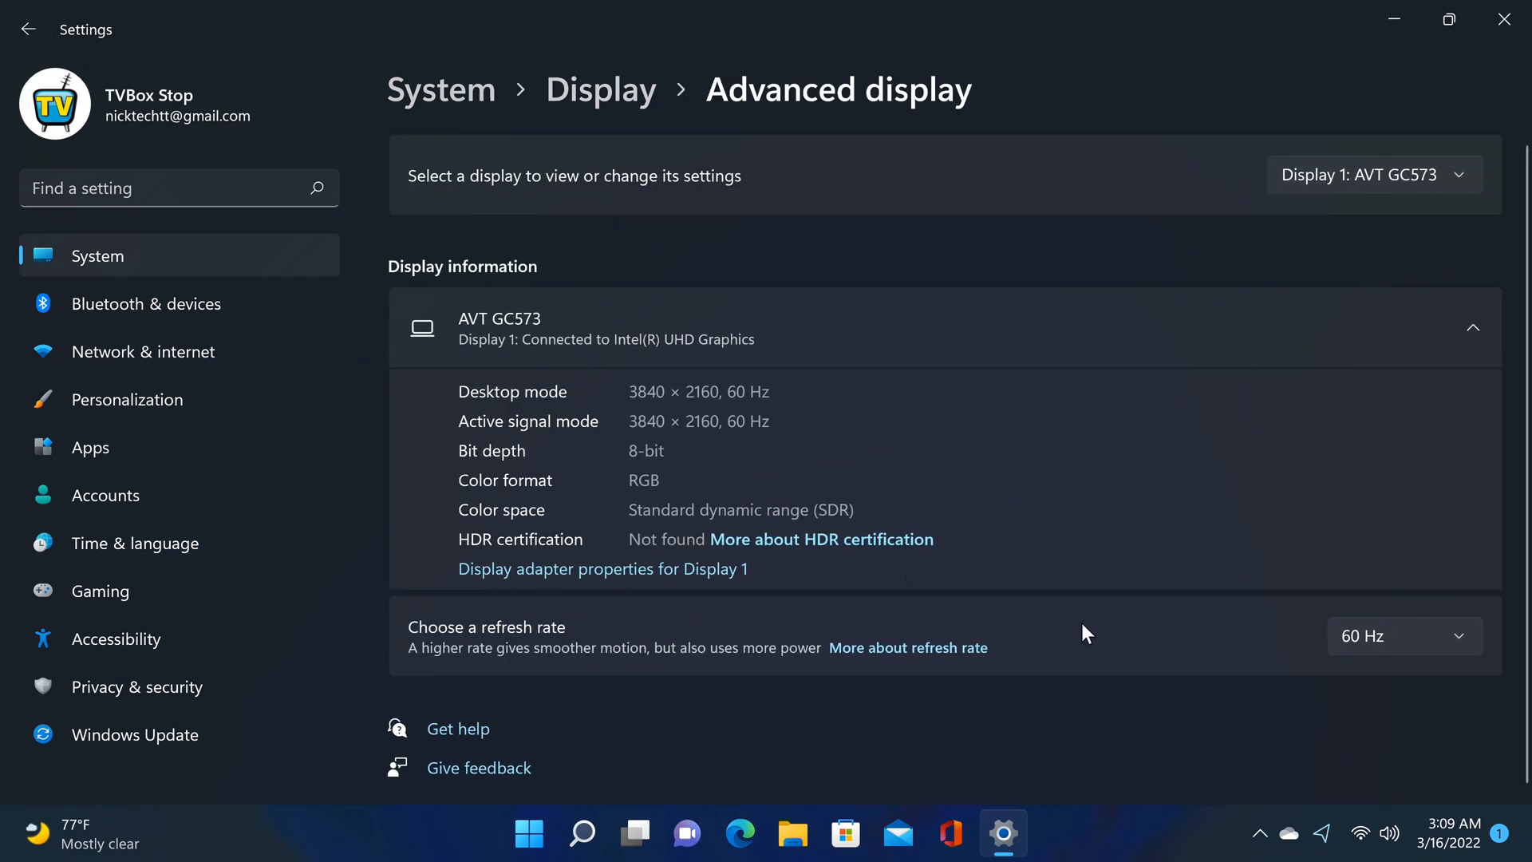
left_click(28, 30)
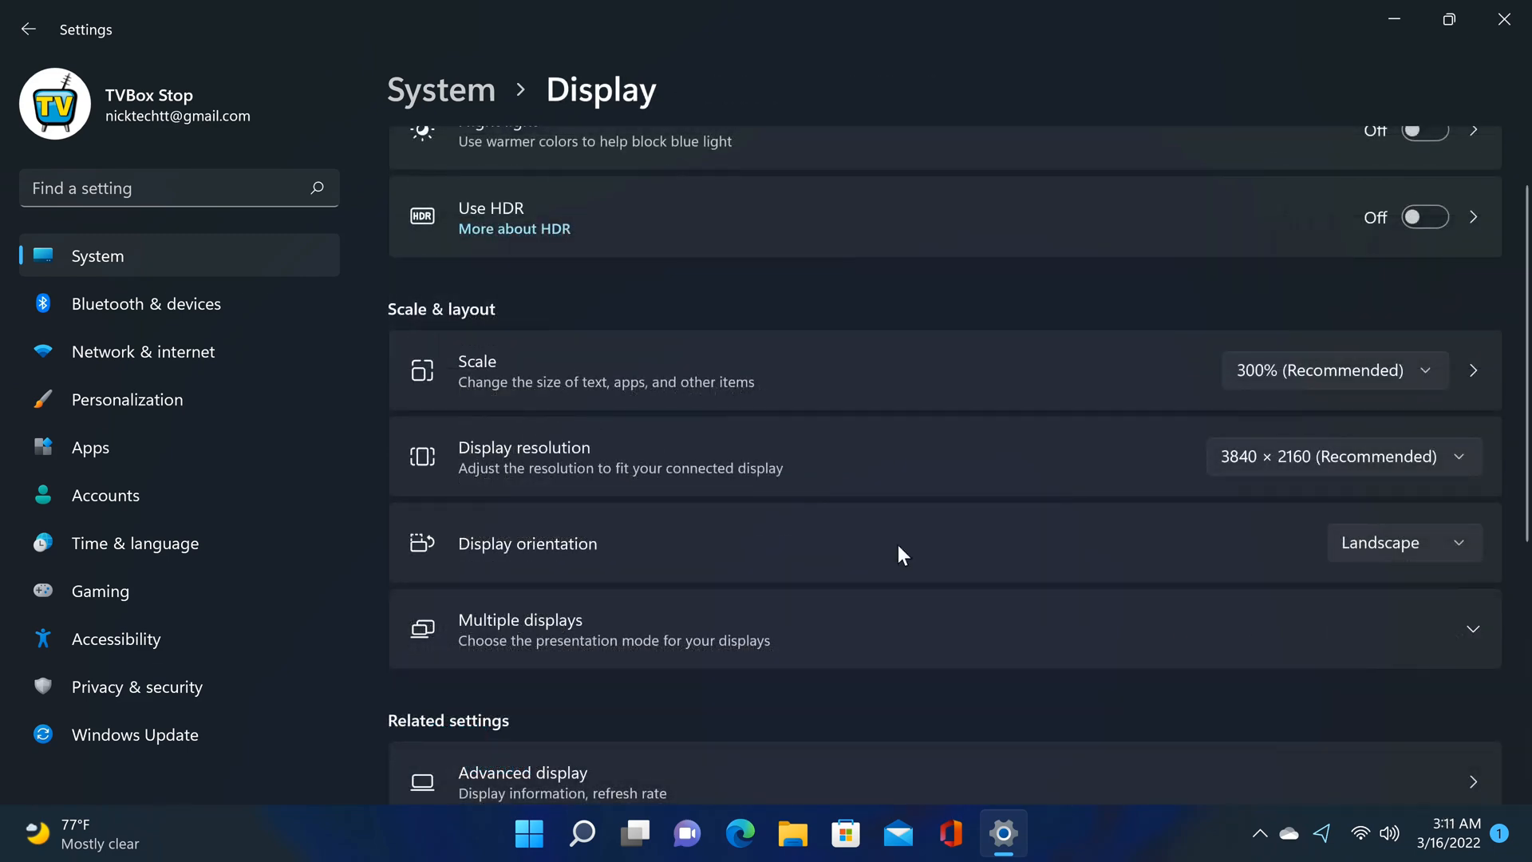
Test portrait display orientation, then revert to landscape
left_click(1402, 542)
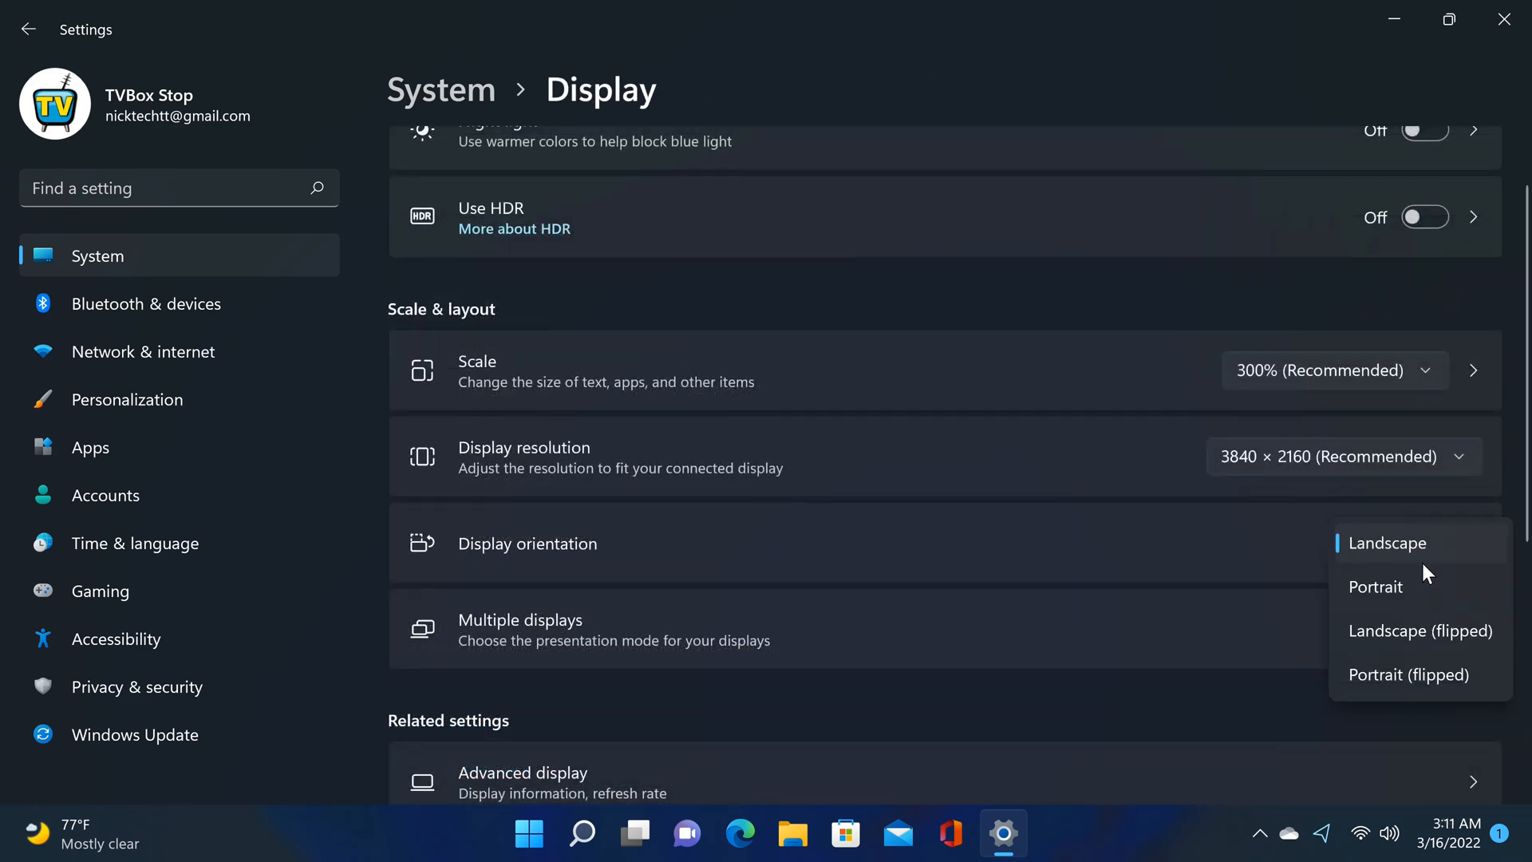
left_click(1375, 586)
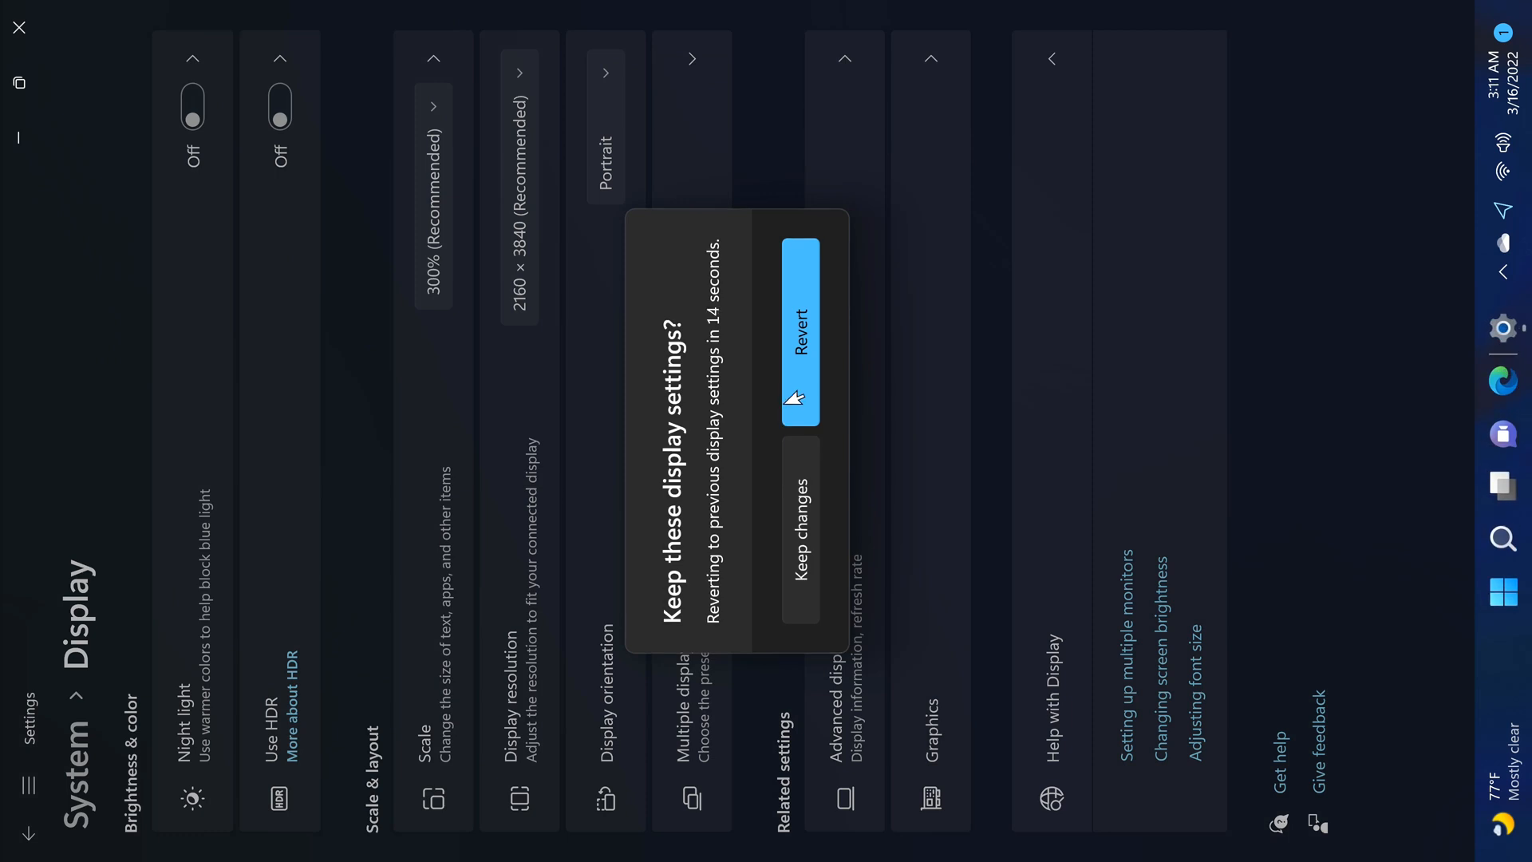
left_click(797, 319)
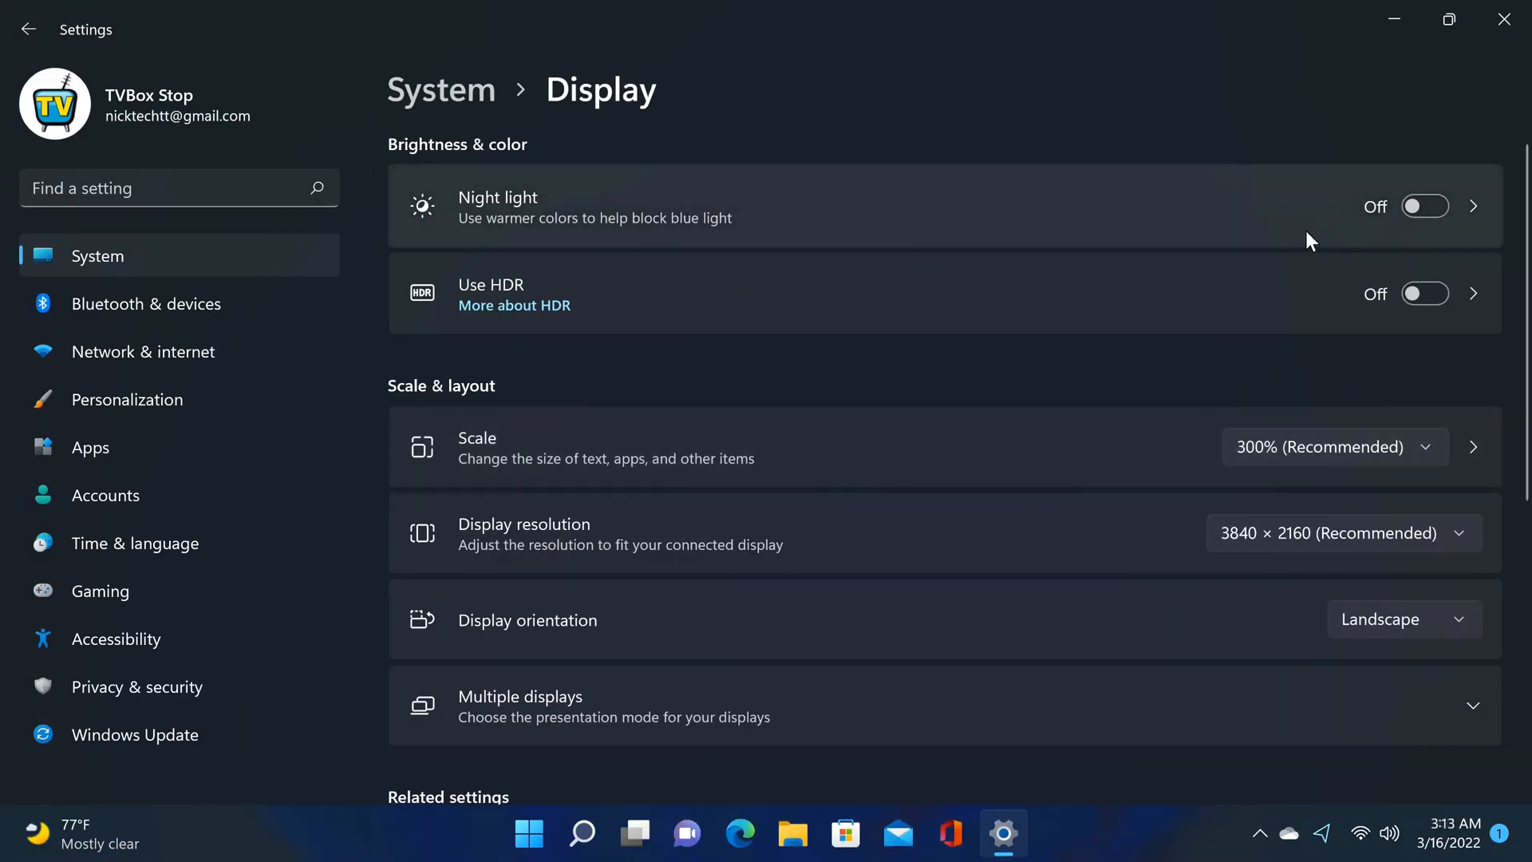
Toggle Night light on and off, then scroll down to Multiple displays
left_click(1424, 206)
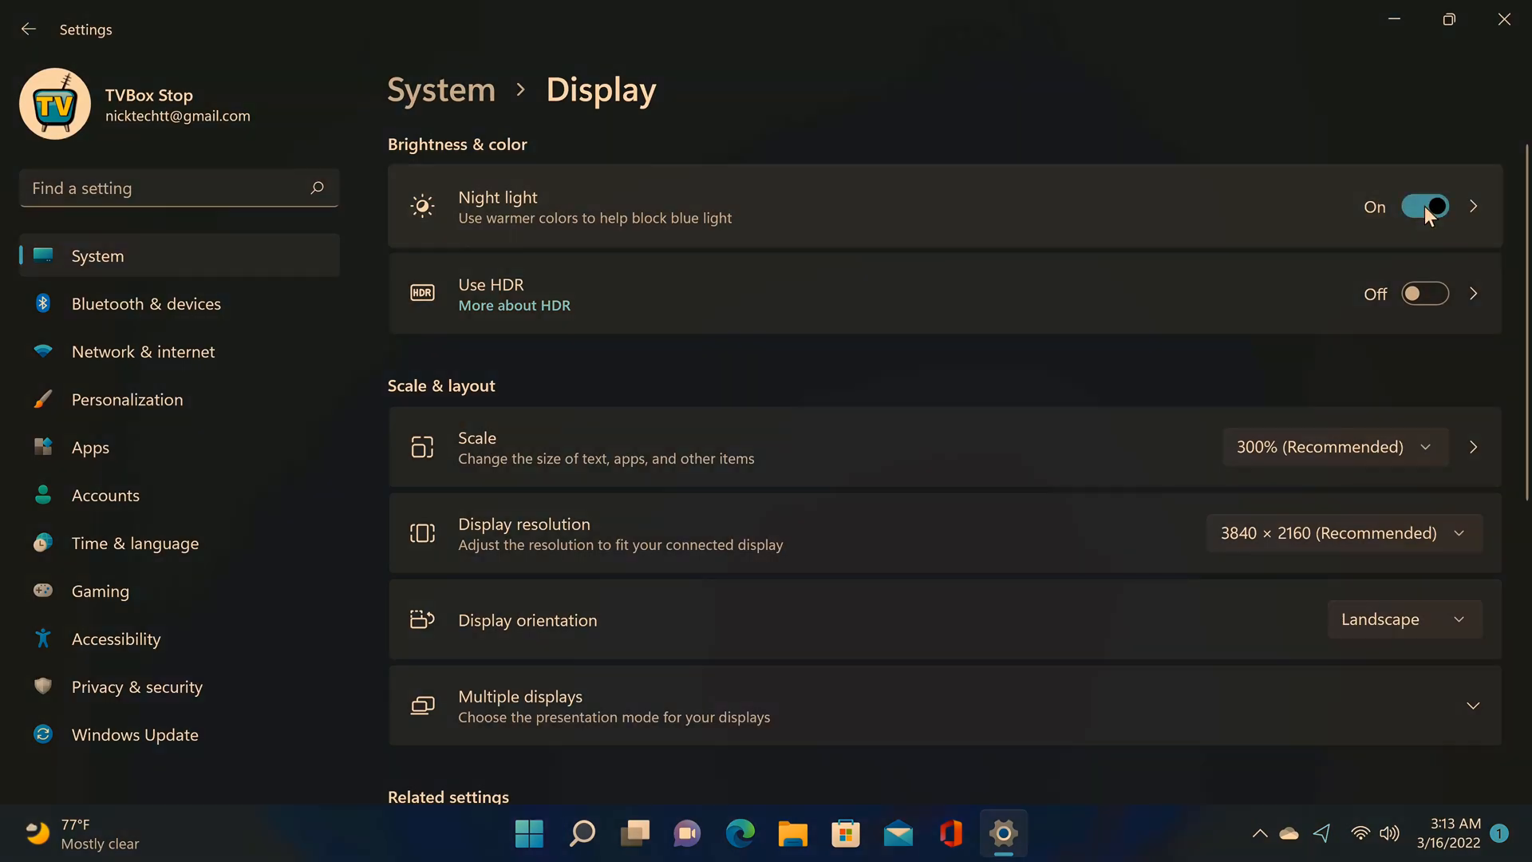
left_click(1425, 206)
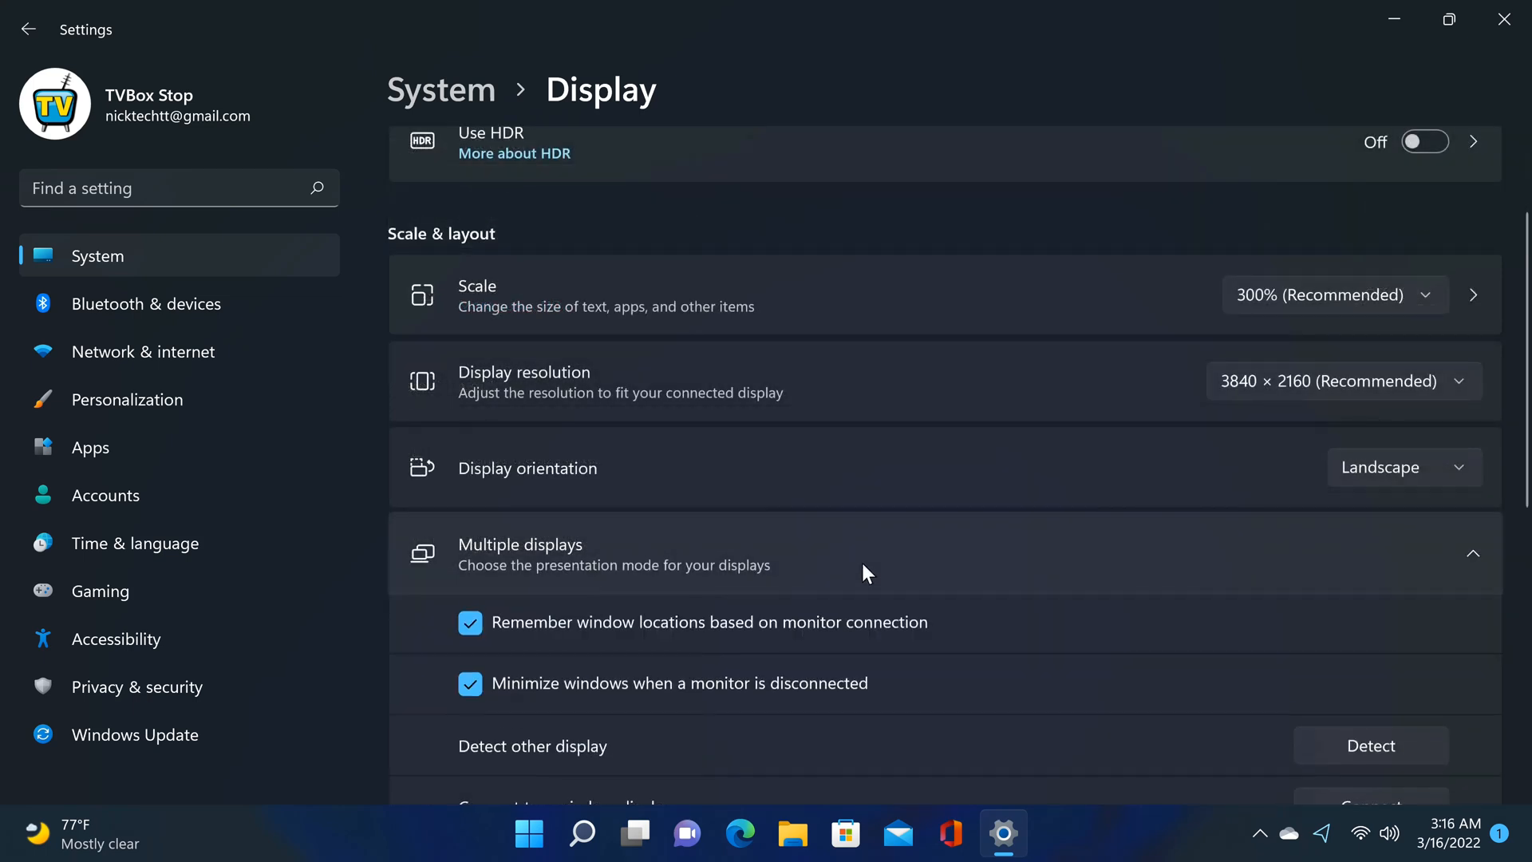
scroll("down", 3)
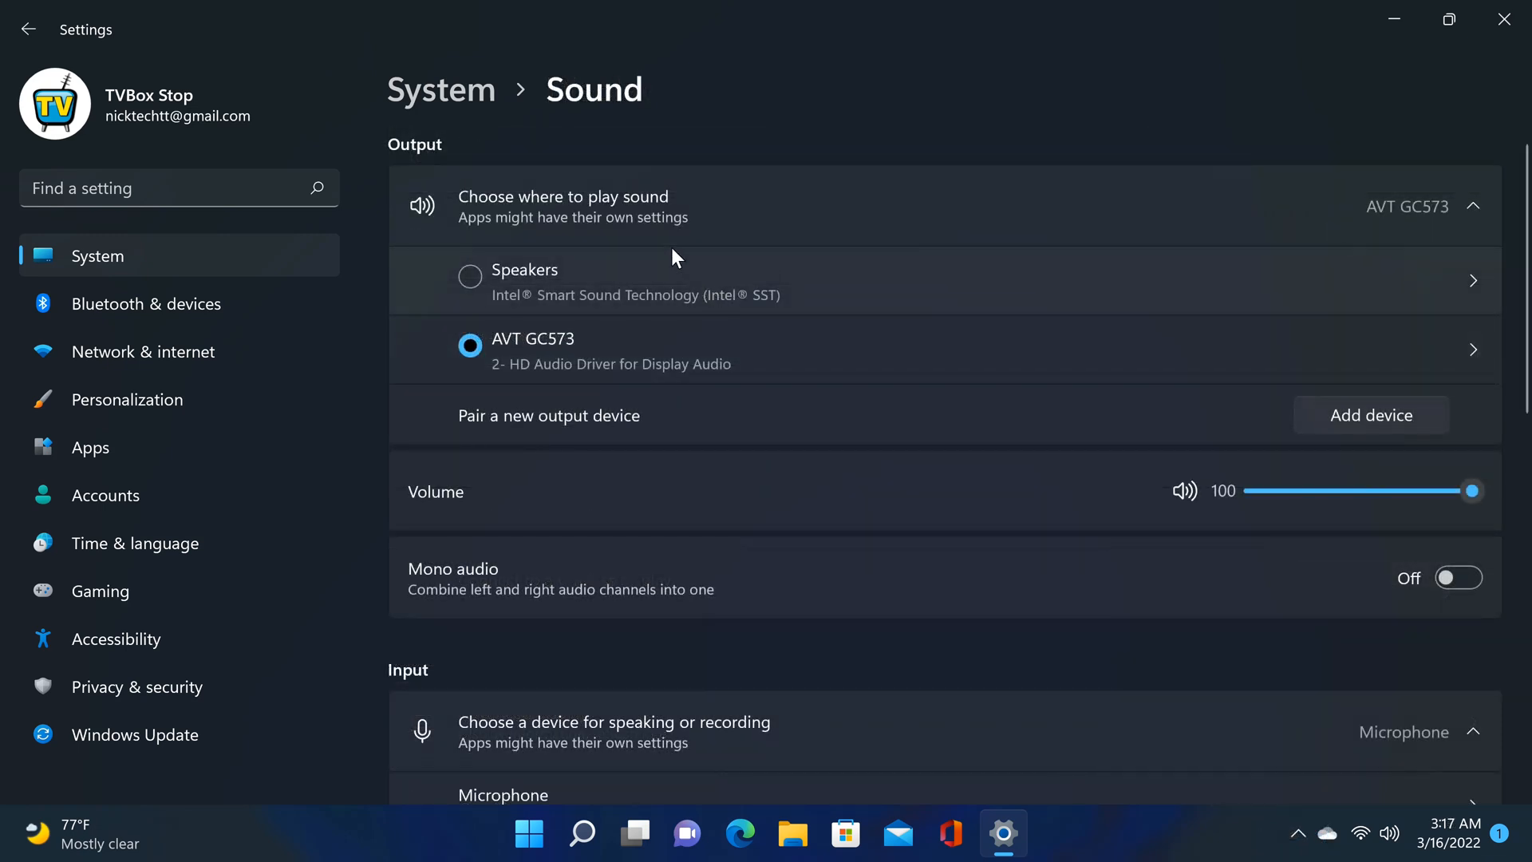
mouse_move(645, 367)
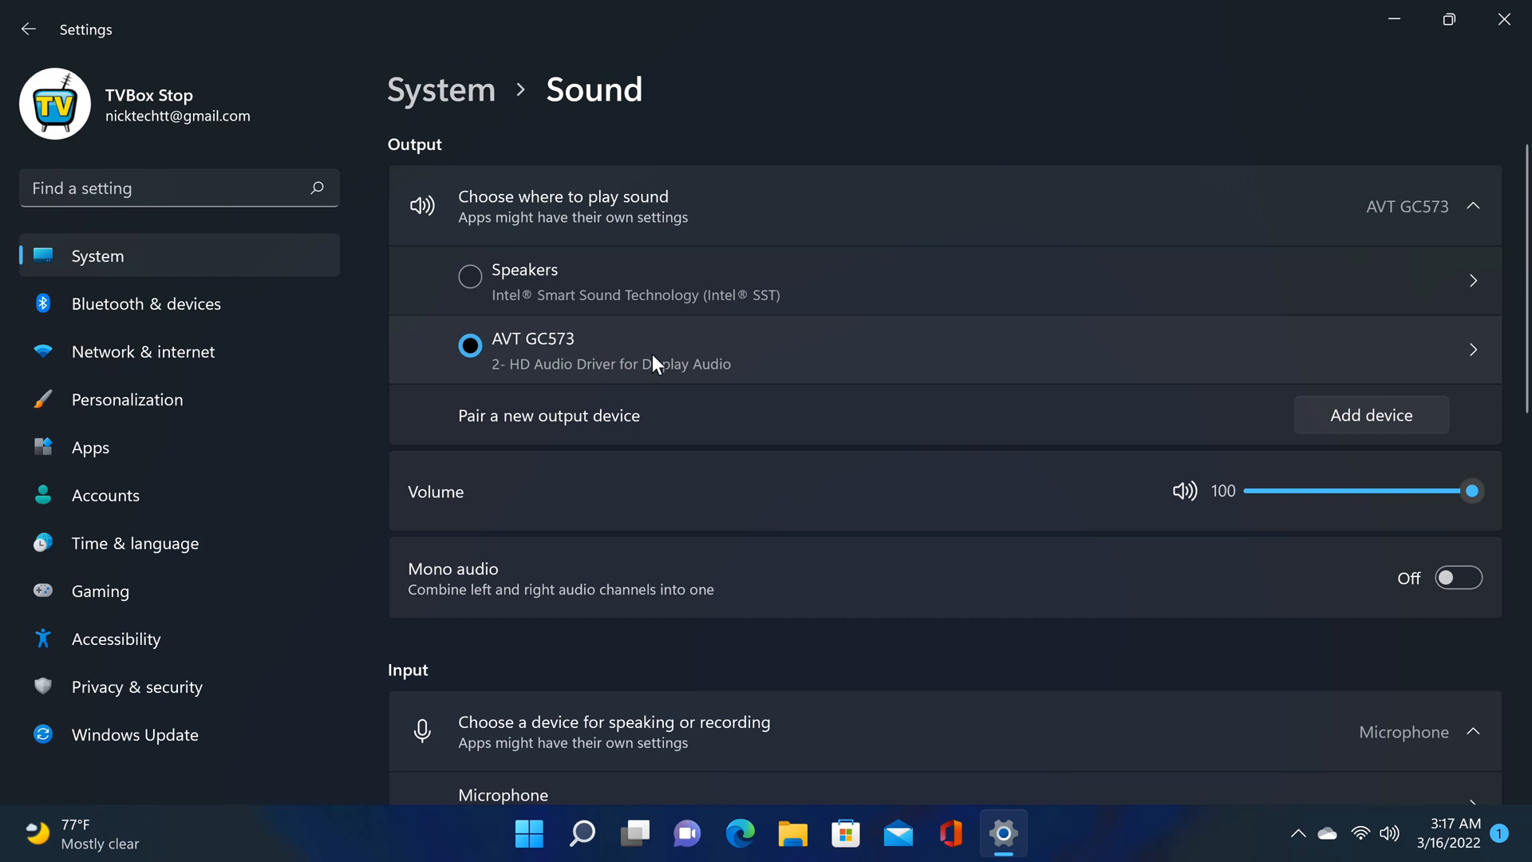
mouse_move(863, 373)
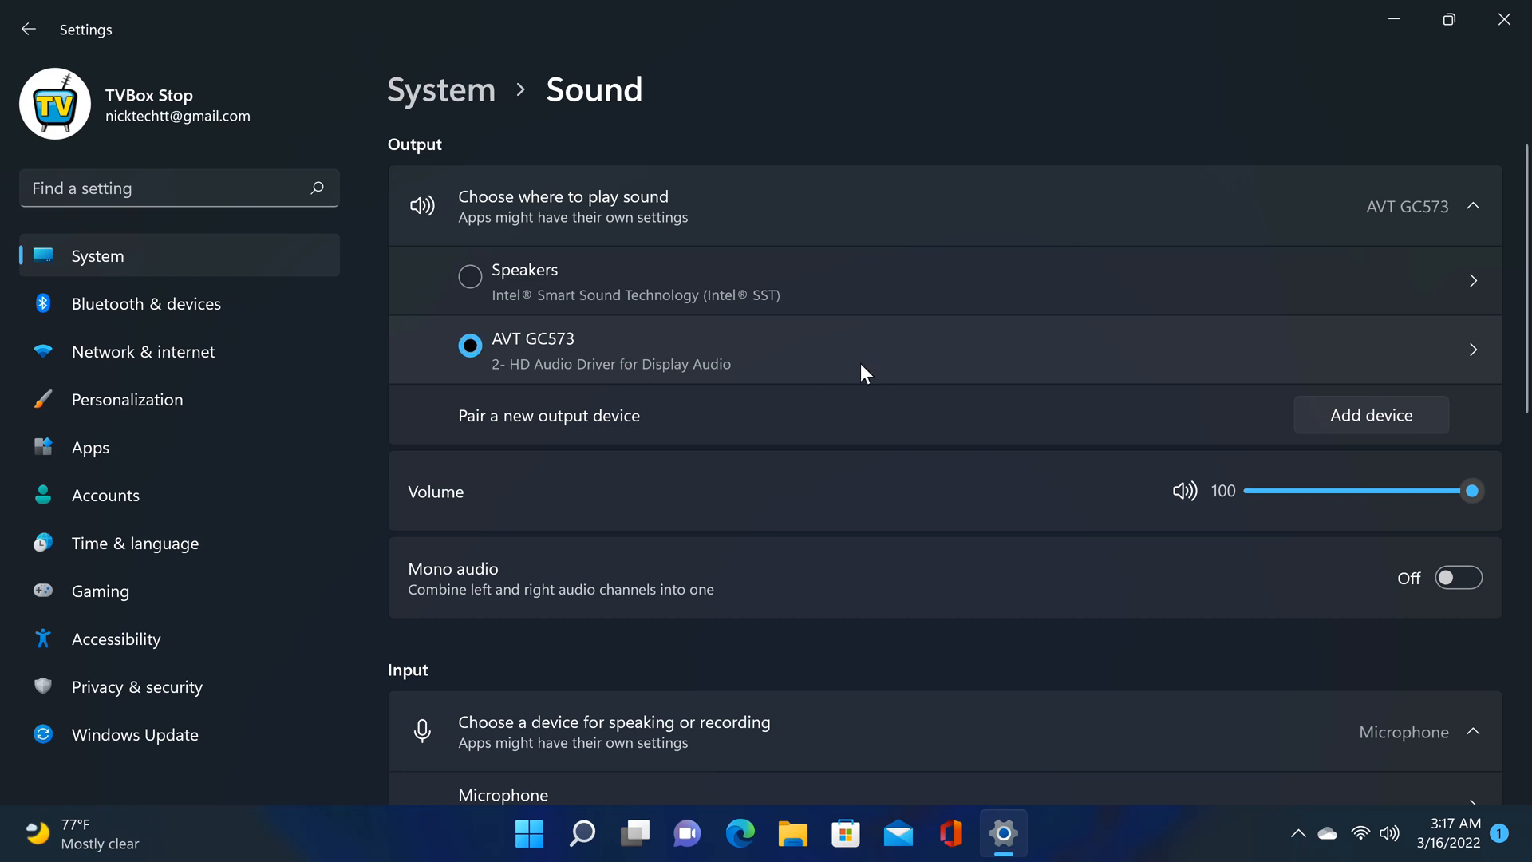
mouse_move(836, 430)
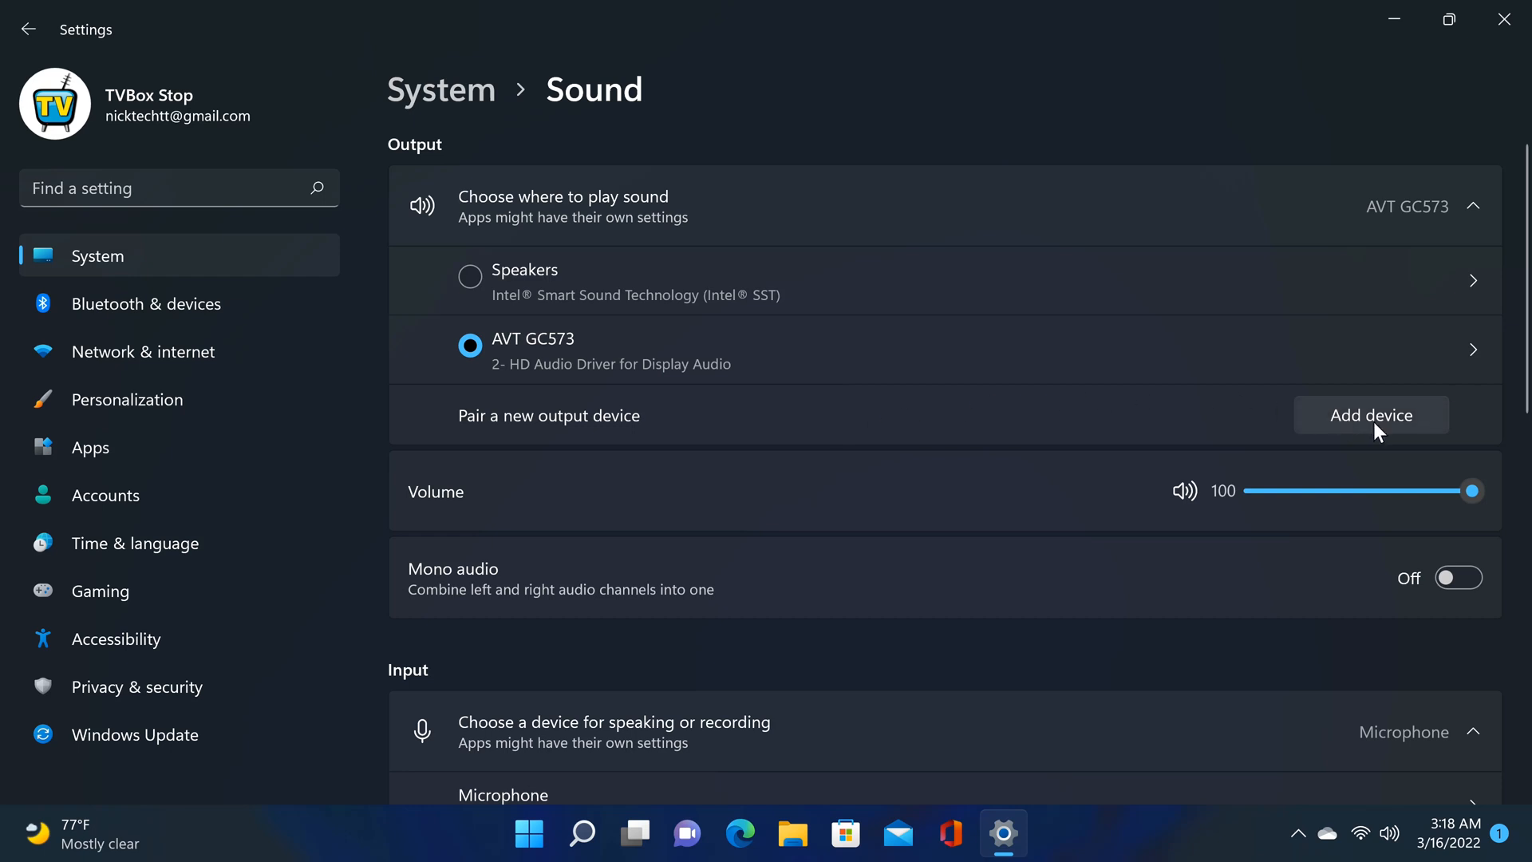
Open the Add a device dialog via Pair a new output device on the Sound page
left_click(1370, 414)
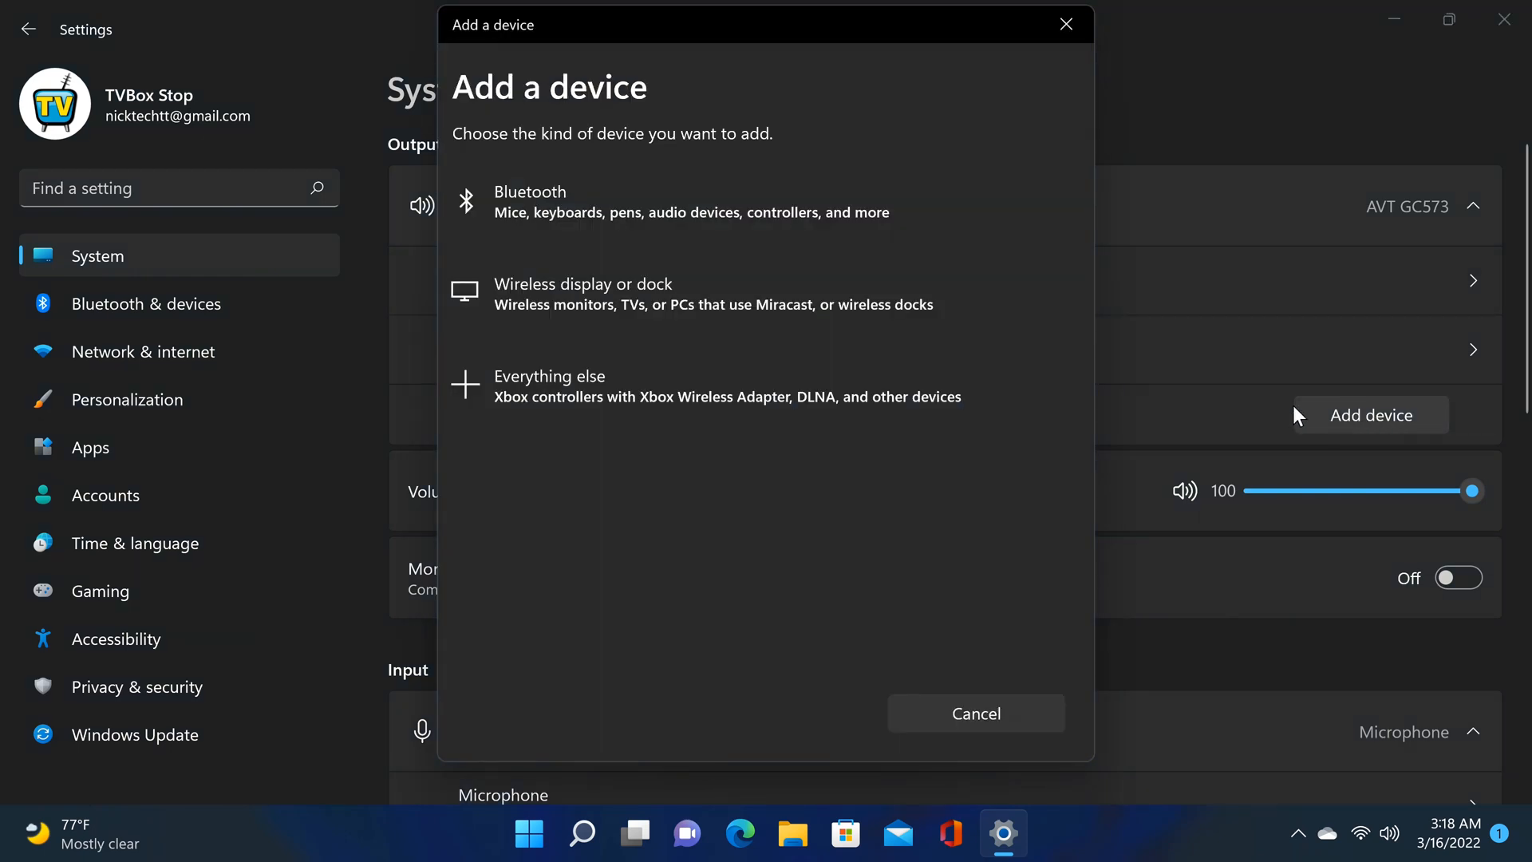
mouse_move(766, 205)
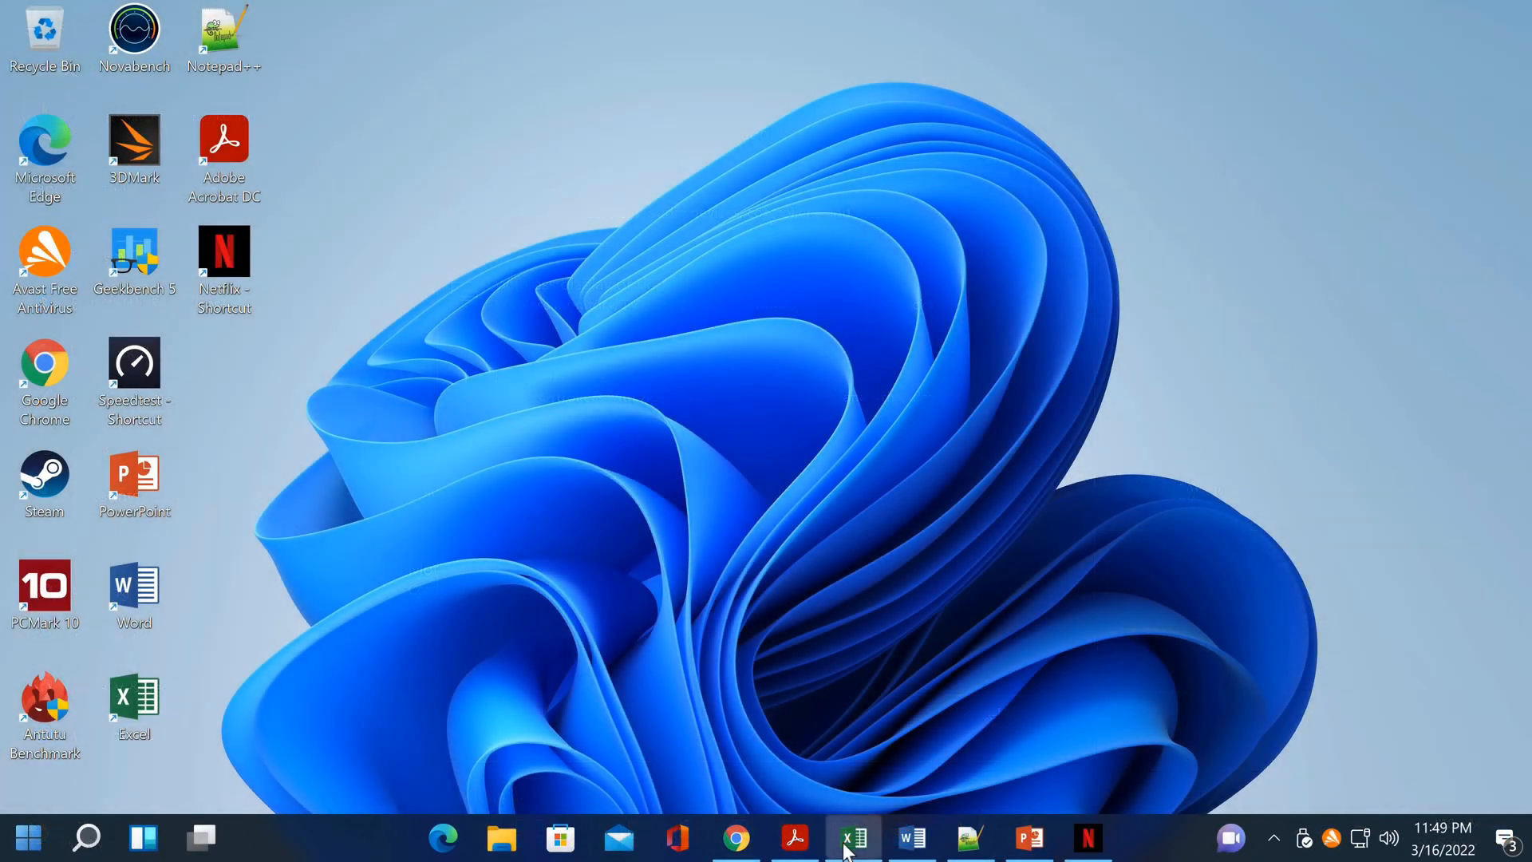
Bring up the browser's YouTube video and Top 10 TV Boxes results, then show the desktop
left_click(735, 839)
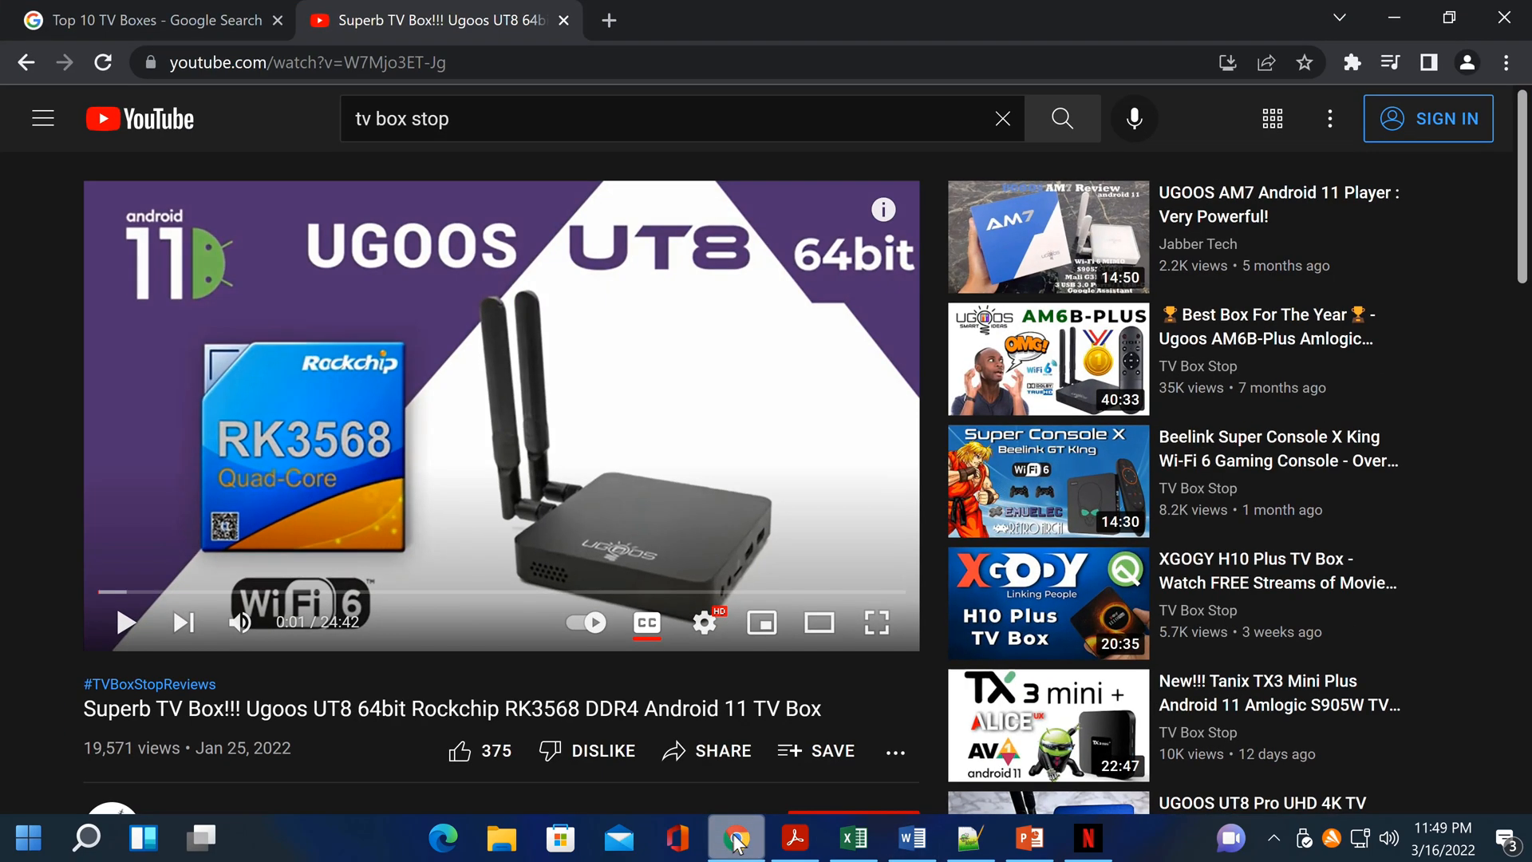
left_click(147, 20)
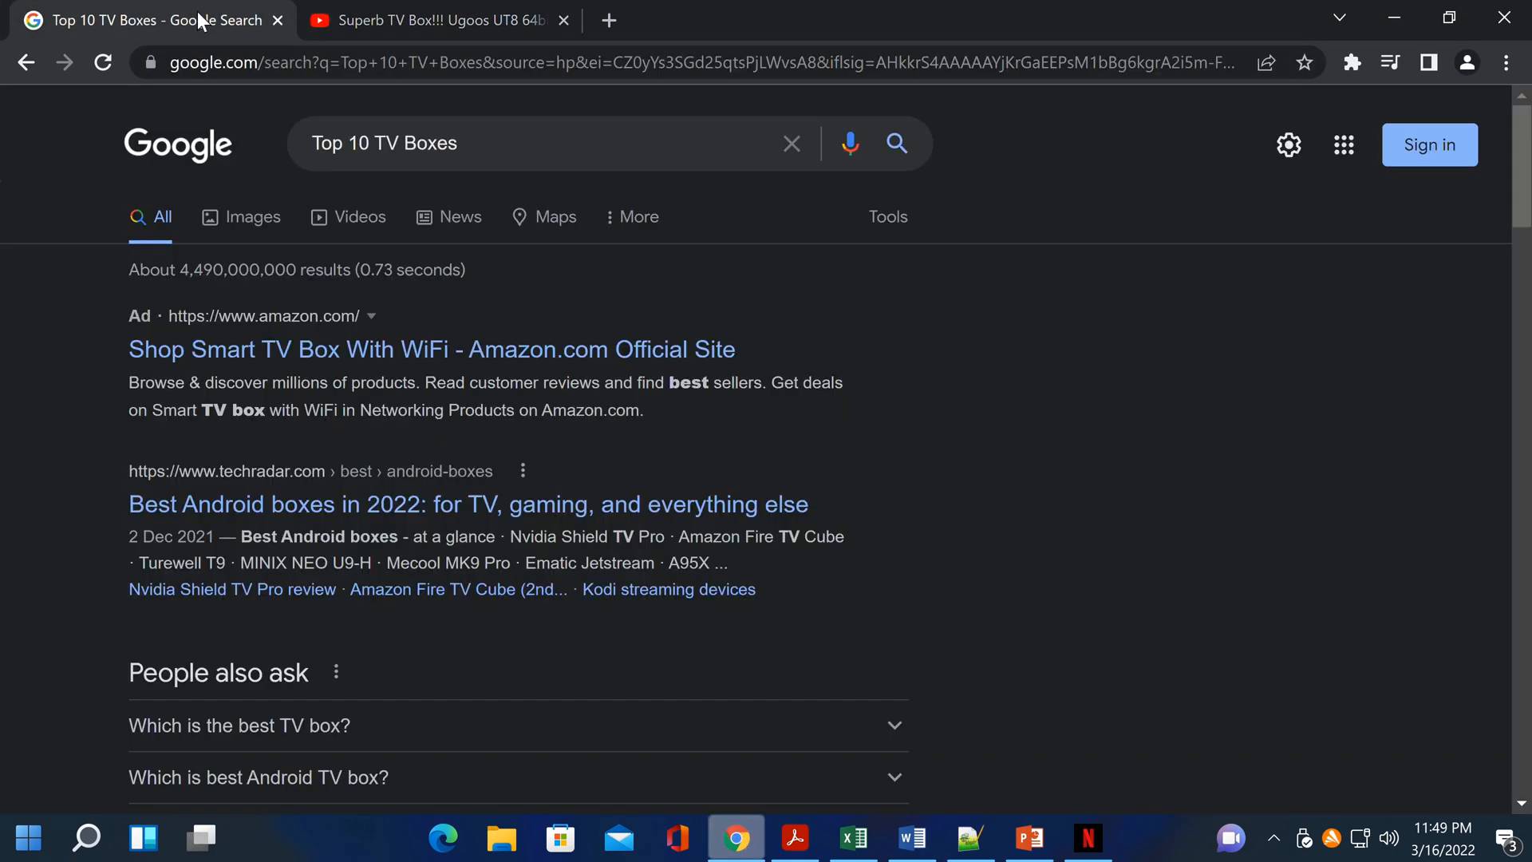
mouse_move(271, 95)
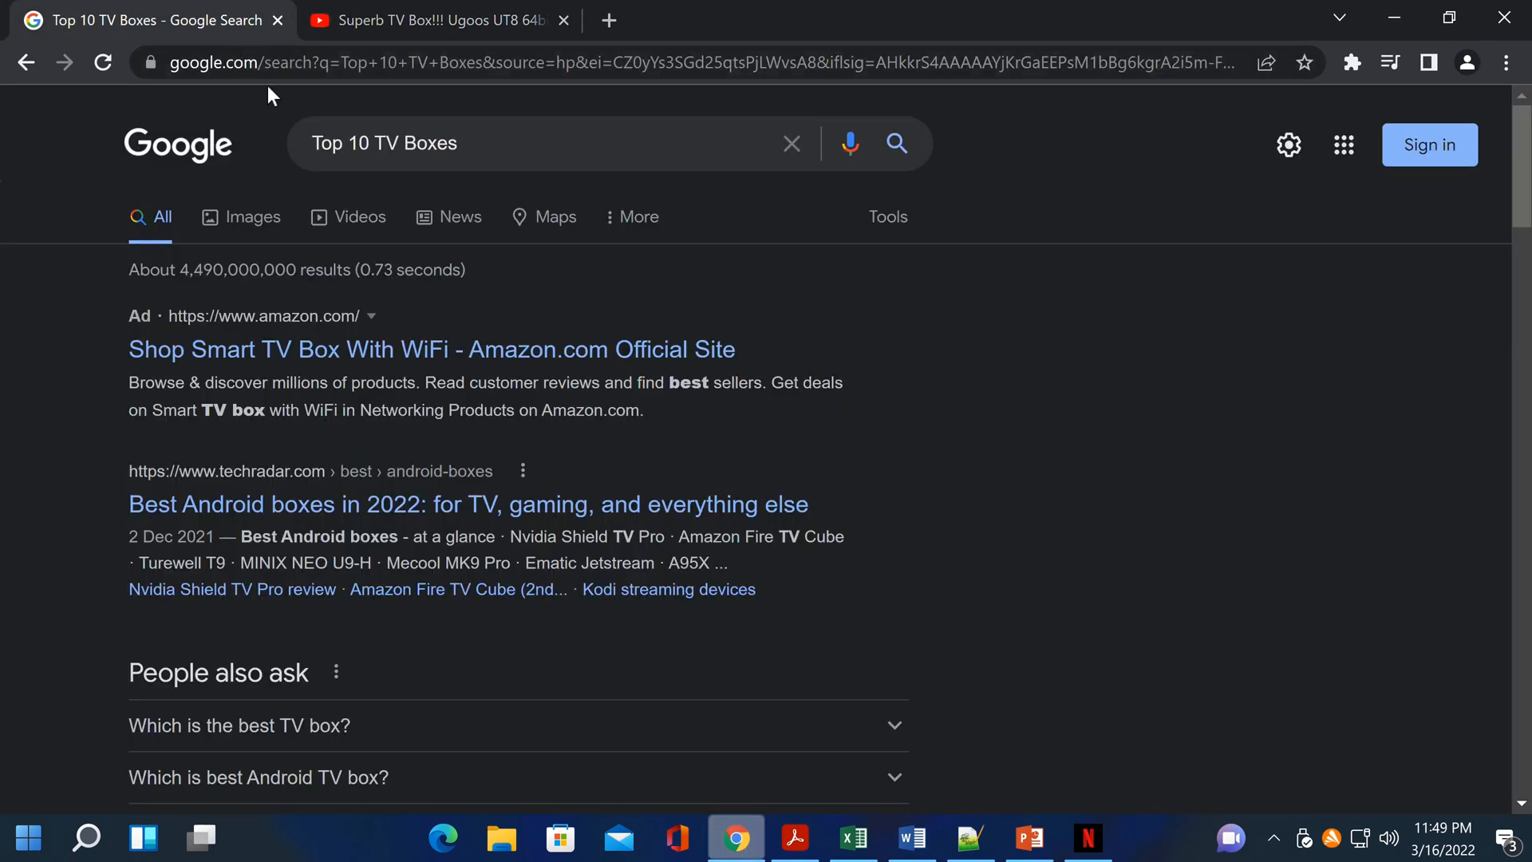
mouse_move(744, 770)
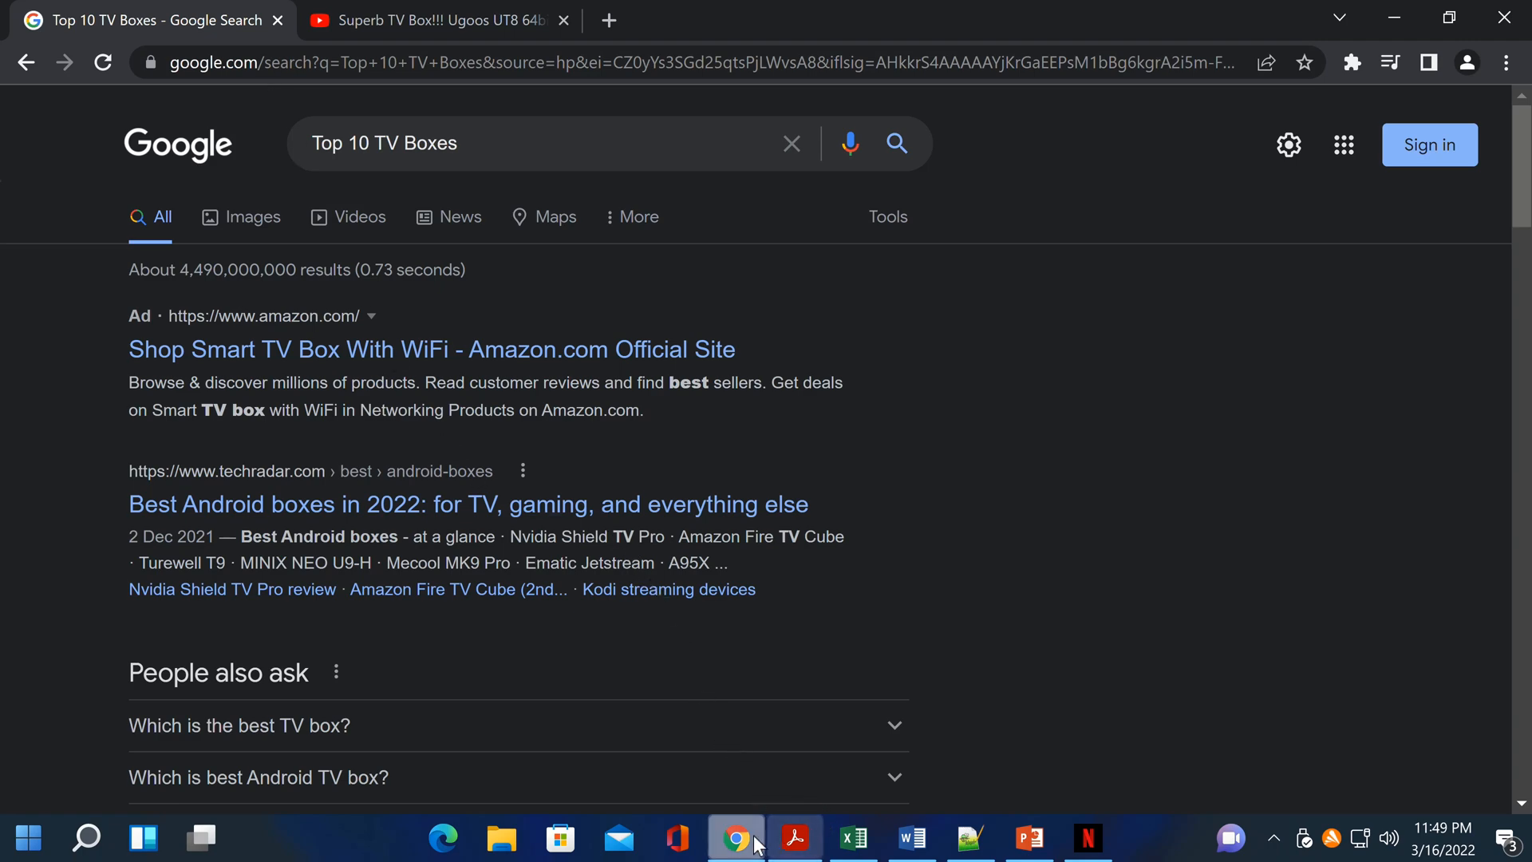
left_click(434, 19)
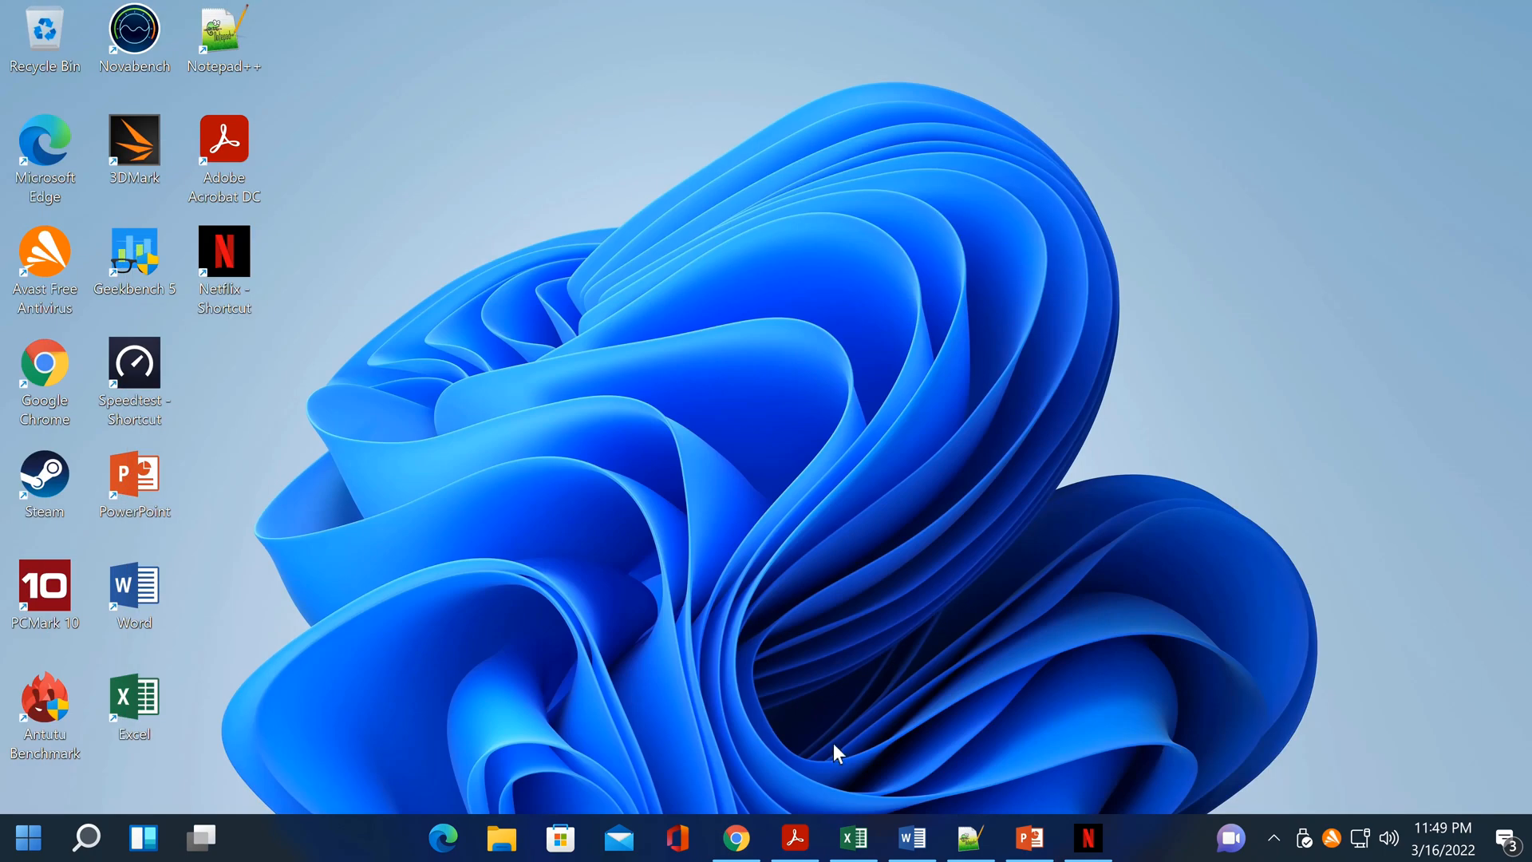
mouse_move(853, 837)
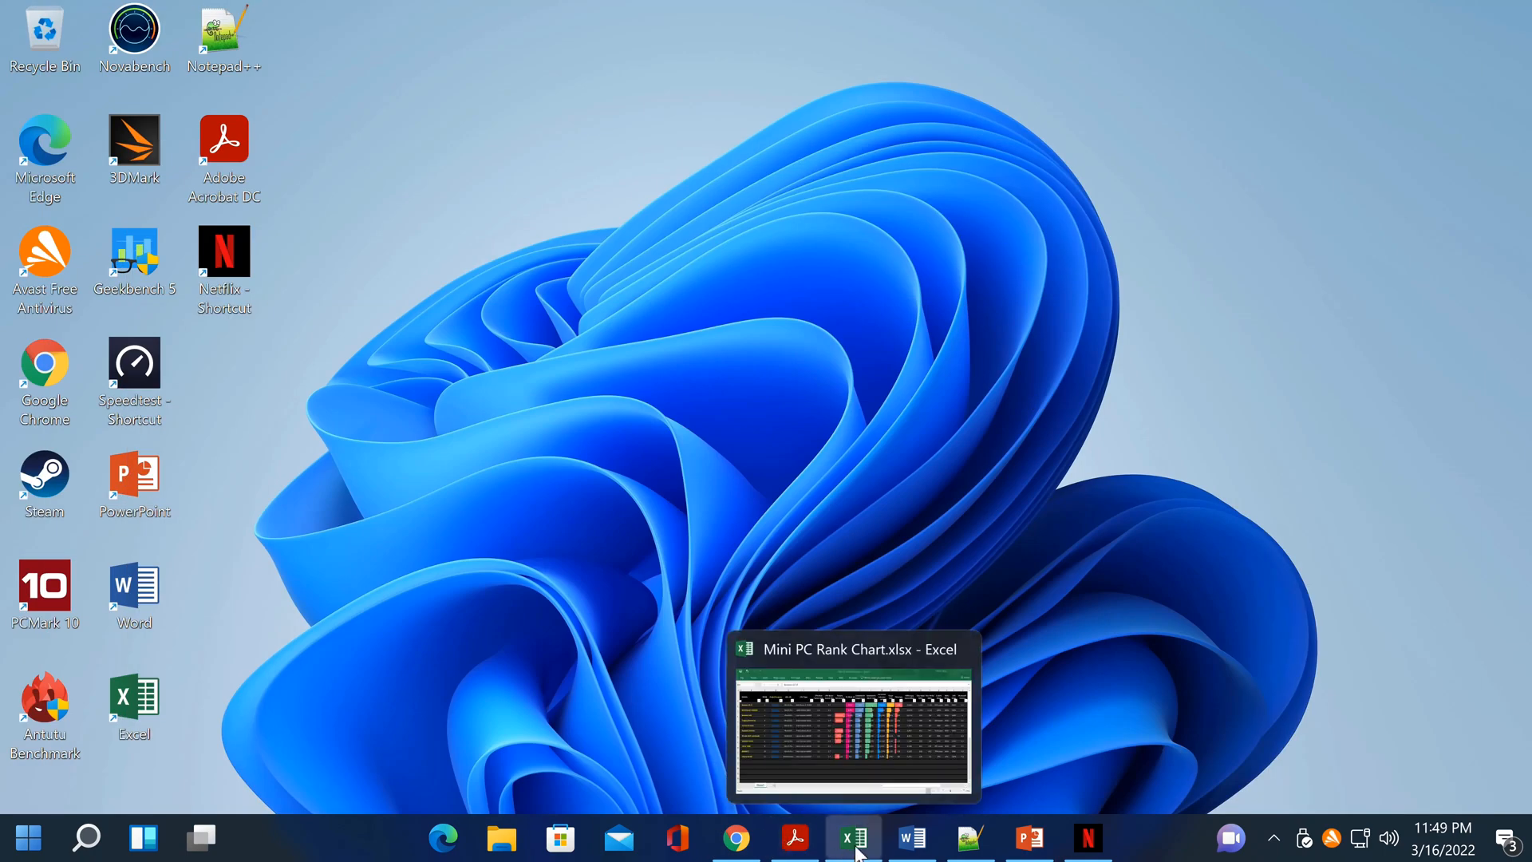
Cycle through the Mini PC Rank Chart, Superbox S1 Pro document and milkshake PDF to content.php
left_click(853, 731)
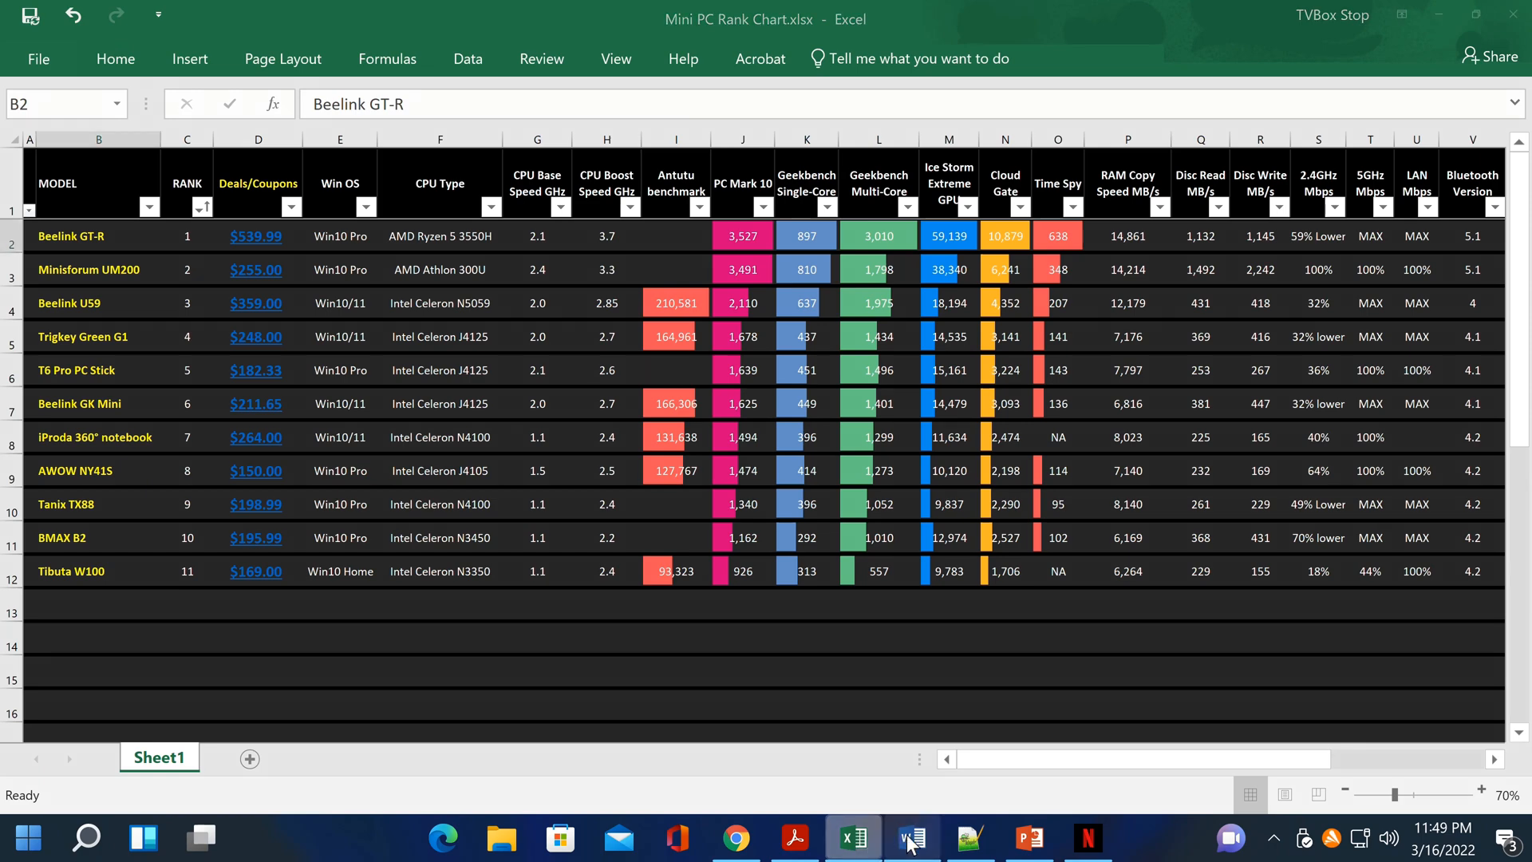
left_click(1028, 838)
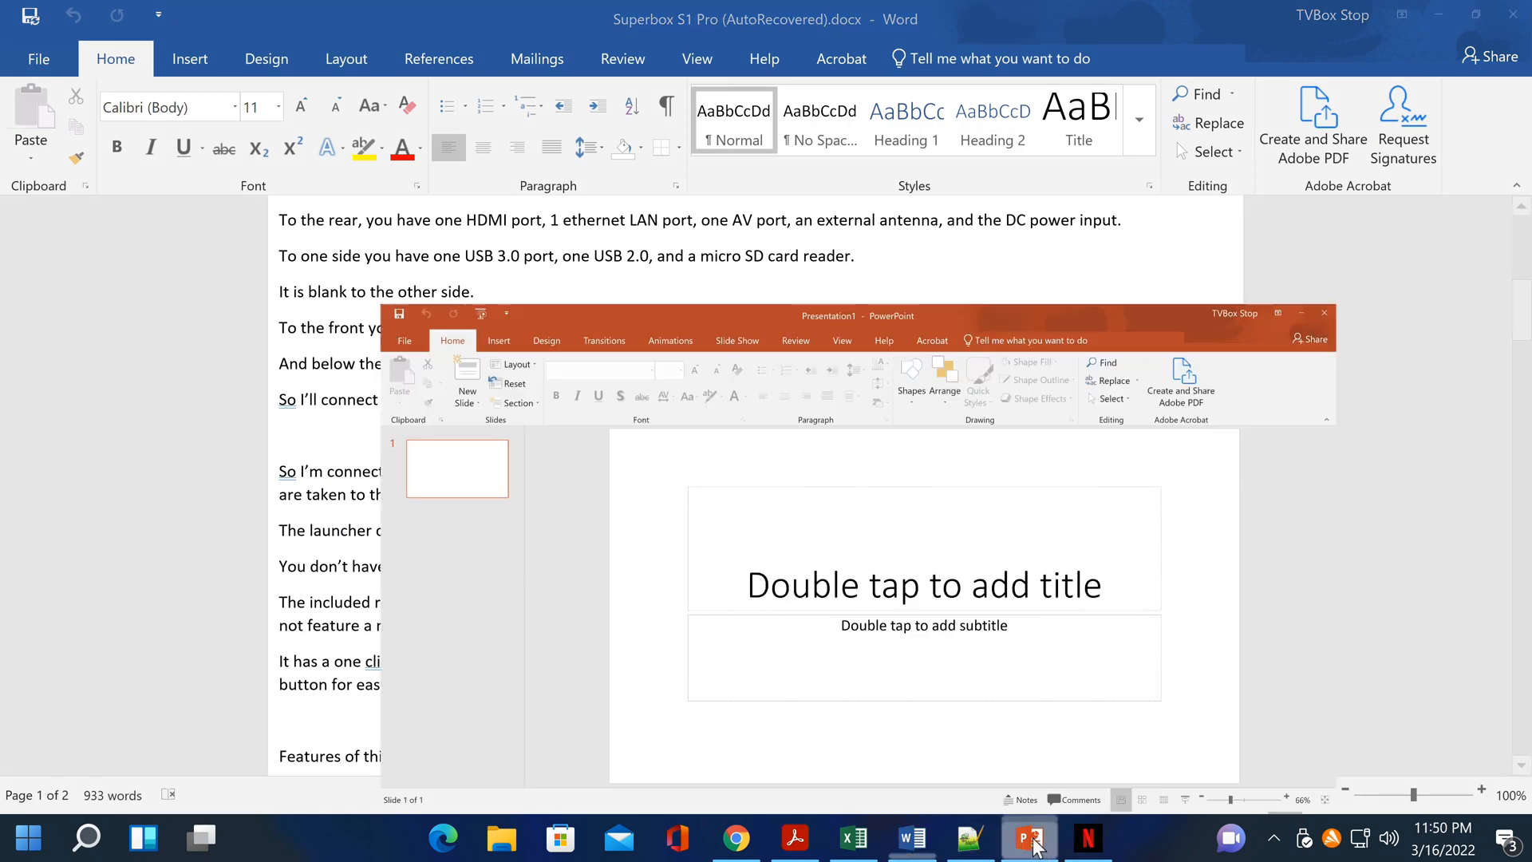
left_click(792, 838)
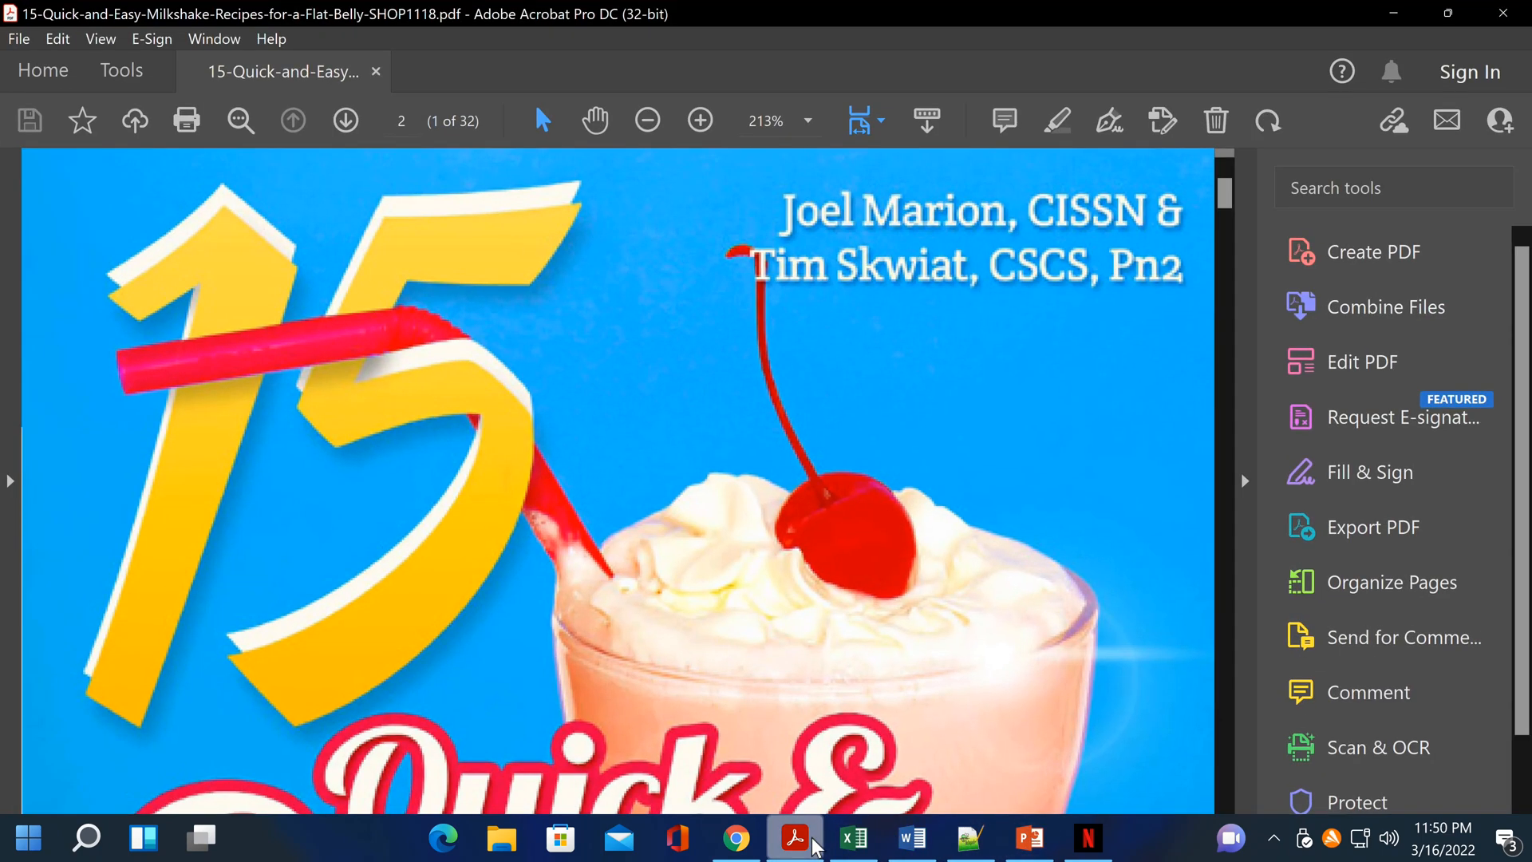
mouse_move(968, 838)
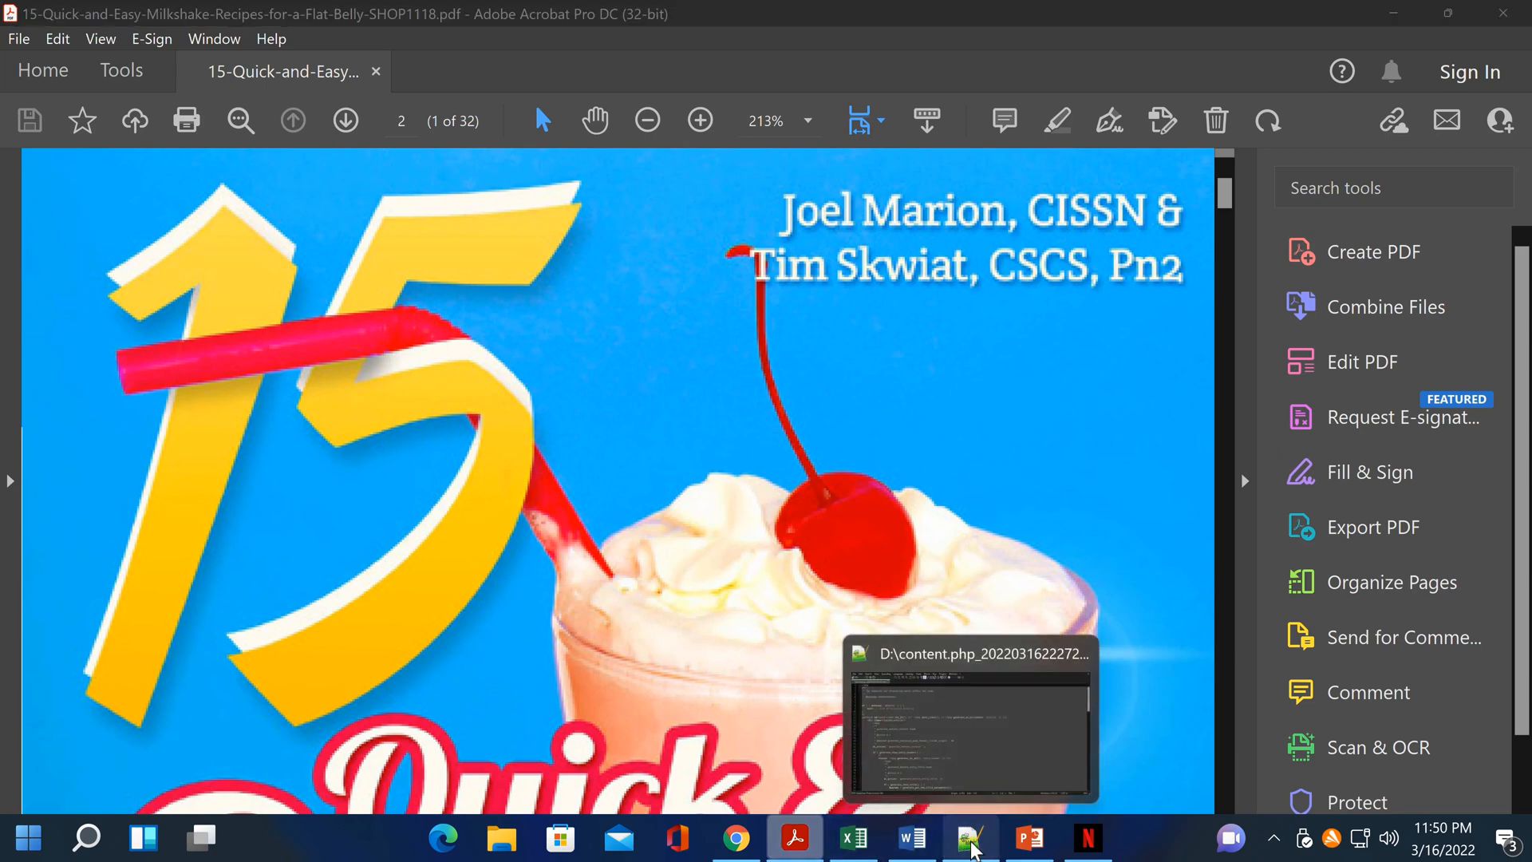
left_click(968, 718)
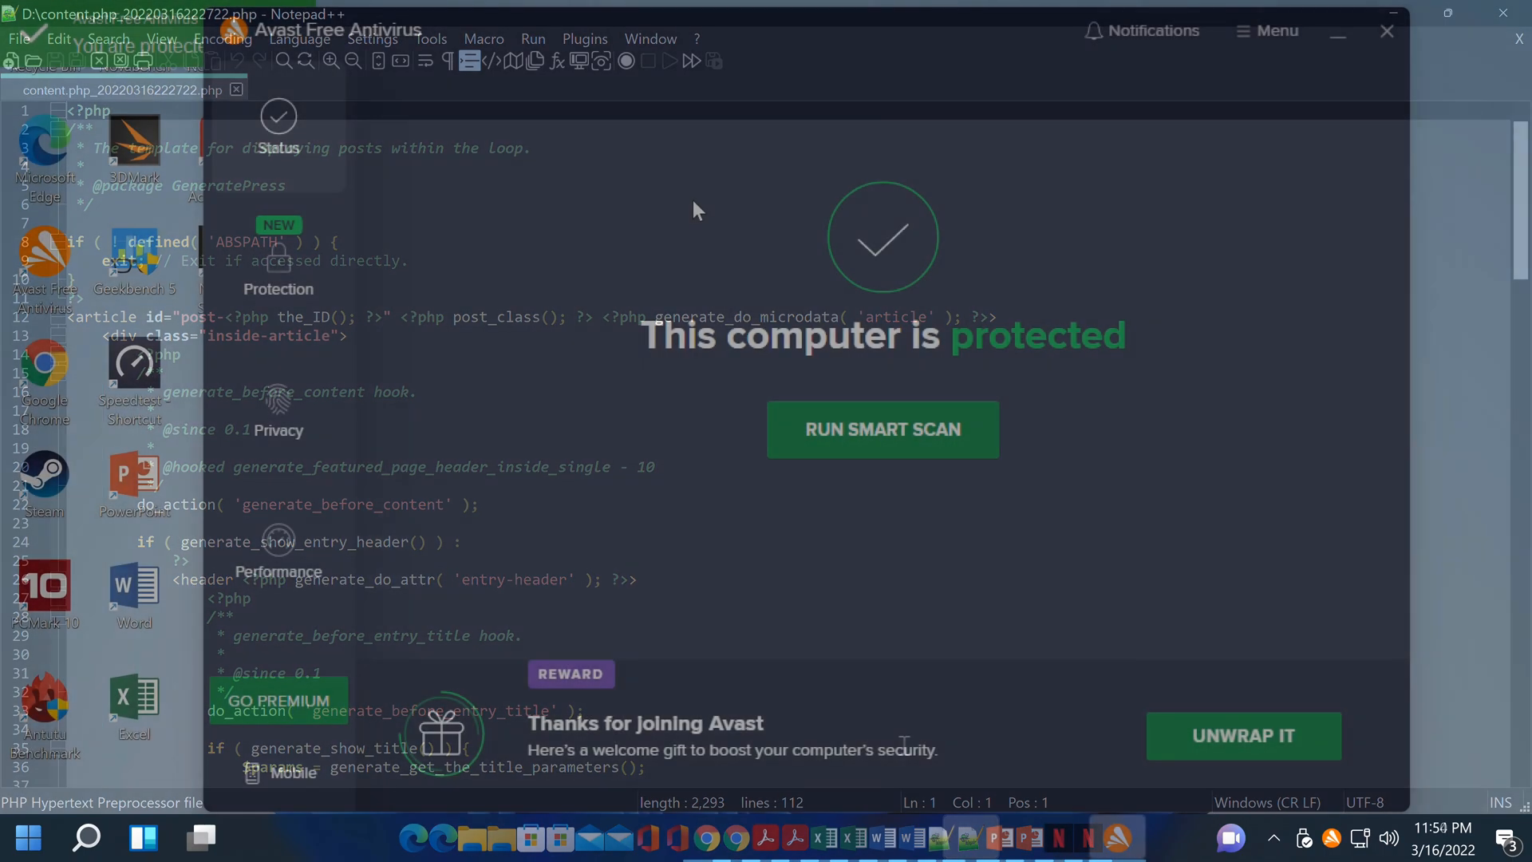
Open Avast Free Antivirus to check the computer's protection status
left_click(279, 269)
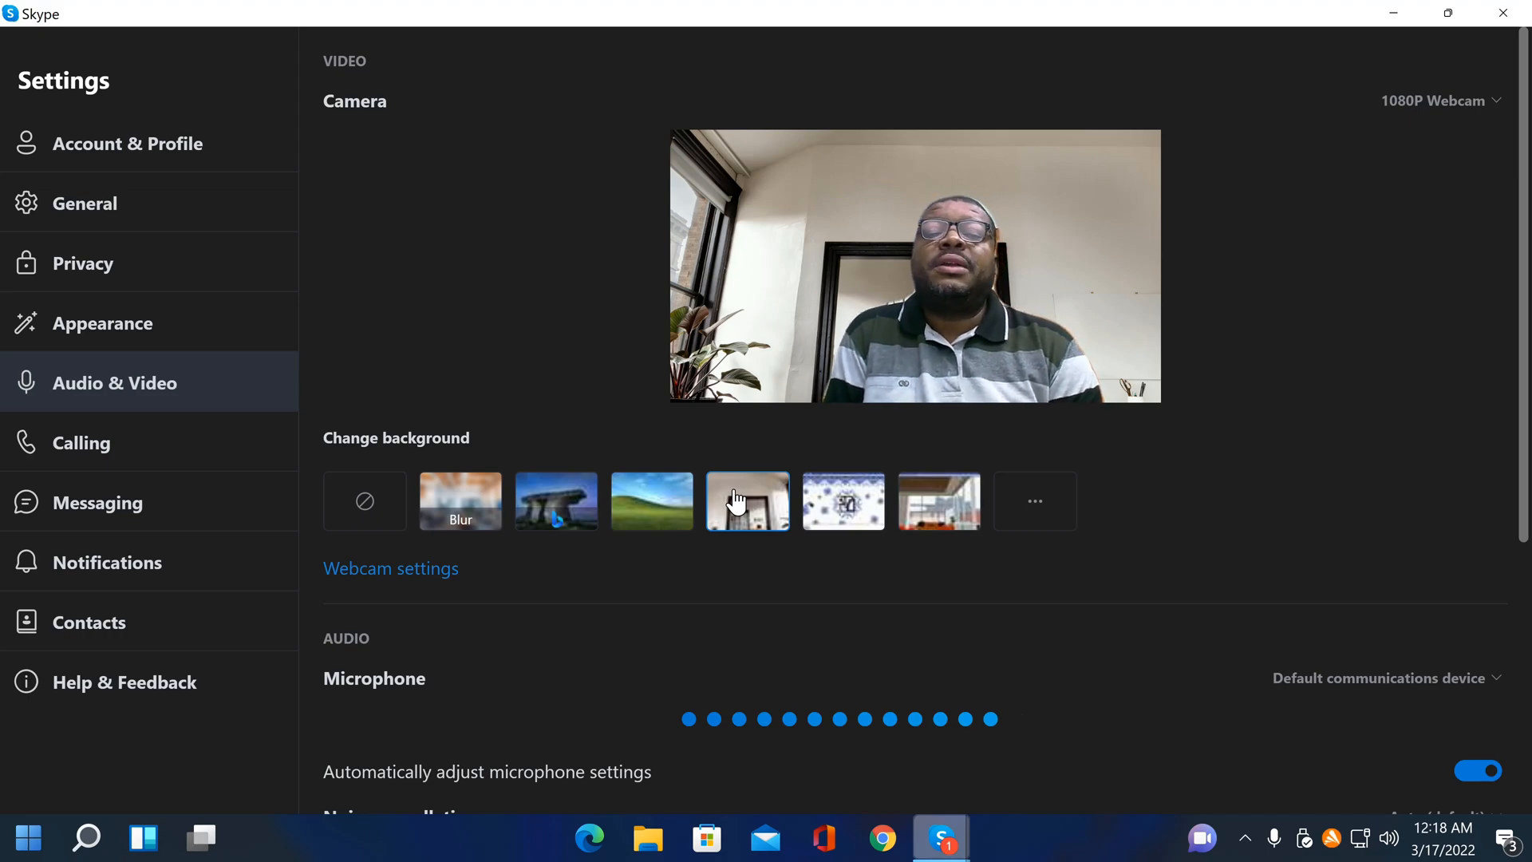
Play the Costa Rica 4K YouTube video at 2160p60 in full screen
left_click(910, 837)
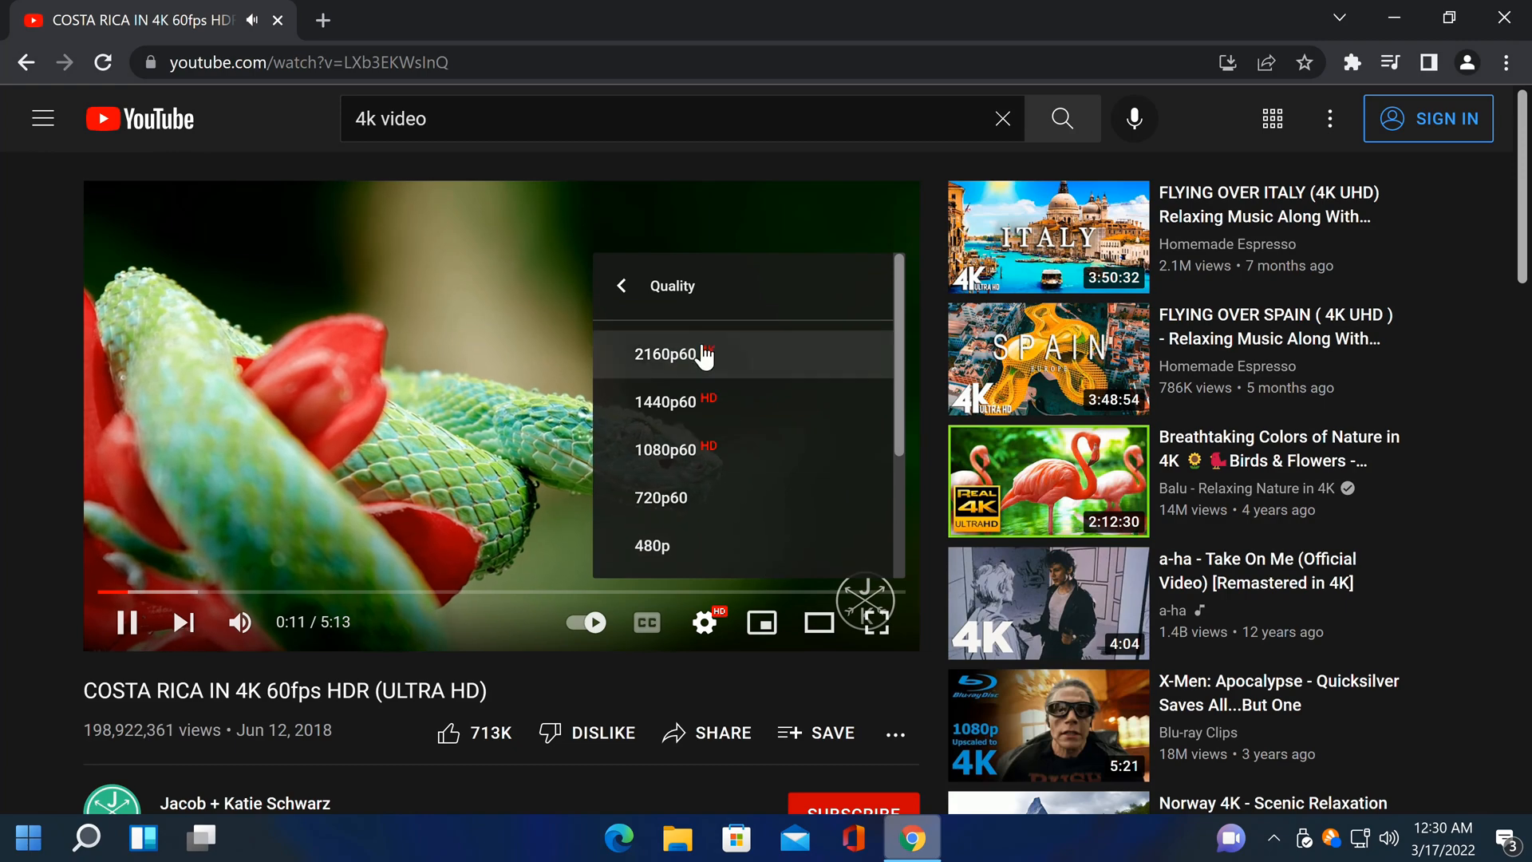
left_click(663, 353)
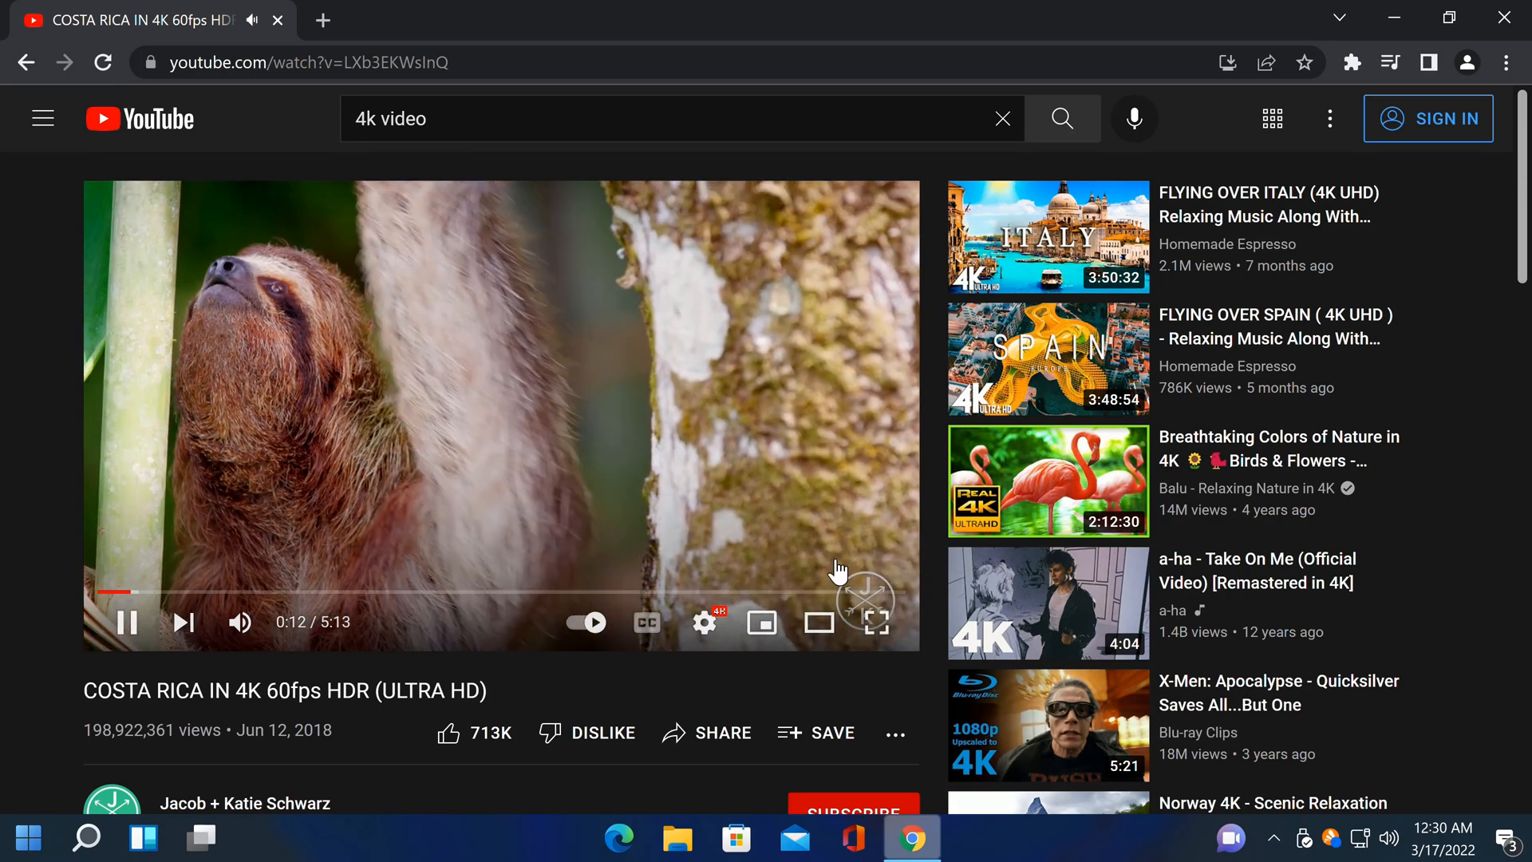
left_click(874, 622)
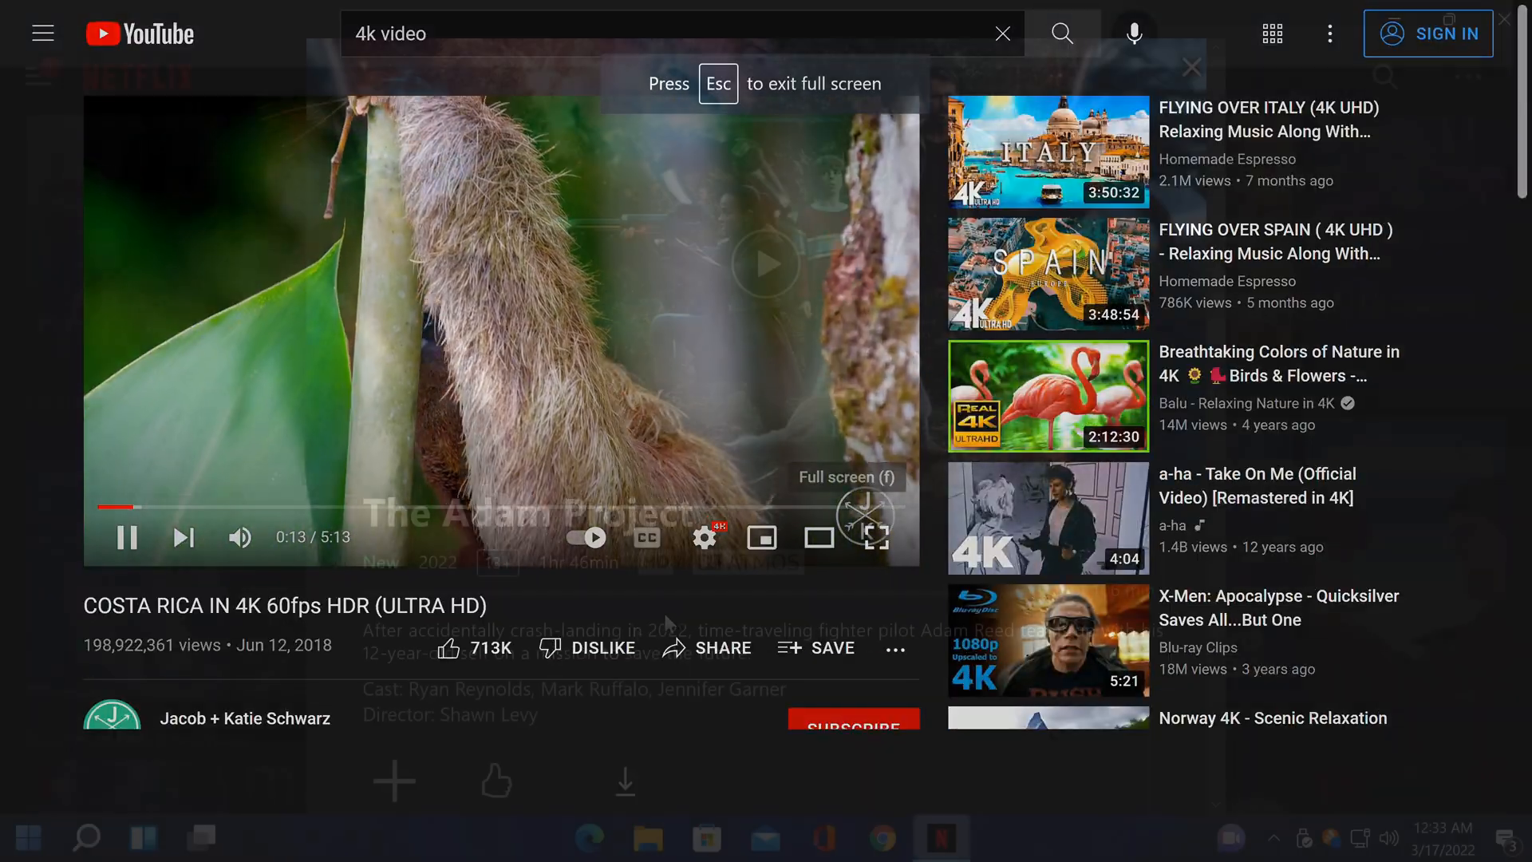
Show The Adam Project details with HD and Atmos badges, then switch to File Explorer
left_click(939, 837)
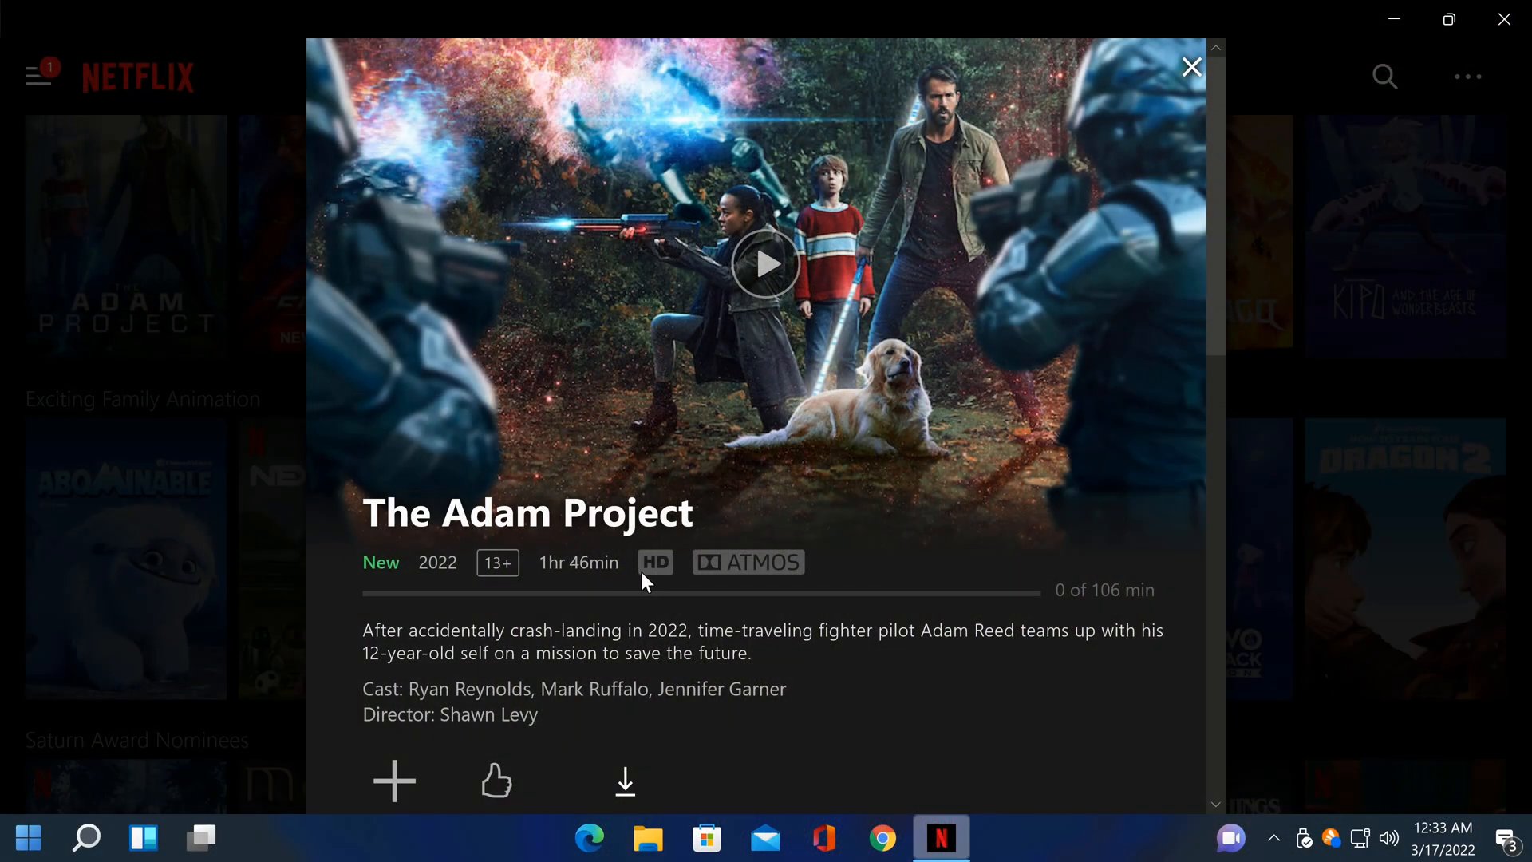
mouse_move(748, 581)
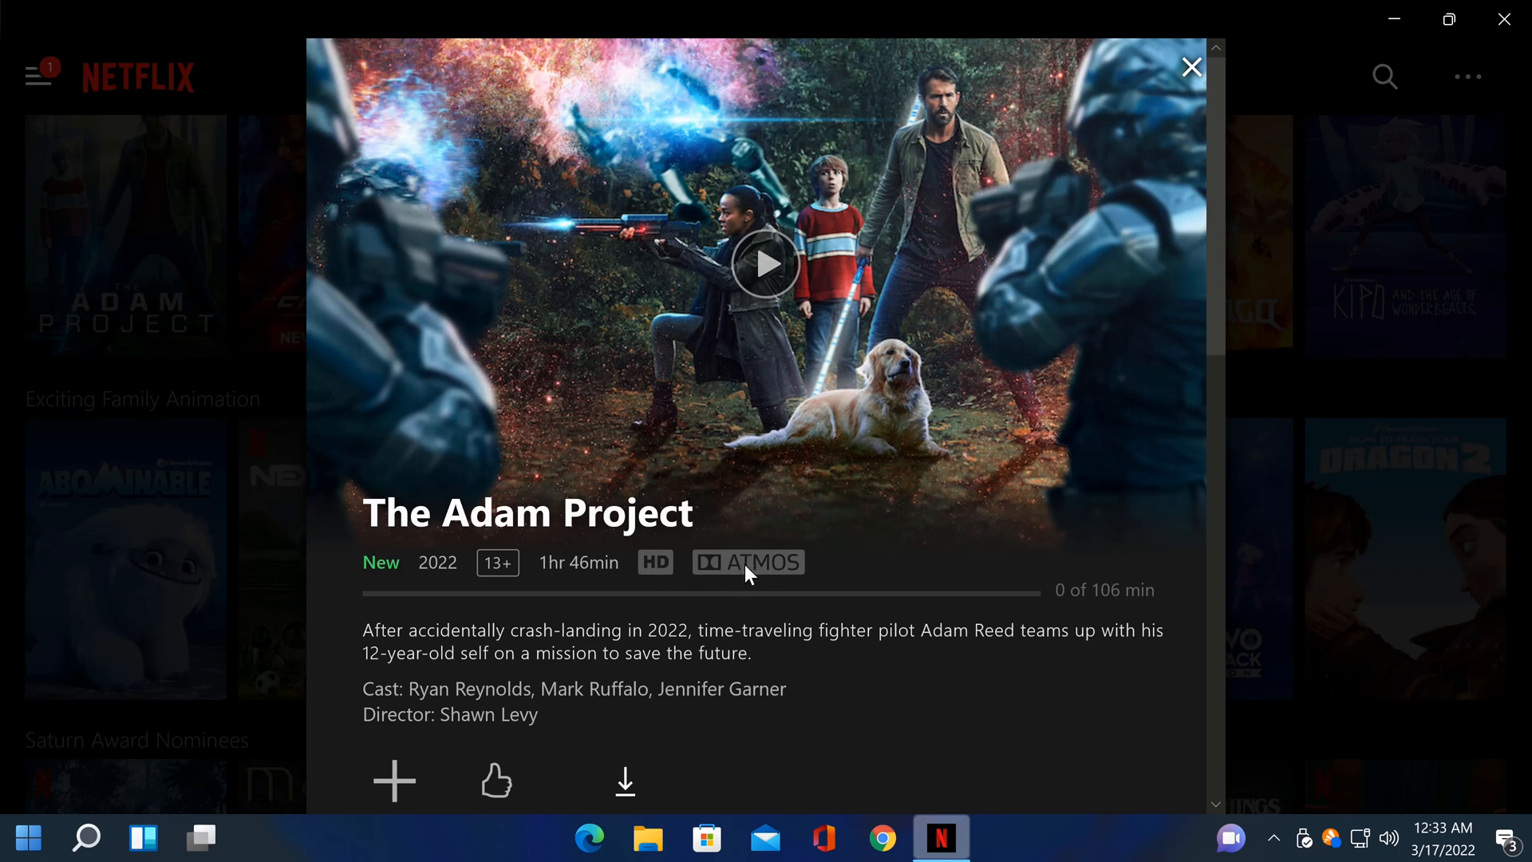
mouse_move(871, 573)
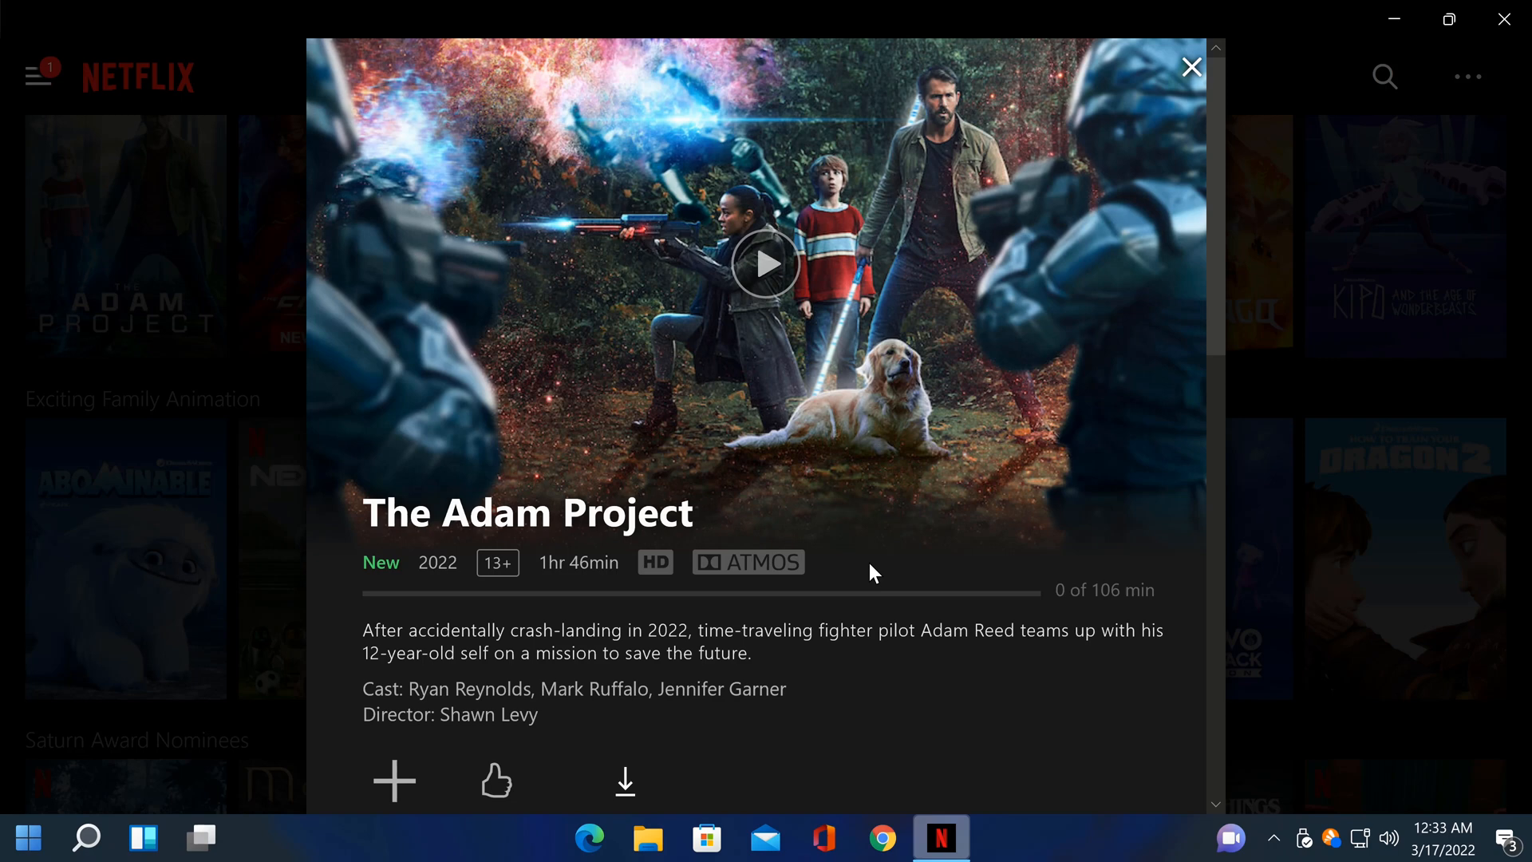
left_click(676, 837)
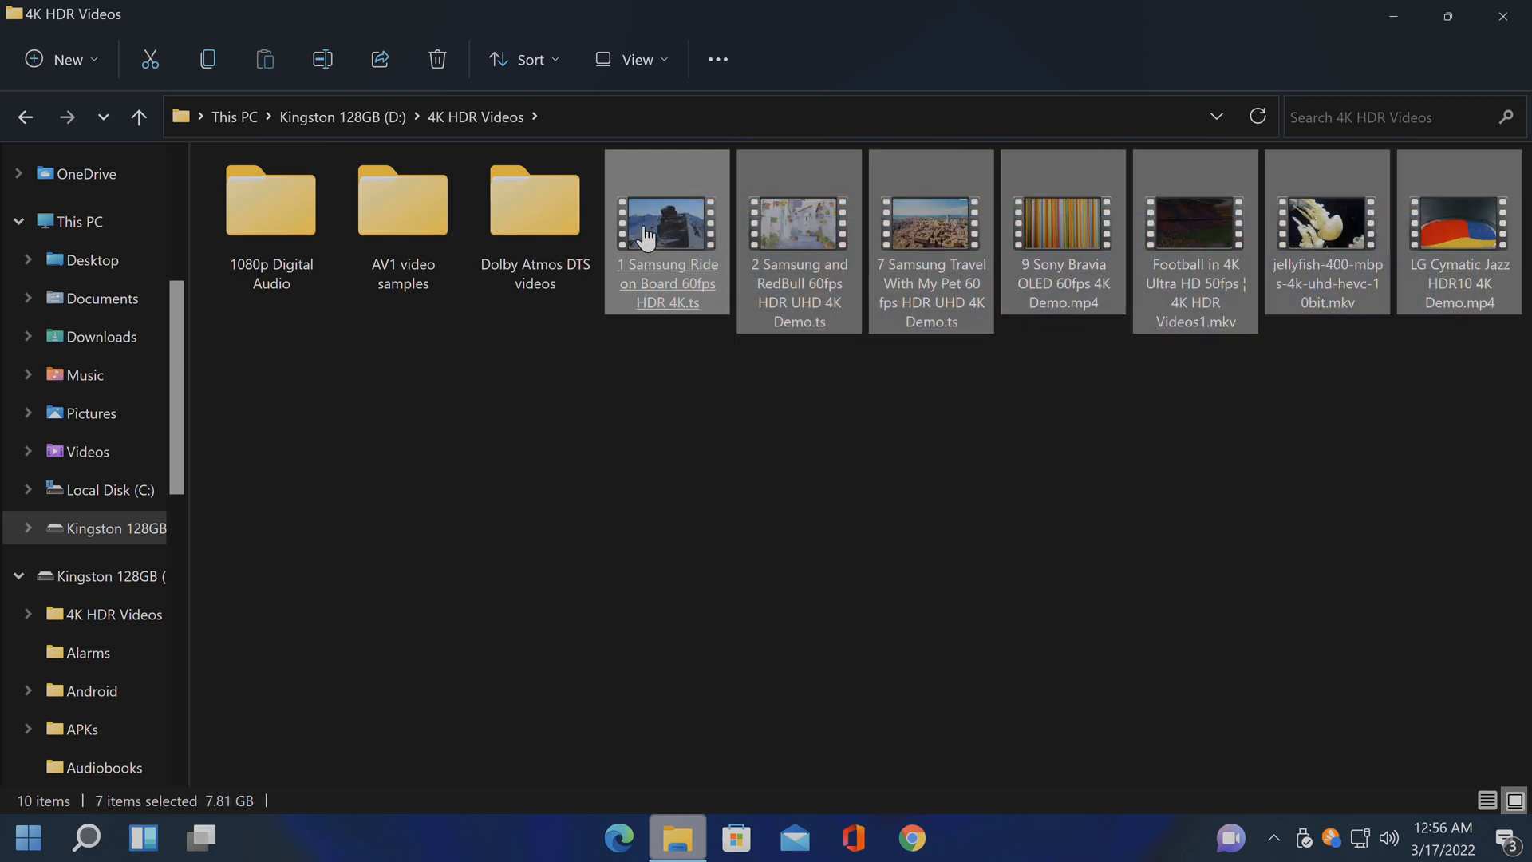
mouse_move(667, 225)
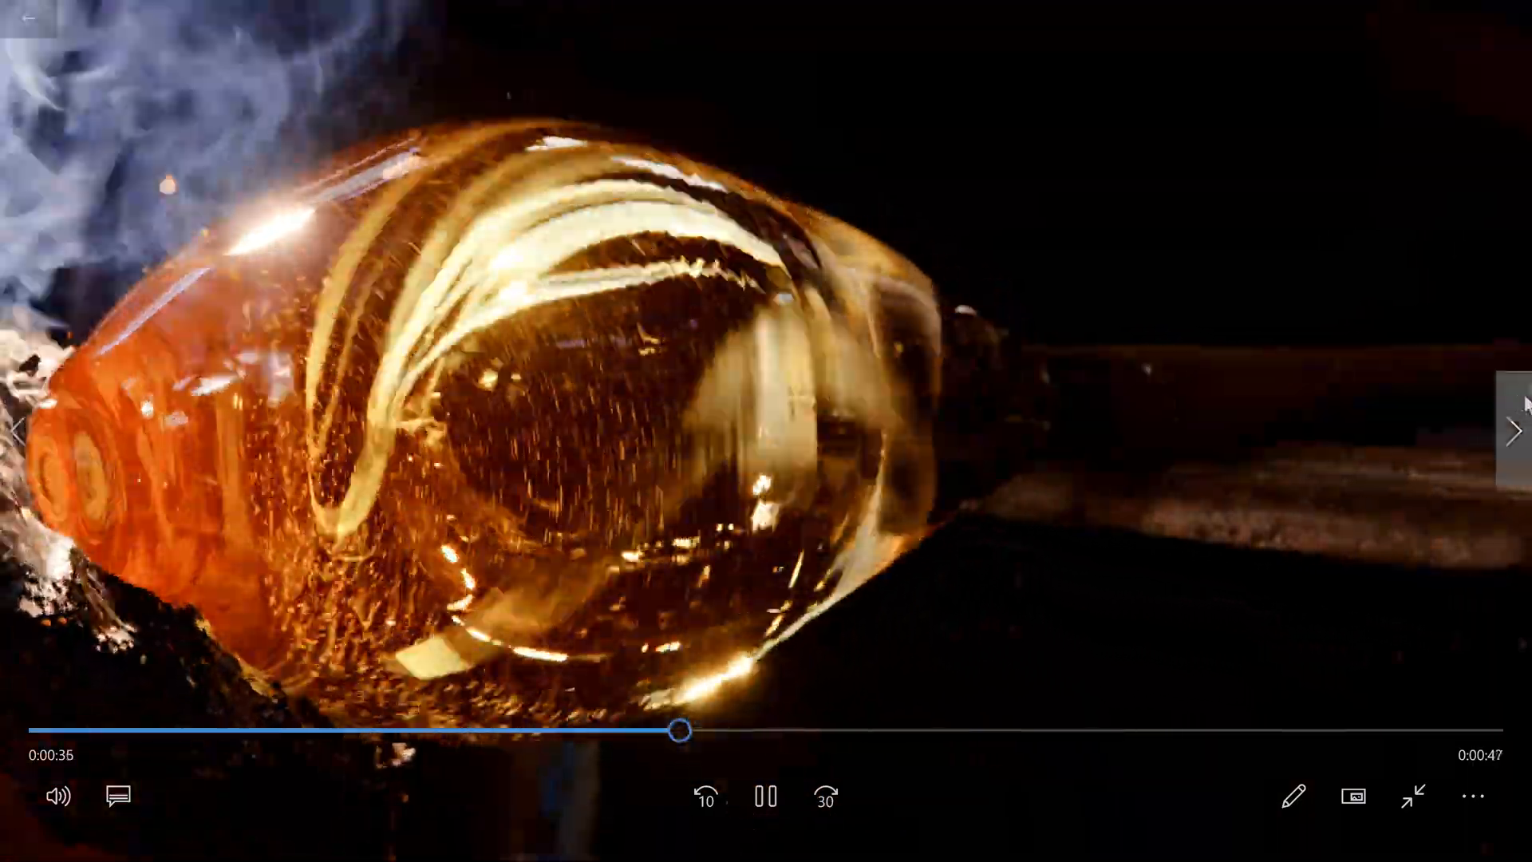
Skip three times through the 4K demo playlist to the jellyfish HEVC clip
left_click(1514, 430)
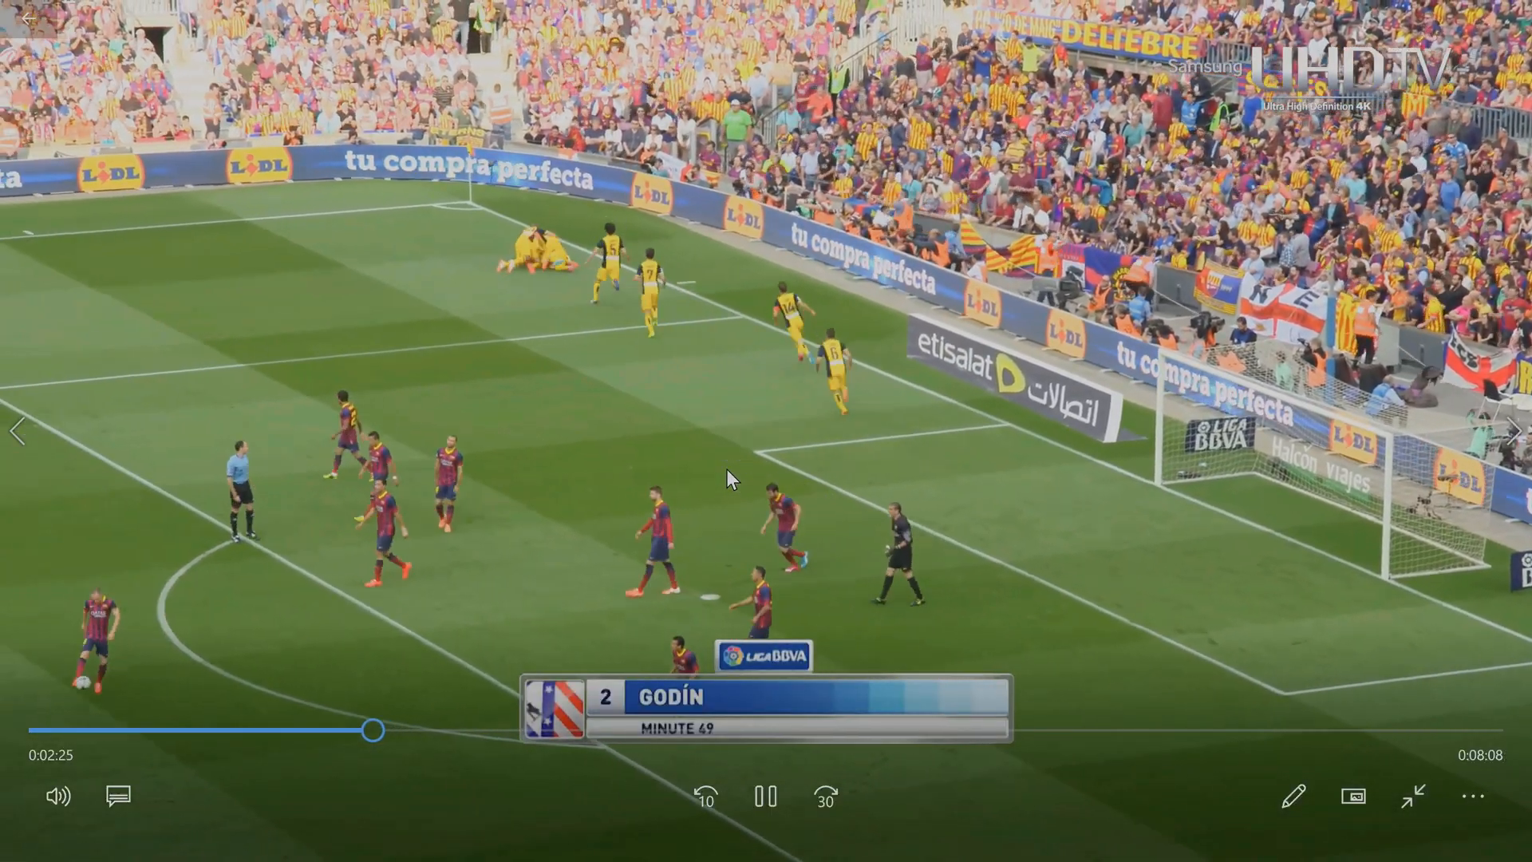
left_click(1513, 430)
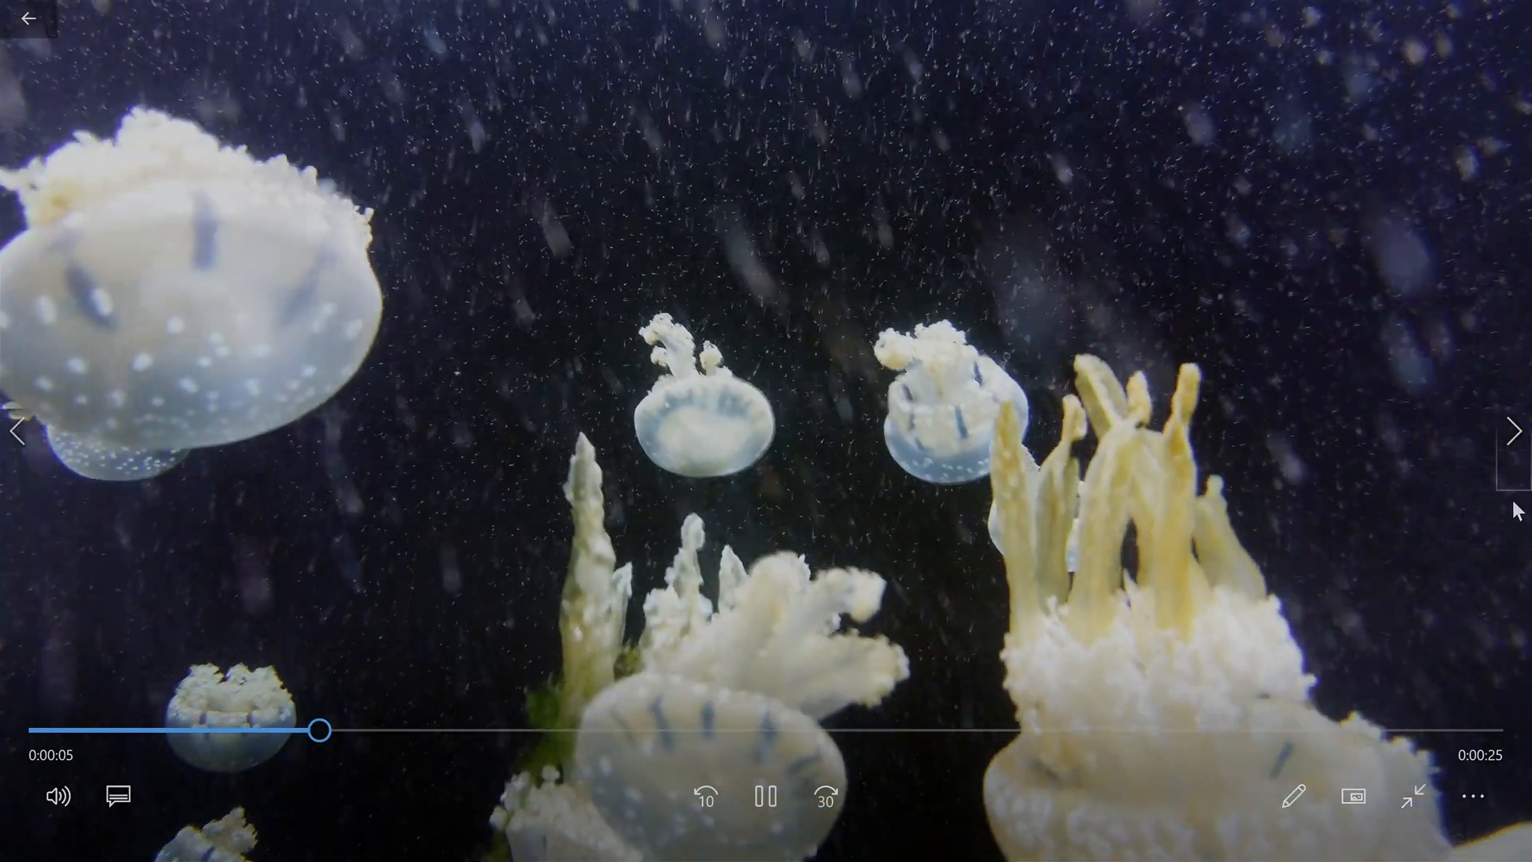
left_click(1513, 430)
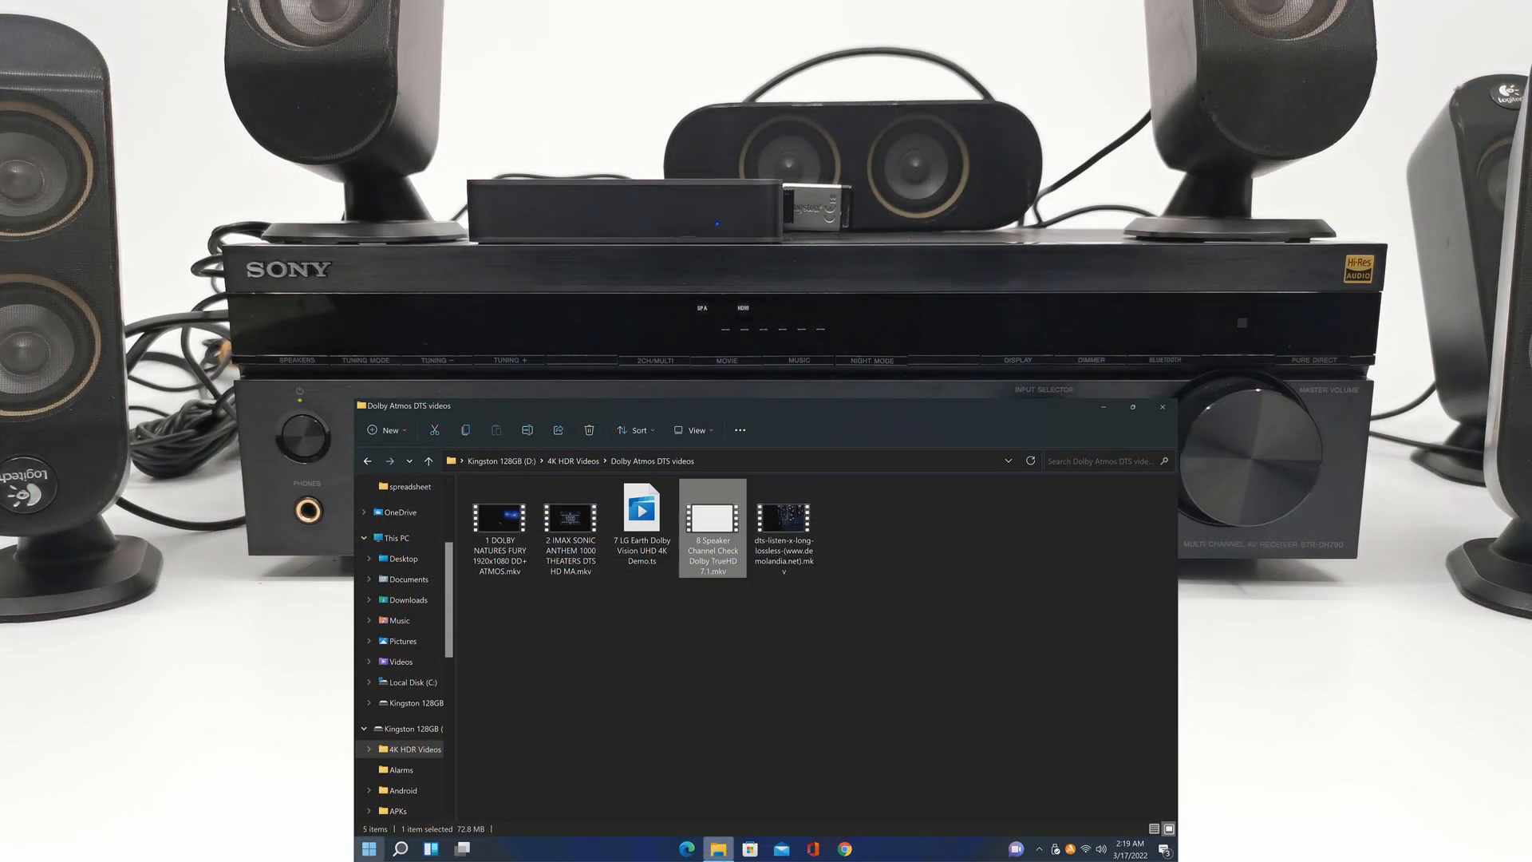
mouse_move(770, 672)
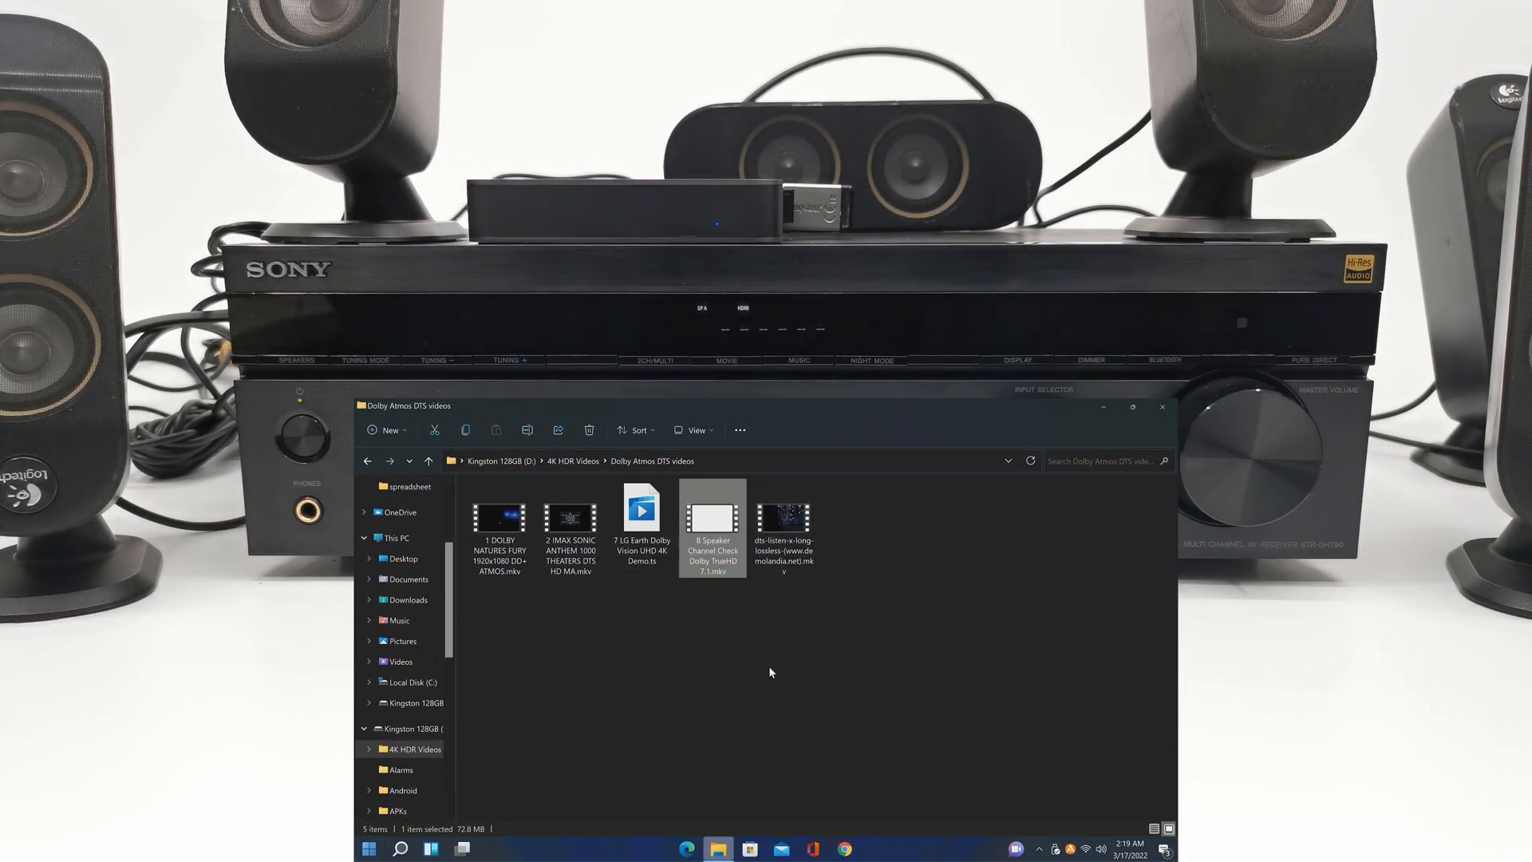
mouse_move(935, 657)
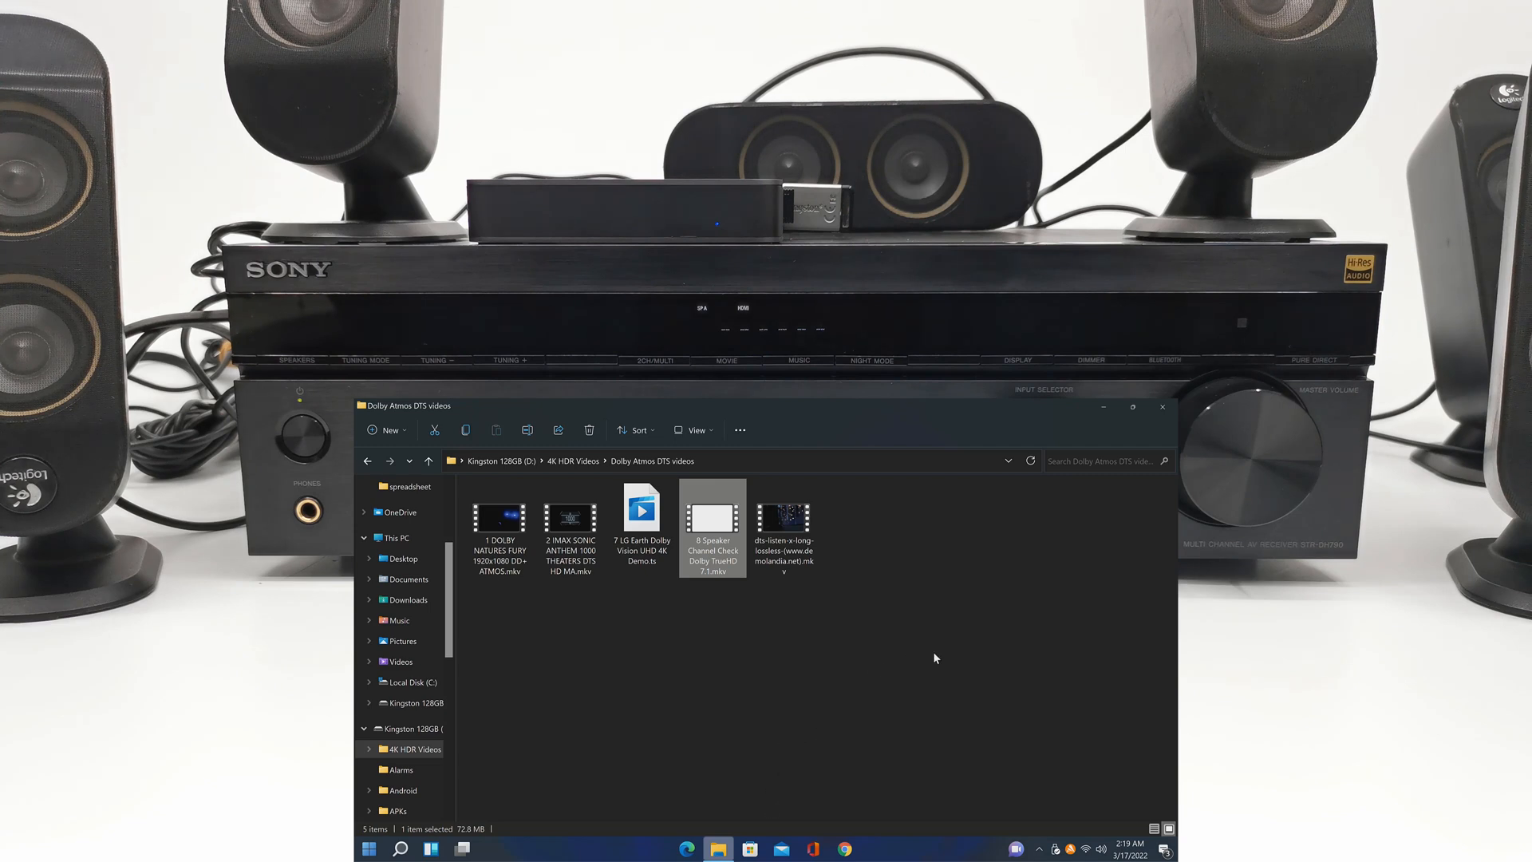
mouse_move(868, 590)
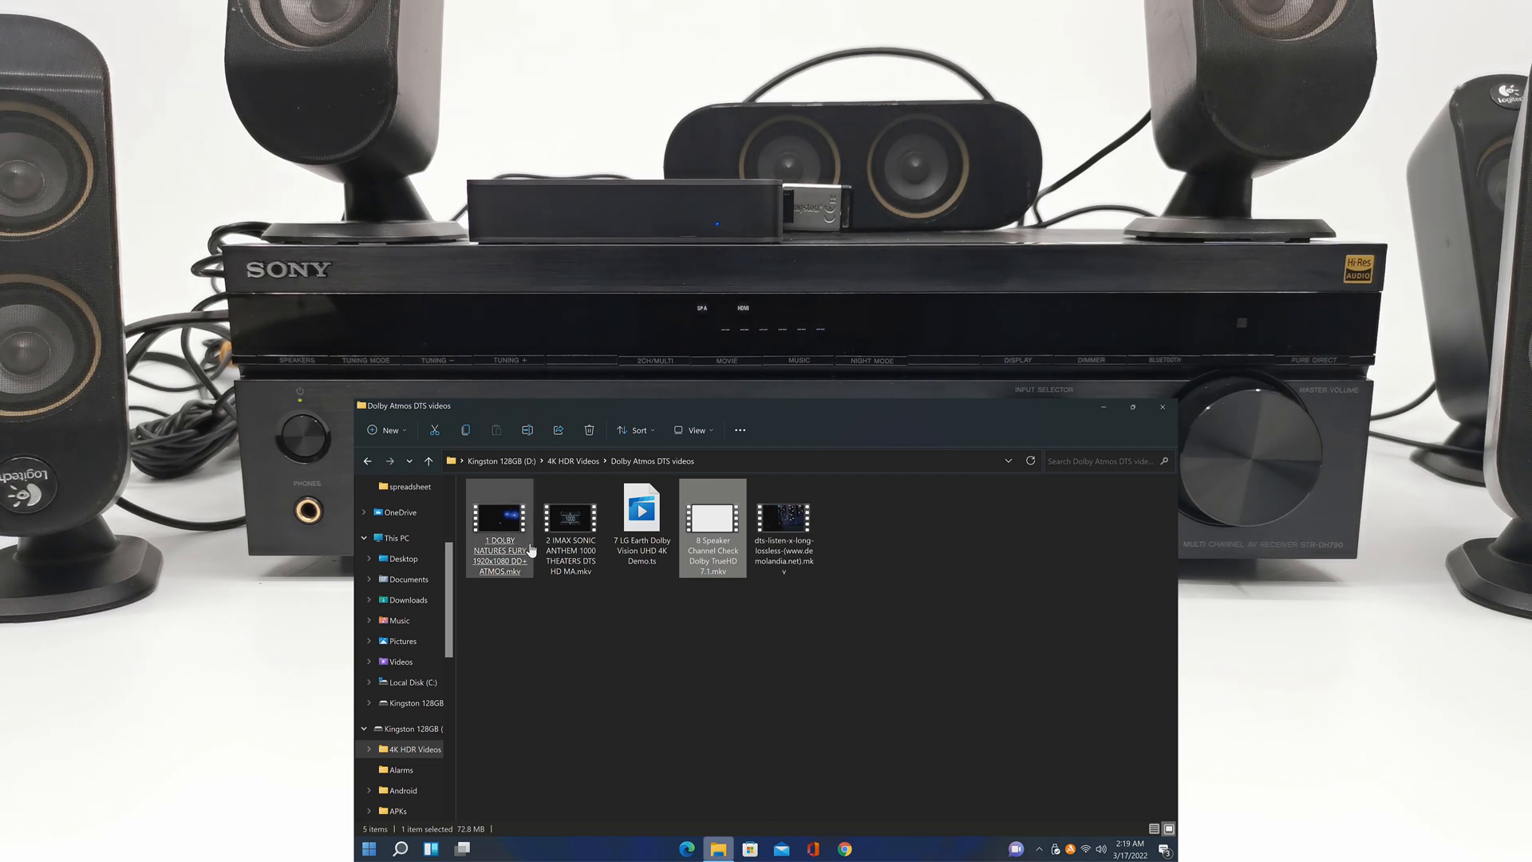
Select the 1 DOLBY NATURES FURY clip in the Dolby Atmos DTS videos folder
left_click(570, 520)
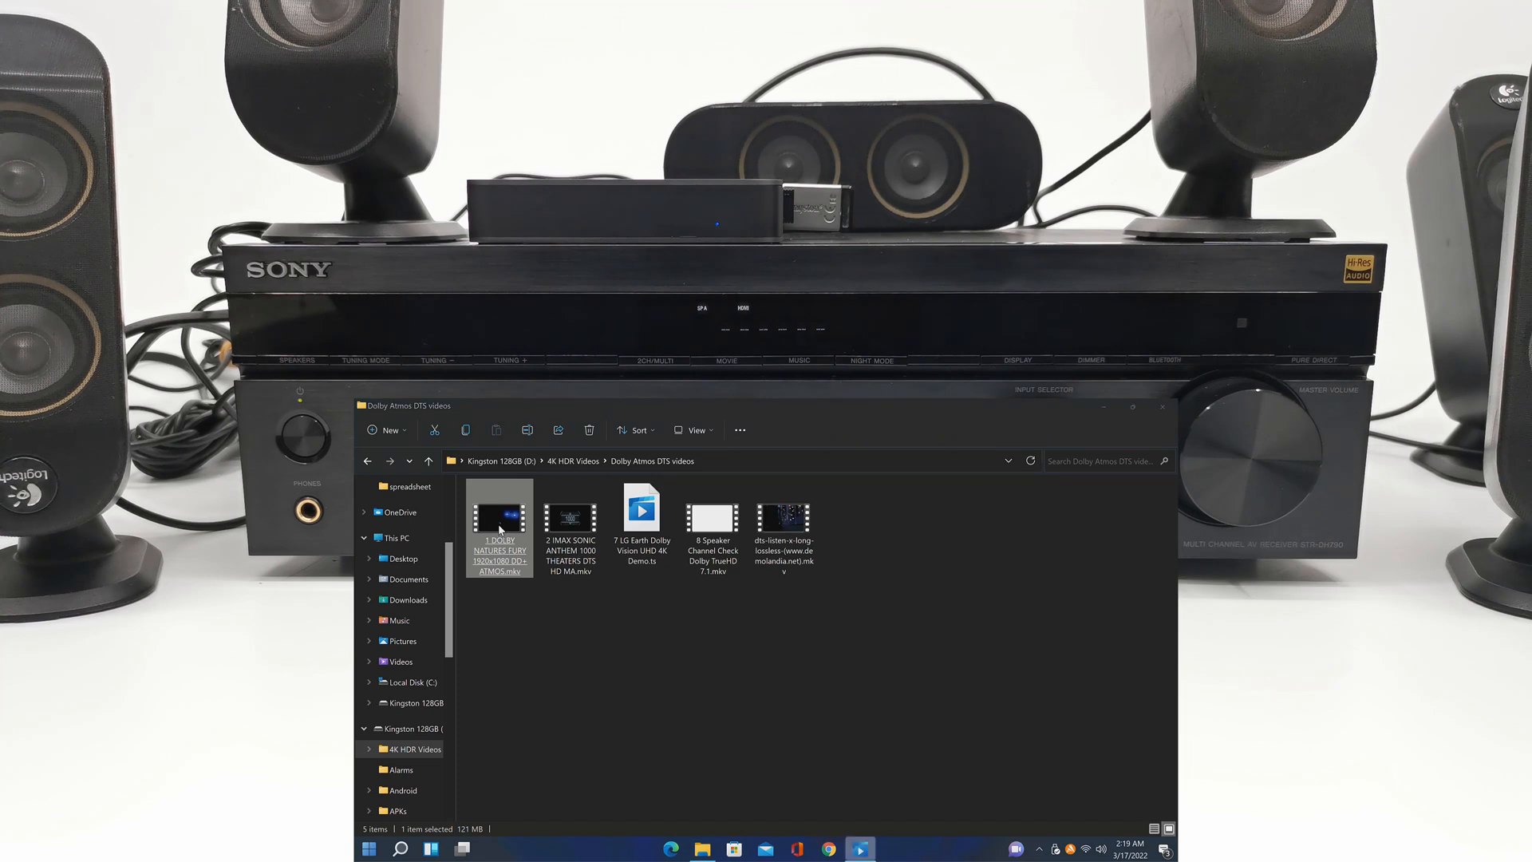
Play the Dolby Atmos clip and skip three times through the surround demos to DTS Listen X
double_click(498, 515)
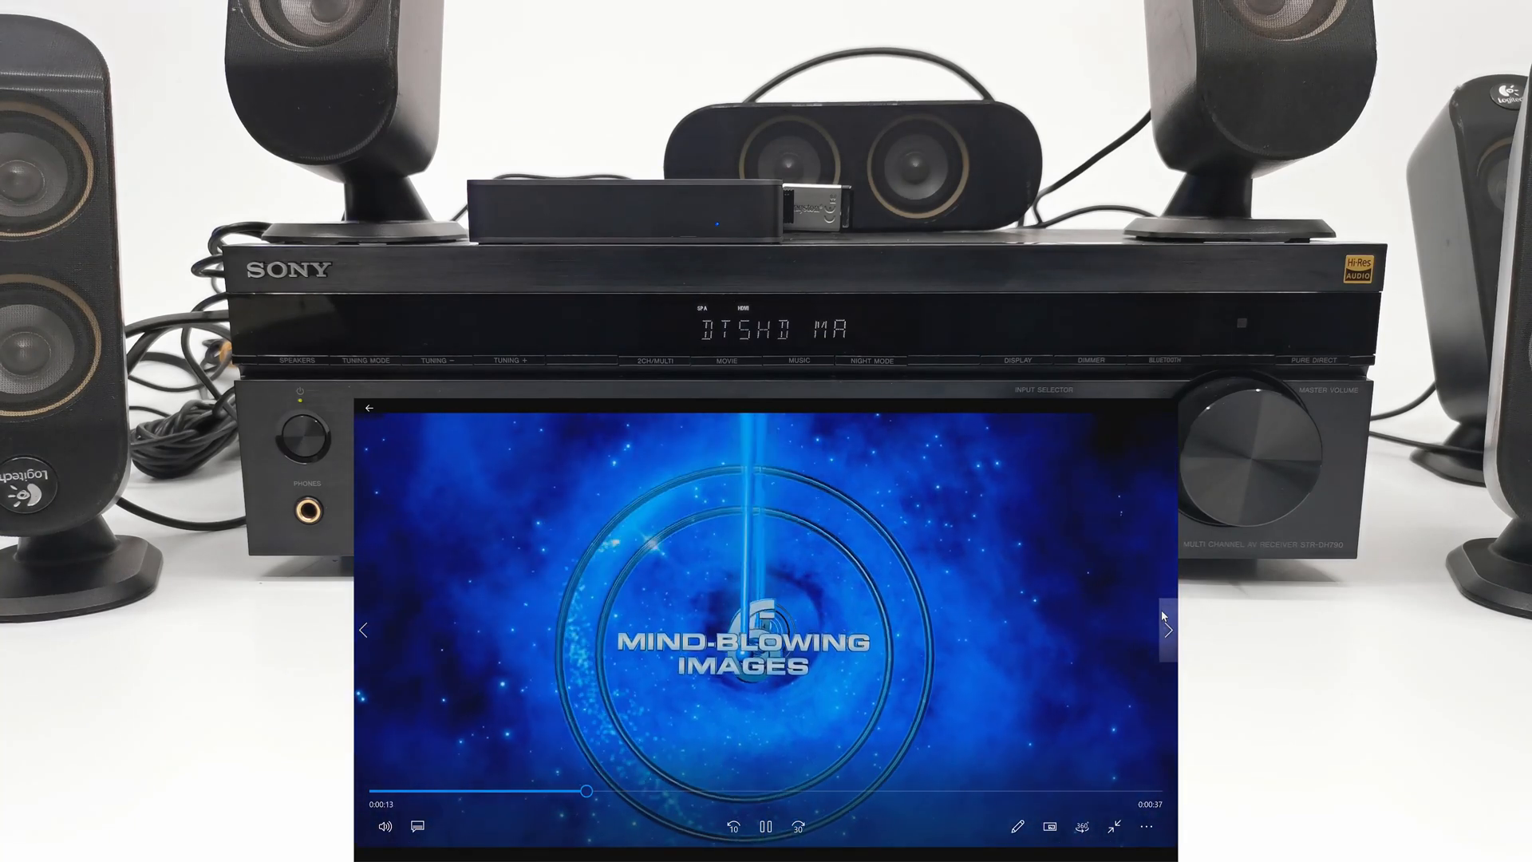
left_click(1163, 630)
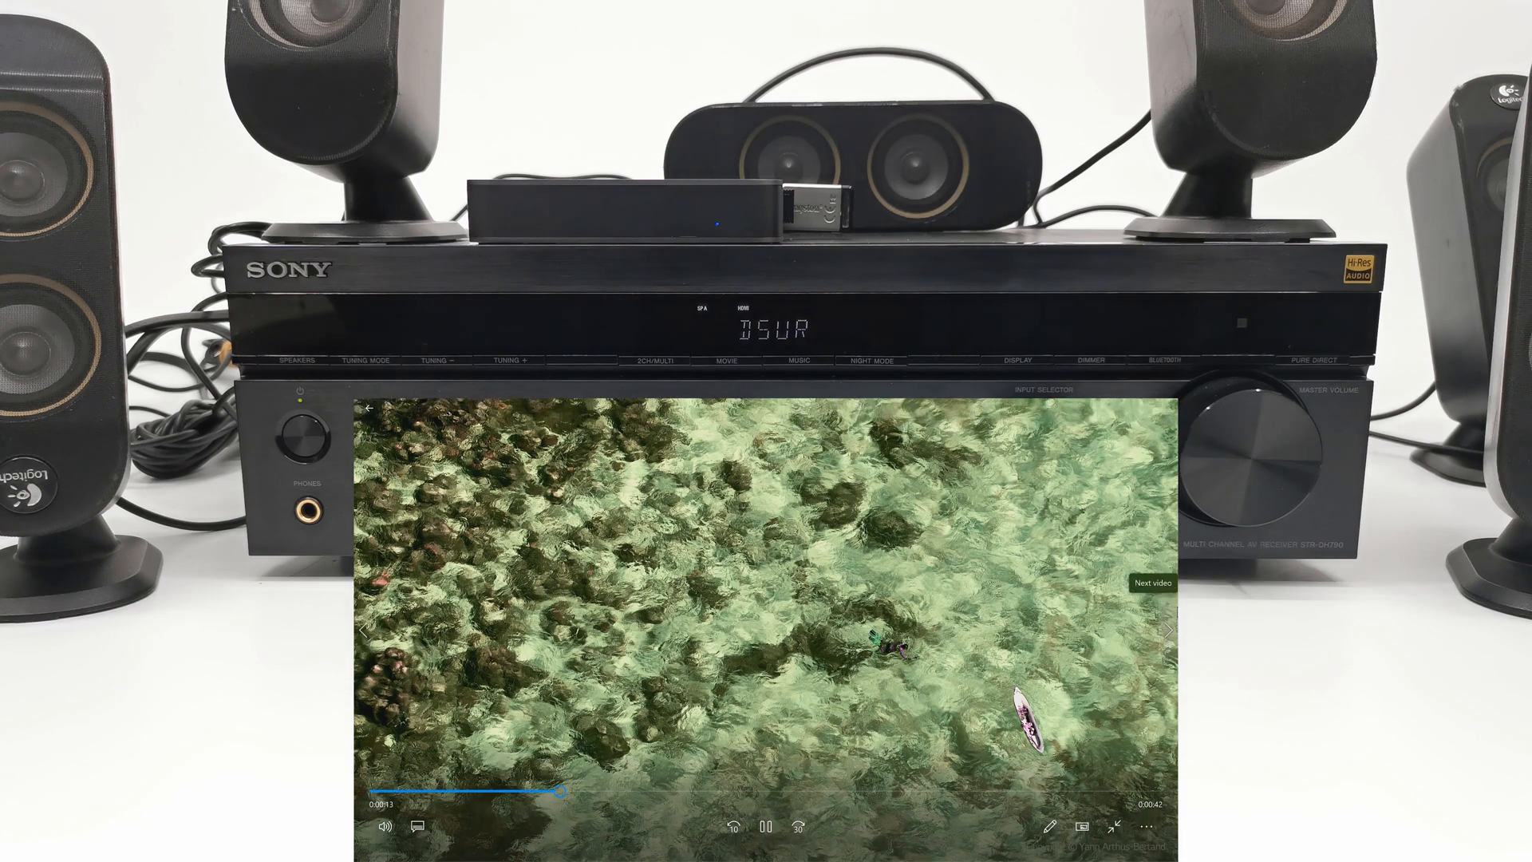
left_click(1167, 629)
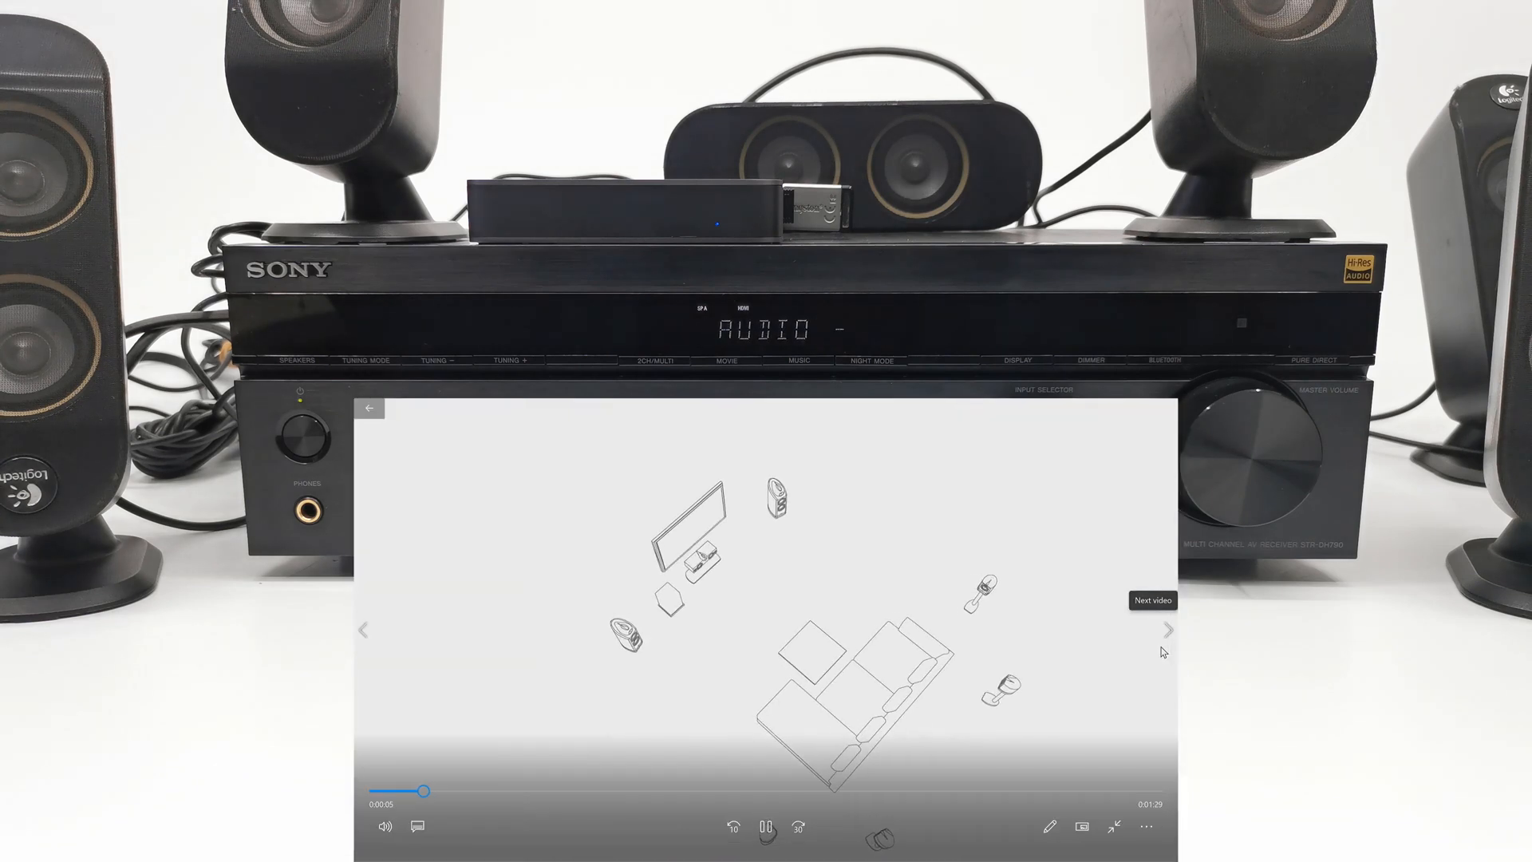
left_click(1165, 630)
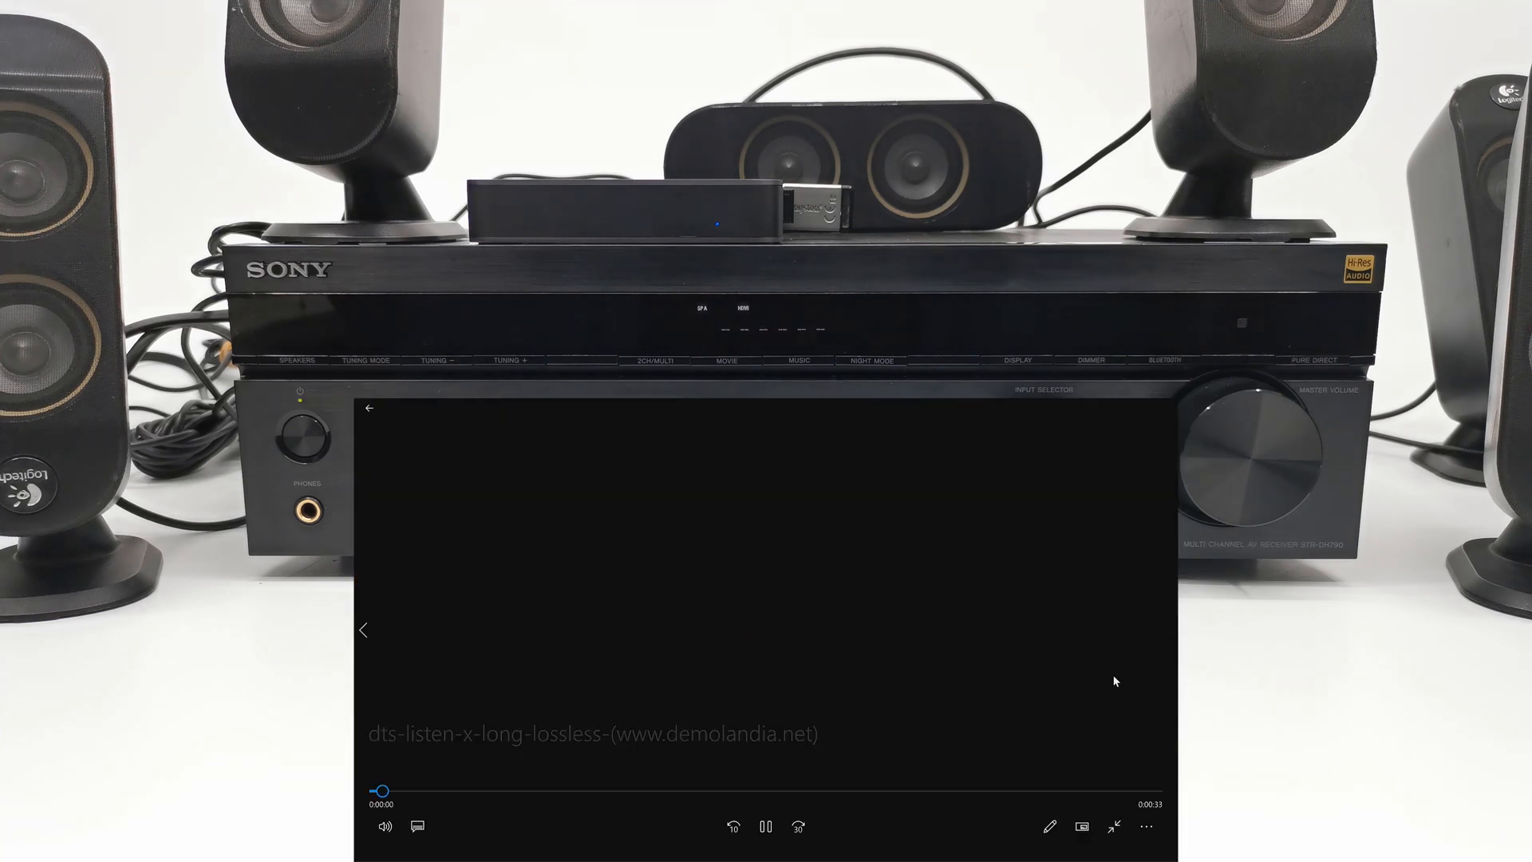
left_click(765, 826)
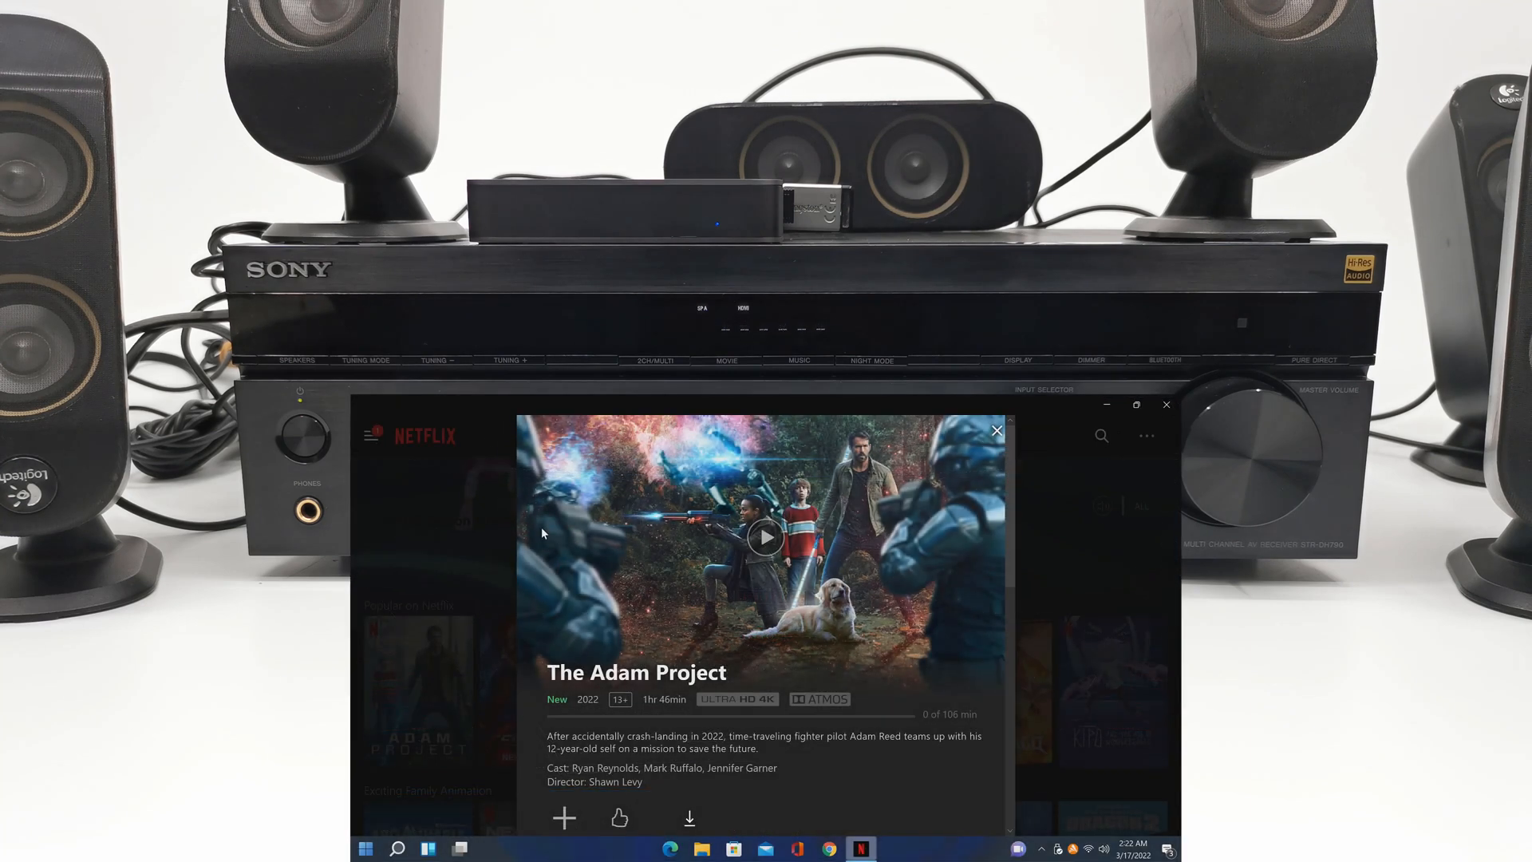
mouse_move(699, 567)
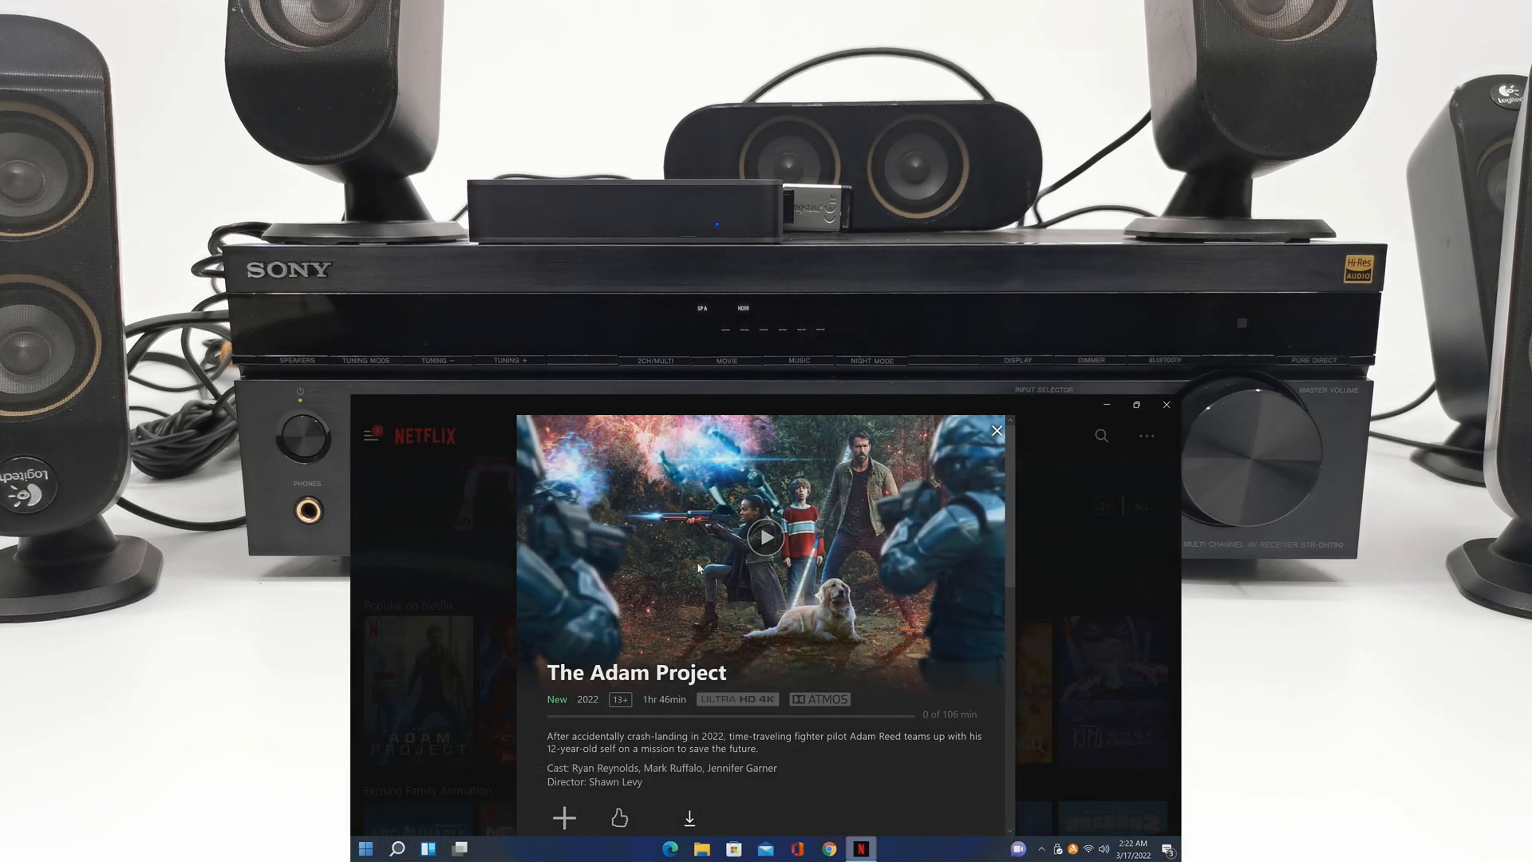
mouse_move(766, 536)
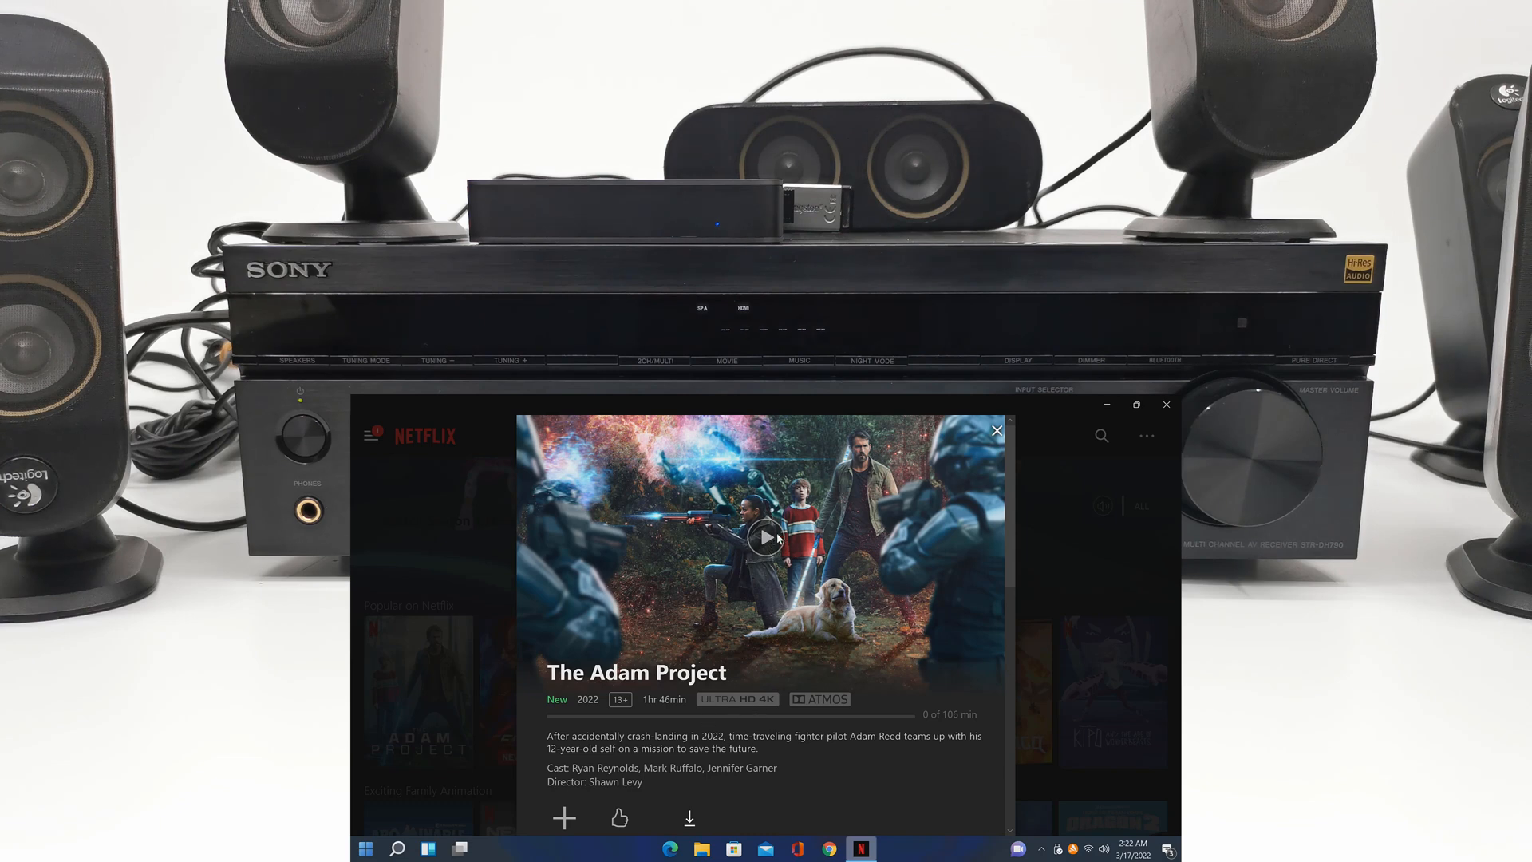
Play The Adam Project from its Netflix details pane in 4K with Atmos
left_click(767, 540)
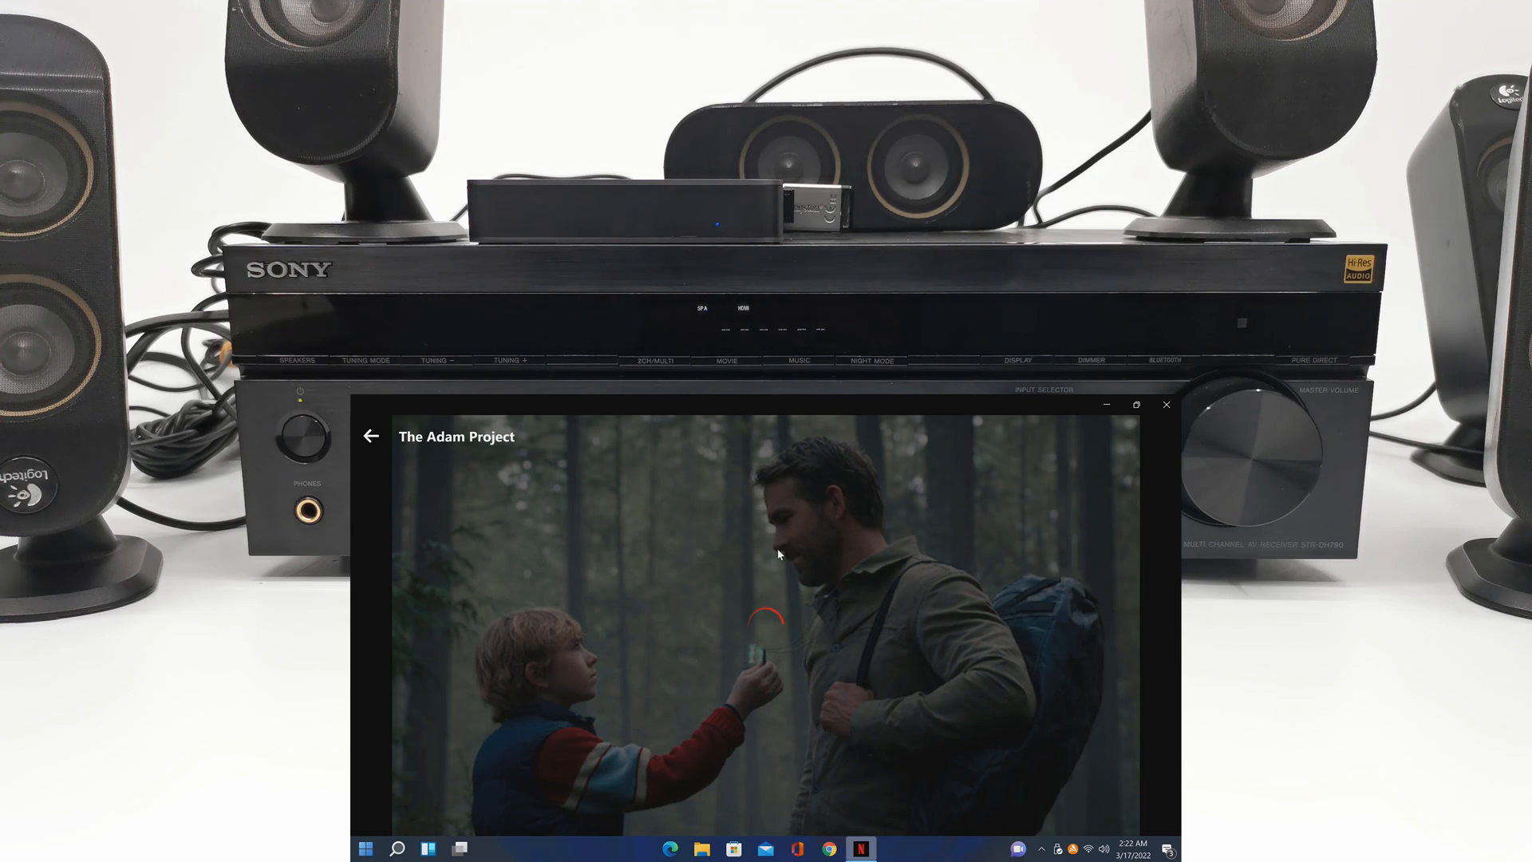
mouse_move(714, 549)
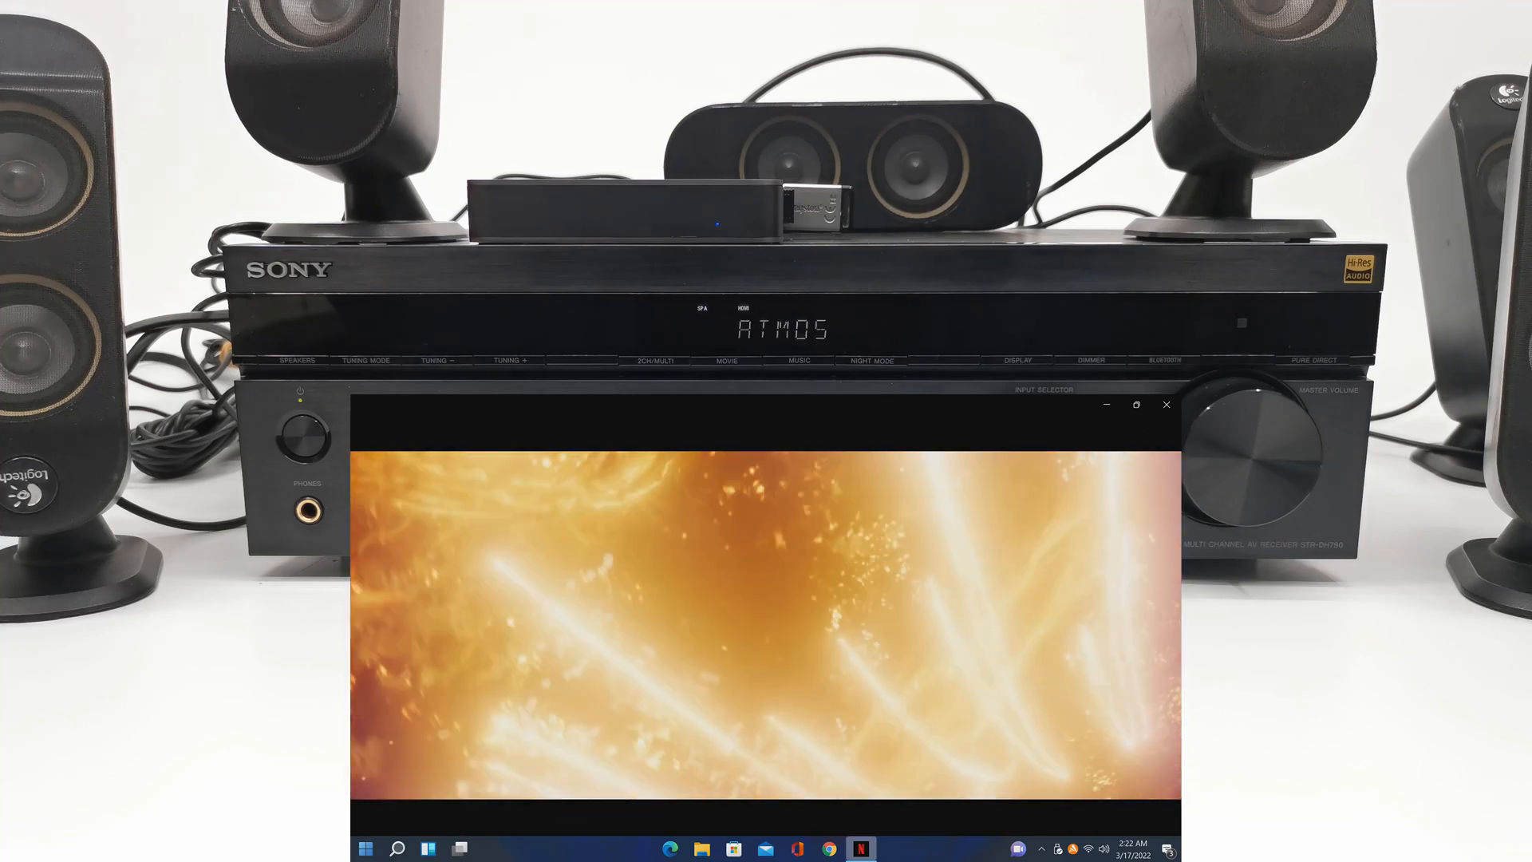
mouse_move(752, 552)
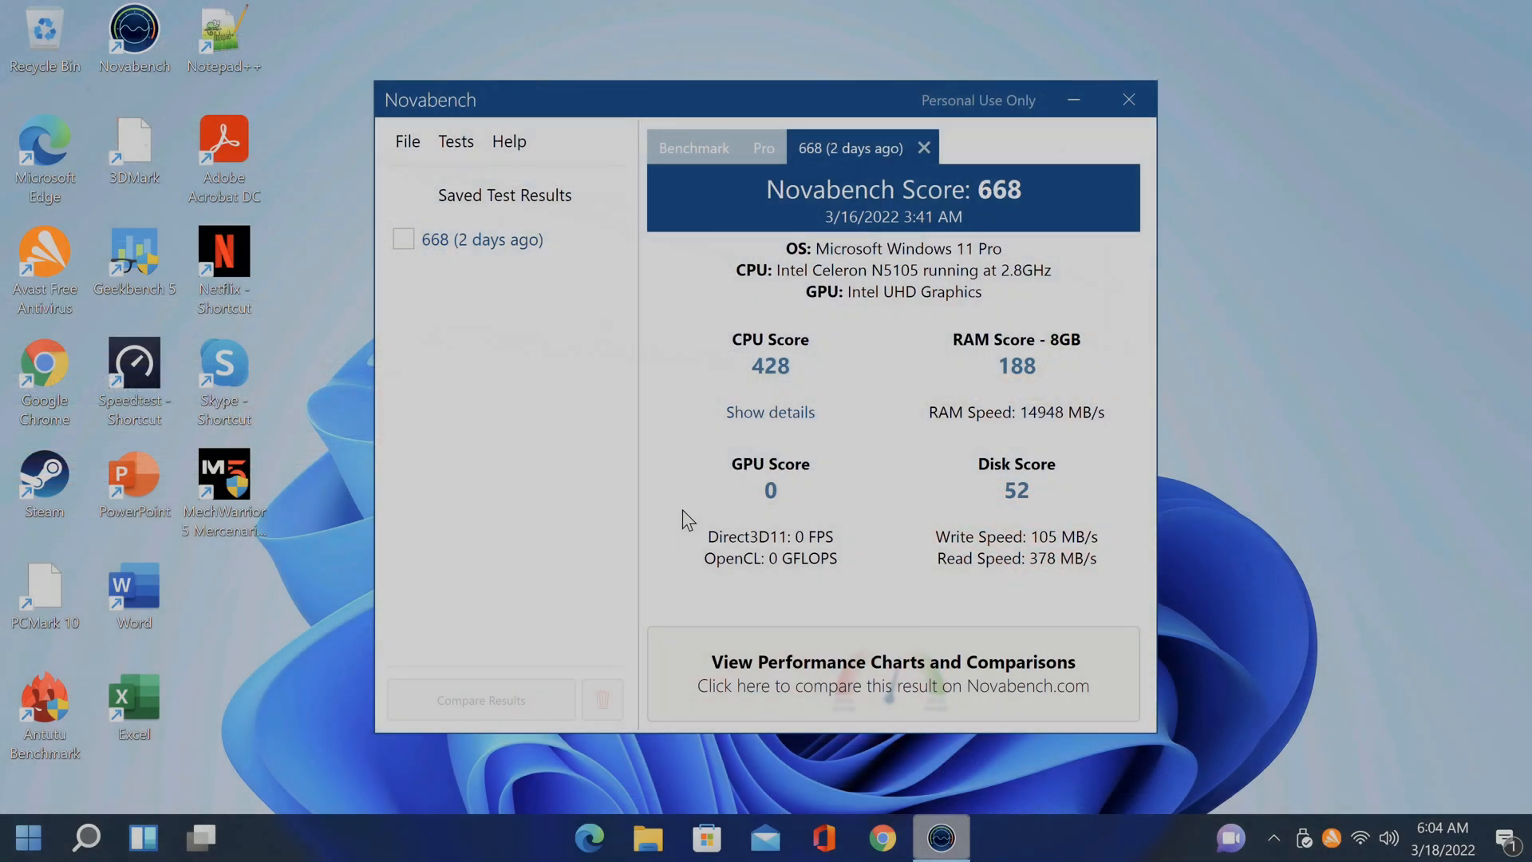
mouse_move(997, 647)
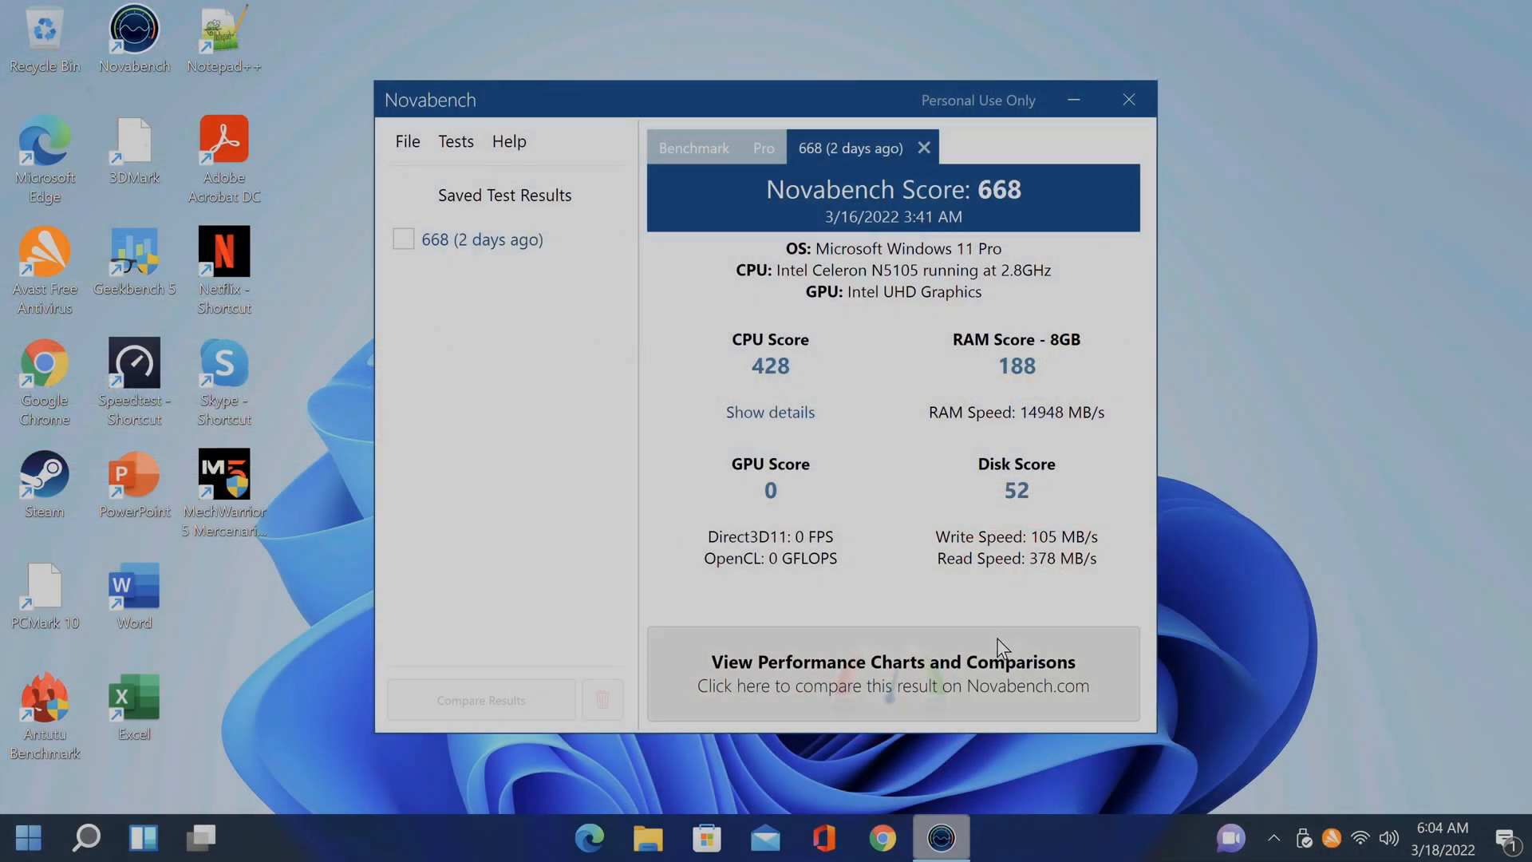
mouse_move(986, 580)
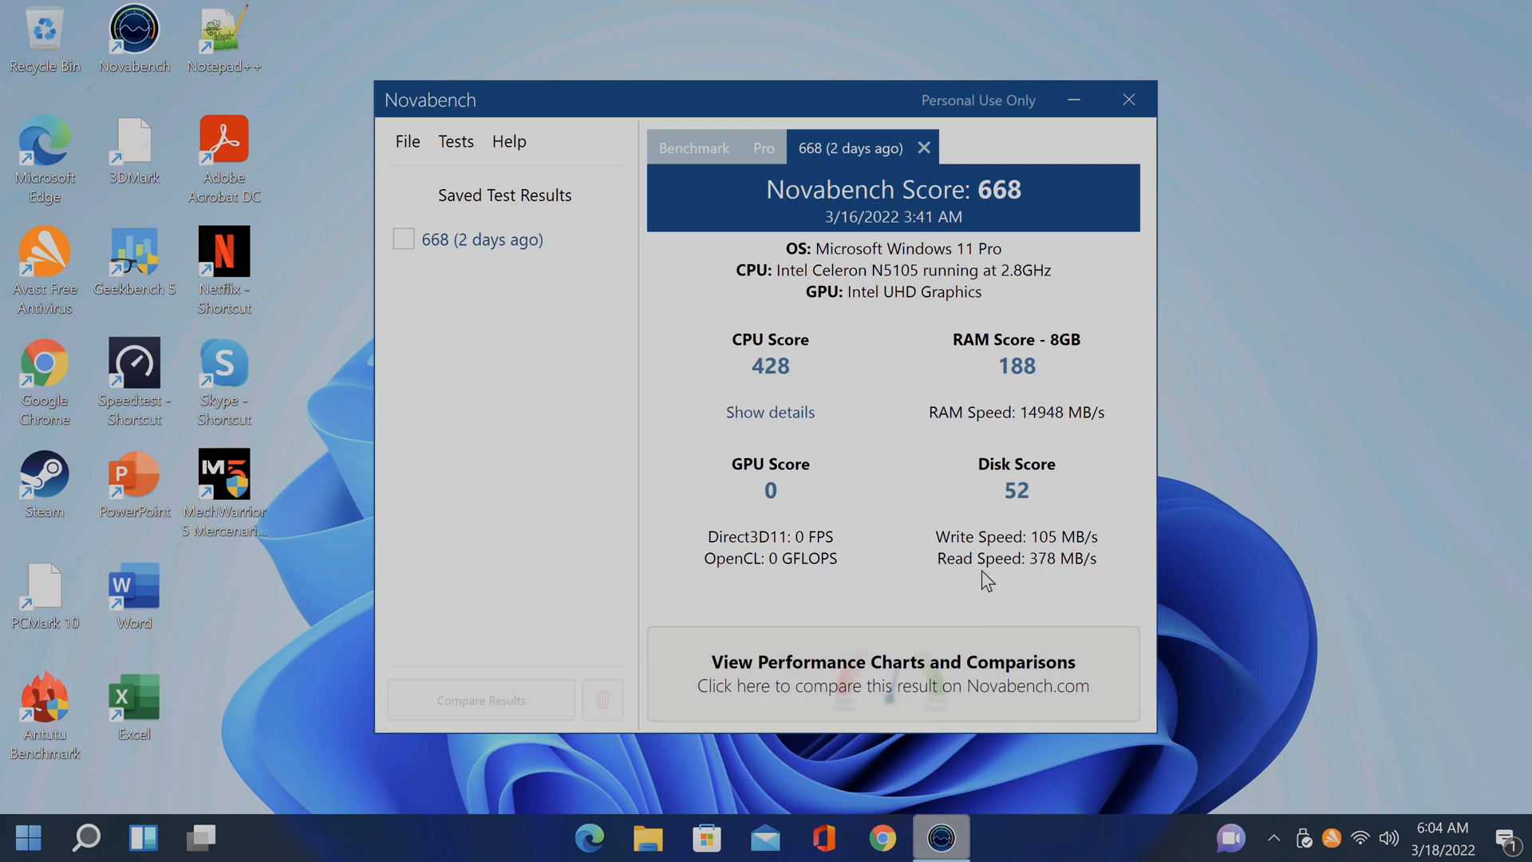
mouse_move(994, 335)
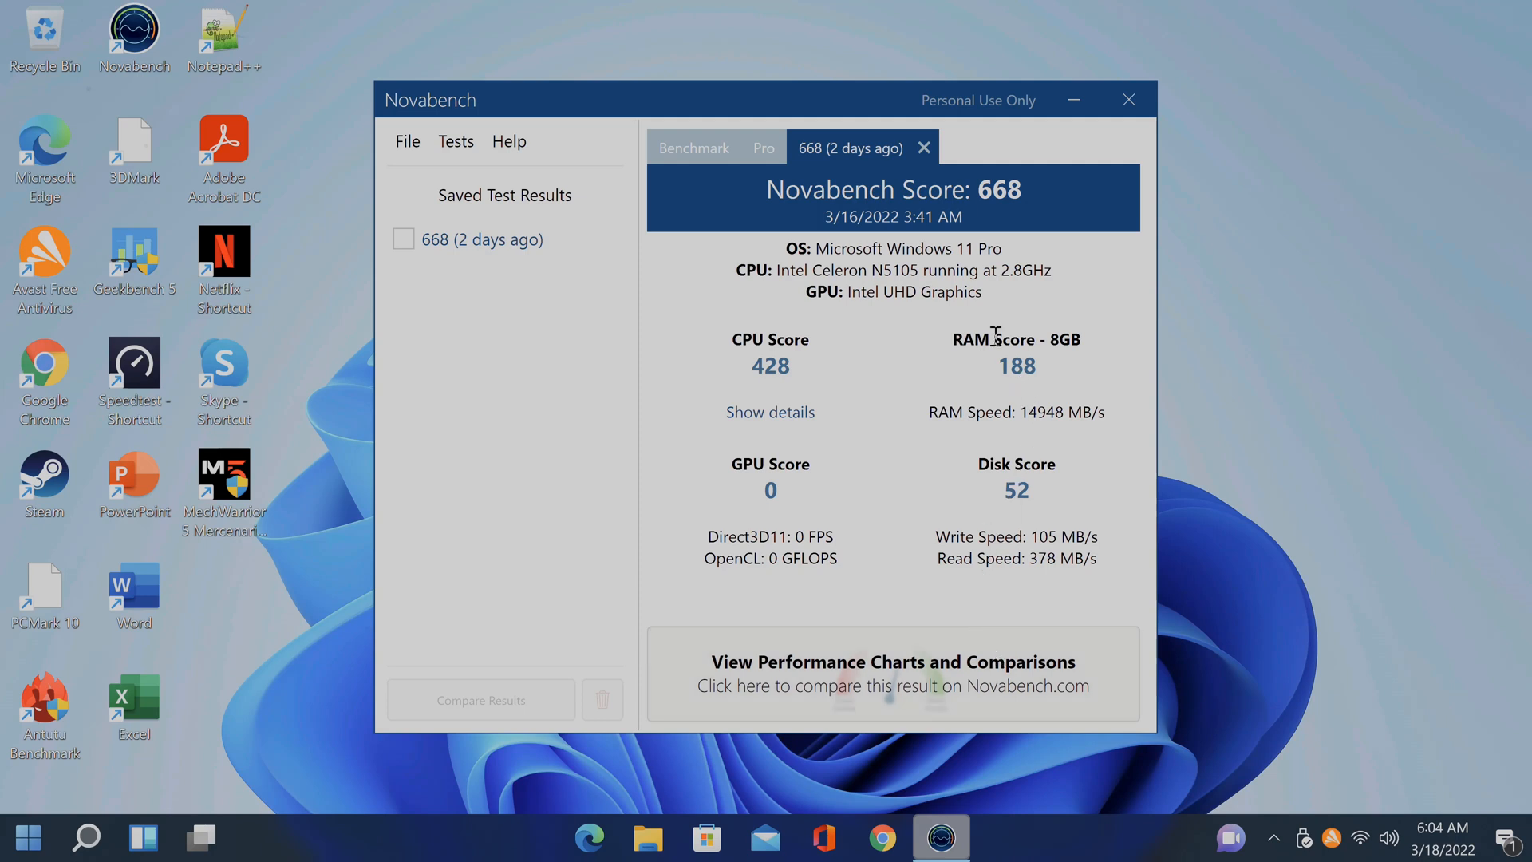
mouse_move(989, 449)
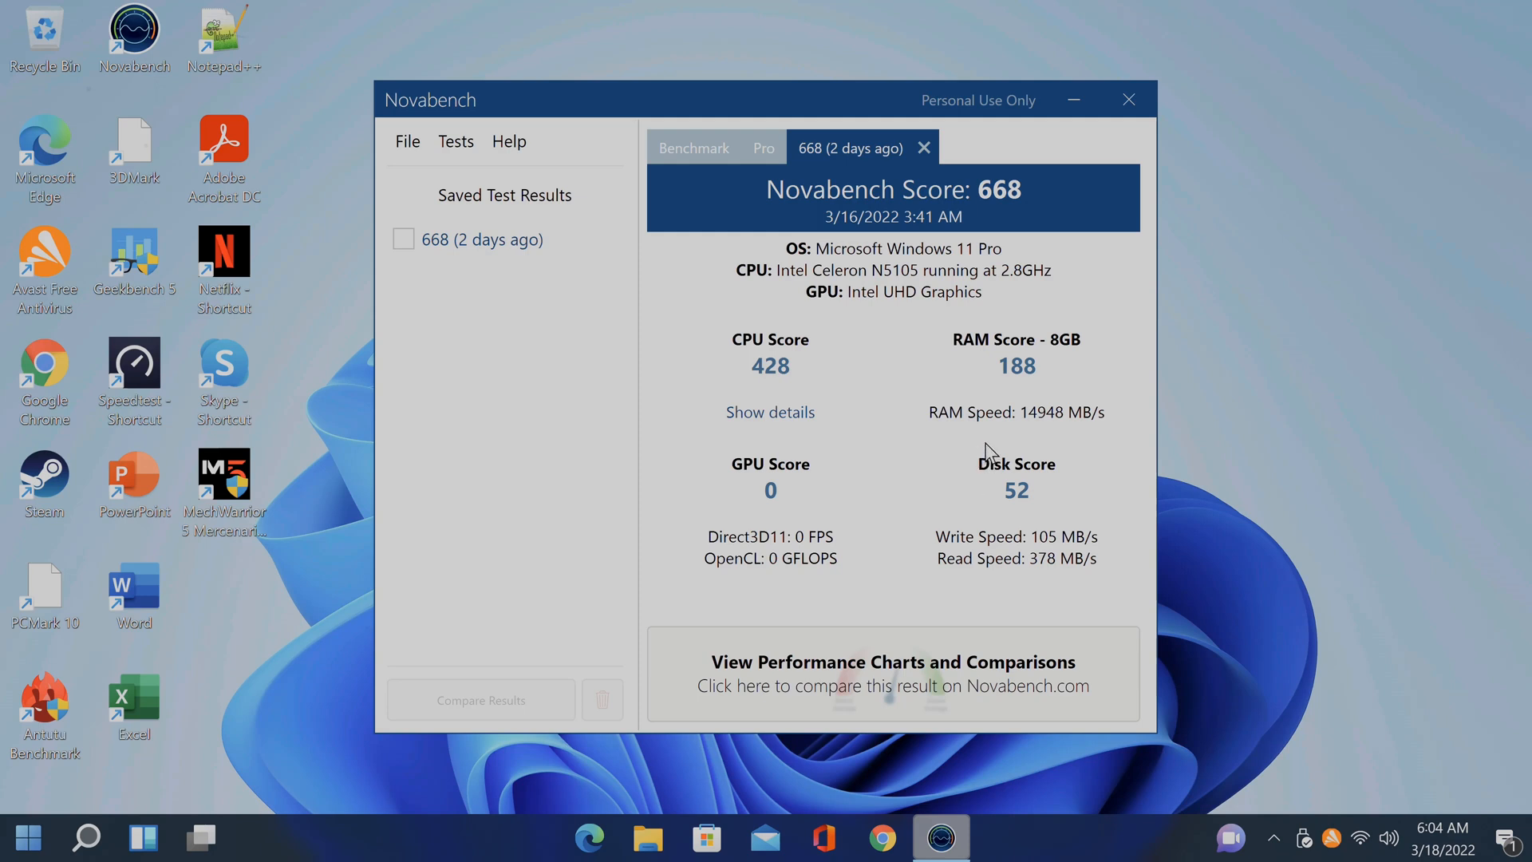
mouse_move(1018, 421)
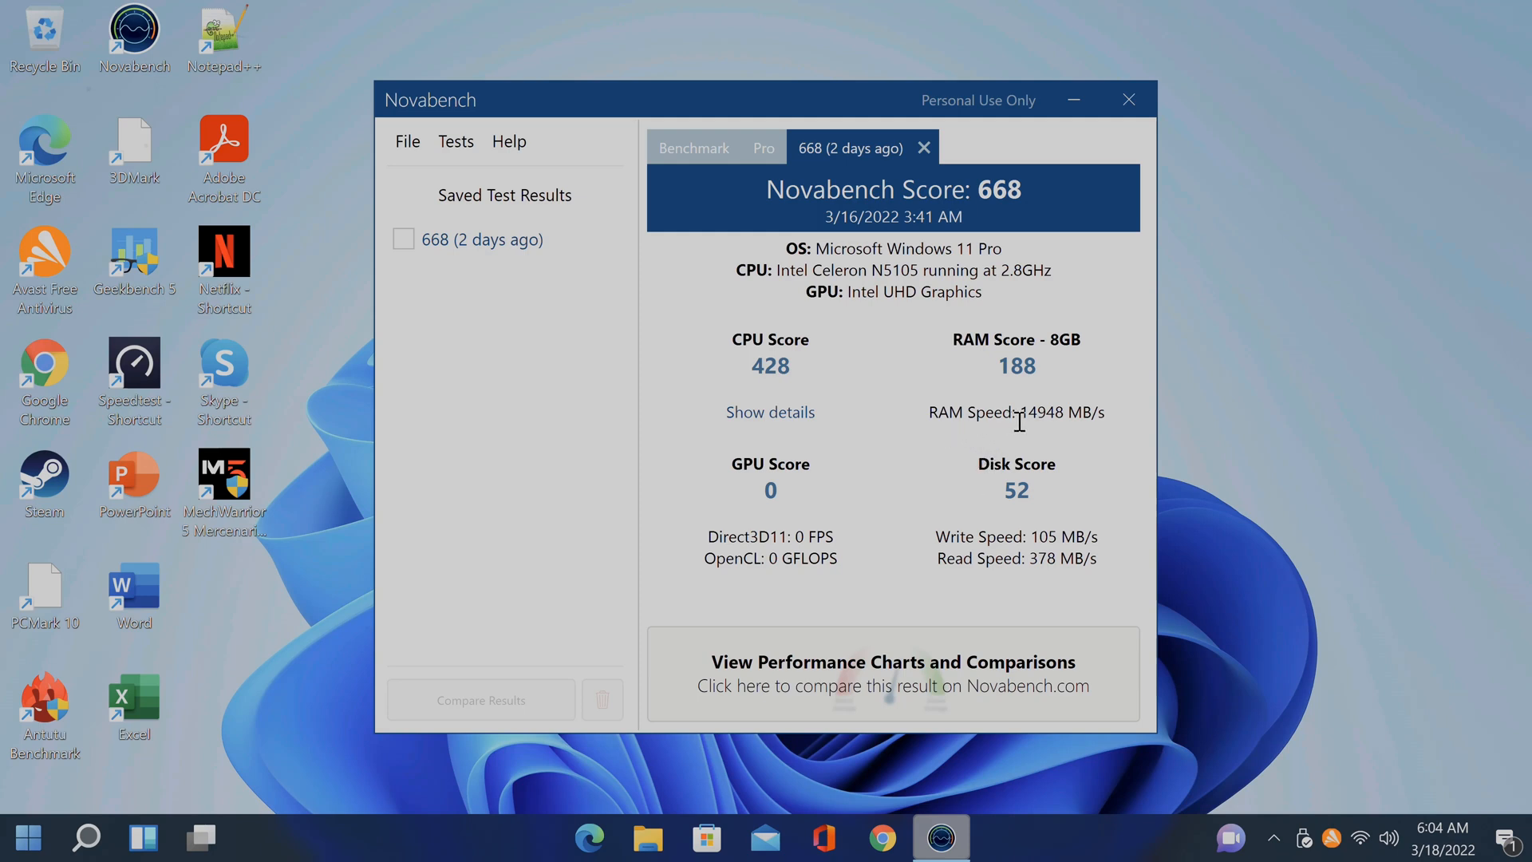
mouse_move(1061, 435)
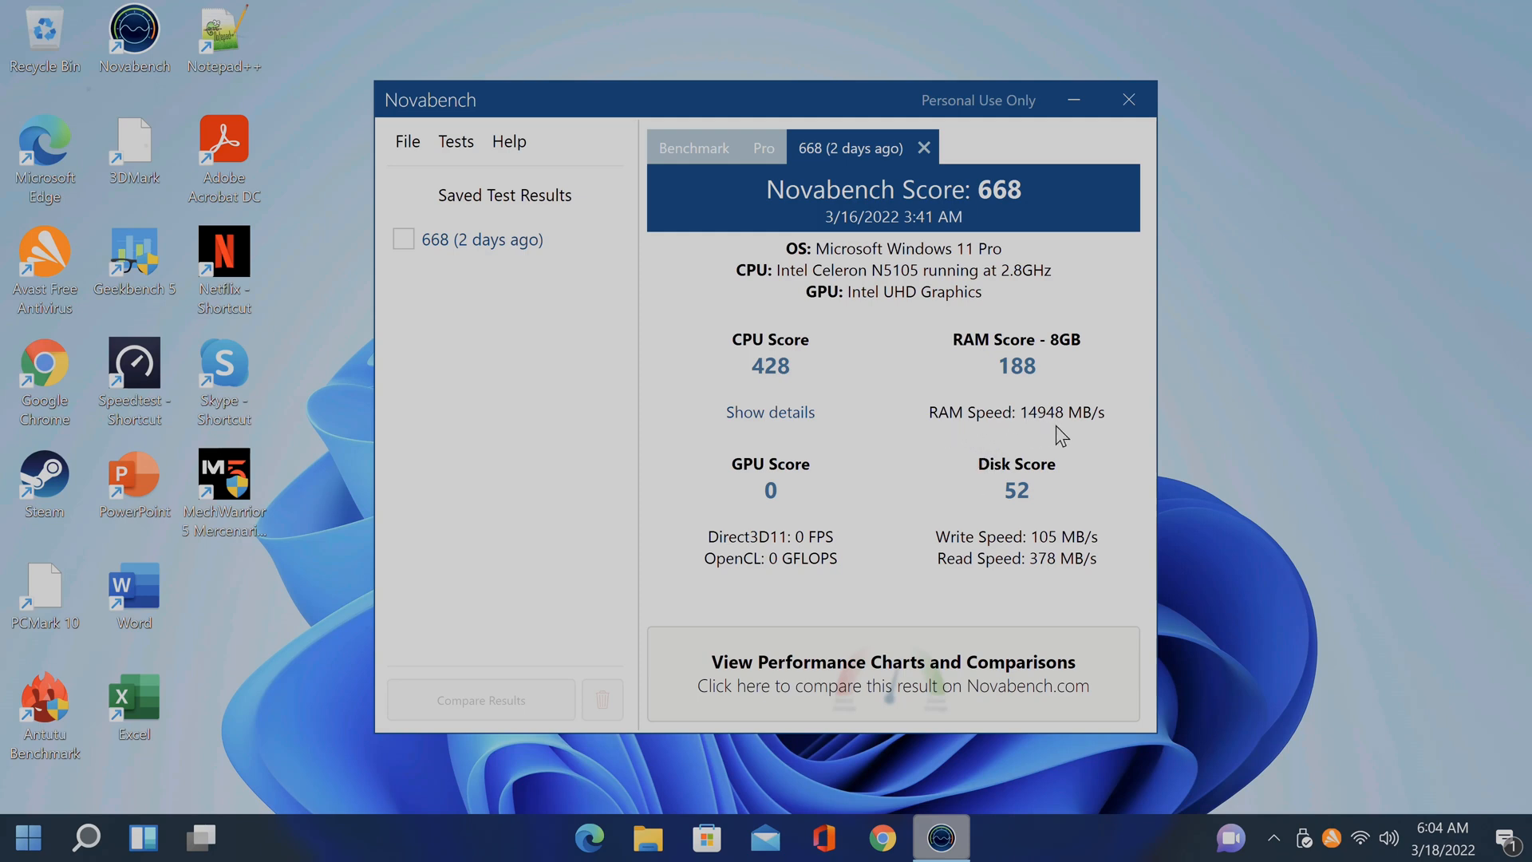
mouse_move(980, 603)
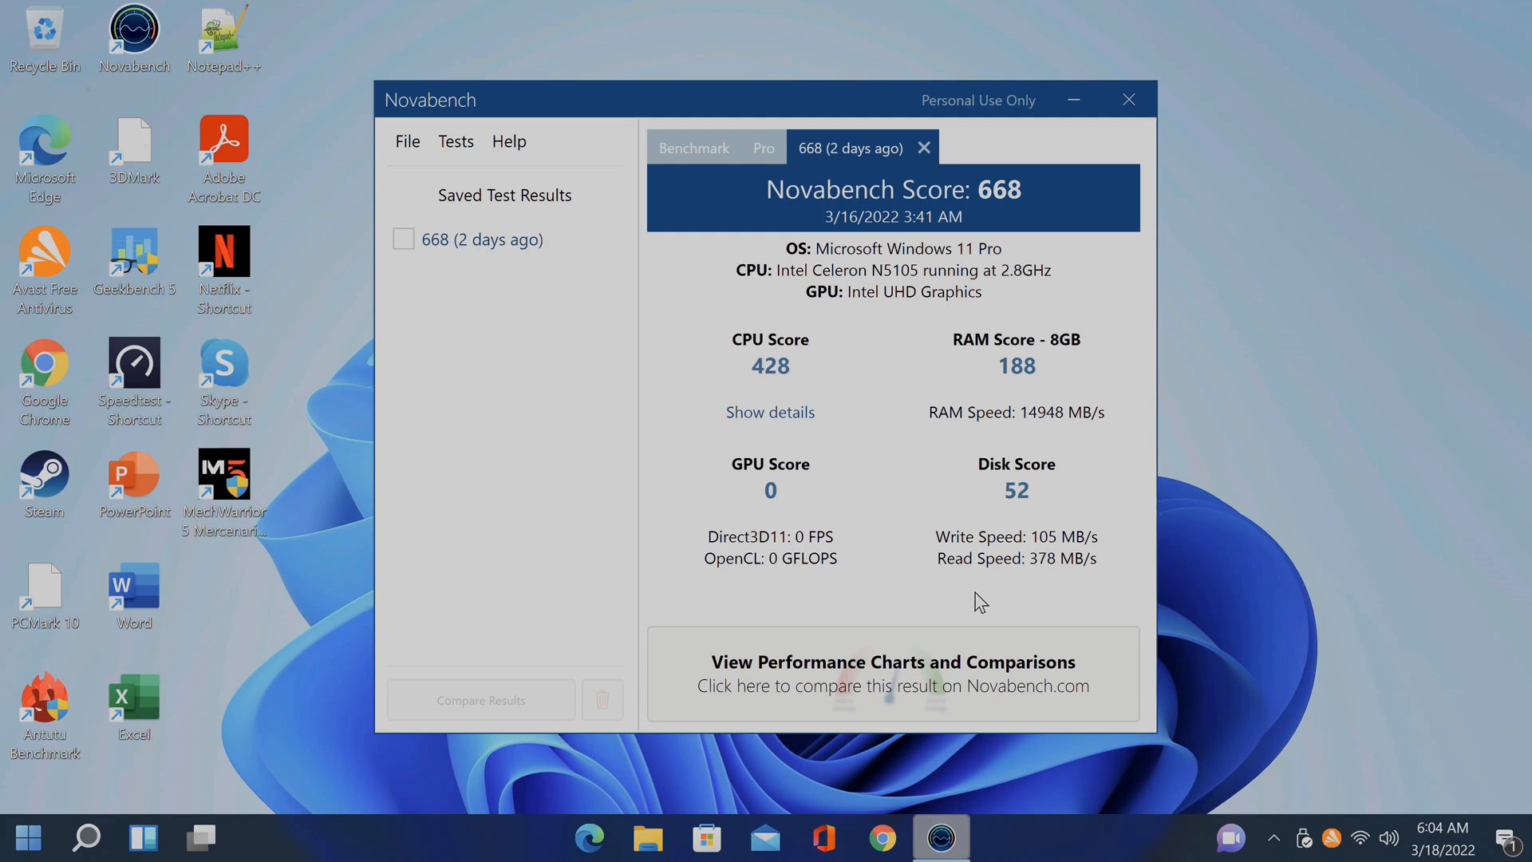
mouse_move(967, 579)
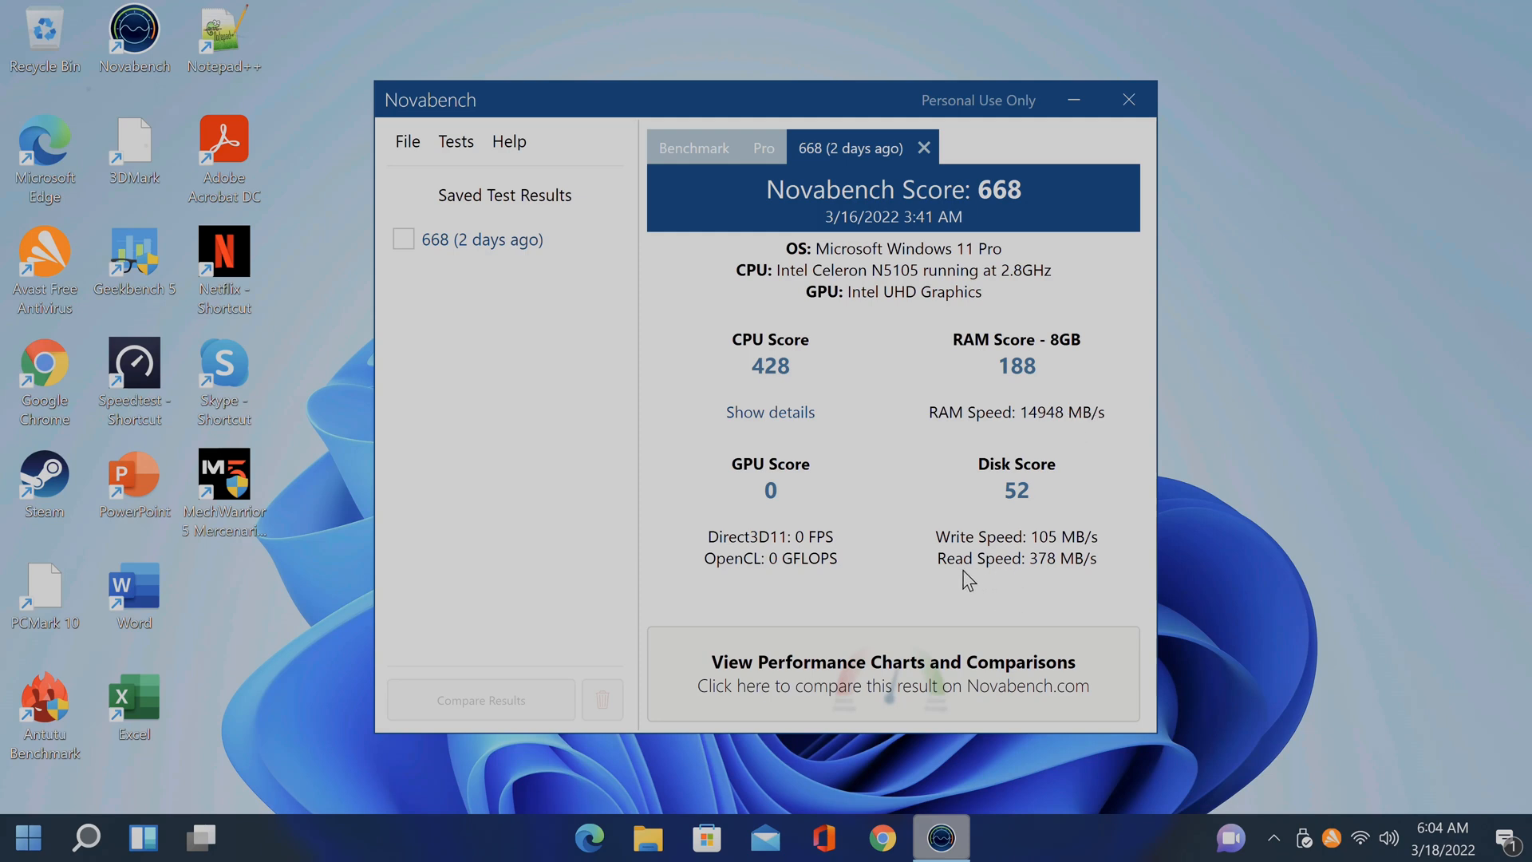
mouse_move(1054, 568)
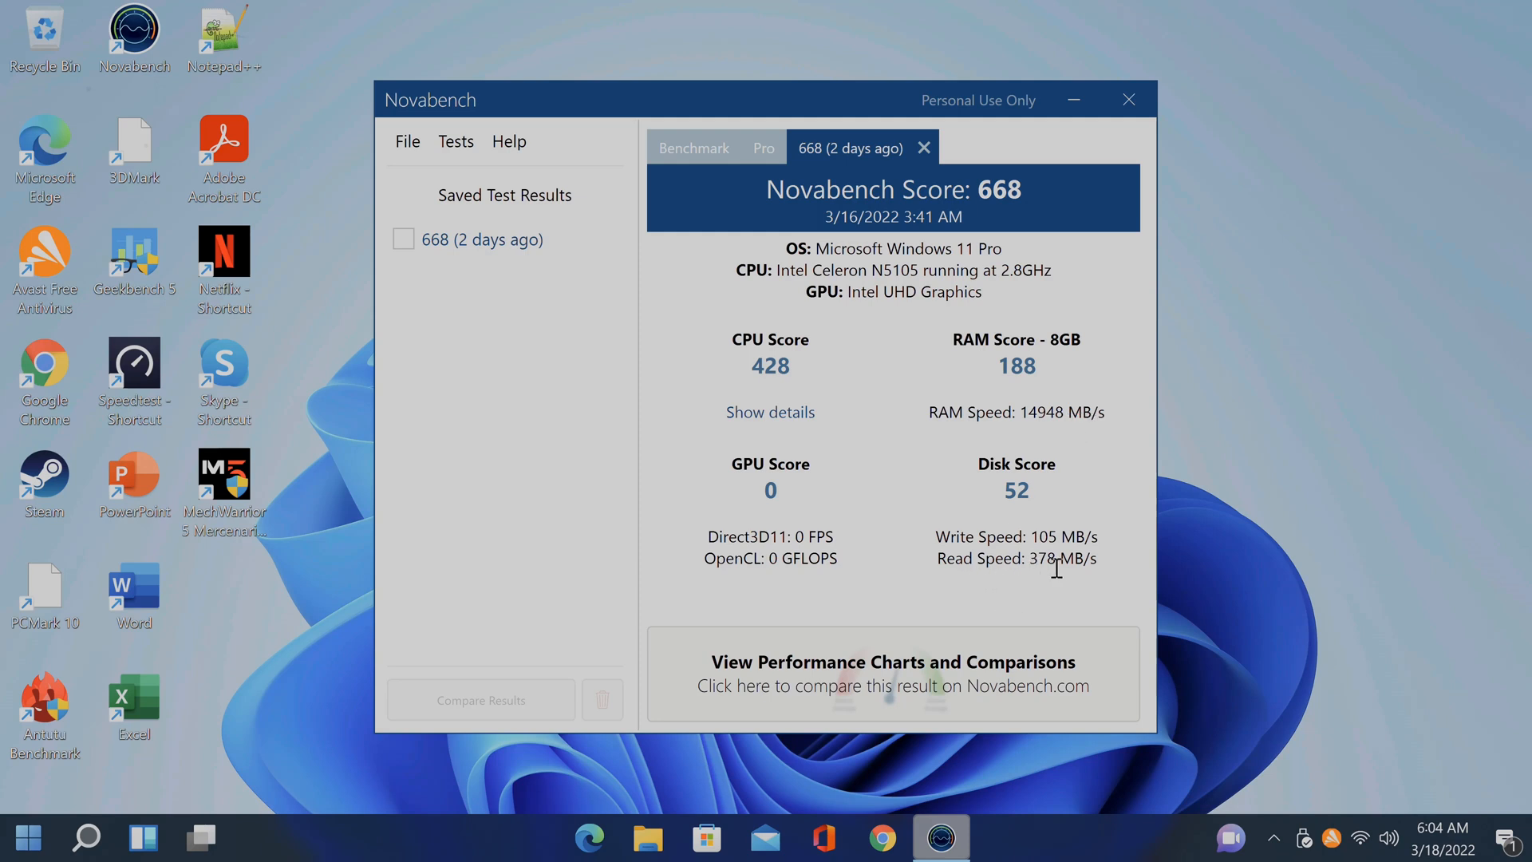
mouse_move(1032, 538)
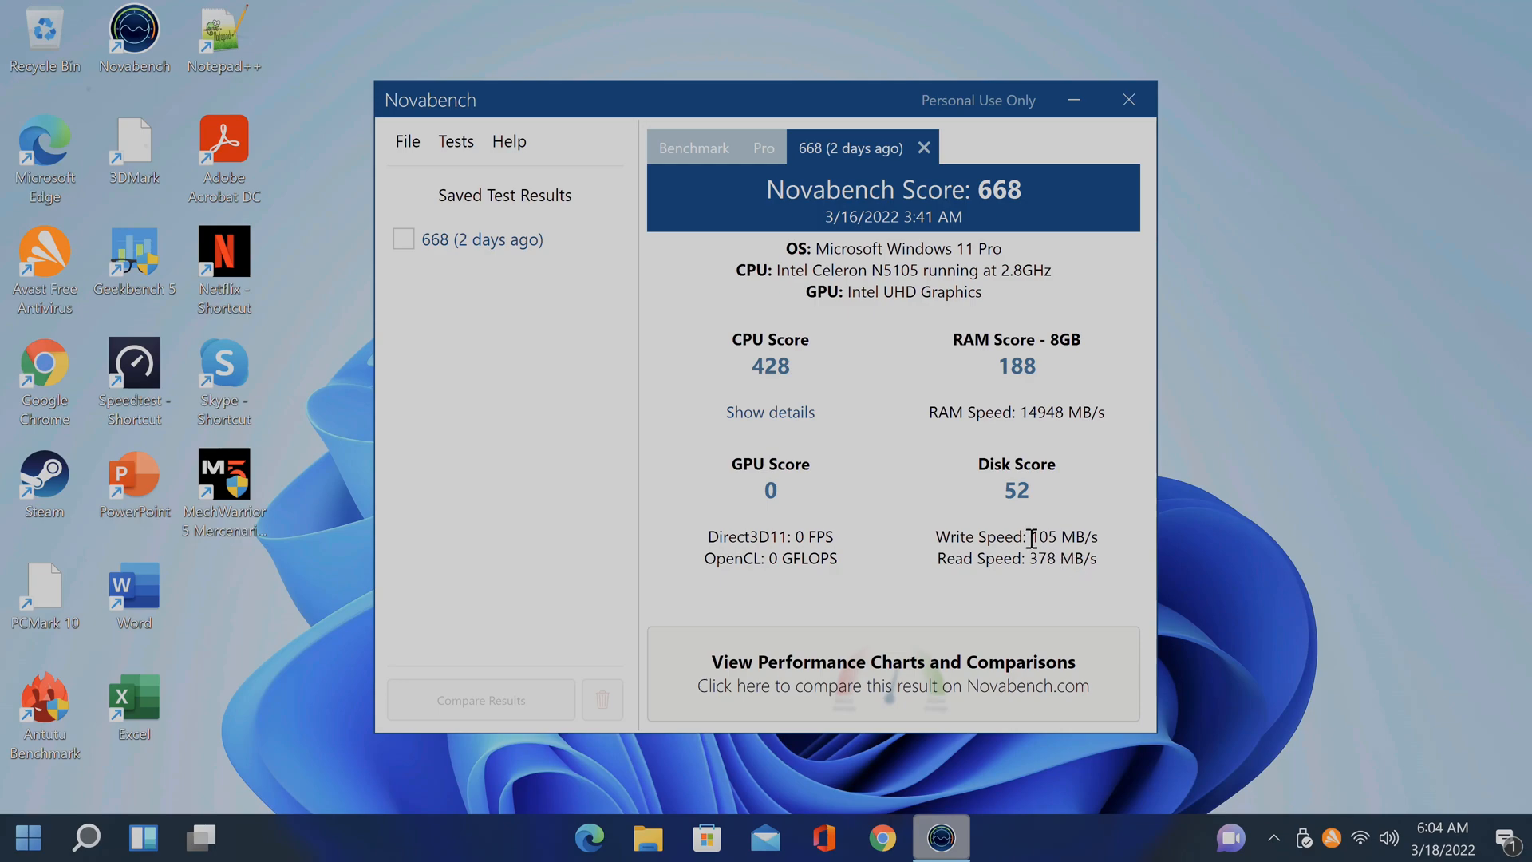
mouse_move(1081, 662)
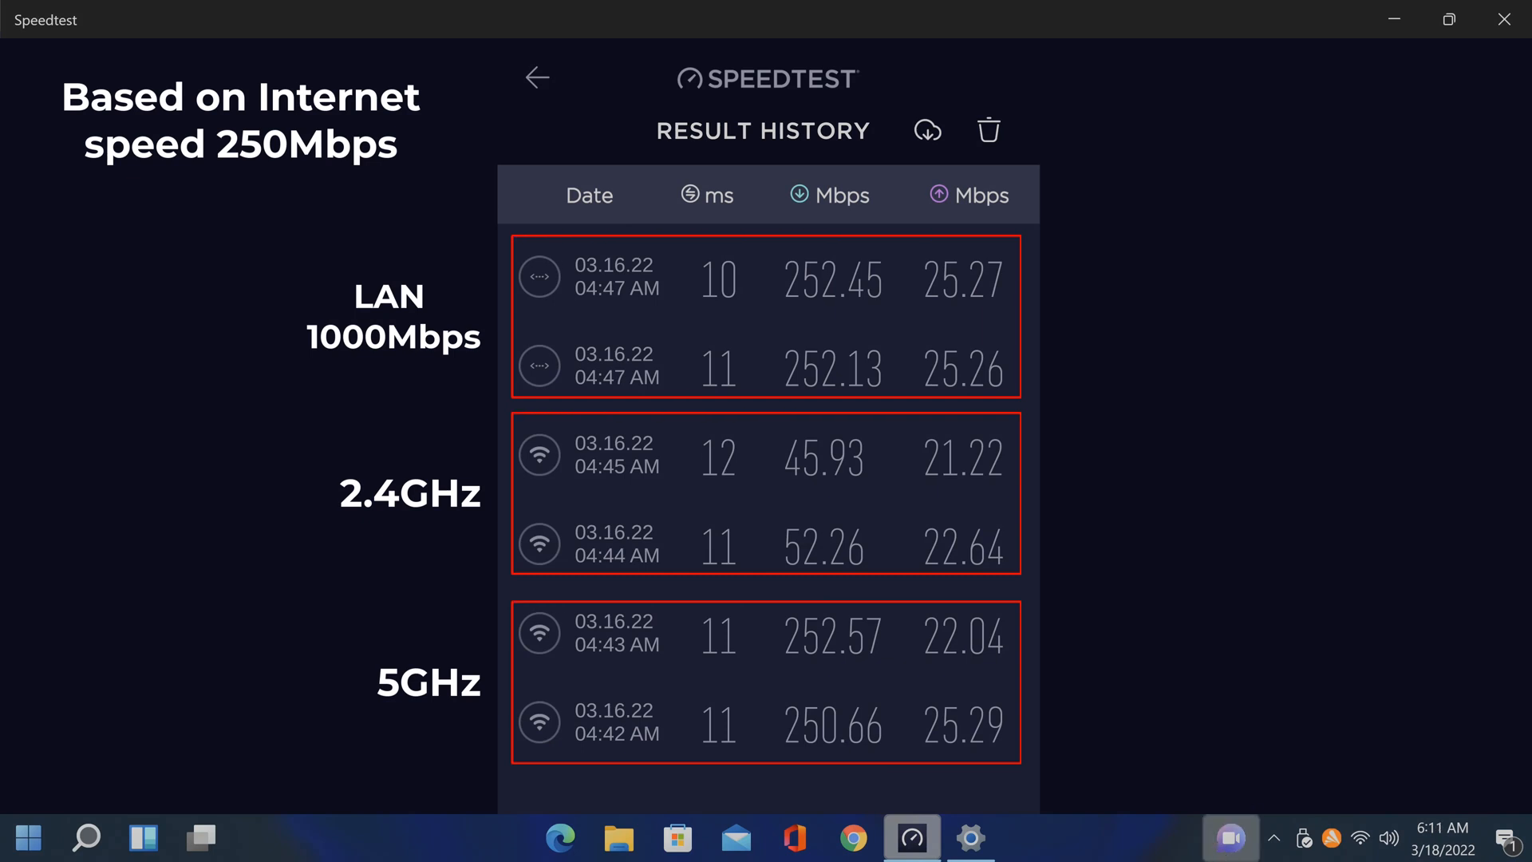
mouse_move(520, 618)
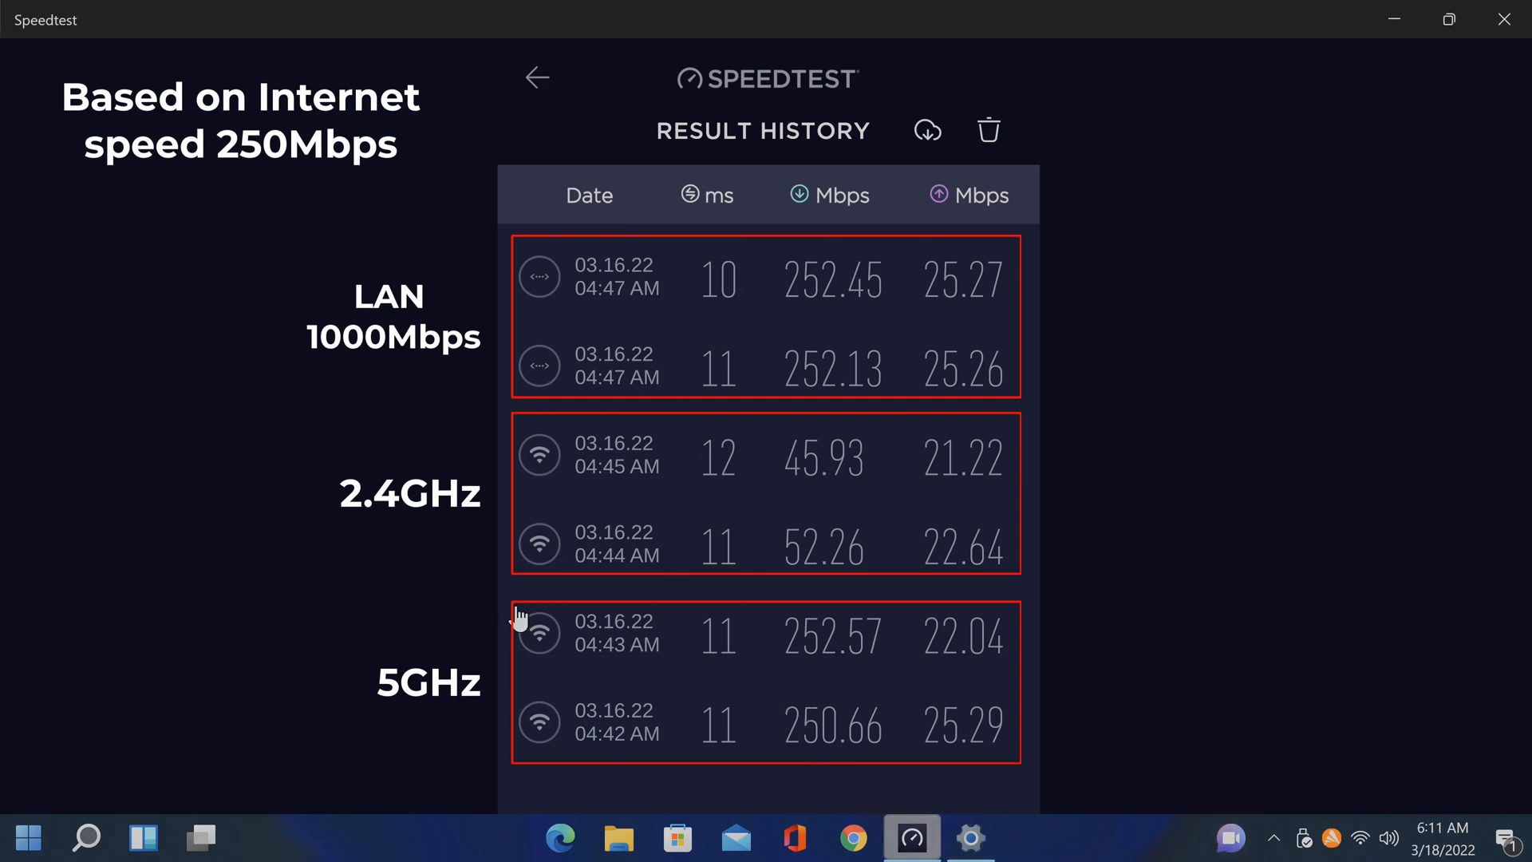
mouse_move(166, 190)
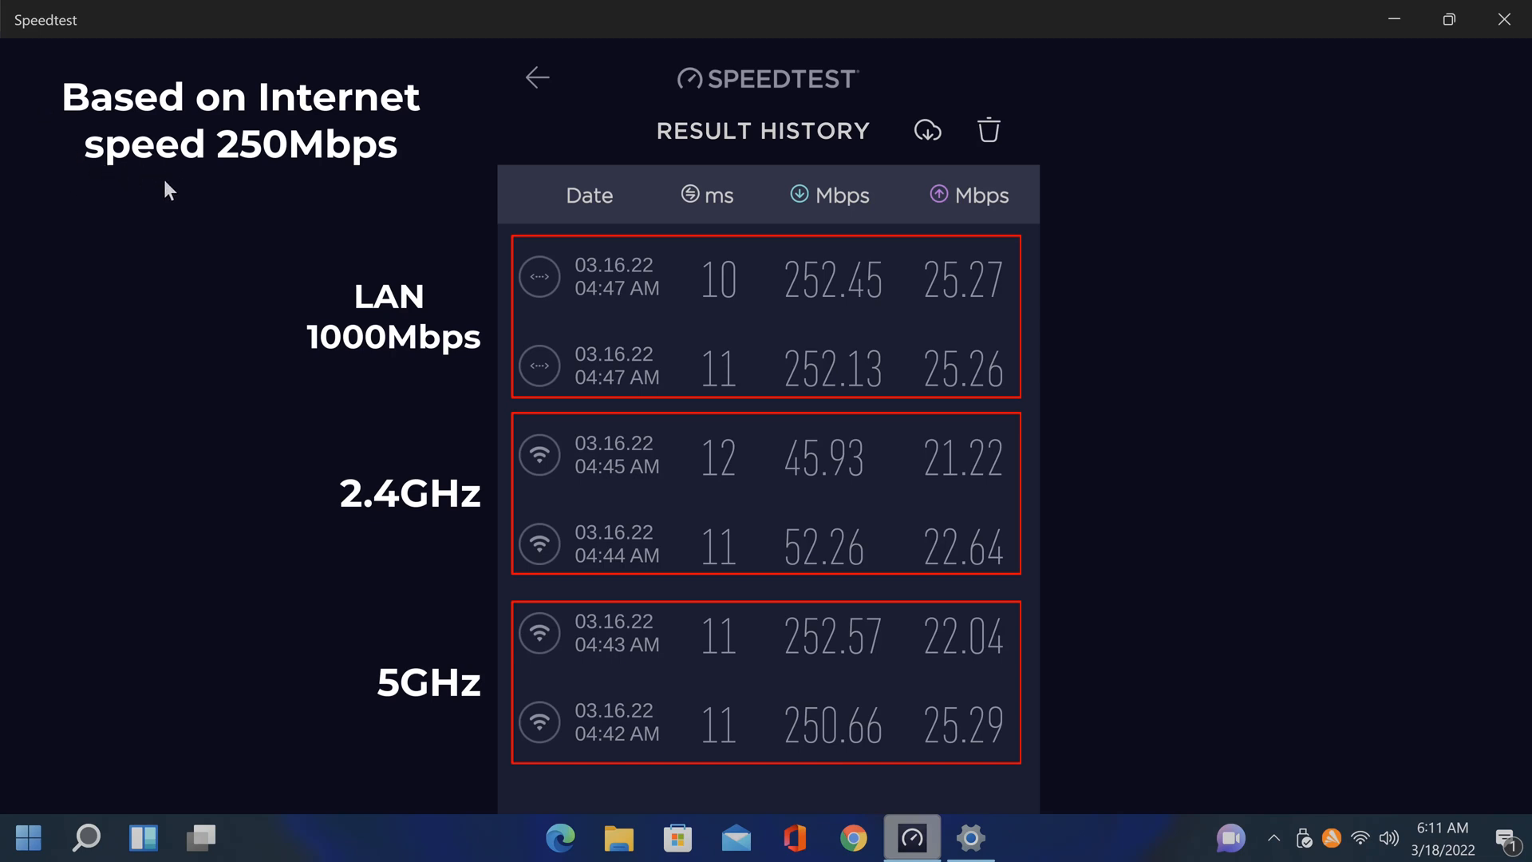
mouse_move(748, 689)
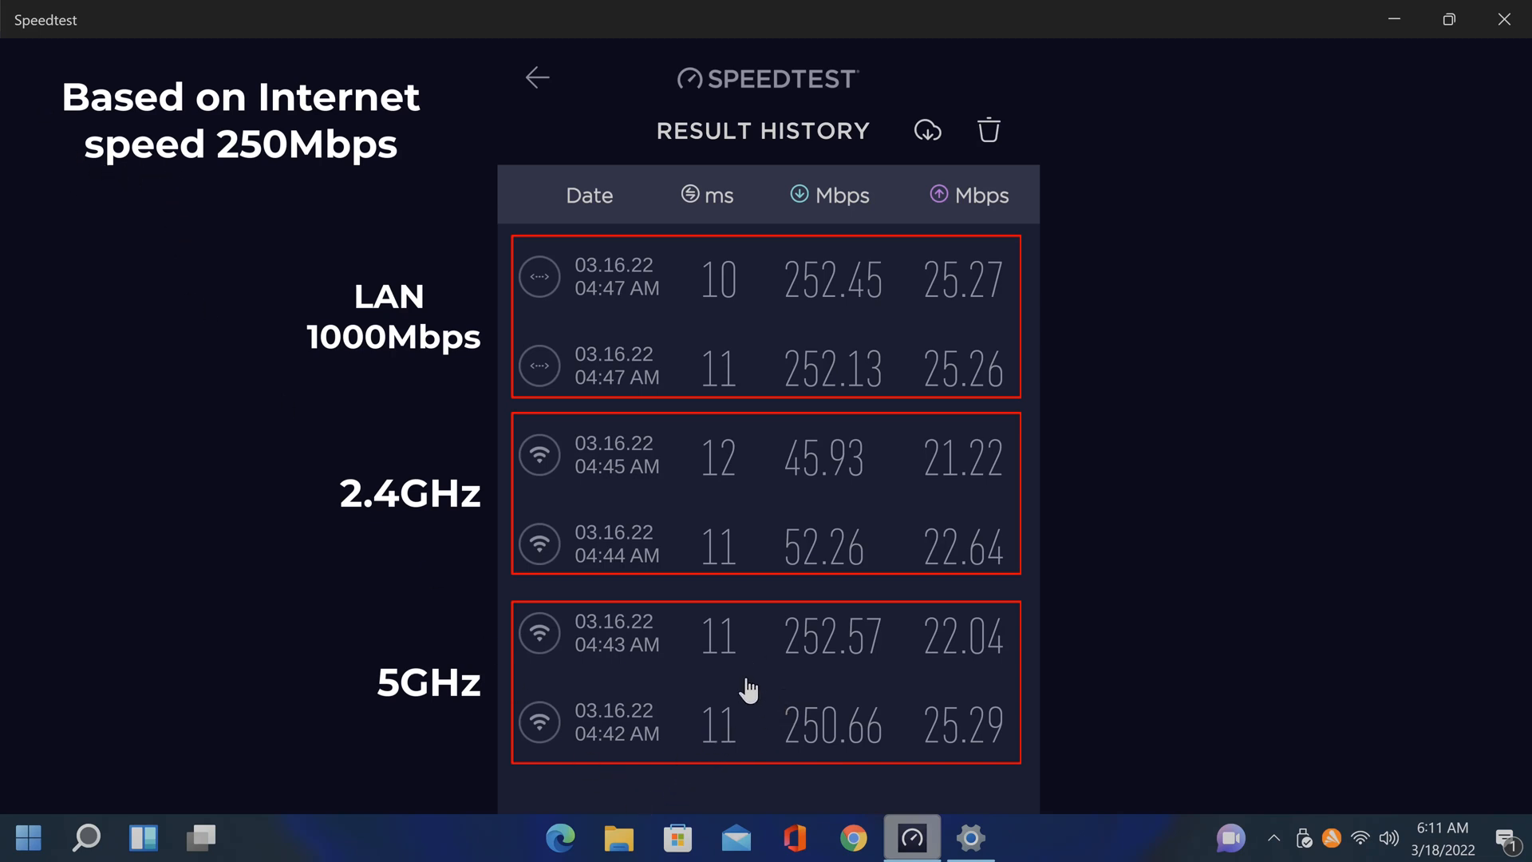
mouse_move(675, 317)
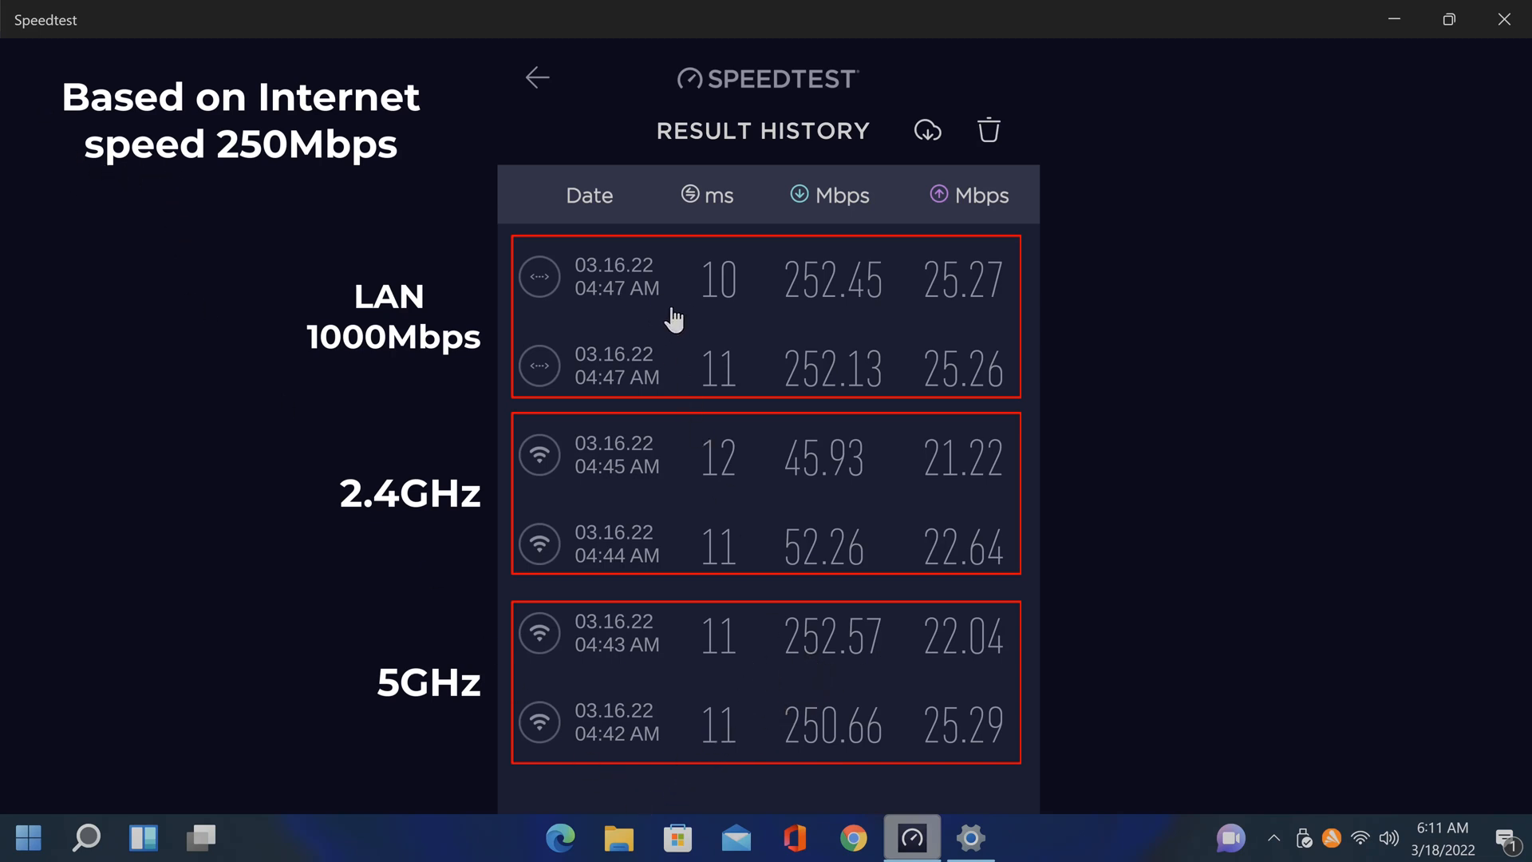
mouse_move(705, 508)
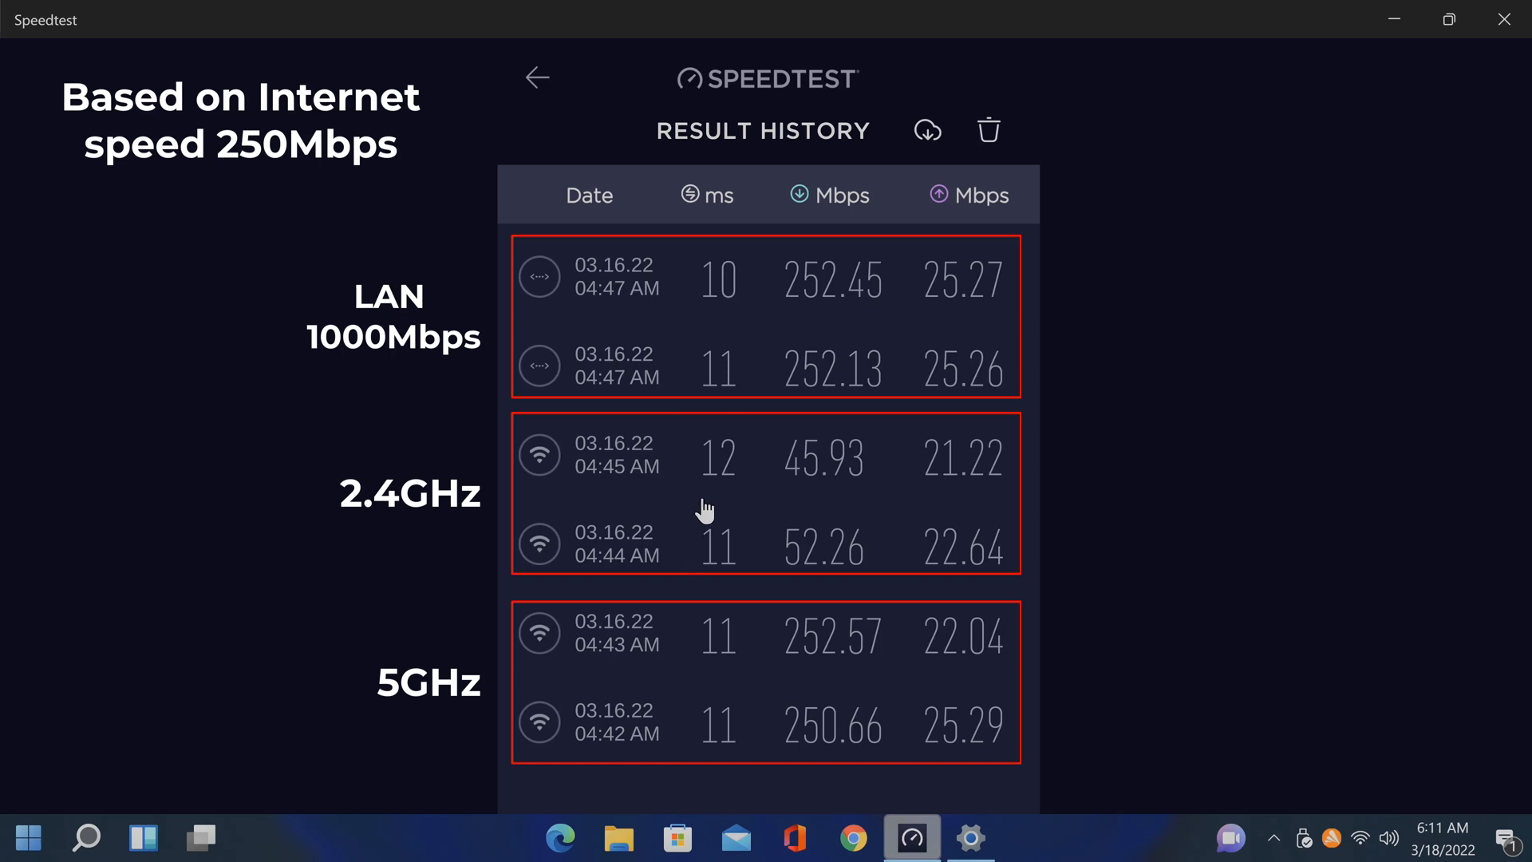
mouse_move(731, 497)
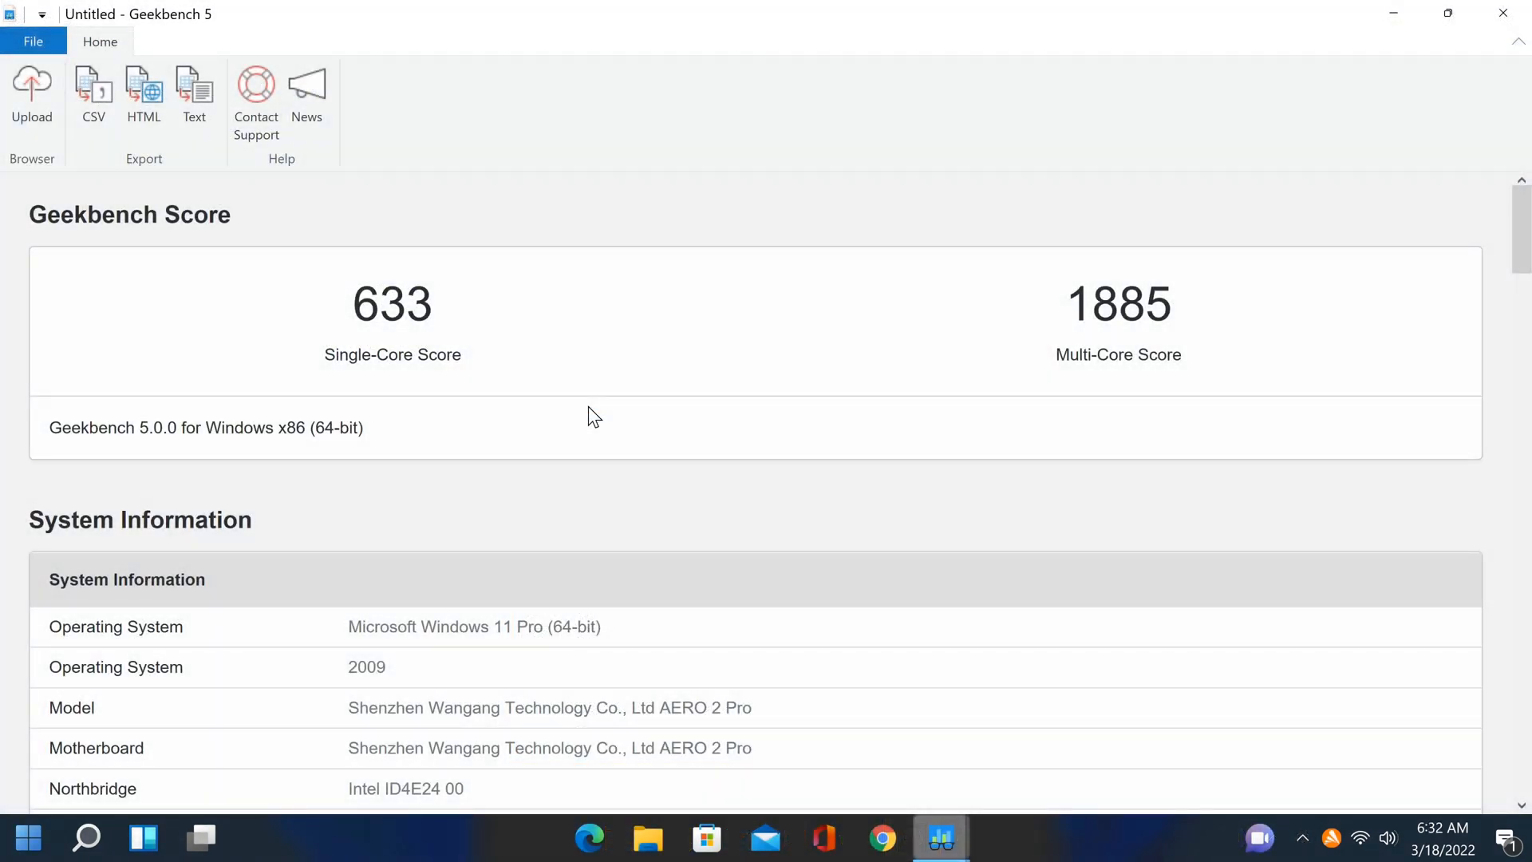
mouse_move(371, 319)
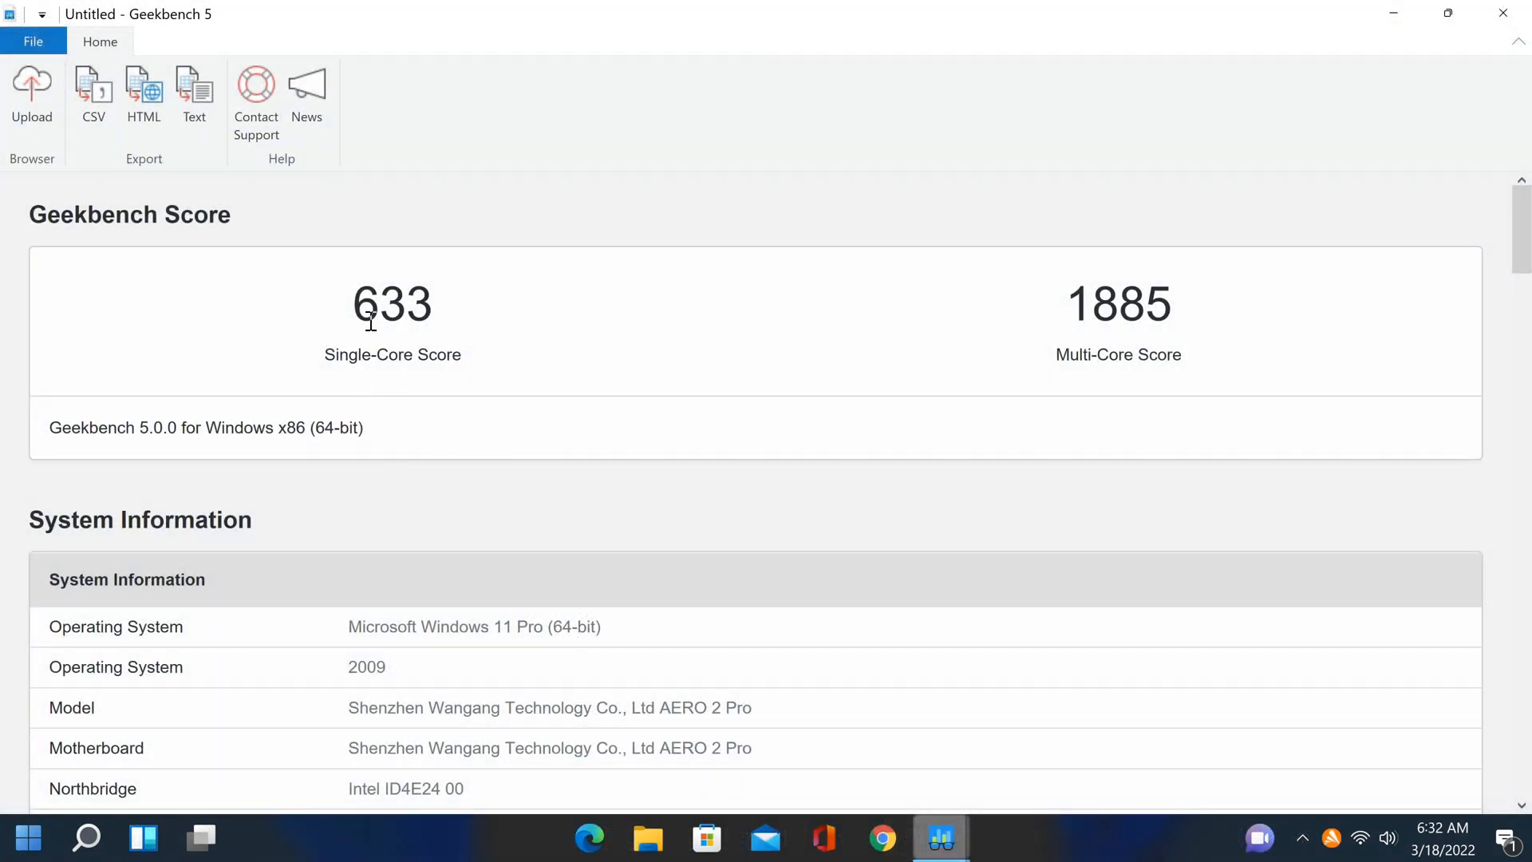
mouse_move(461, 382)
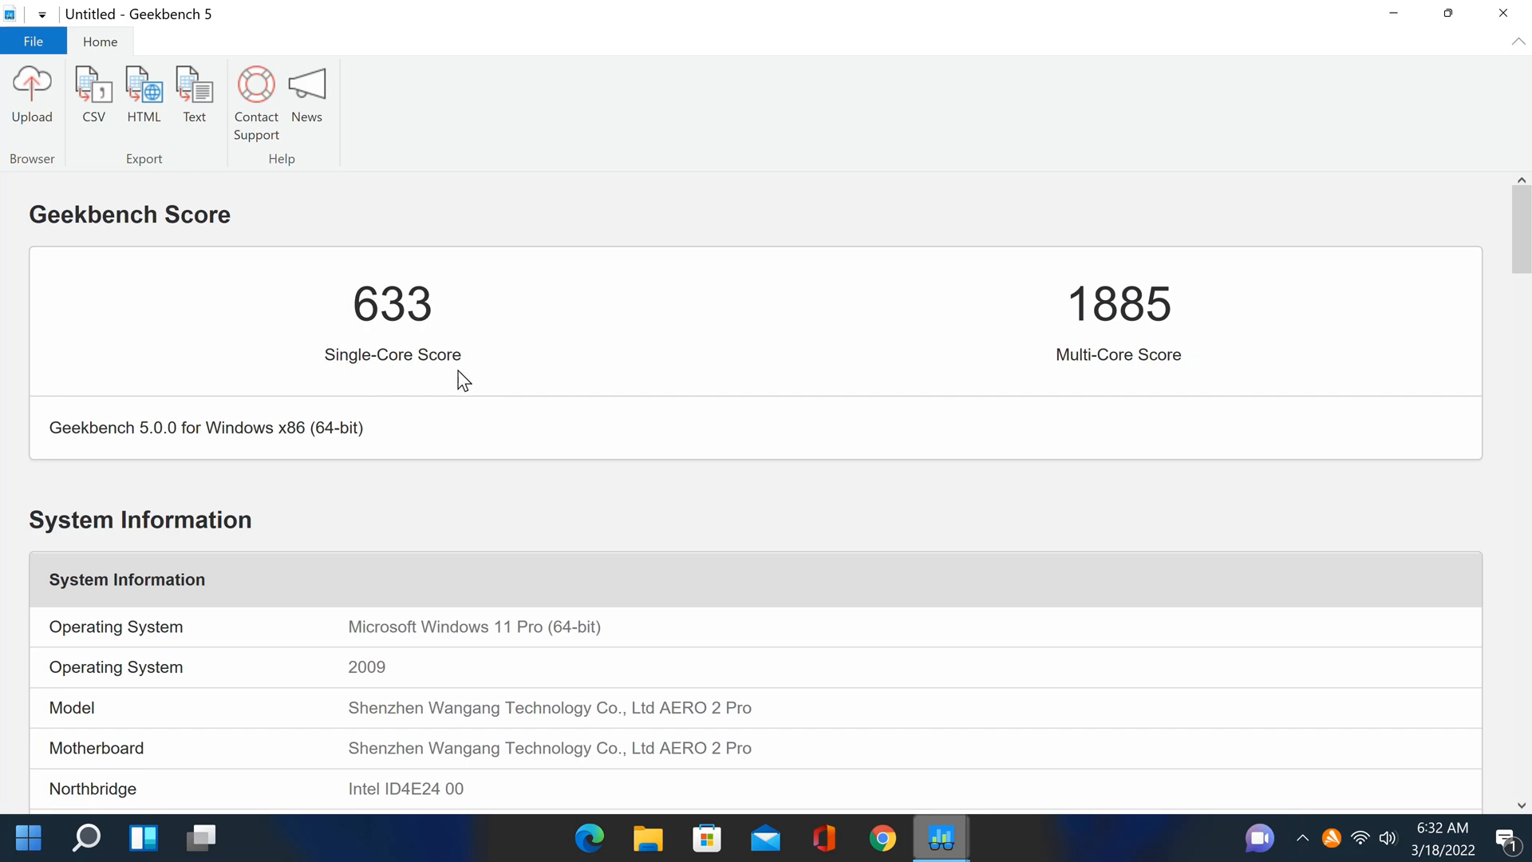
mouse_move(1074, 378)
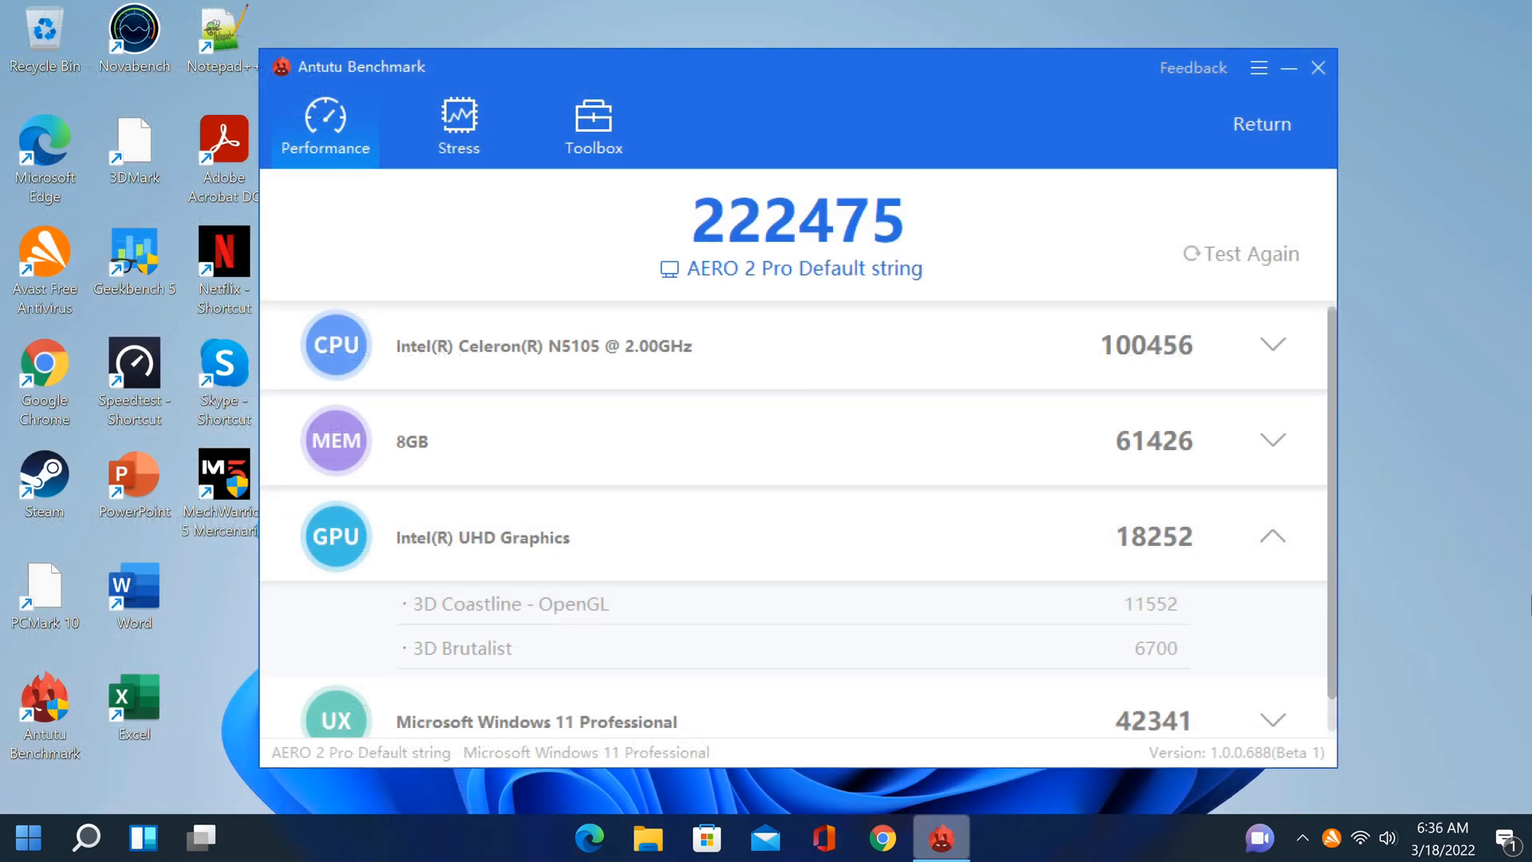
mouse_move(696, 259)
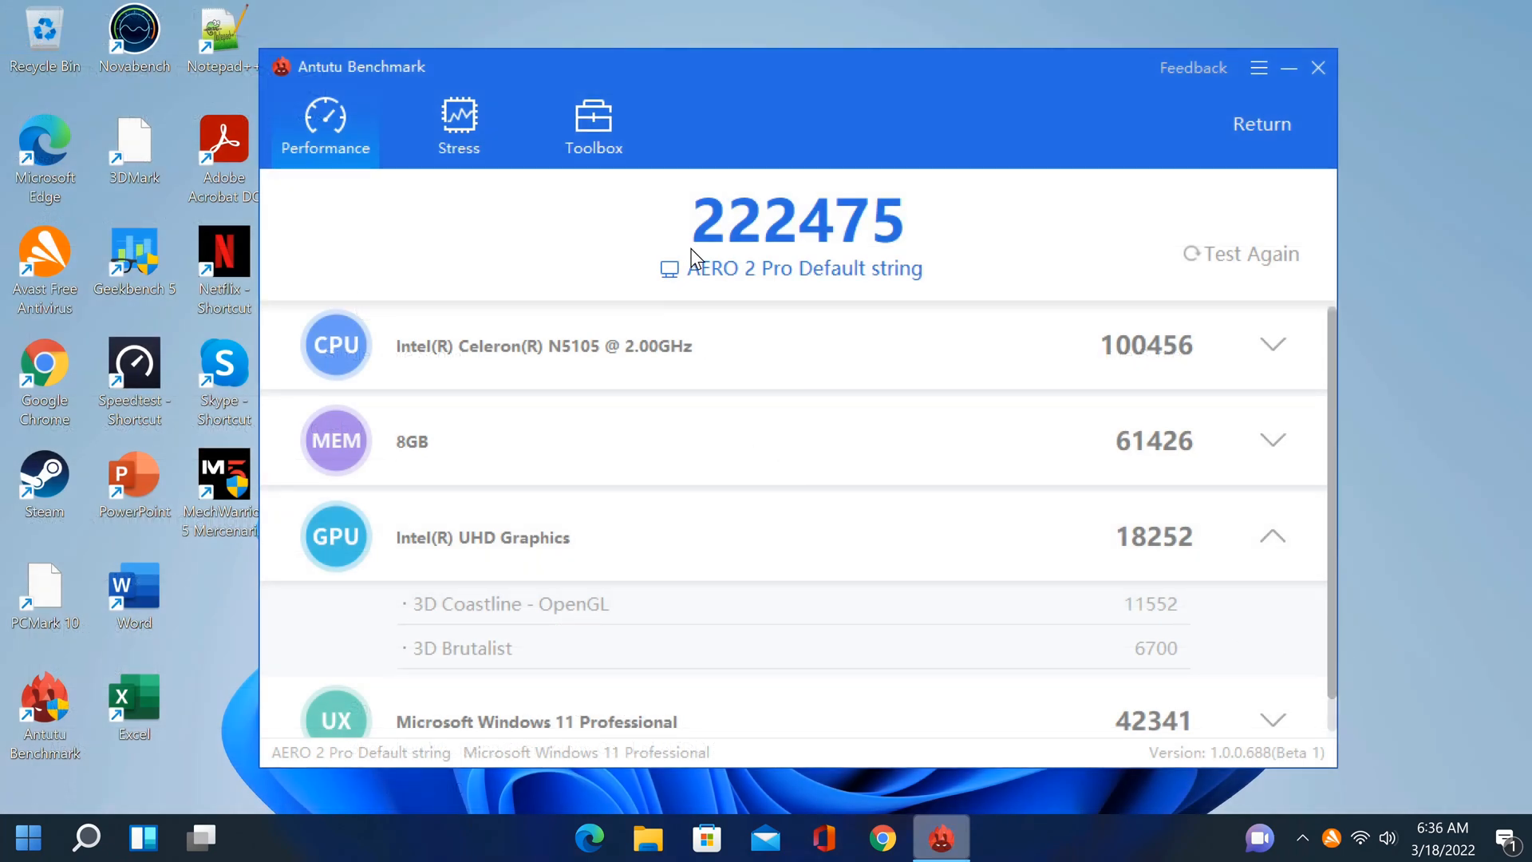
mouse_move(866, 237)
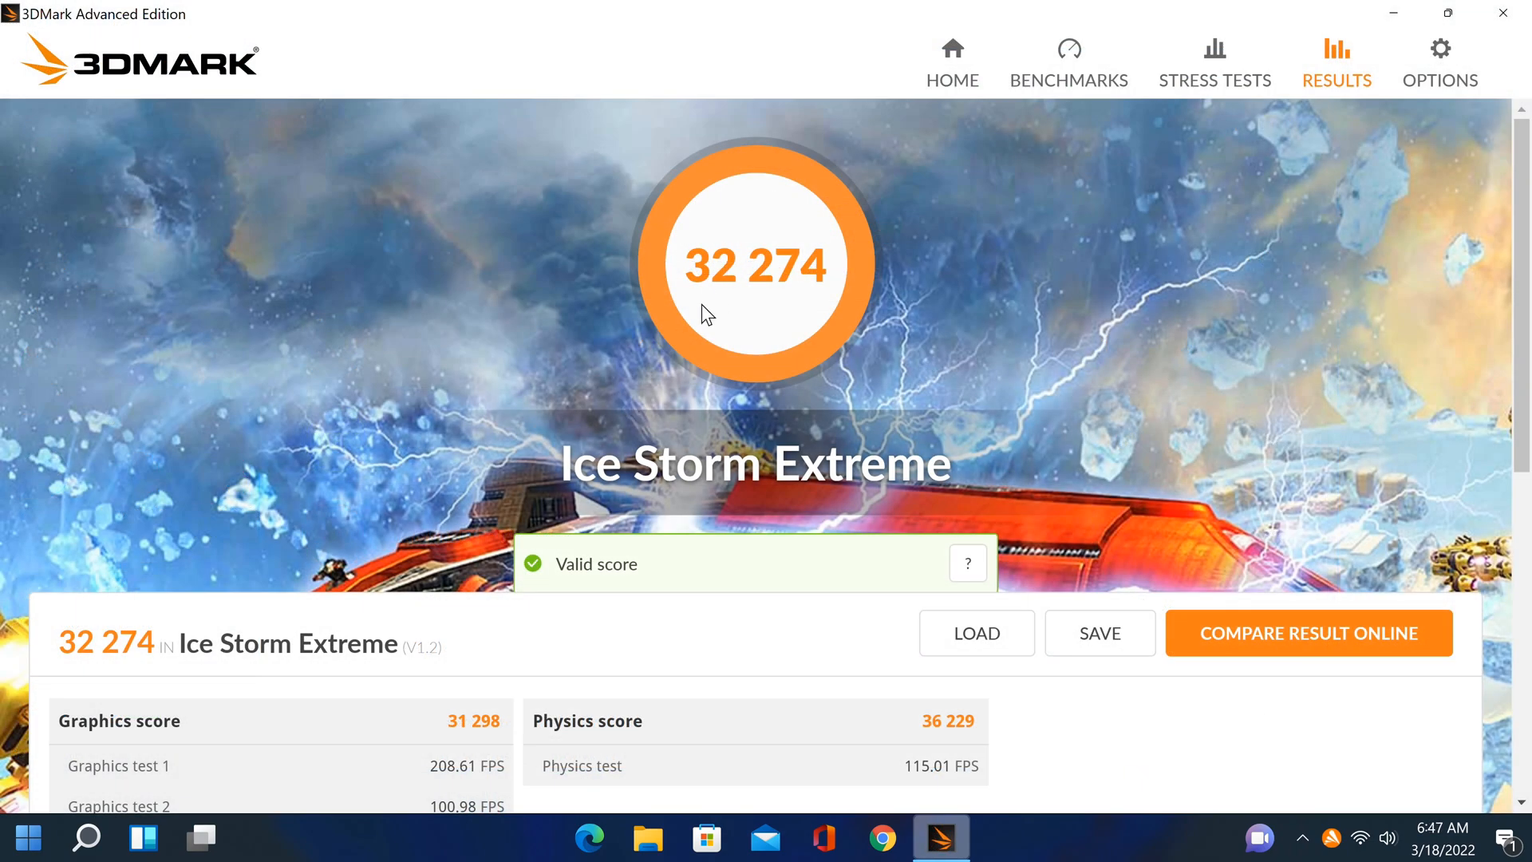
mouse_move(814, 287)
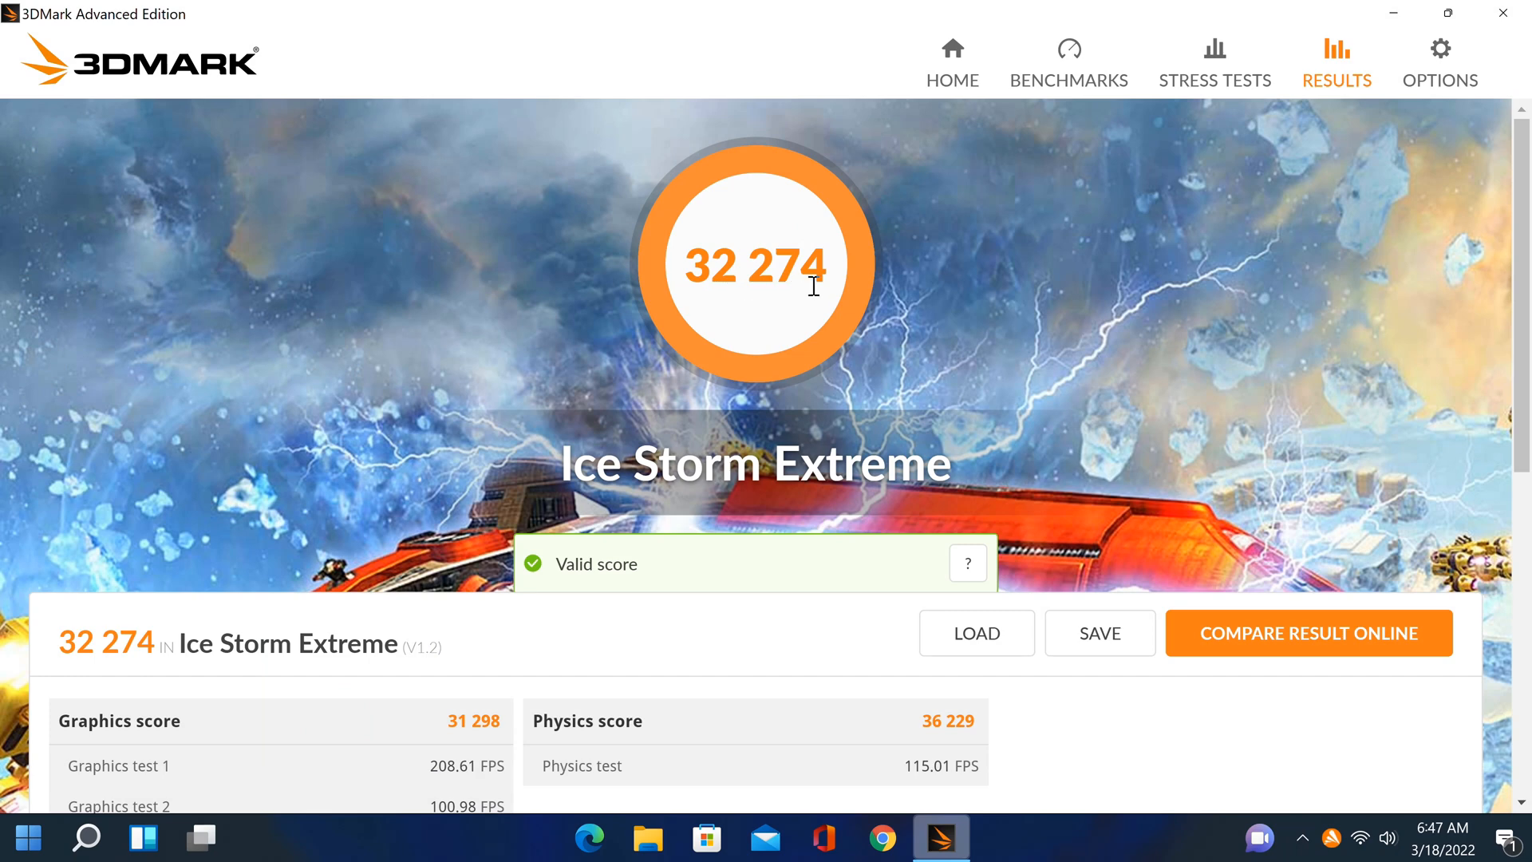
mouse_move(701, 440)
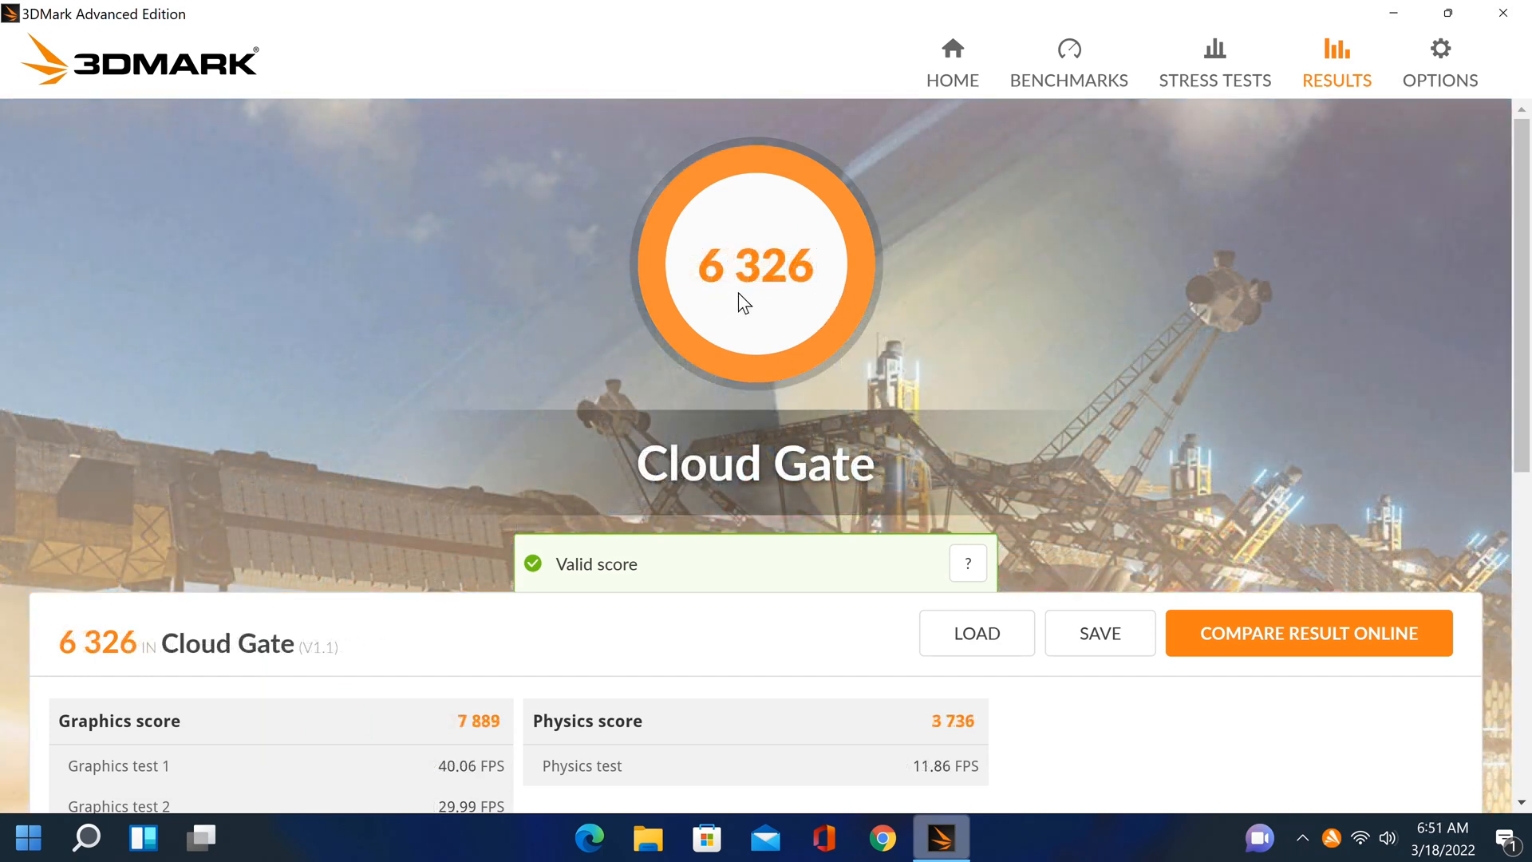
mouse_move(713, 483)
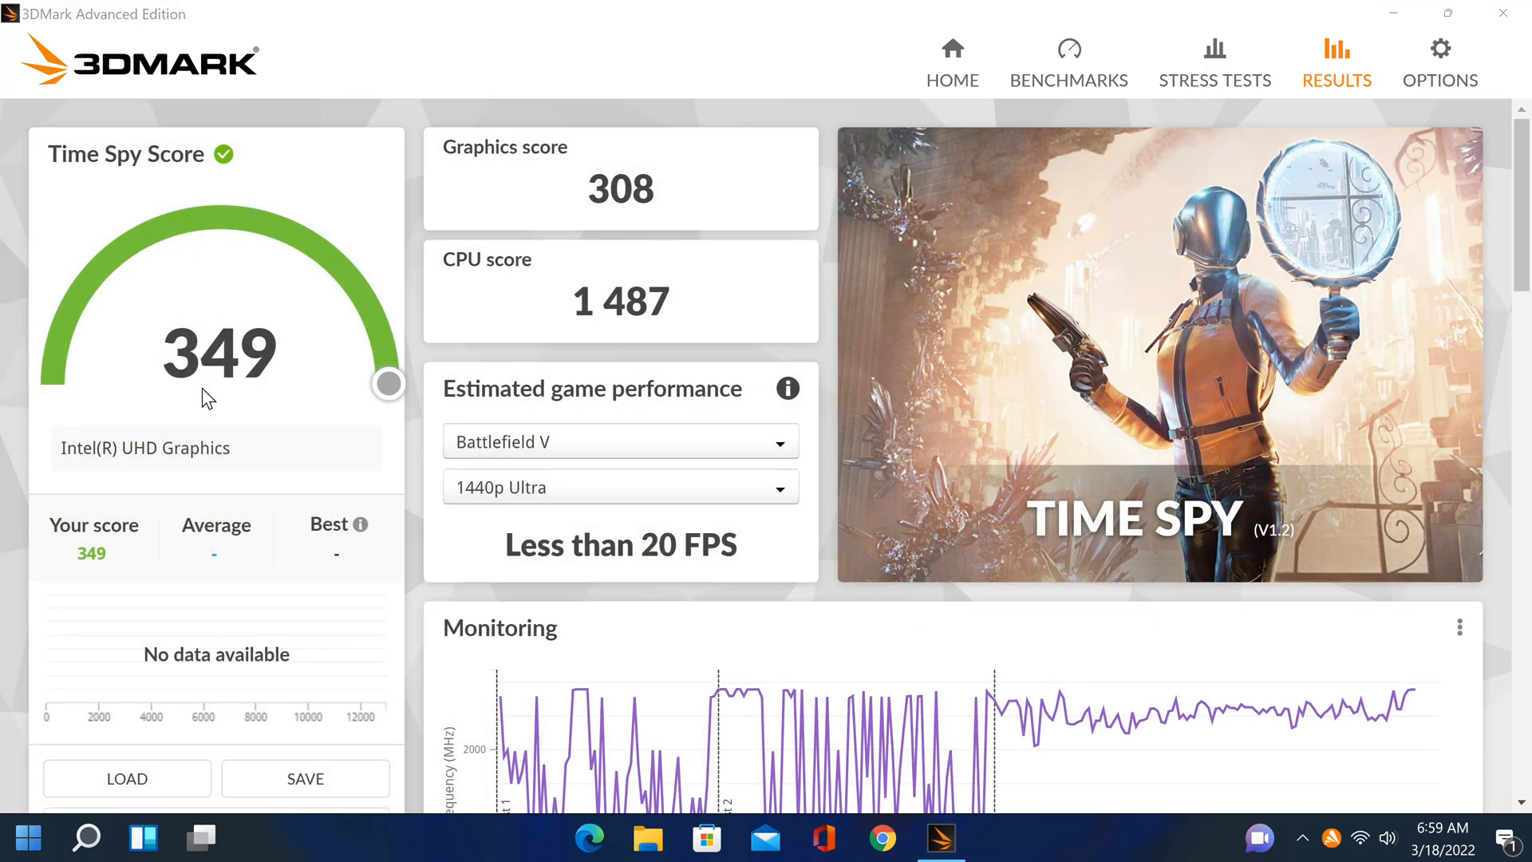
mouse_move(291, 392)
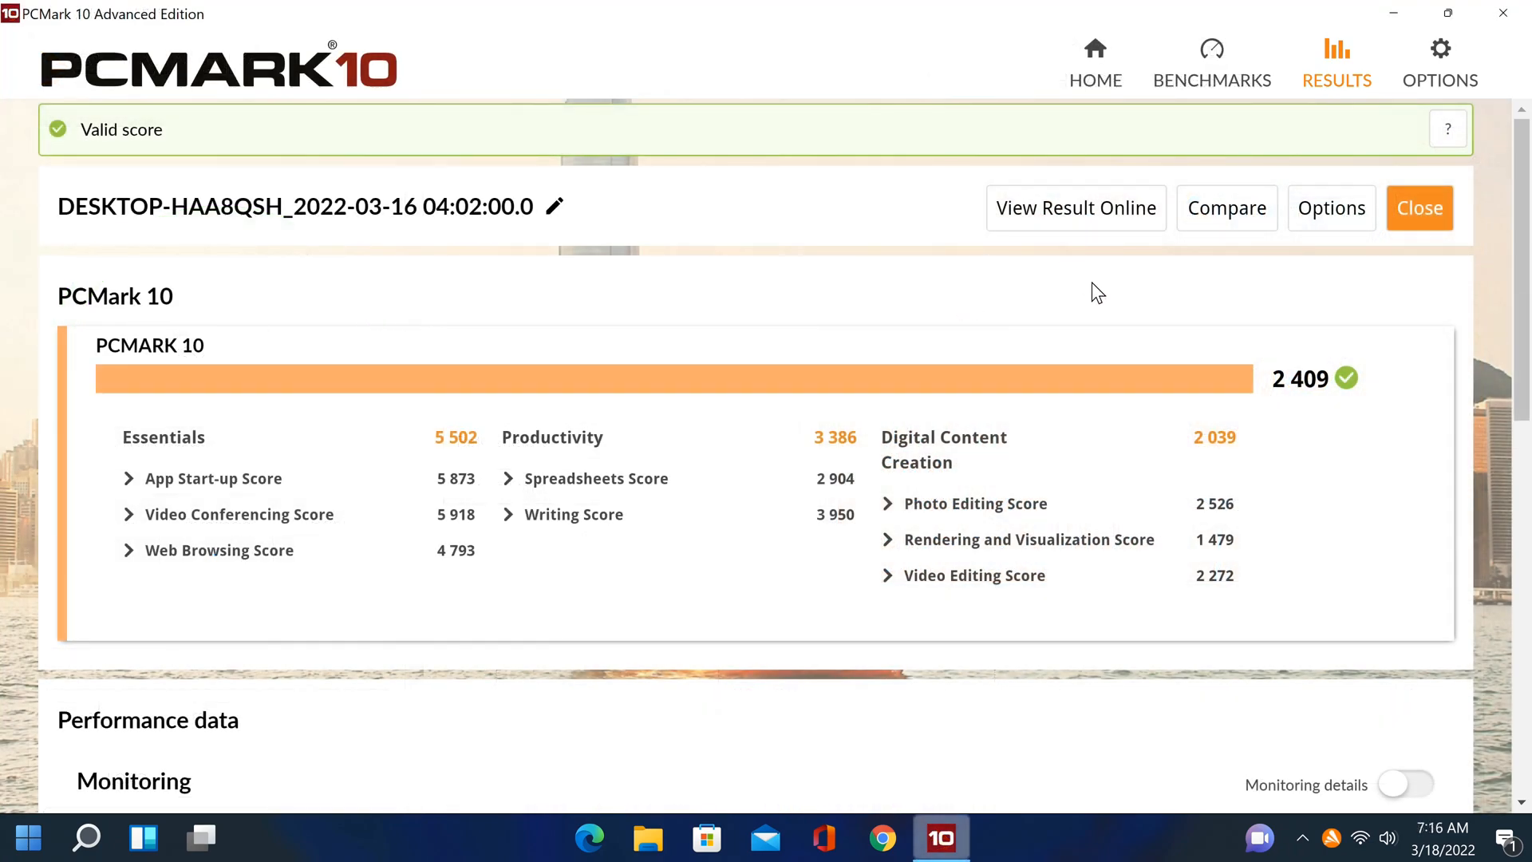
mouse_move(1284, 406)
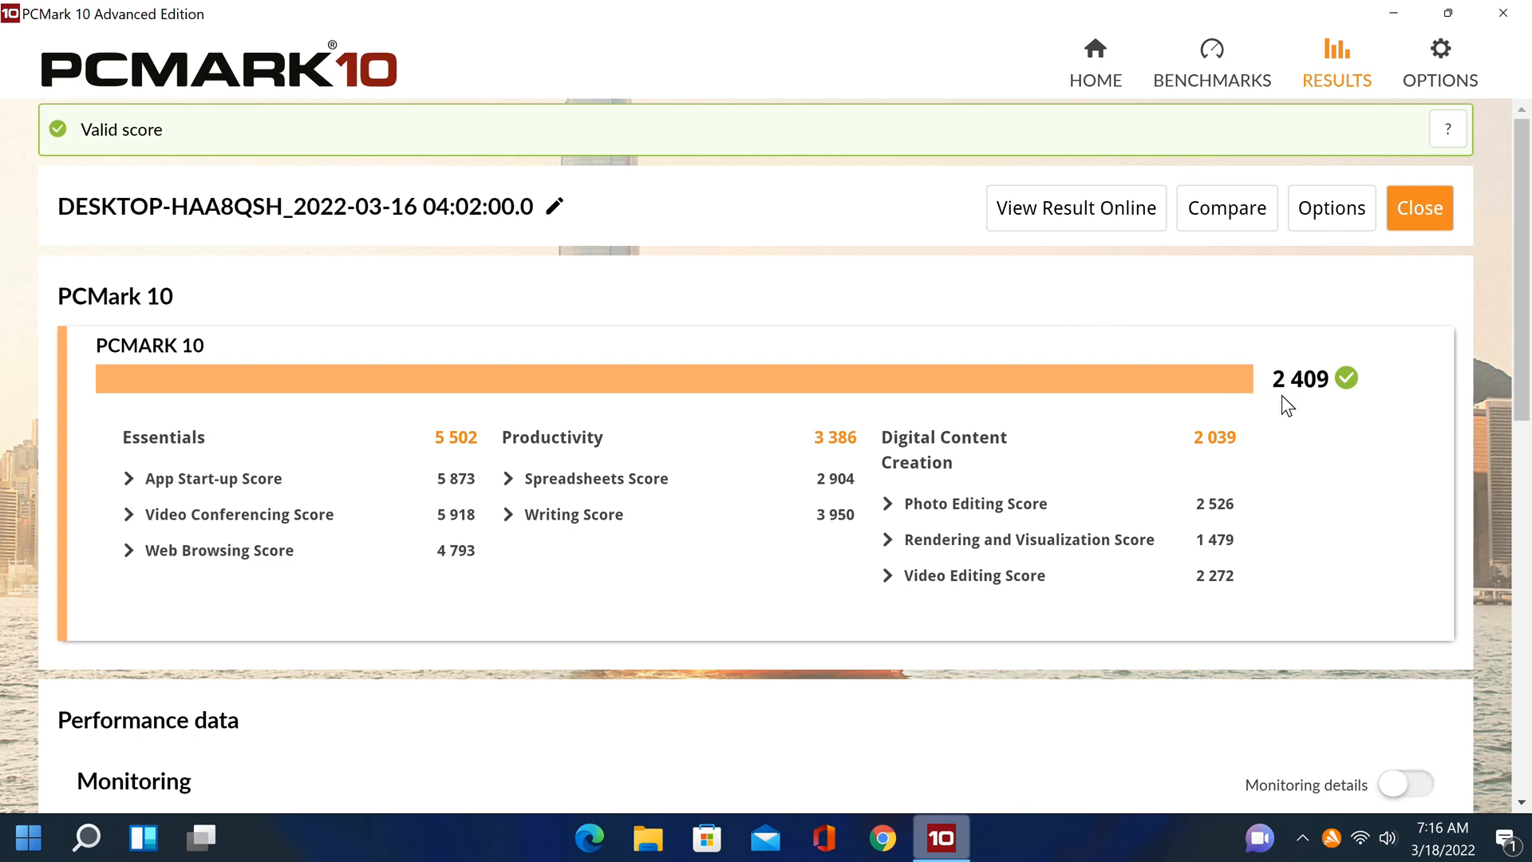
mouse_move(1306, 415)
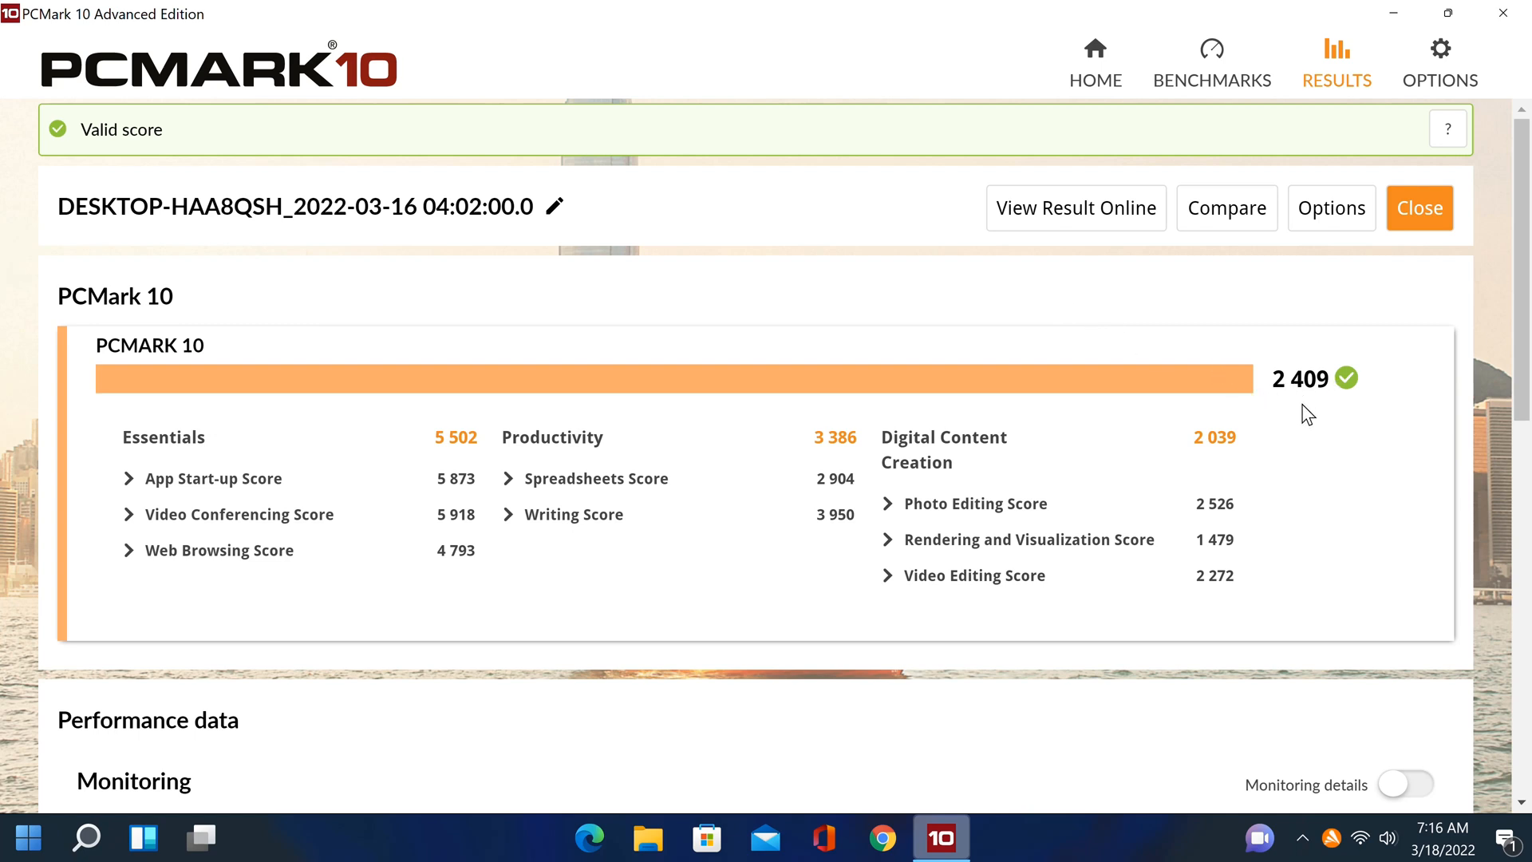
scroll("down", 3)
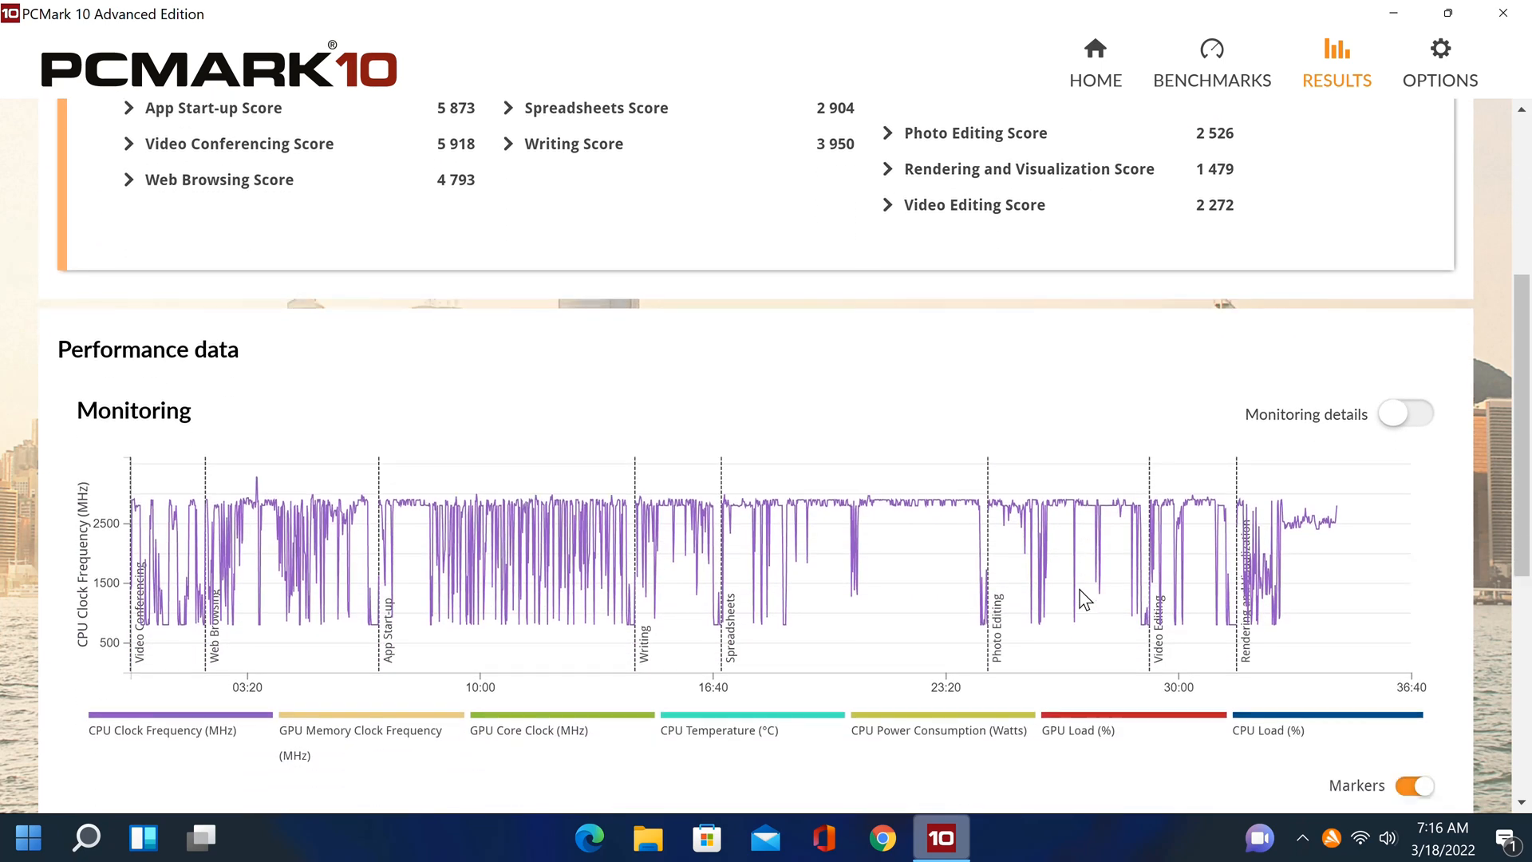
scroll("up", 3)
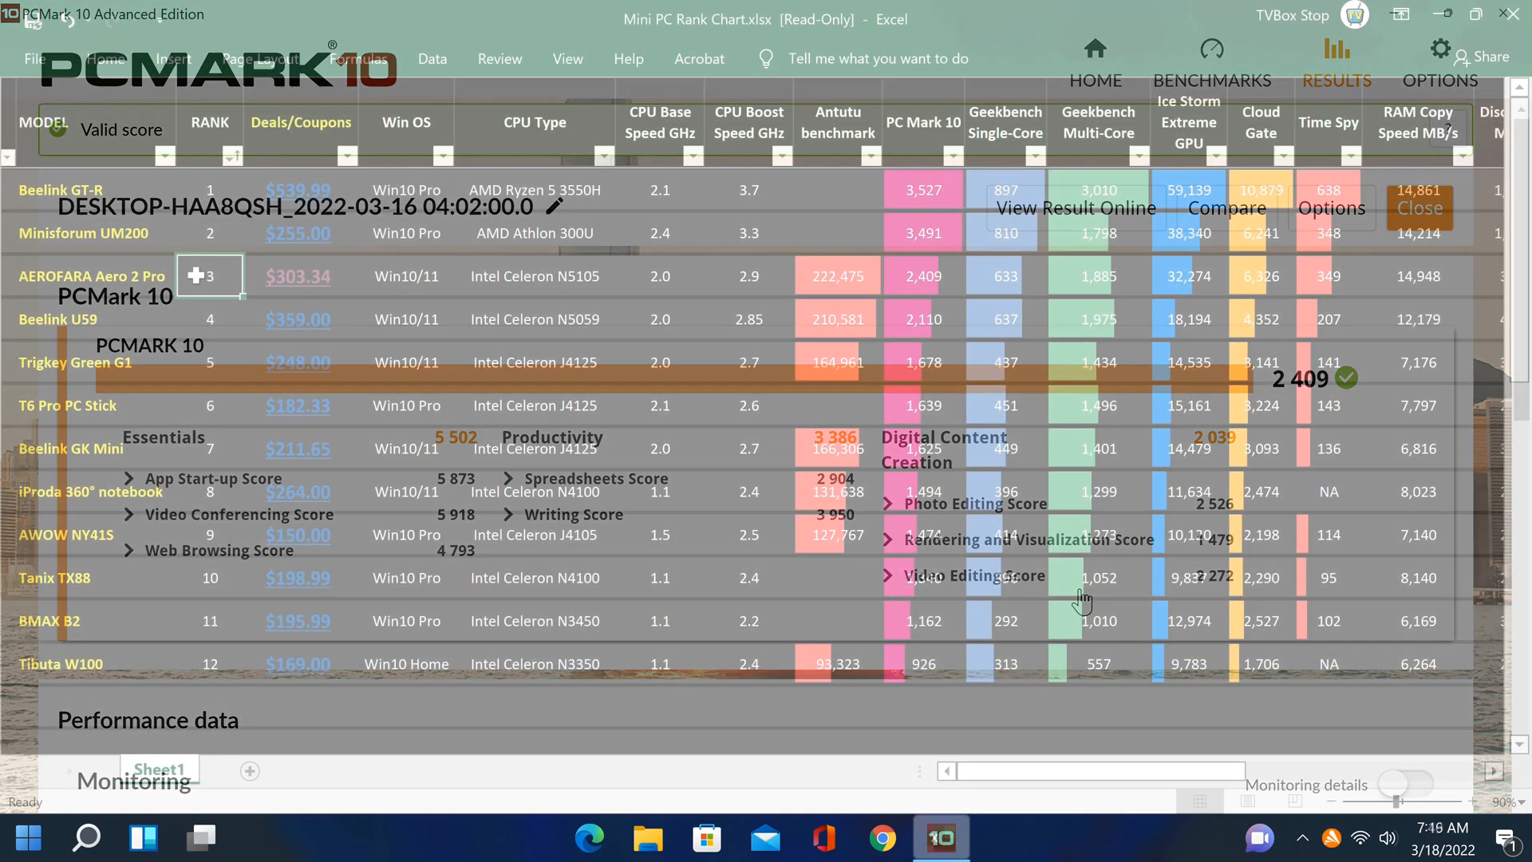
left_click(1418, 207)
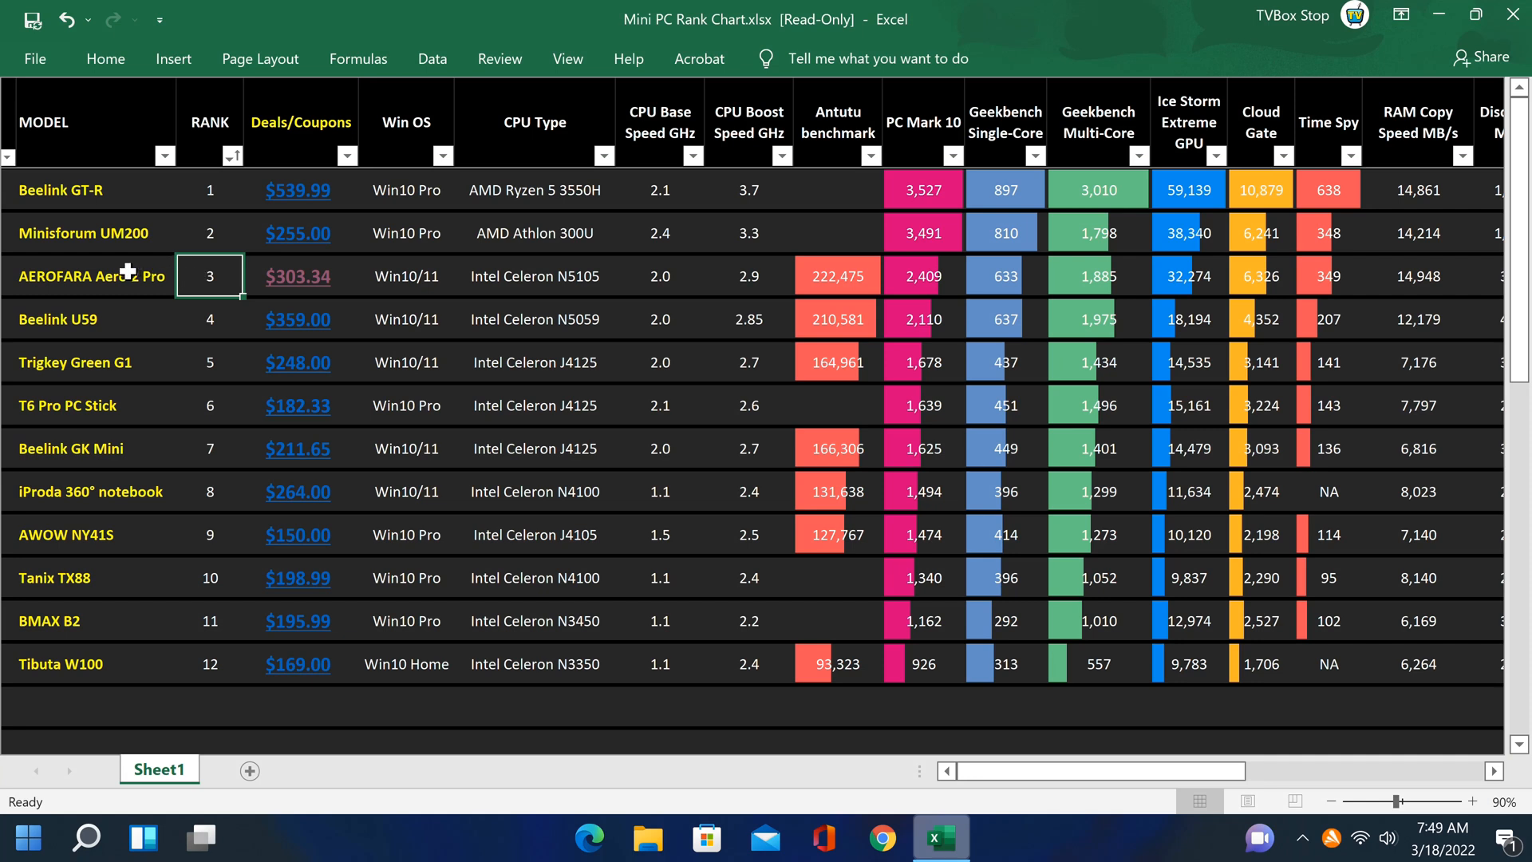
left_click(93, 275)
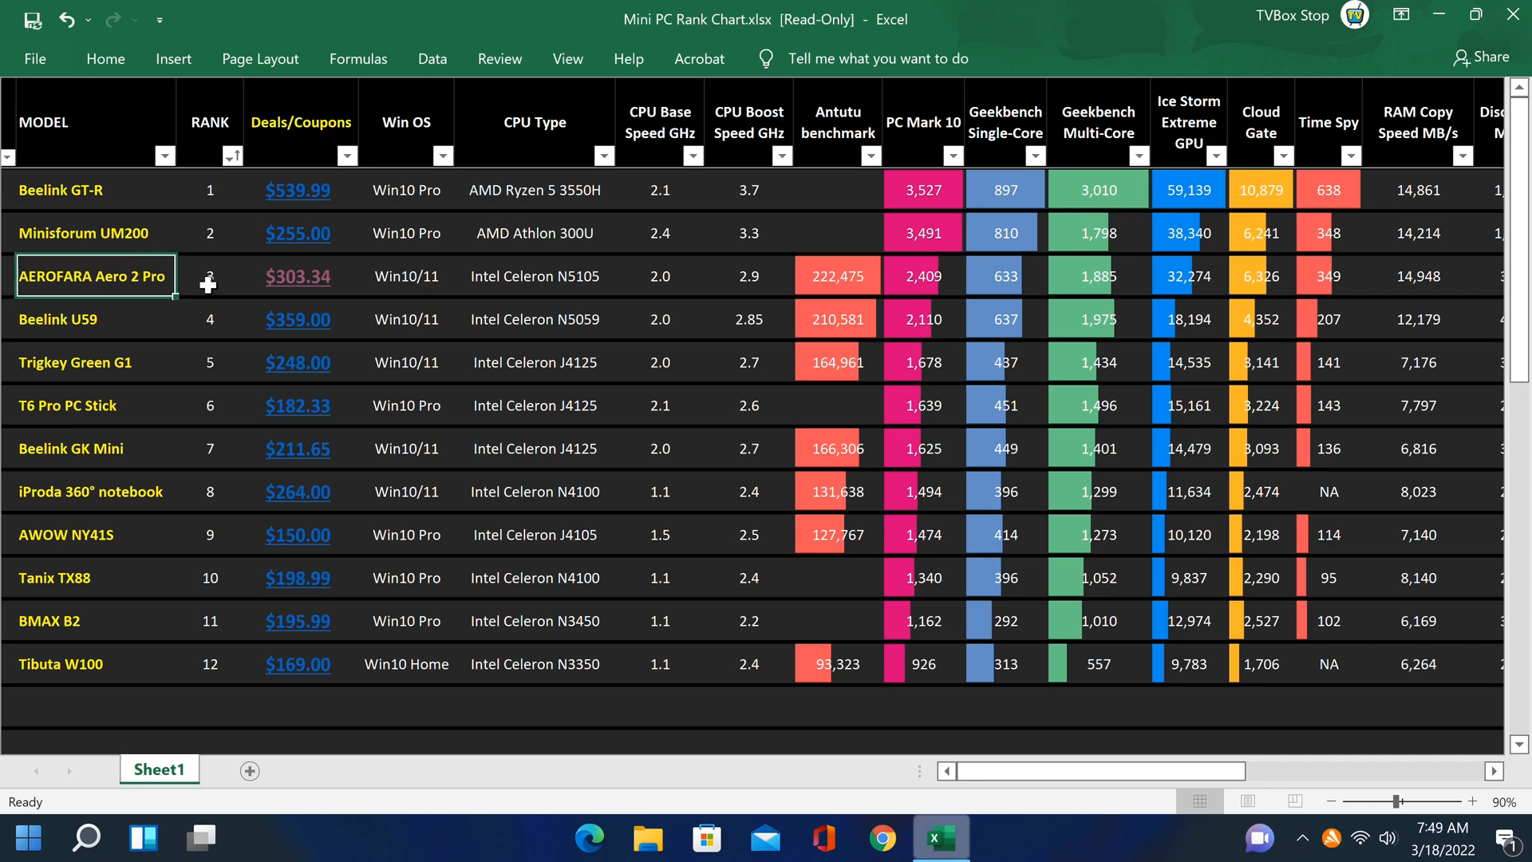
left_click(208, 275)
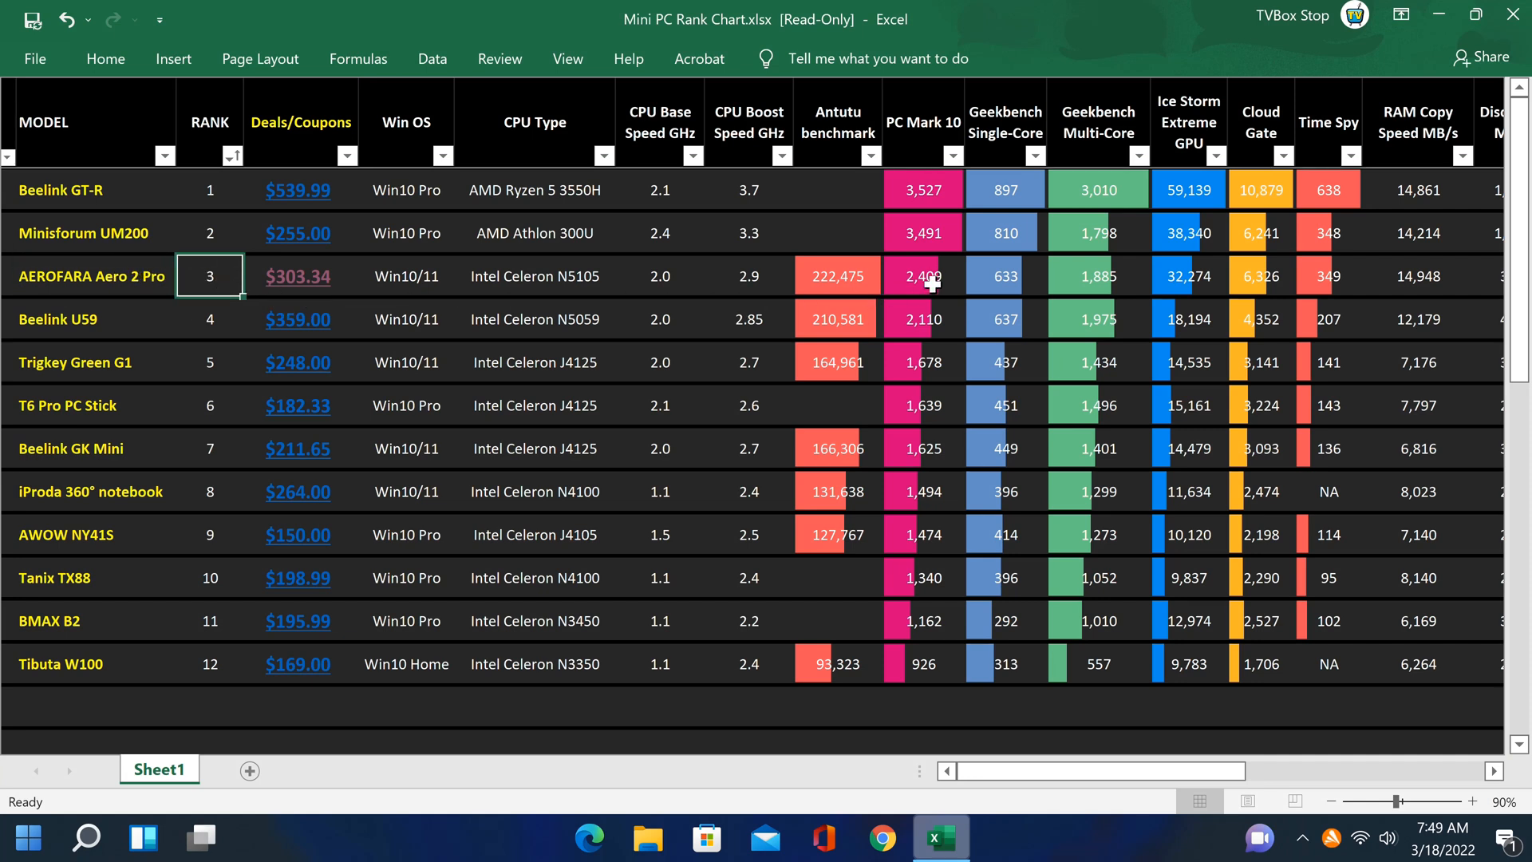
left_click(922, 275)
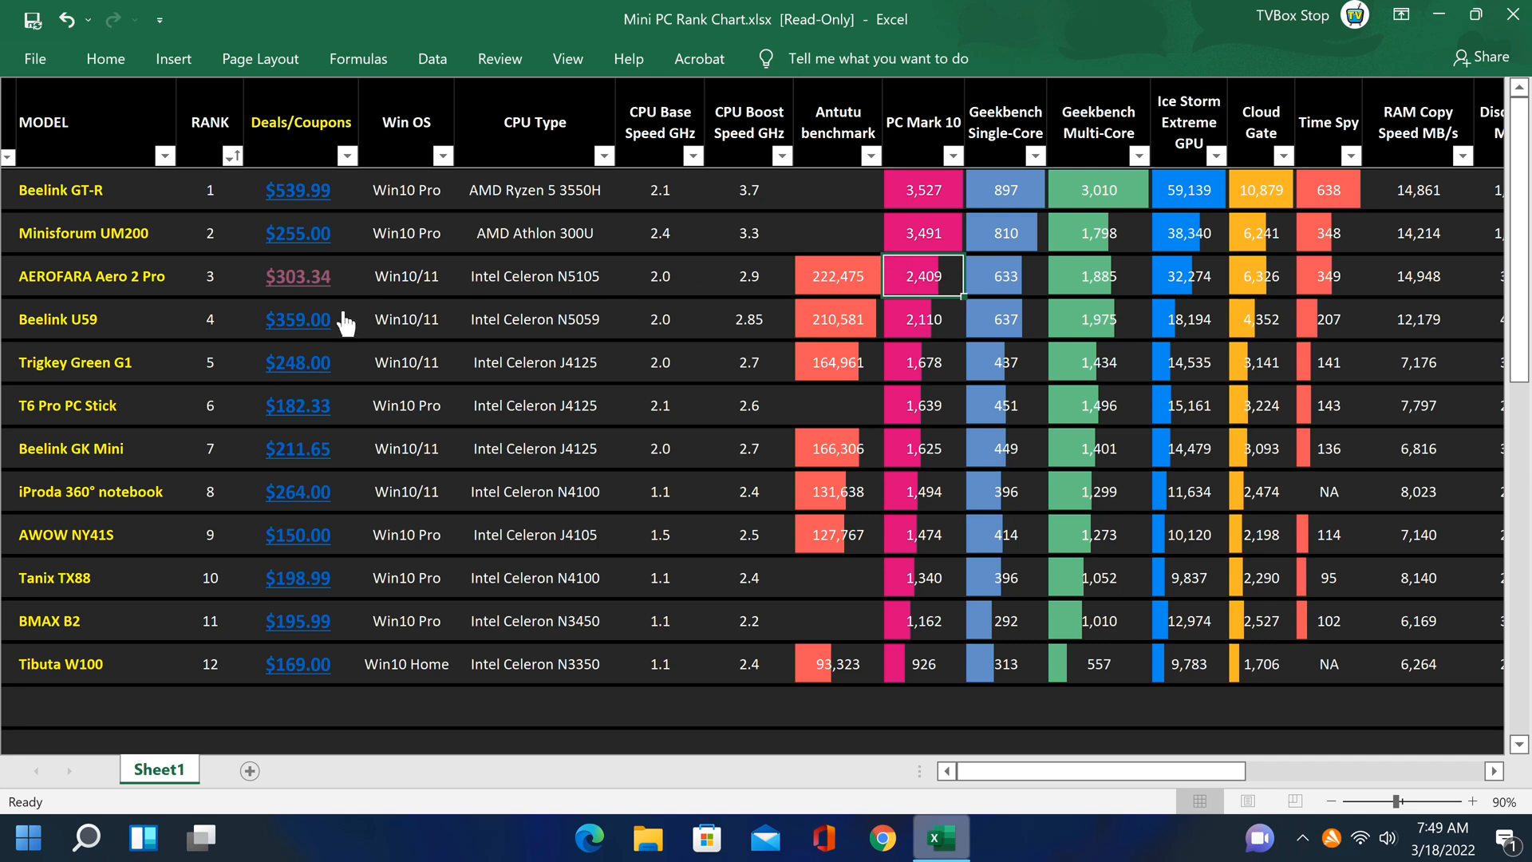
mouse_move(970, 765)
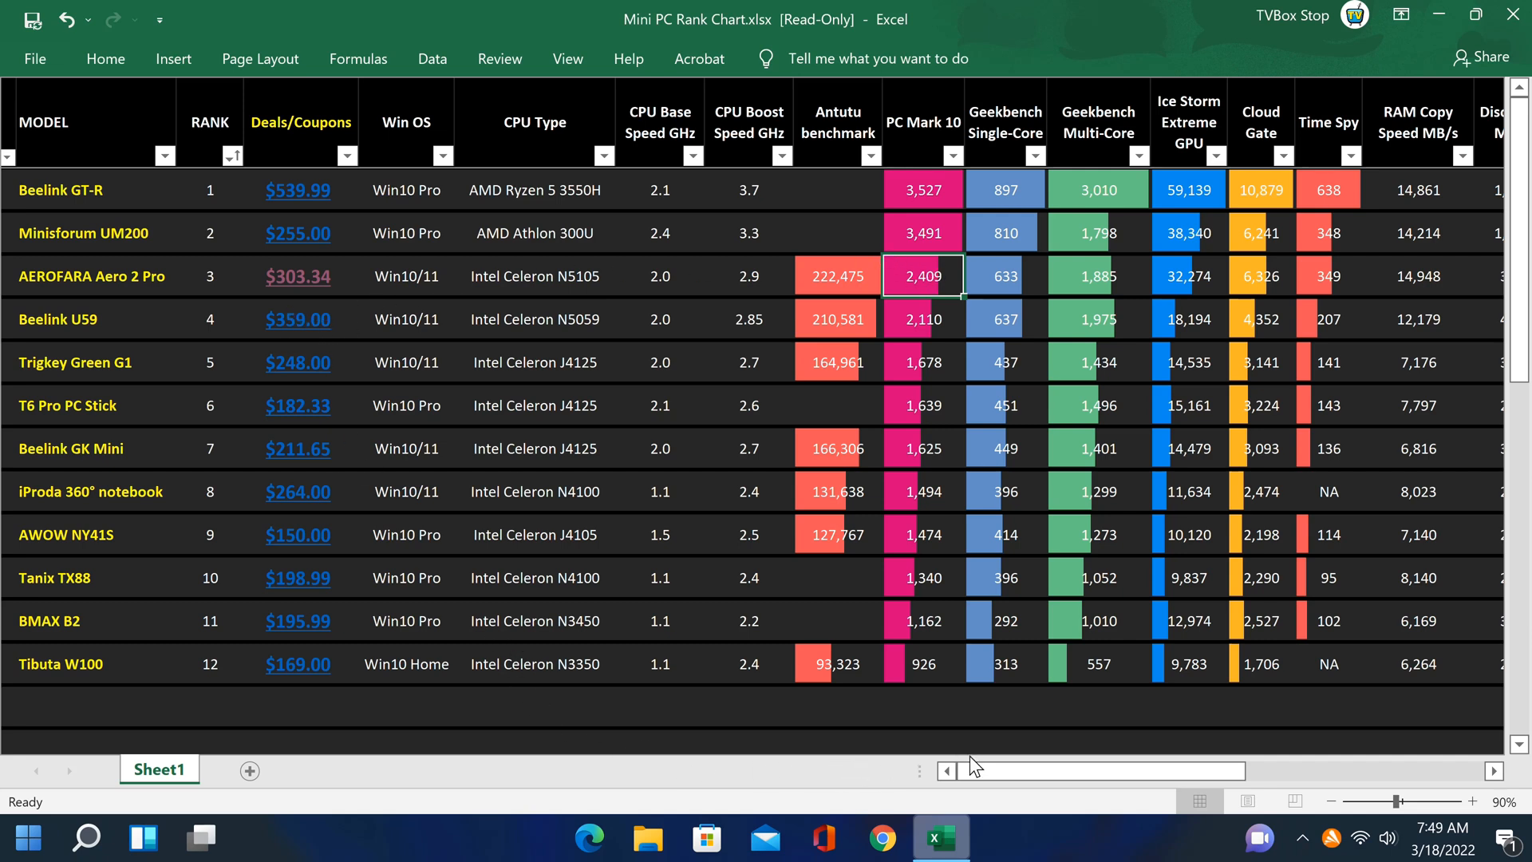
mouse_move(314, 293)
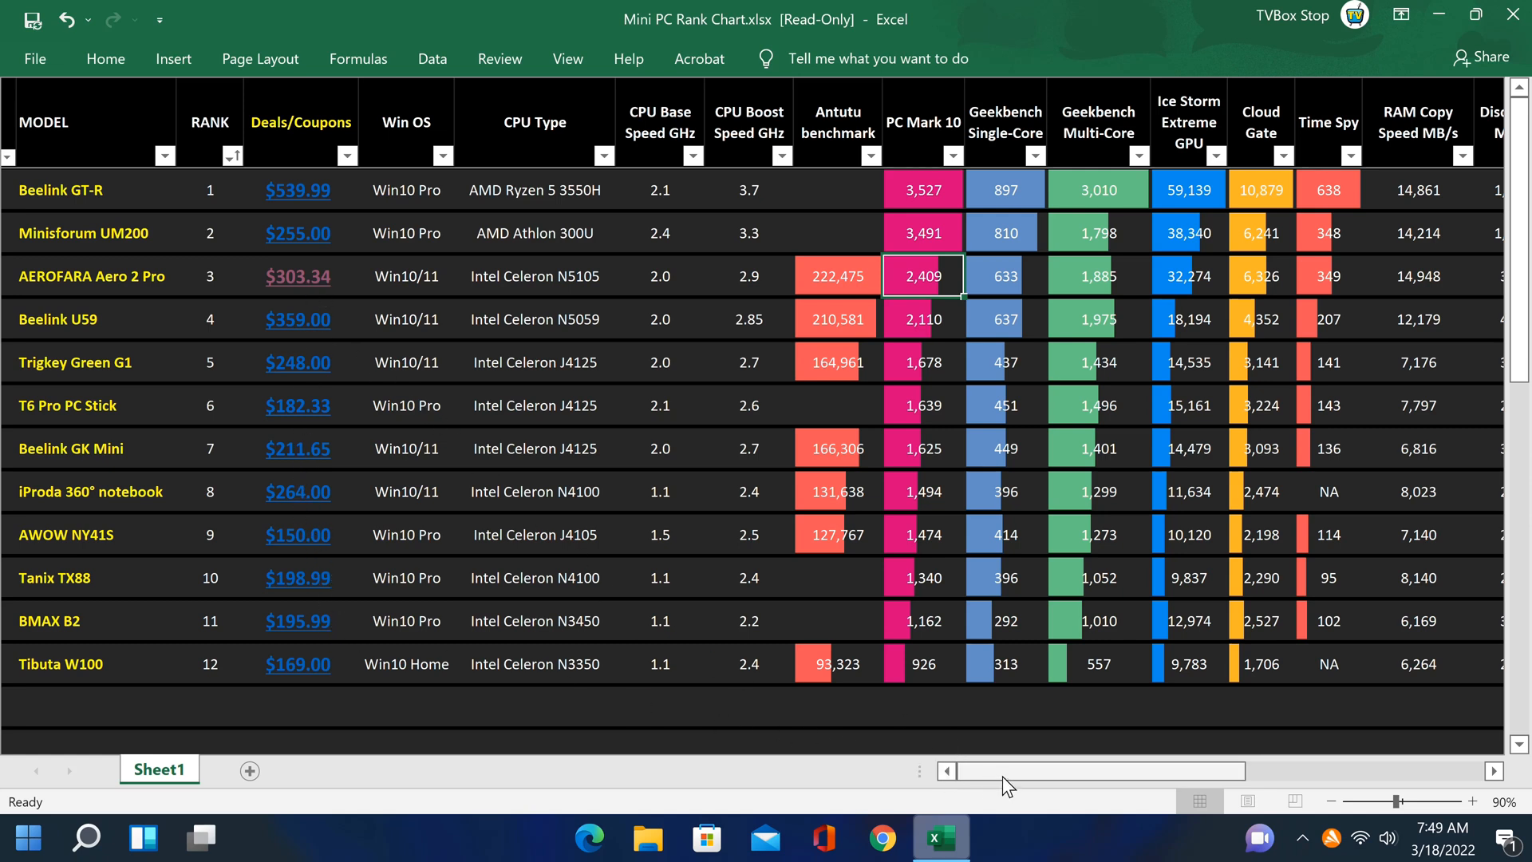
mouse_move(296, 398)
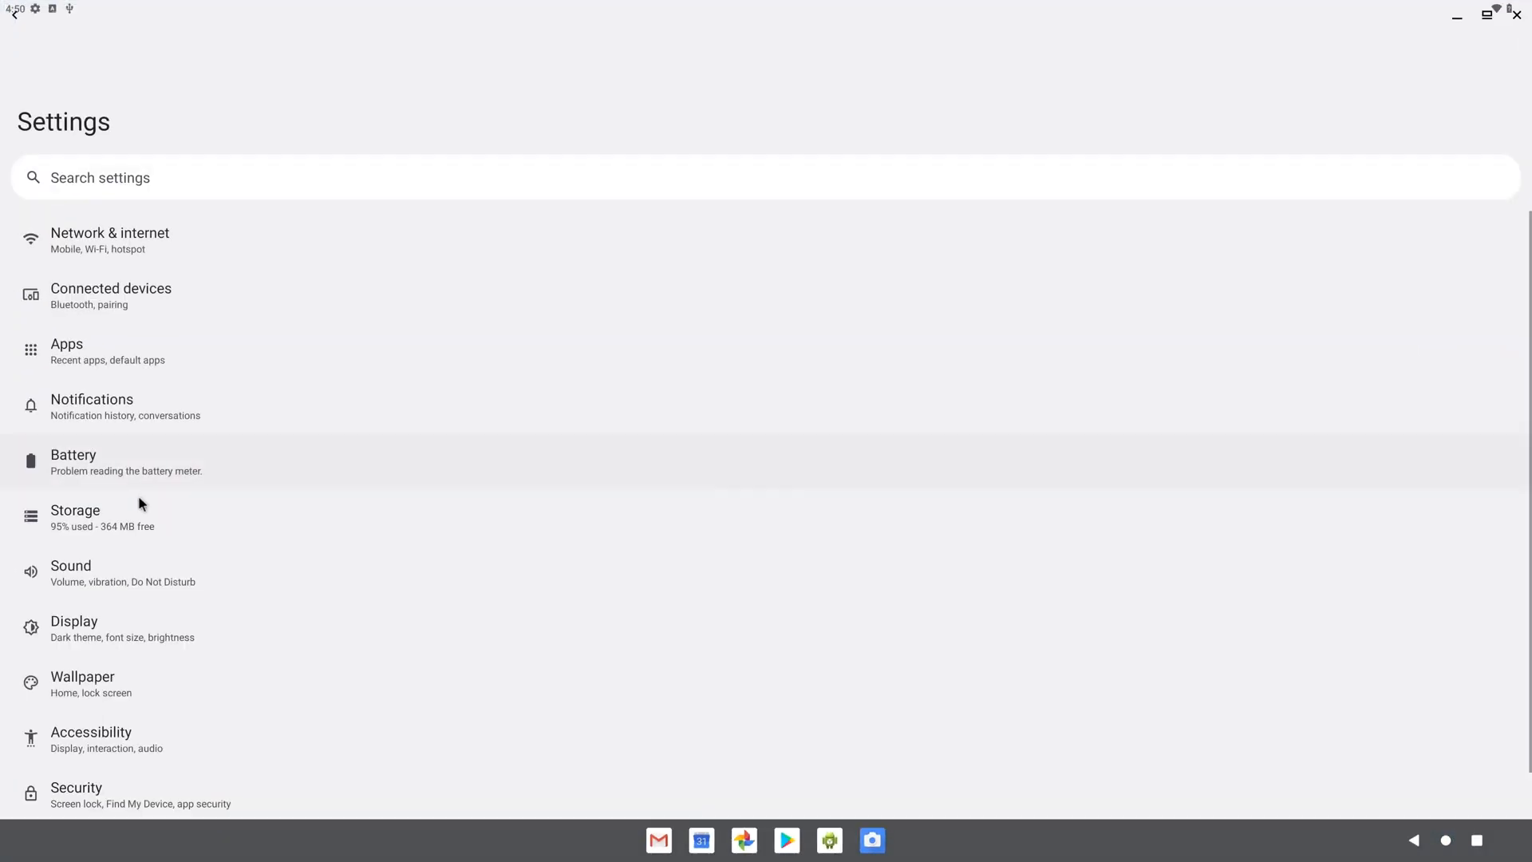
Scroll down to the About tablet page's Android version entry, showing Android 12
scroll("down", 3)
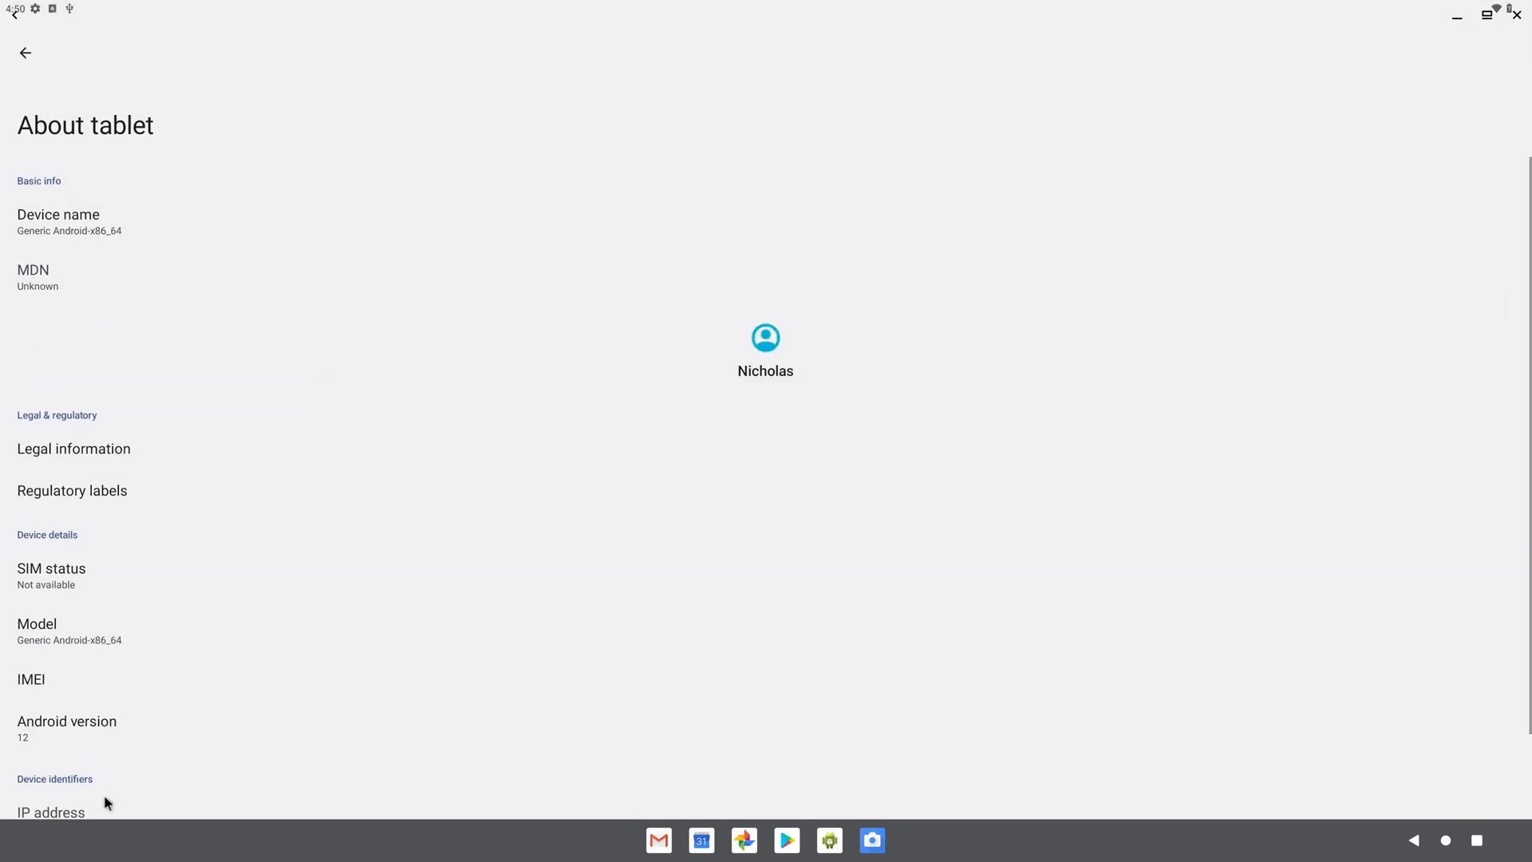
scroll("down", 3)
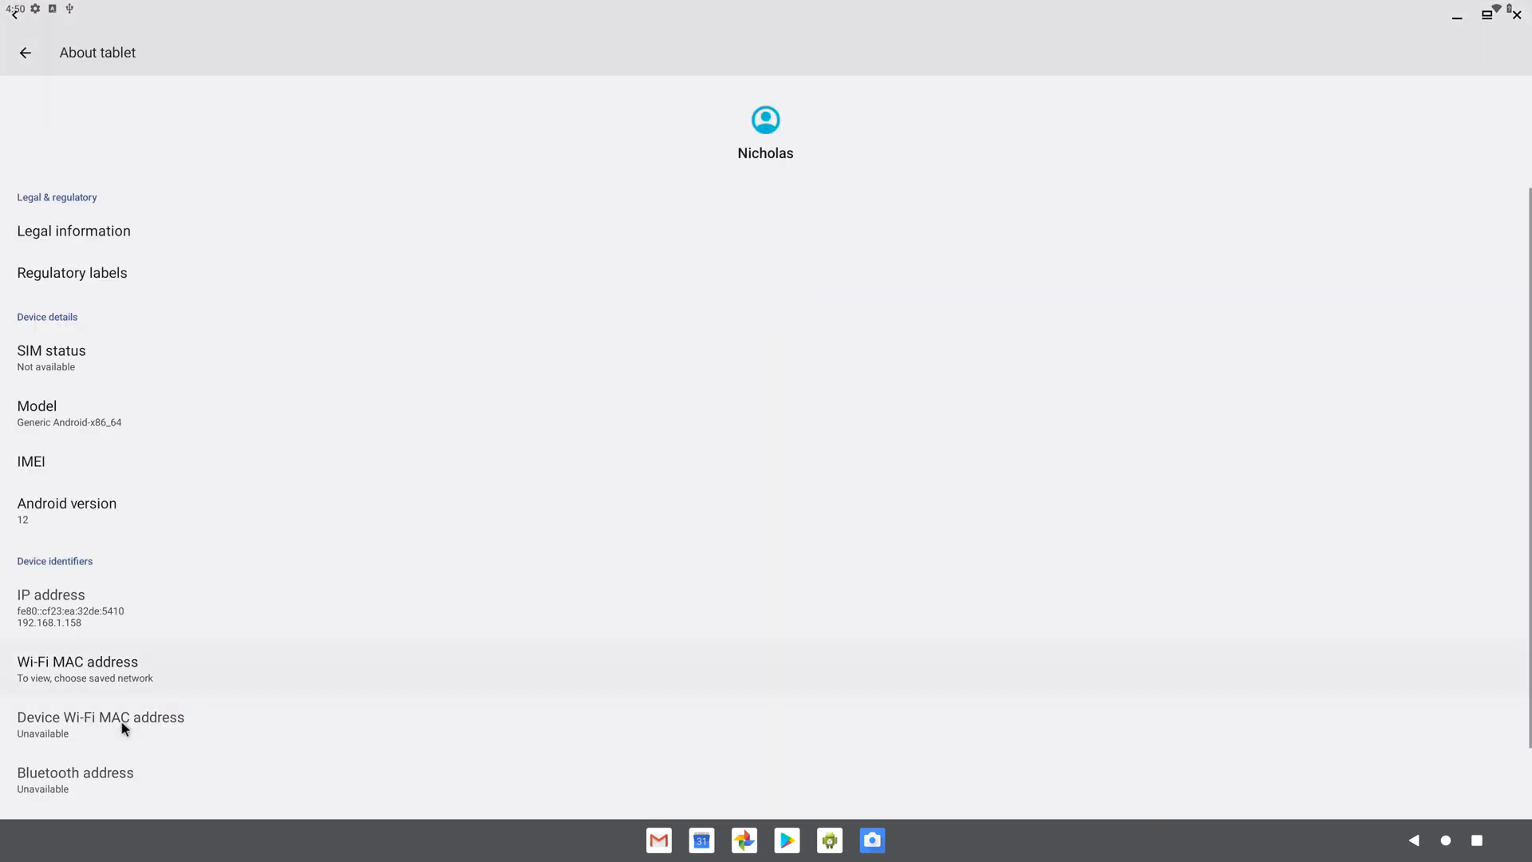
scroll("down", 3)
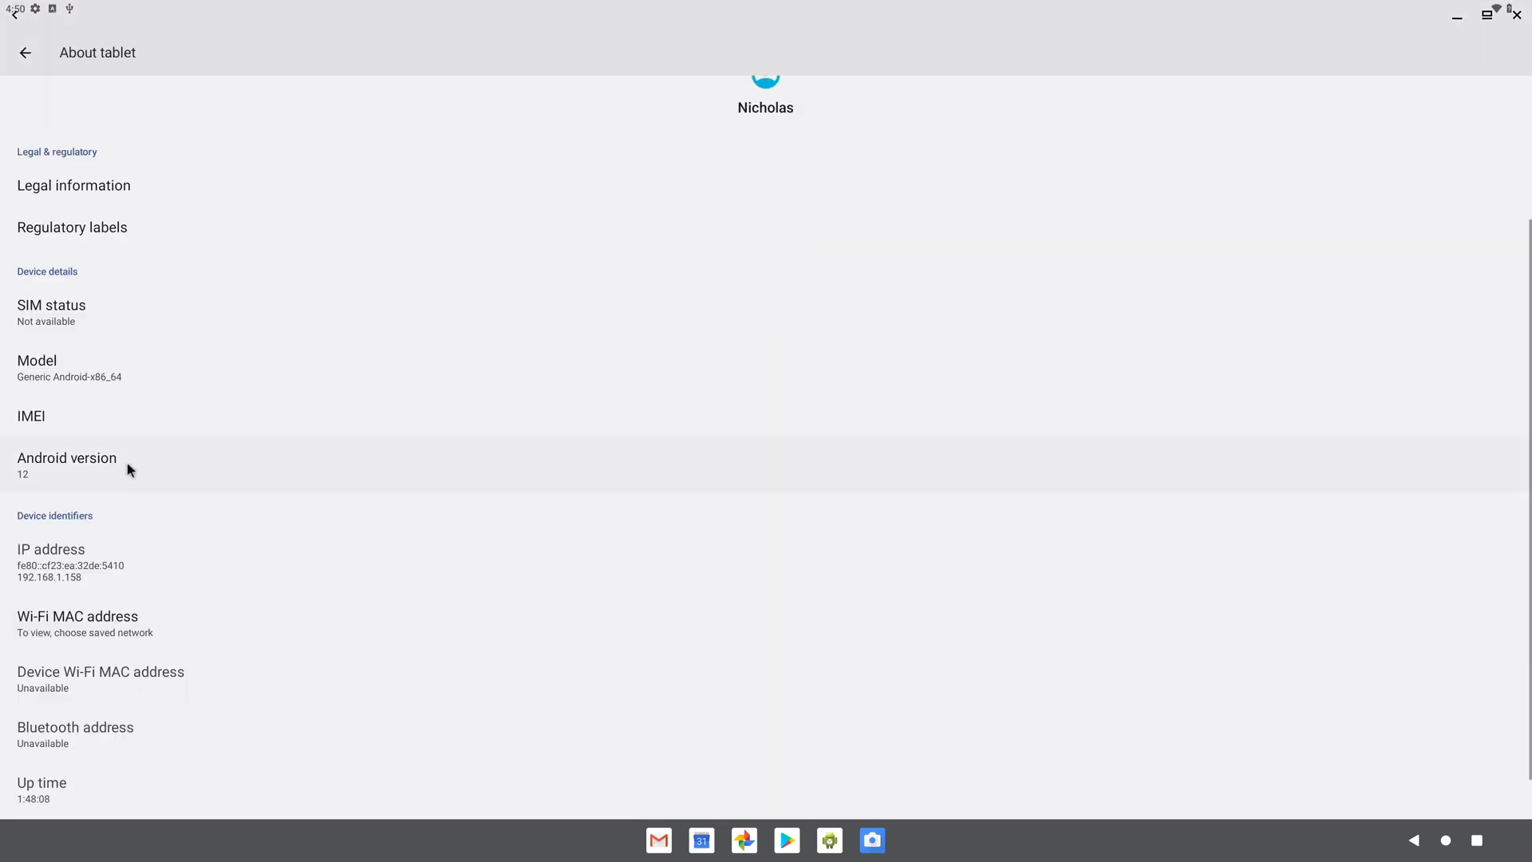
left_click(66, 464)
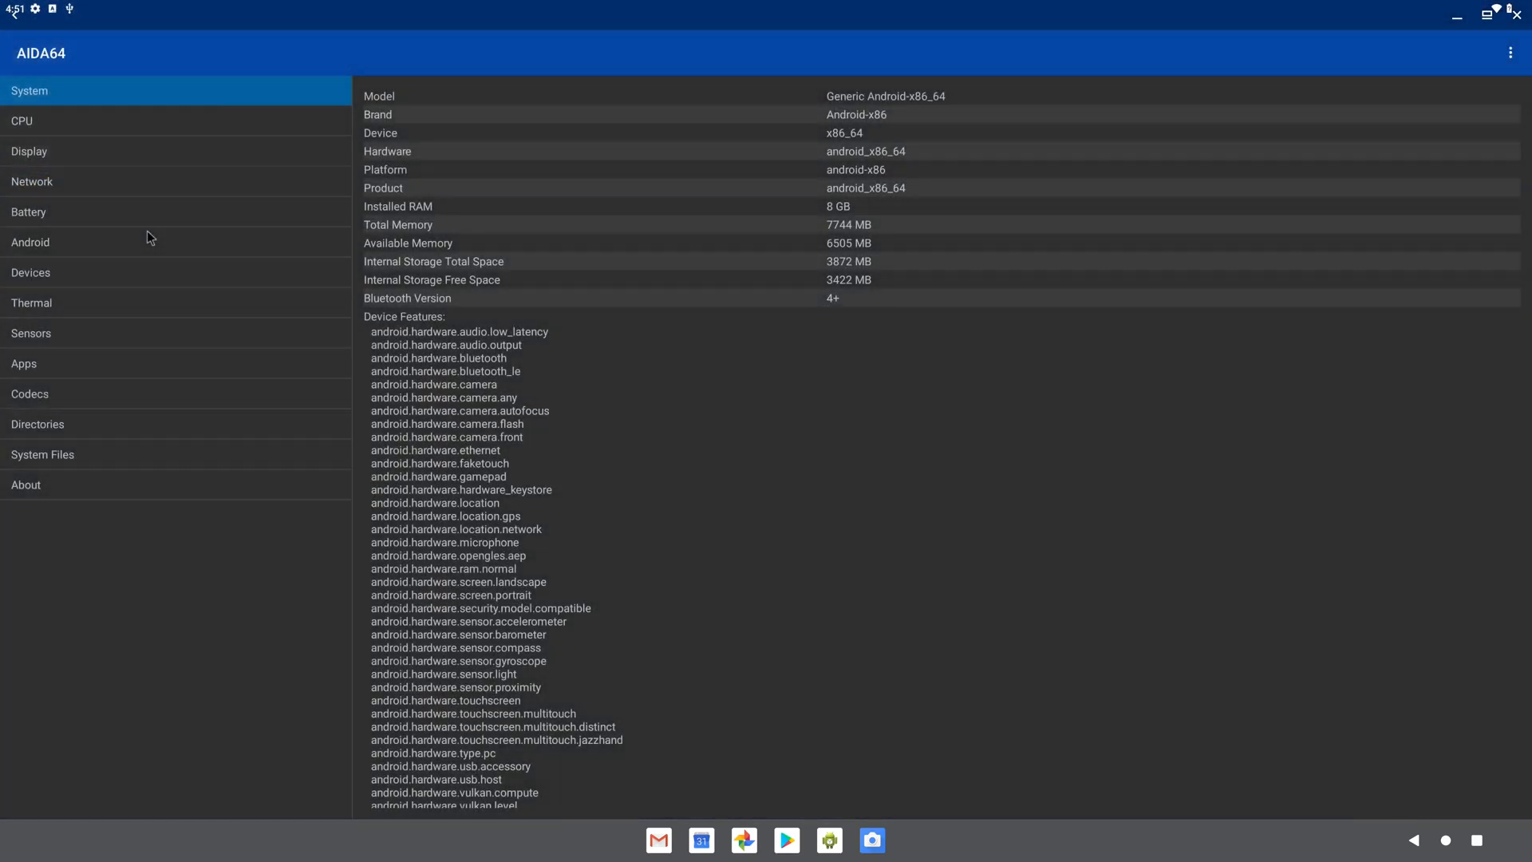
mouse_move(743, 131)
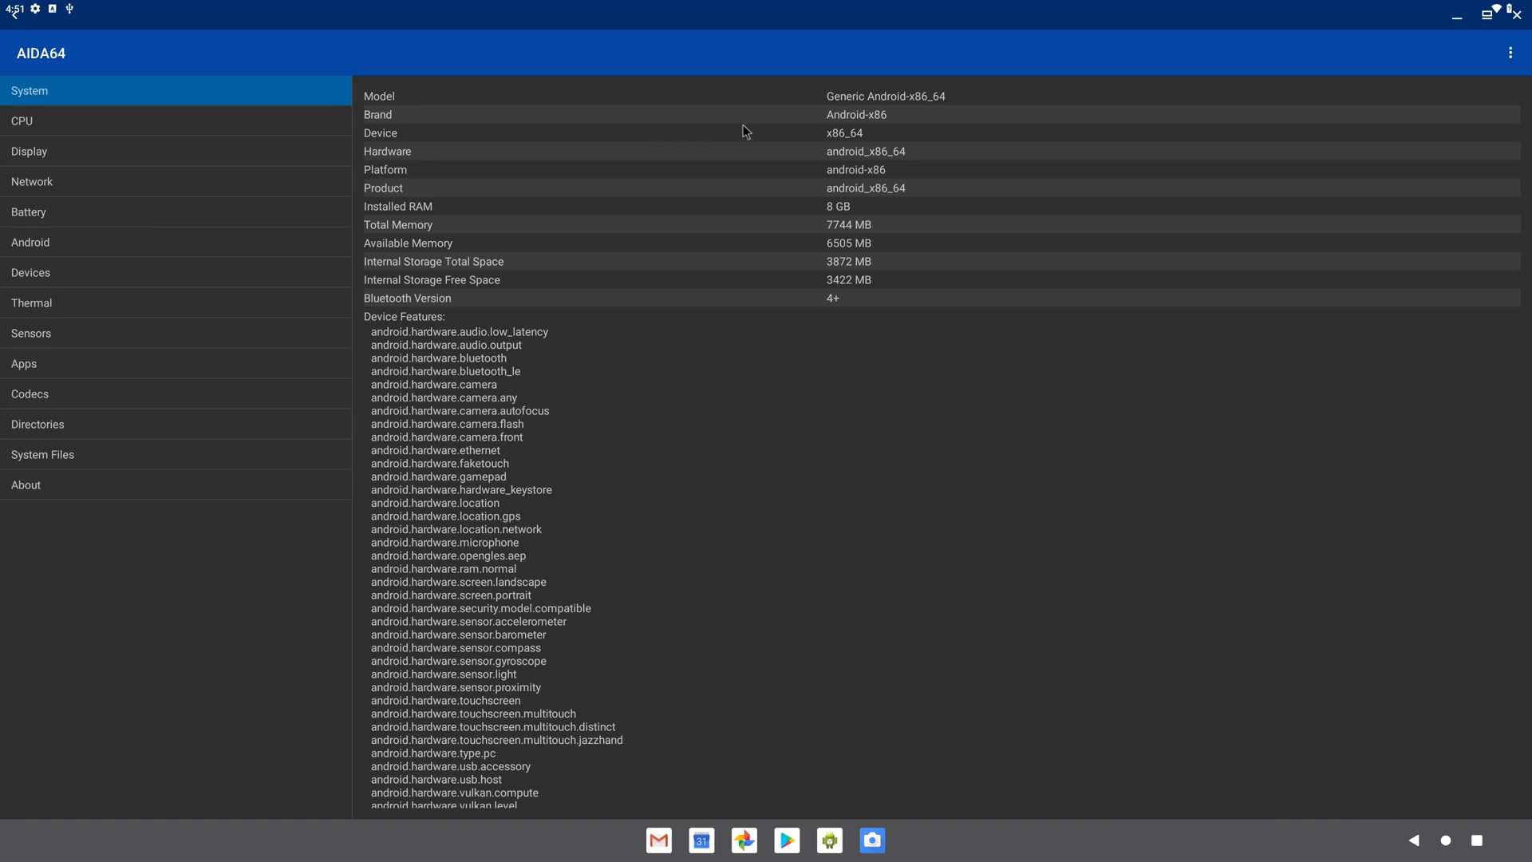
mouse_move(839, 223)
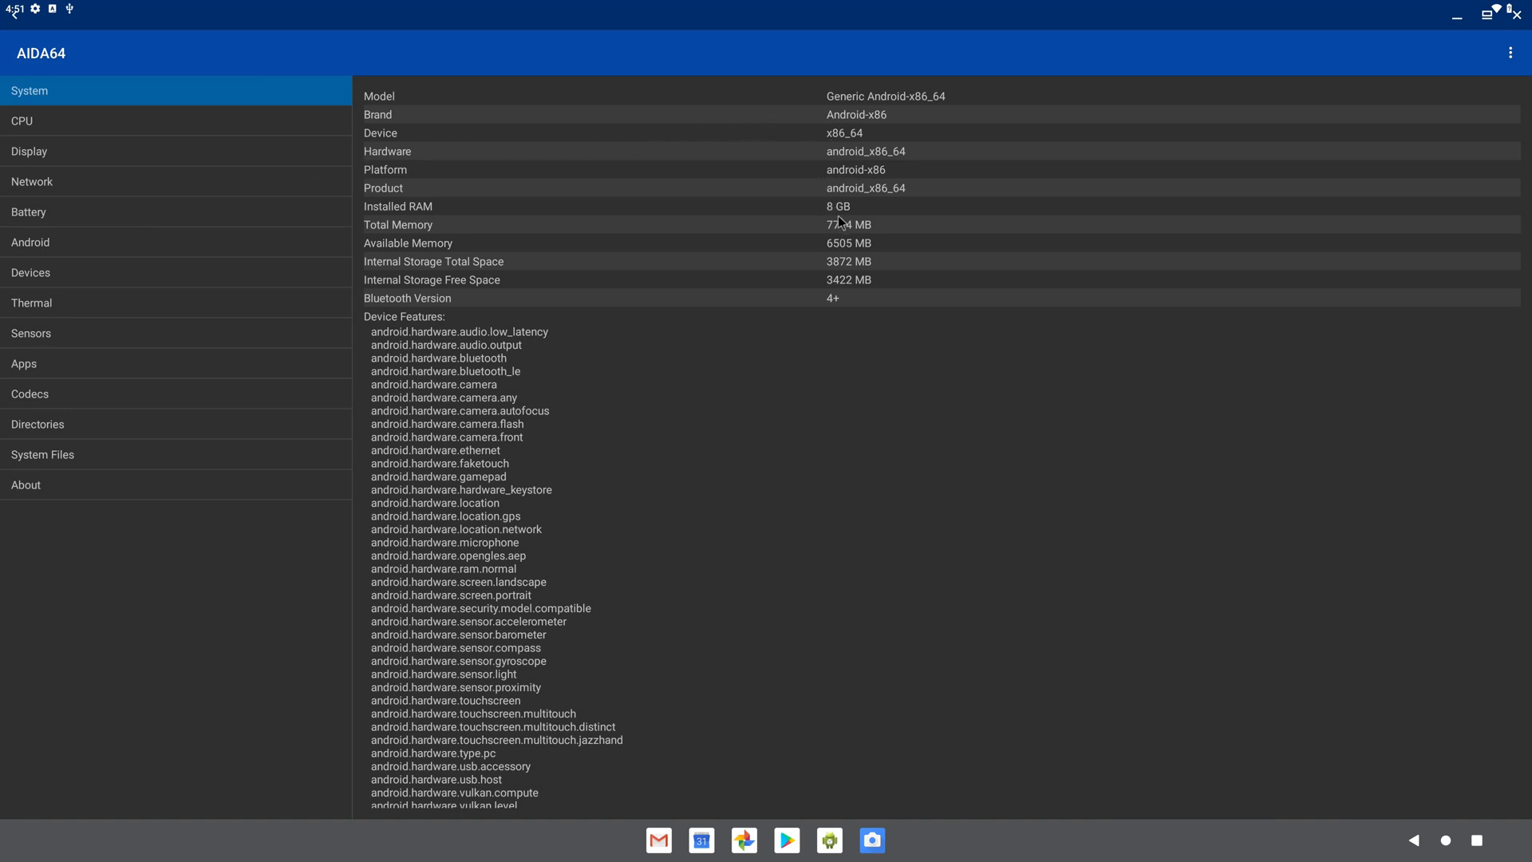
mouse_move(553, 270)
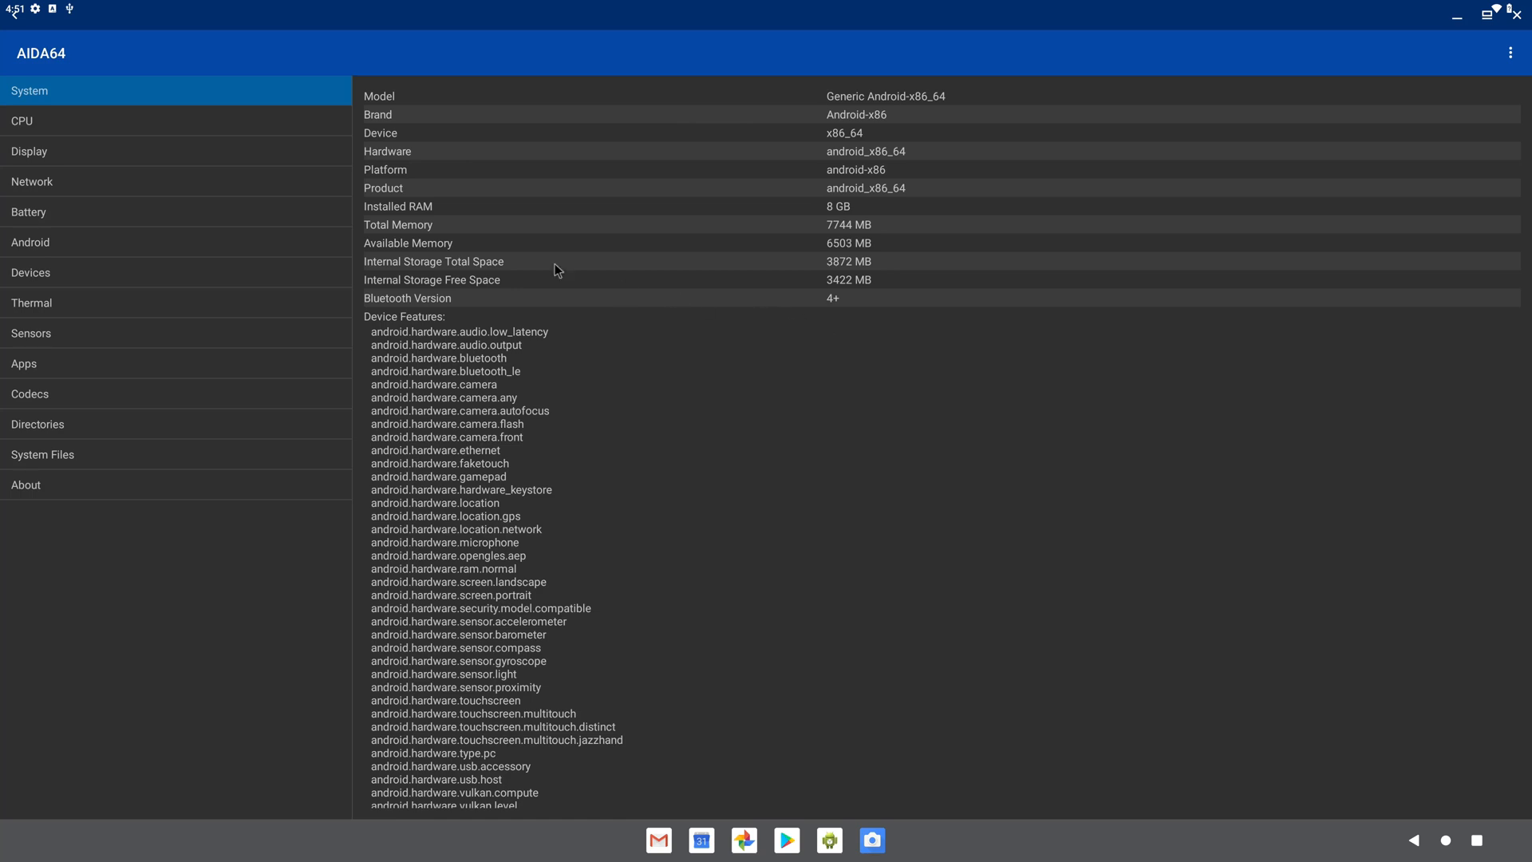
mouse_move(180, 127)
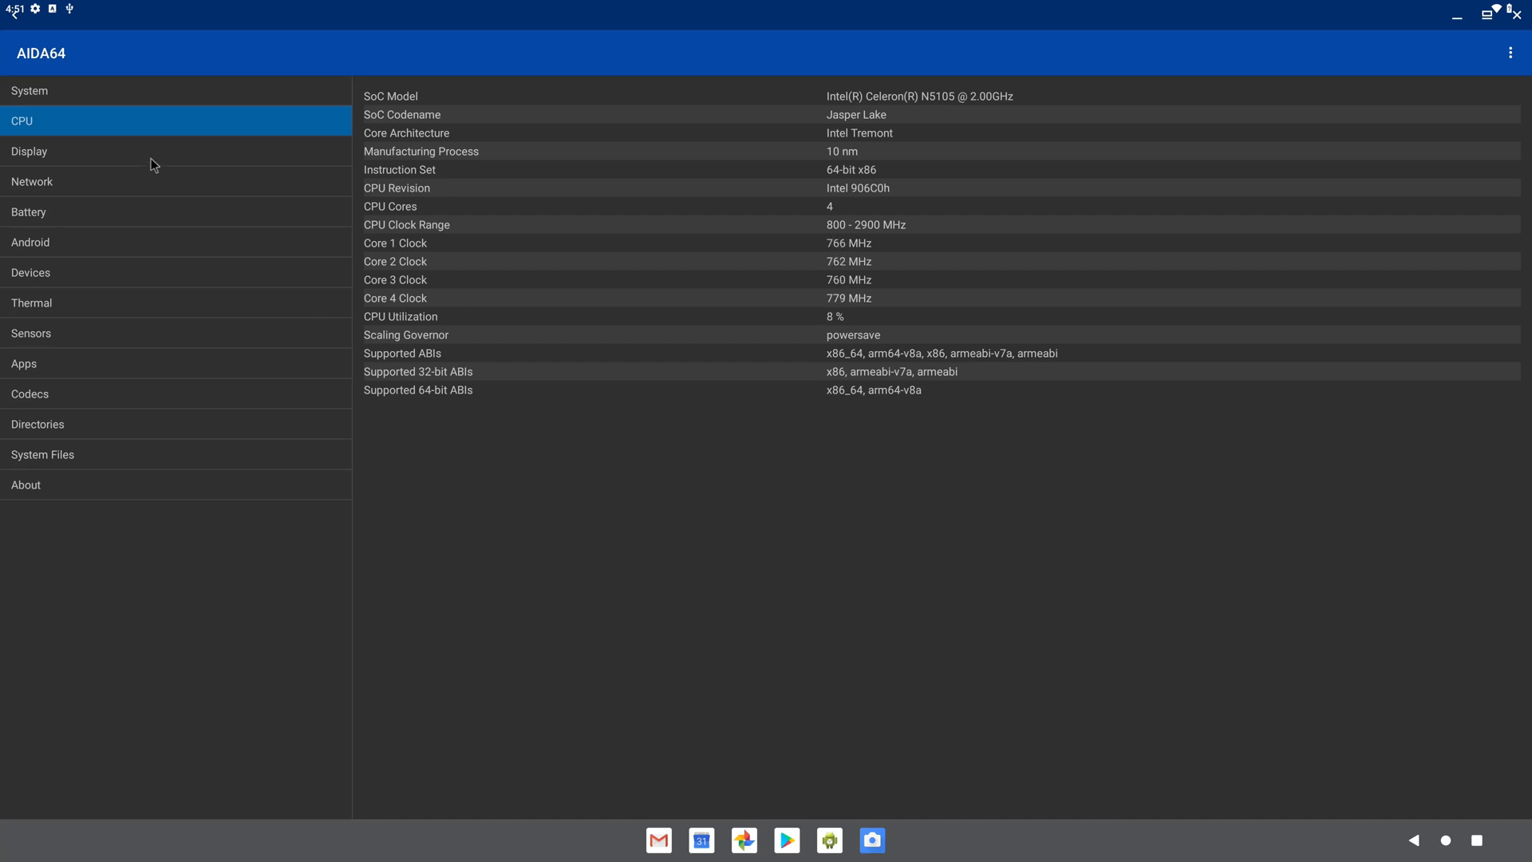
Show AIDA64's CPU page for the Intel Celeron N5105 at 10 nm
left_click(29, 90)
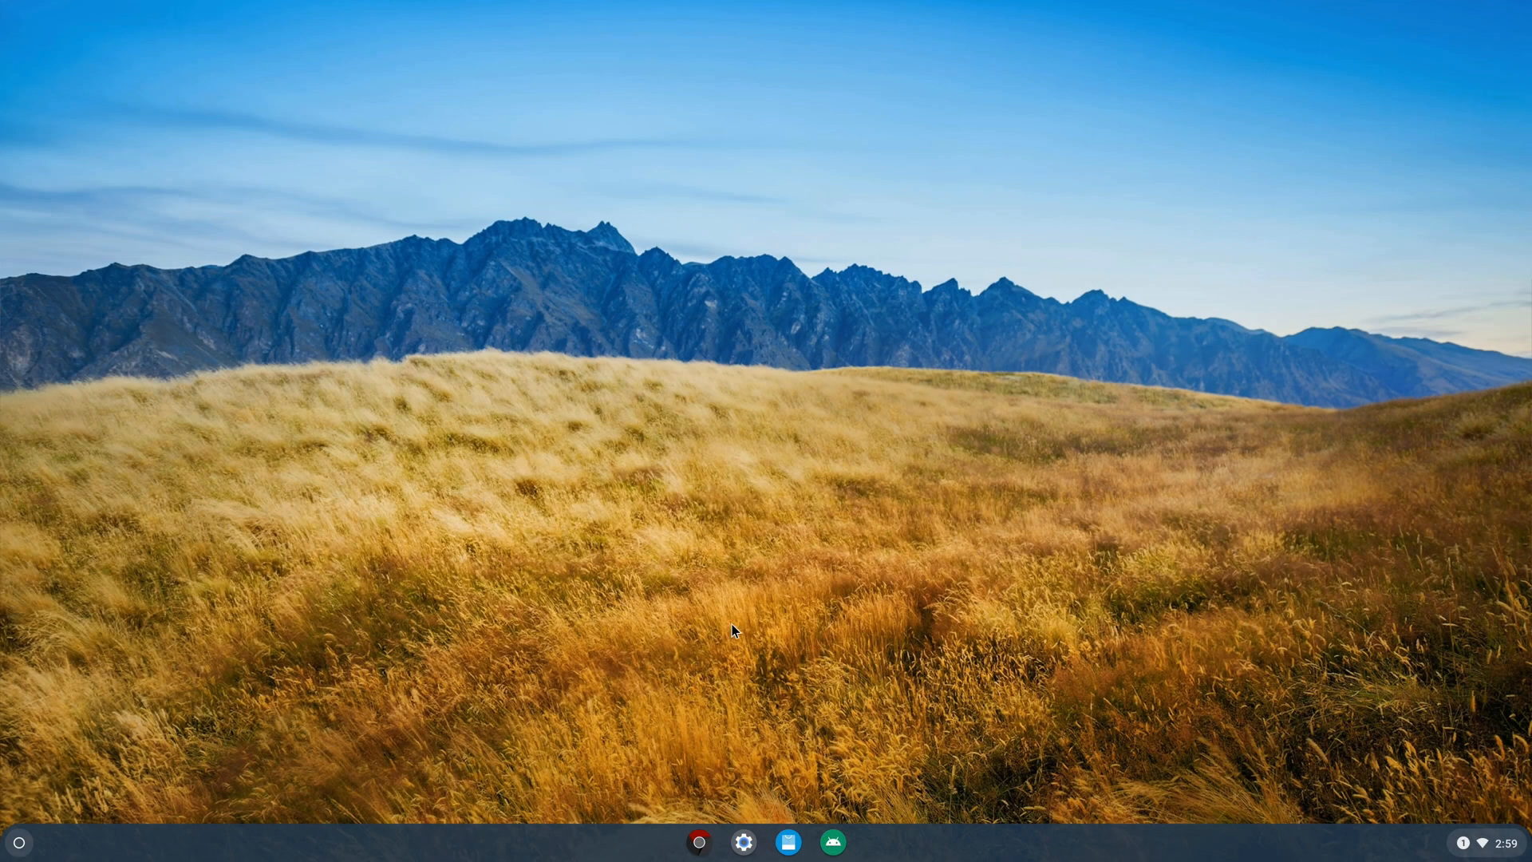
mouse_move(199, 832)
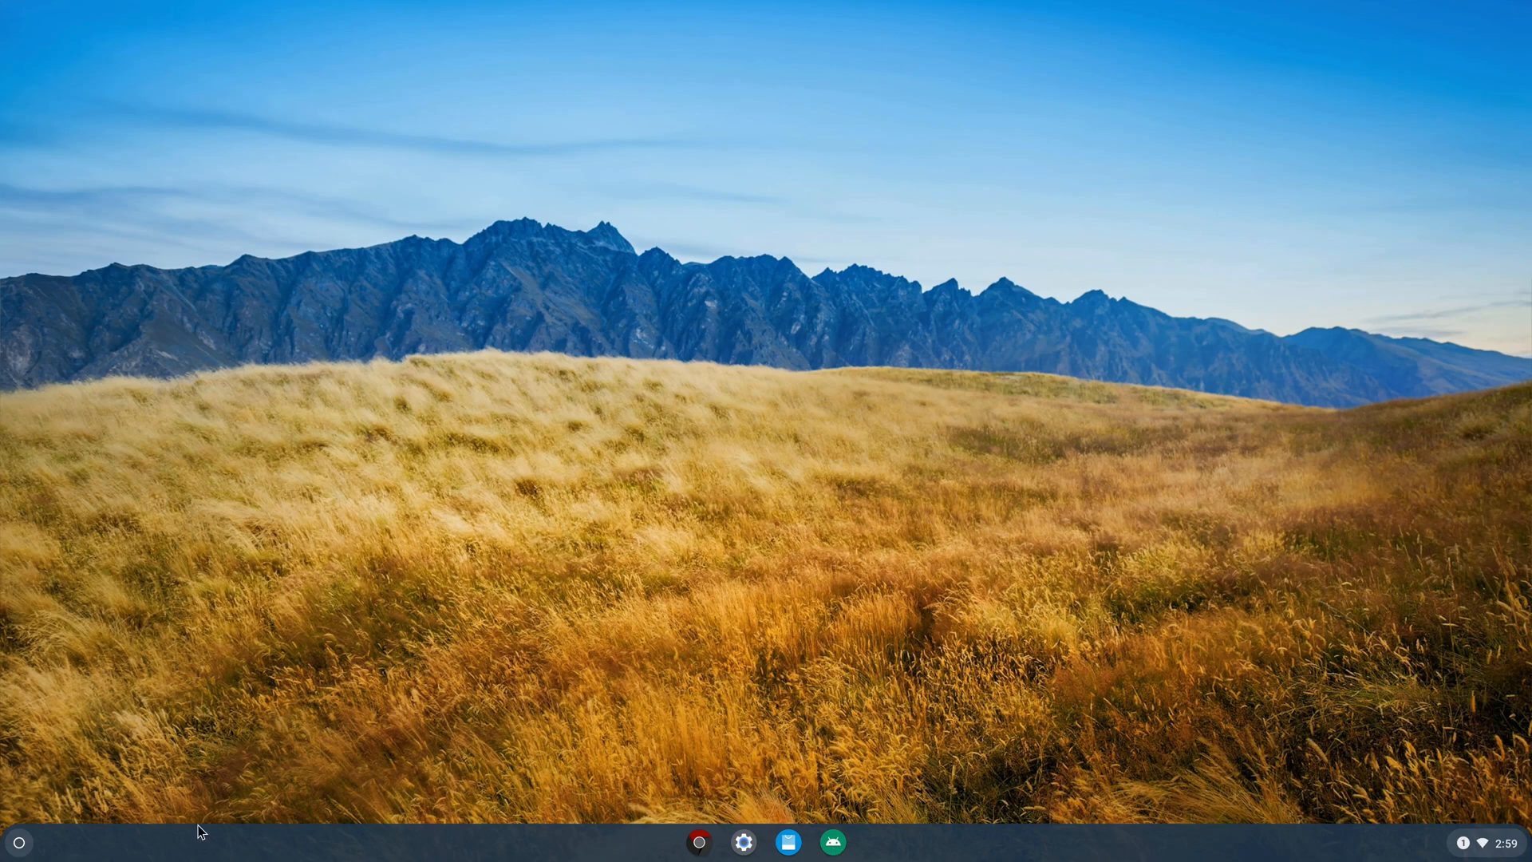
Launch the FydeOS Installer and install FydeOS to the full 30.8G /dev/sdc disk
left_click(18, 843)
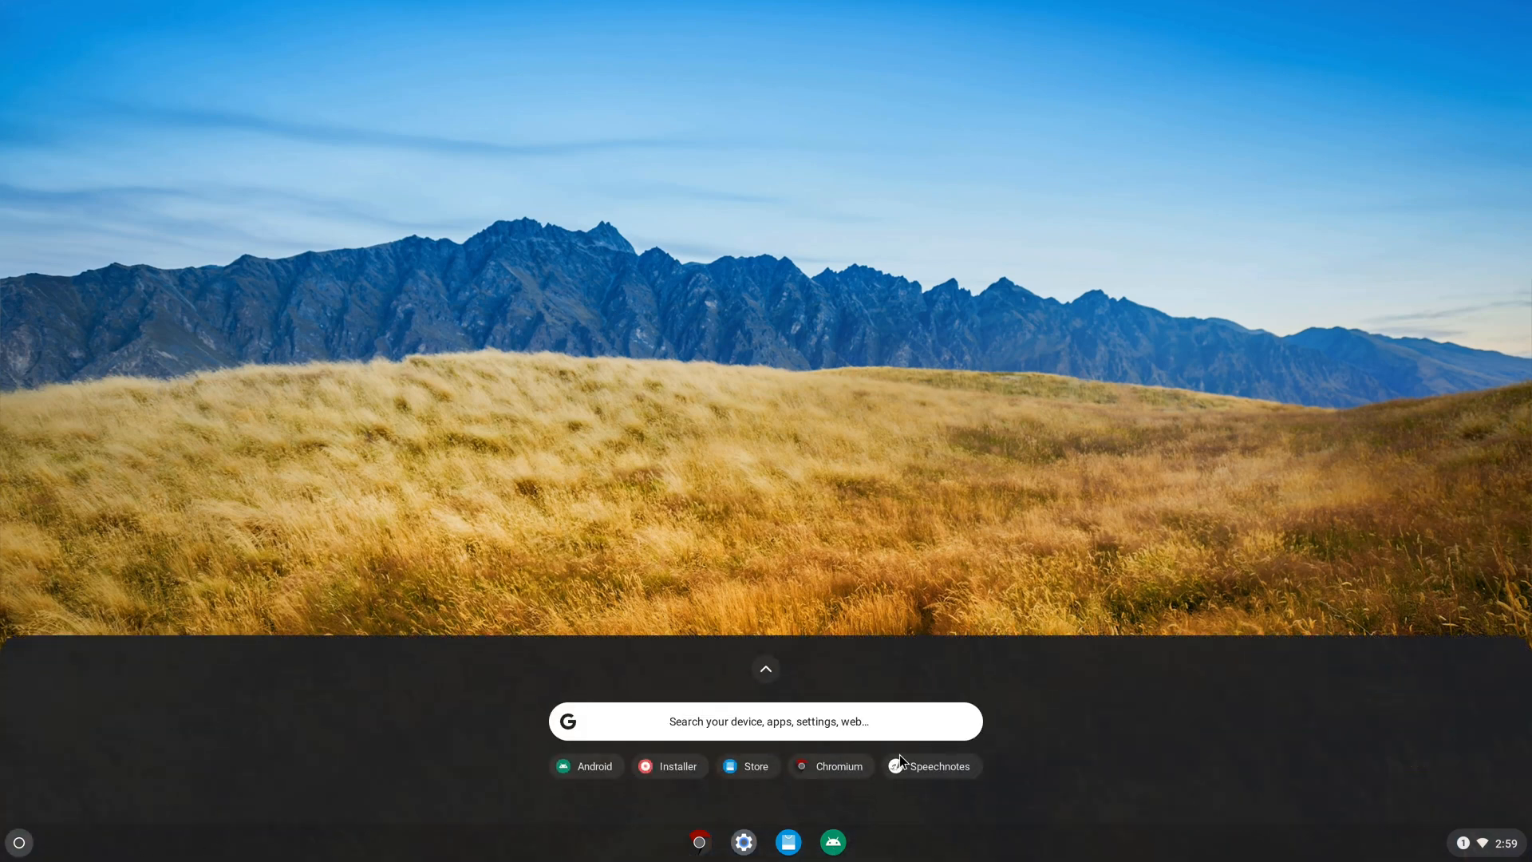
left_click(669, 766)
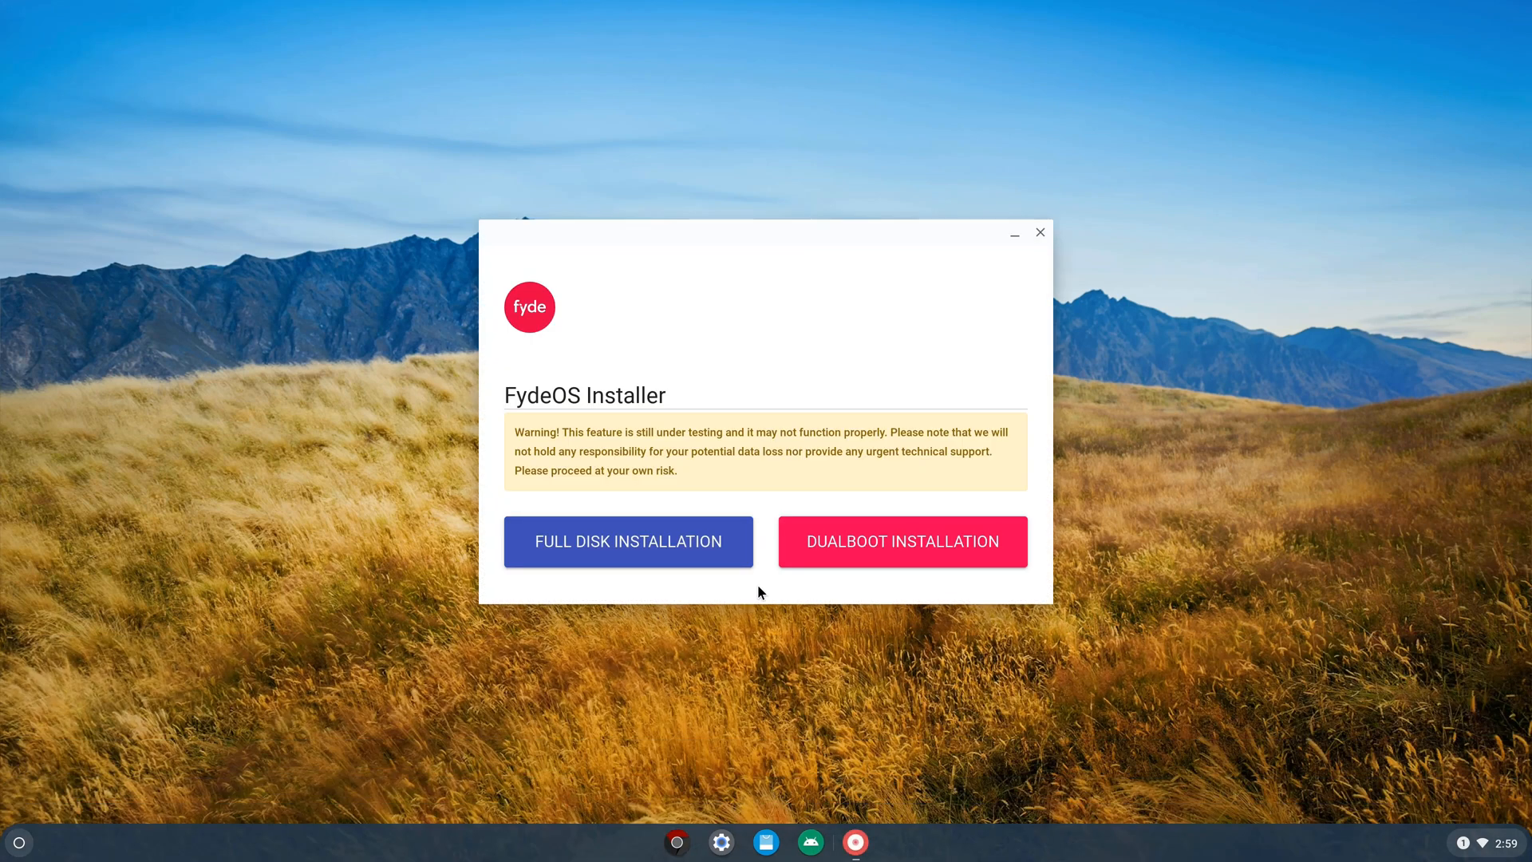
left_click(627, 541)
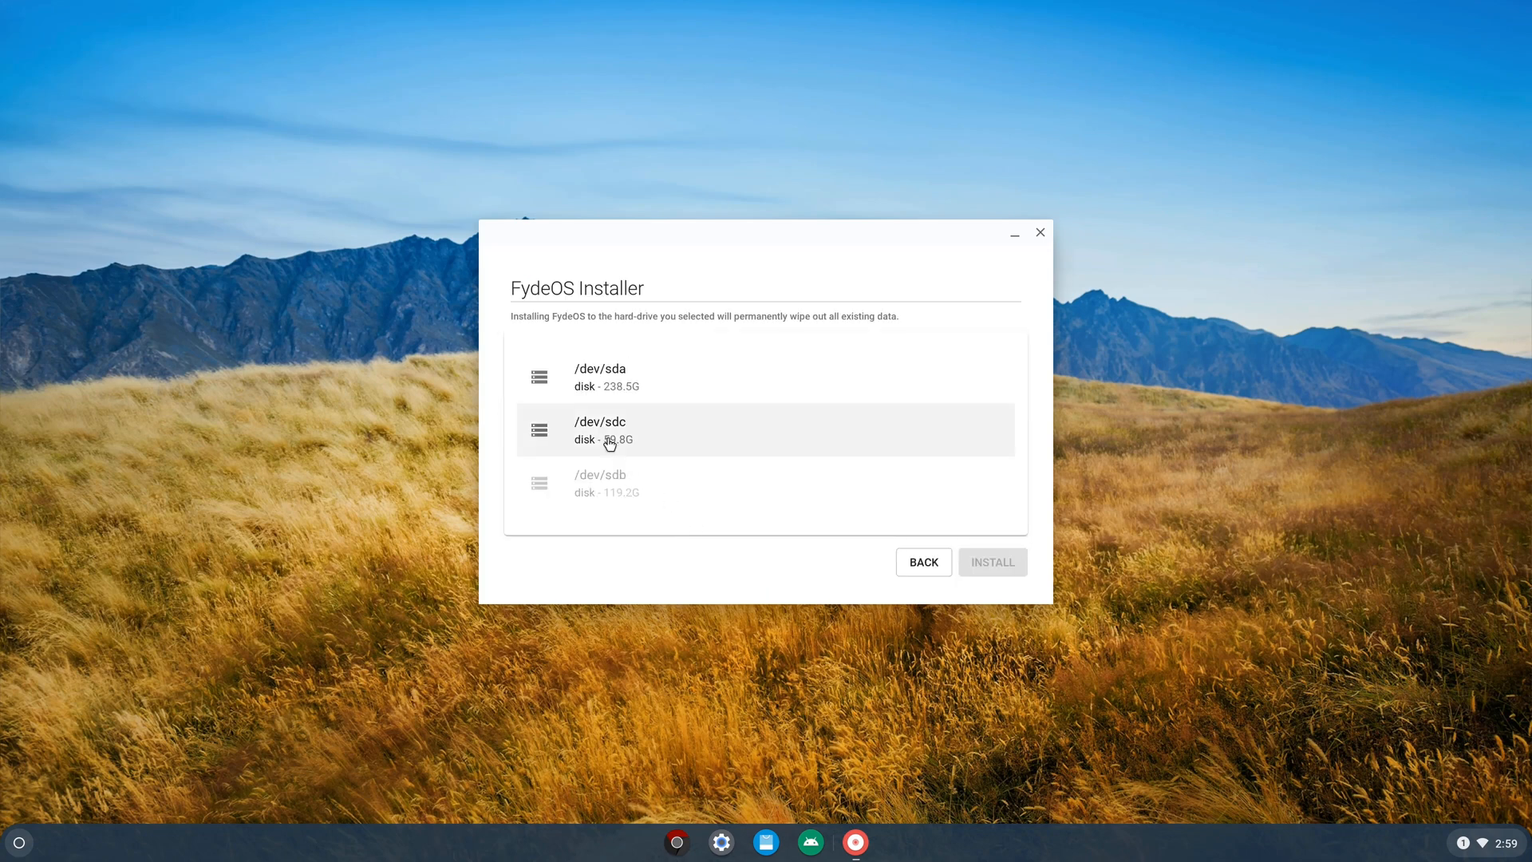
left_click(991, 562)
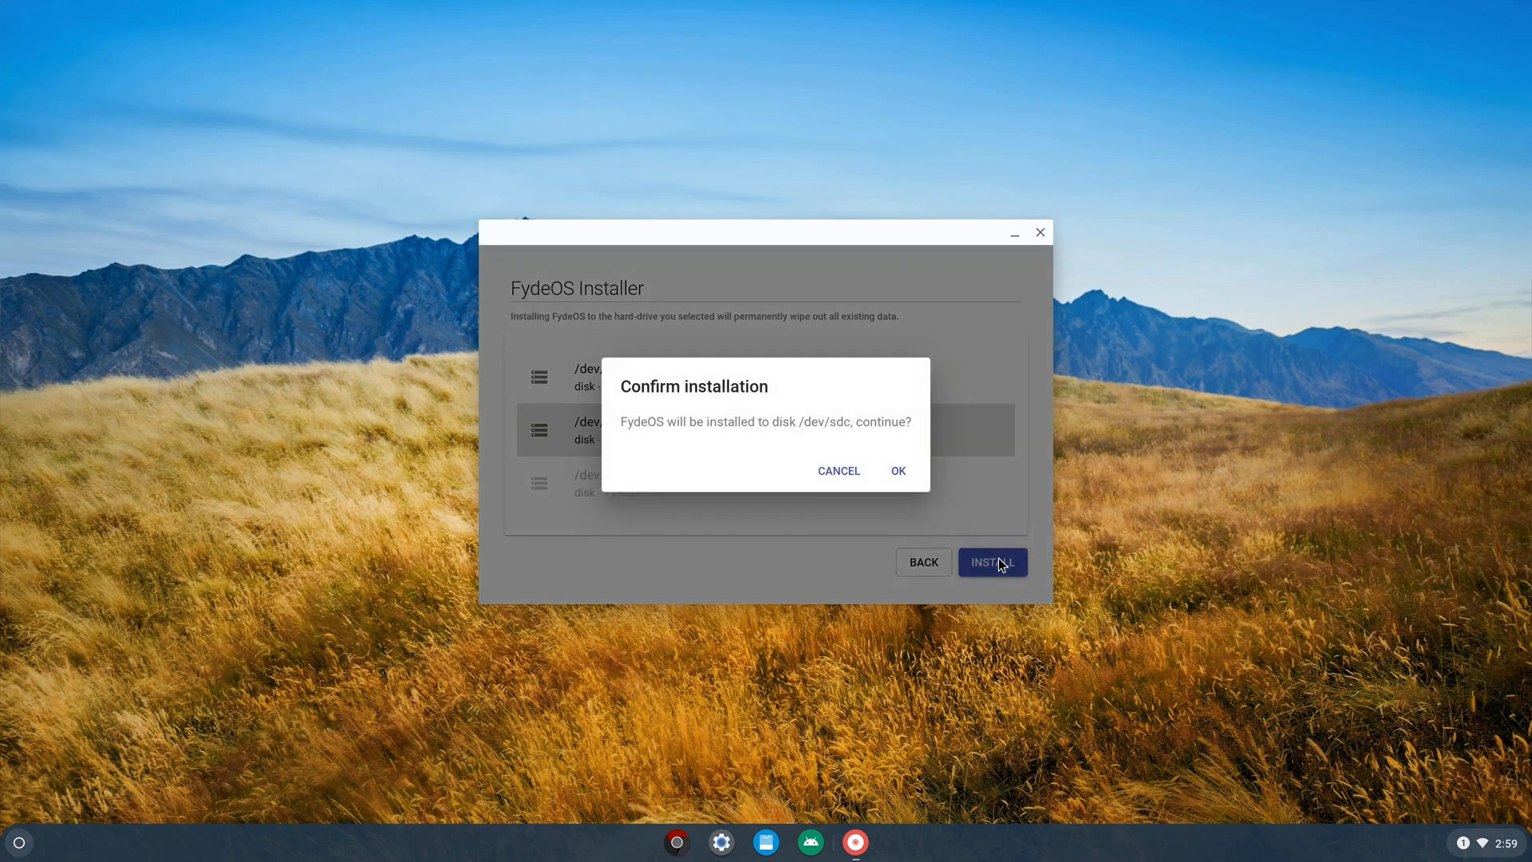
left_click(897, 470)
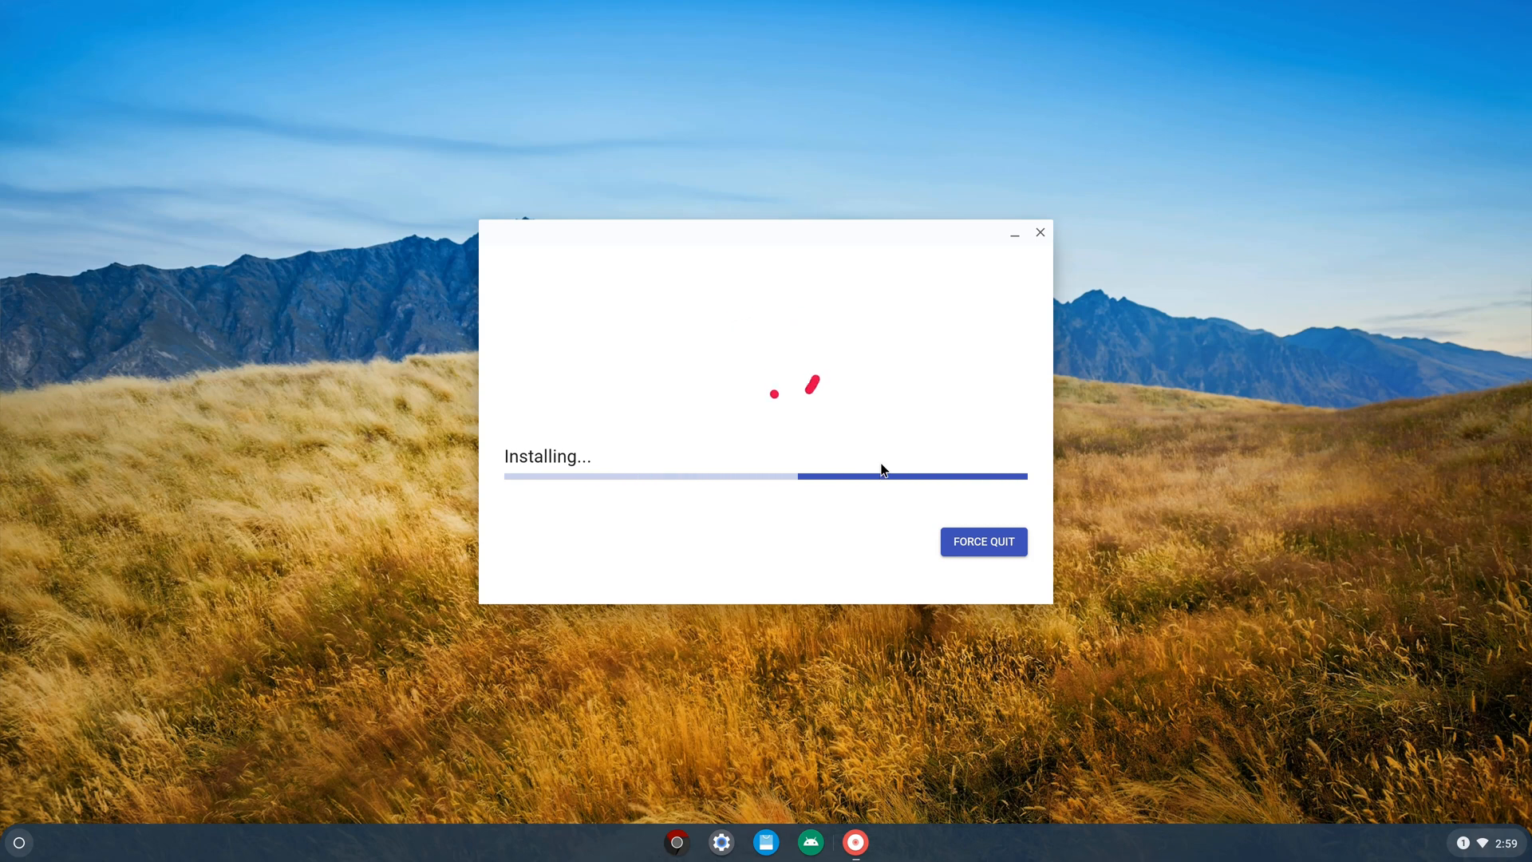